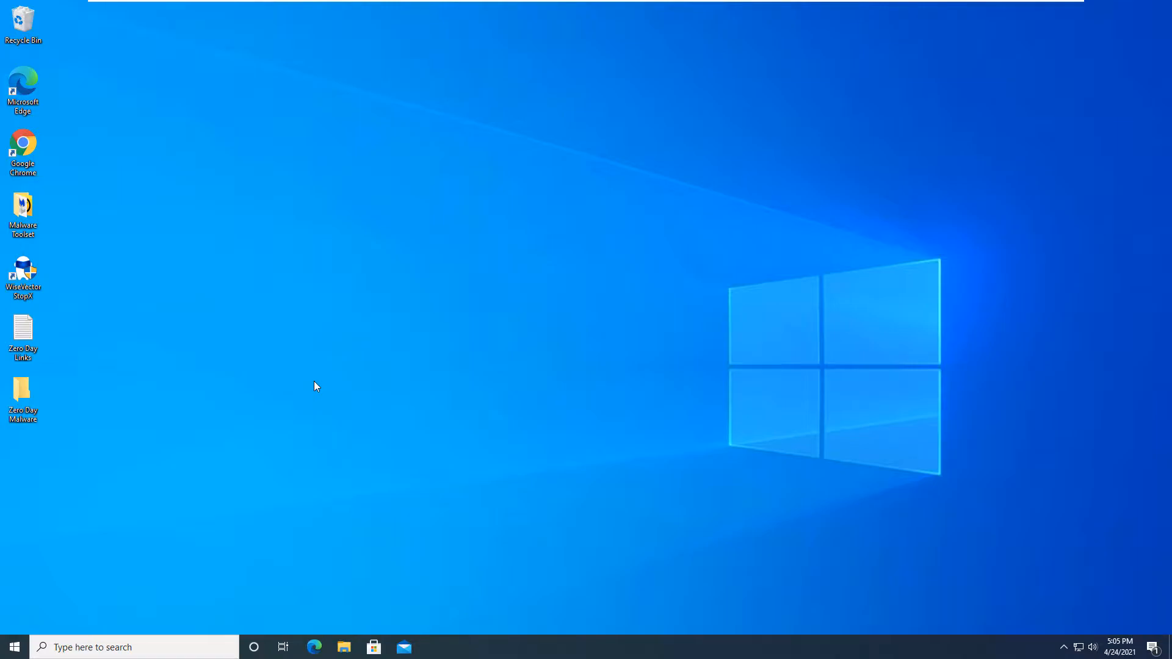
Launch WiseVector StopX from its desktop shortcut so it reports You Are Protected
left_click(23, 276)
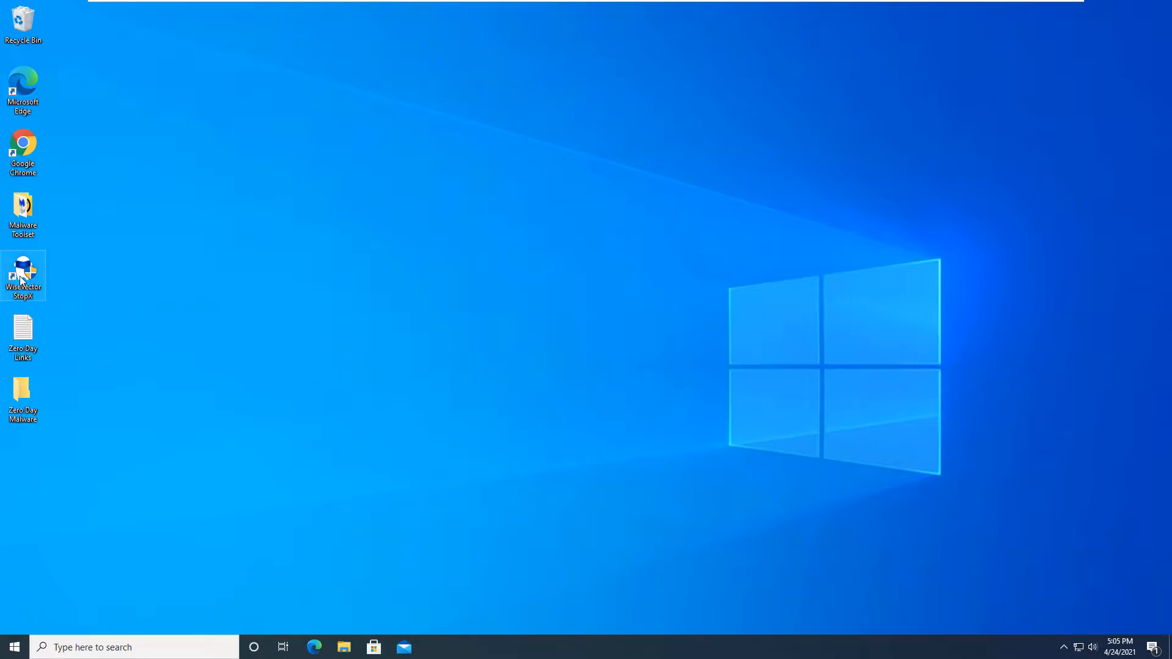
double_click(23, 270)
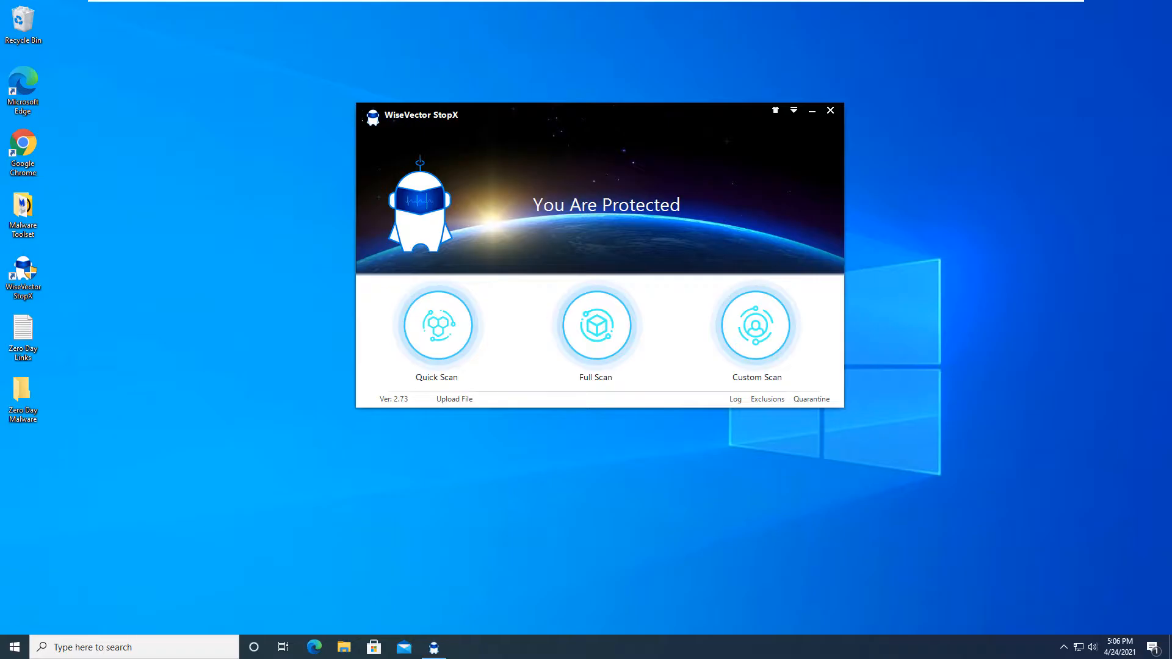
Close the WiseVector StopX window from its title bar
left_click(829, 110)
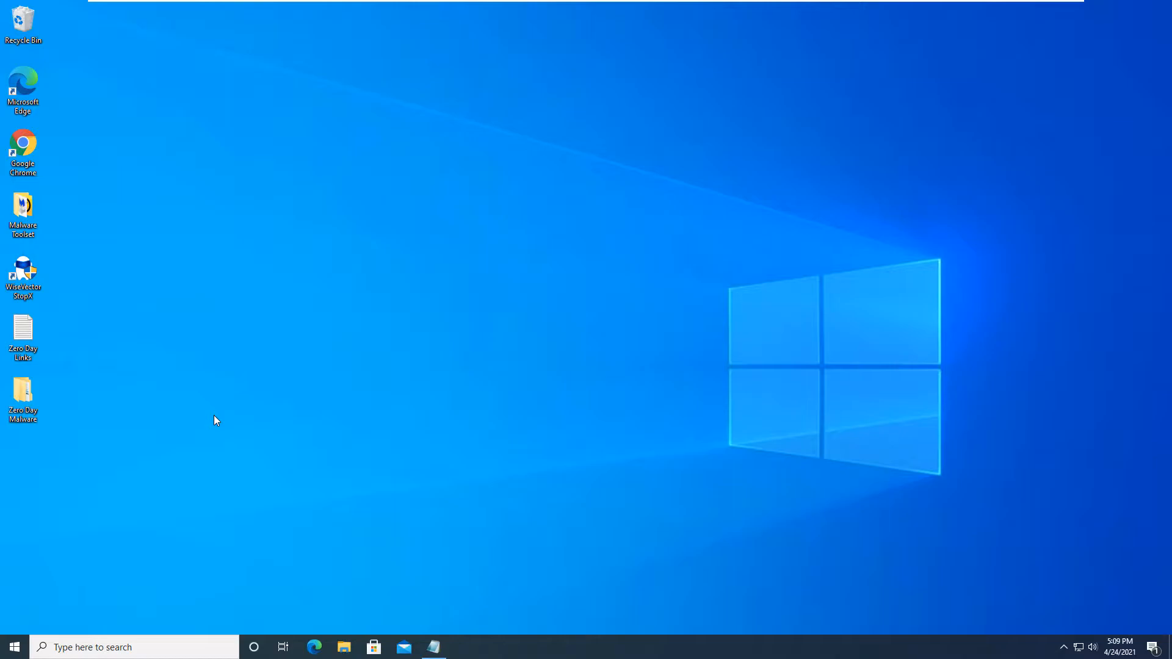
mouse_move(180, 463)
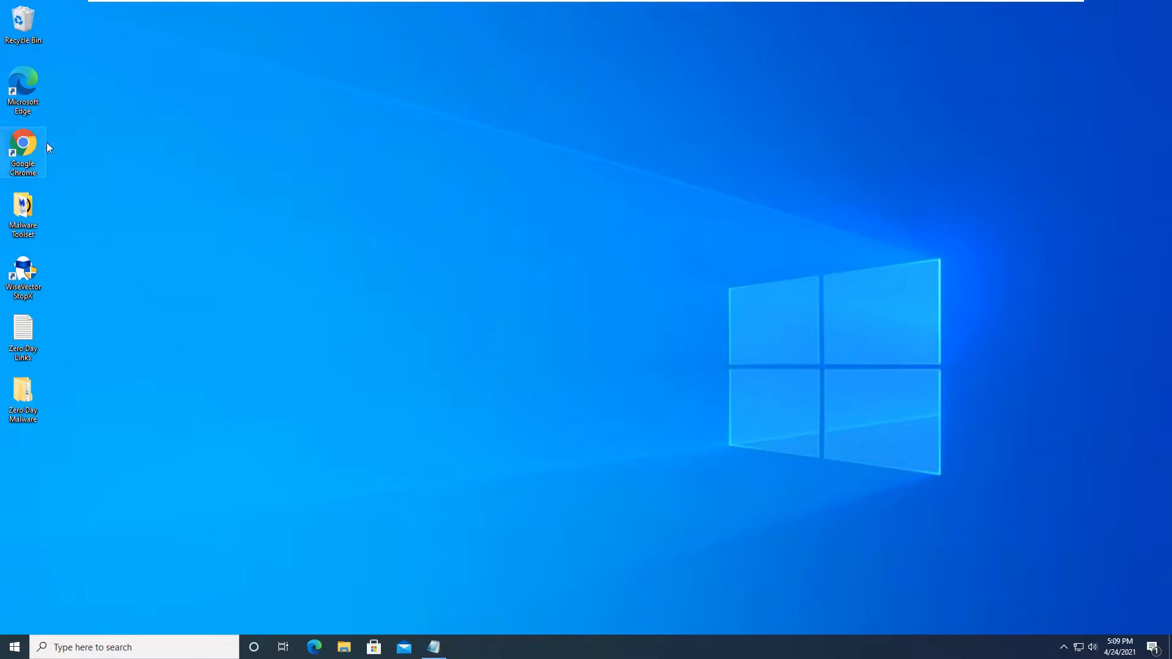
Open Chrome and Zero Day Links.txt, select the first Ra.exe URL, and show tray apps
double_click(23, 146)
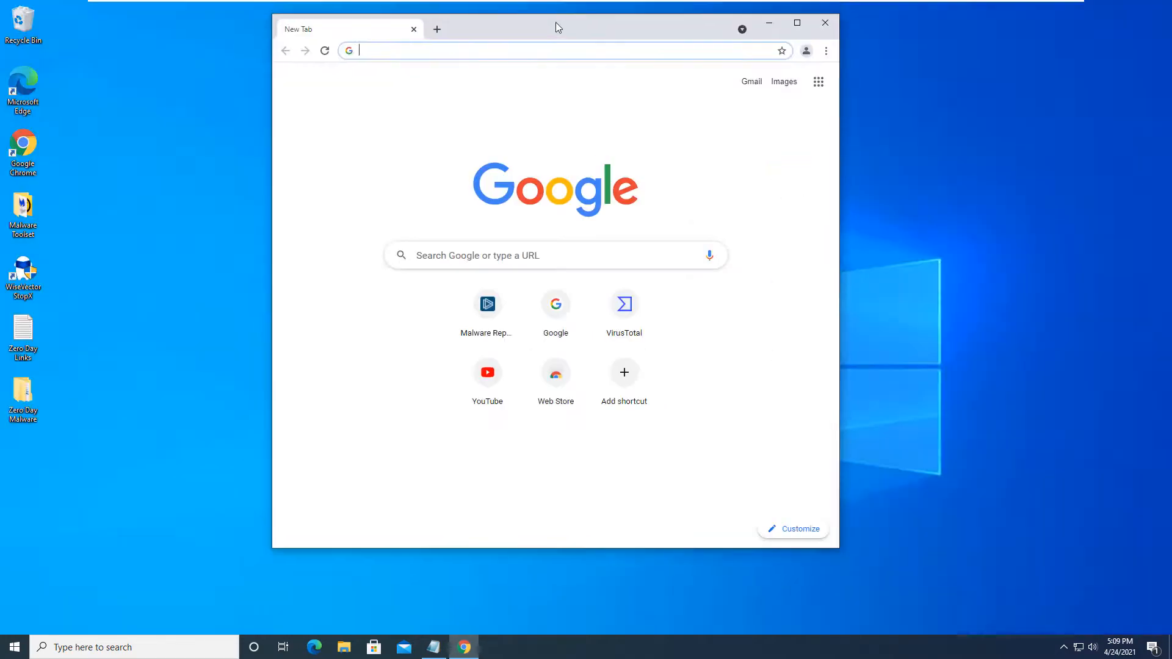
double_click(23, 332)
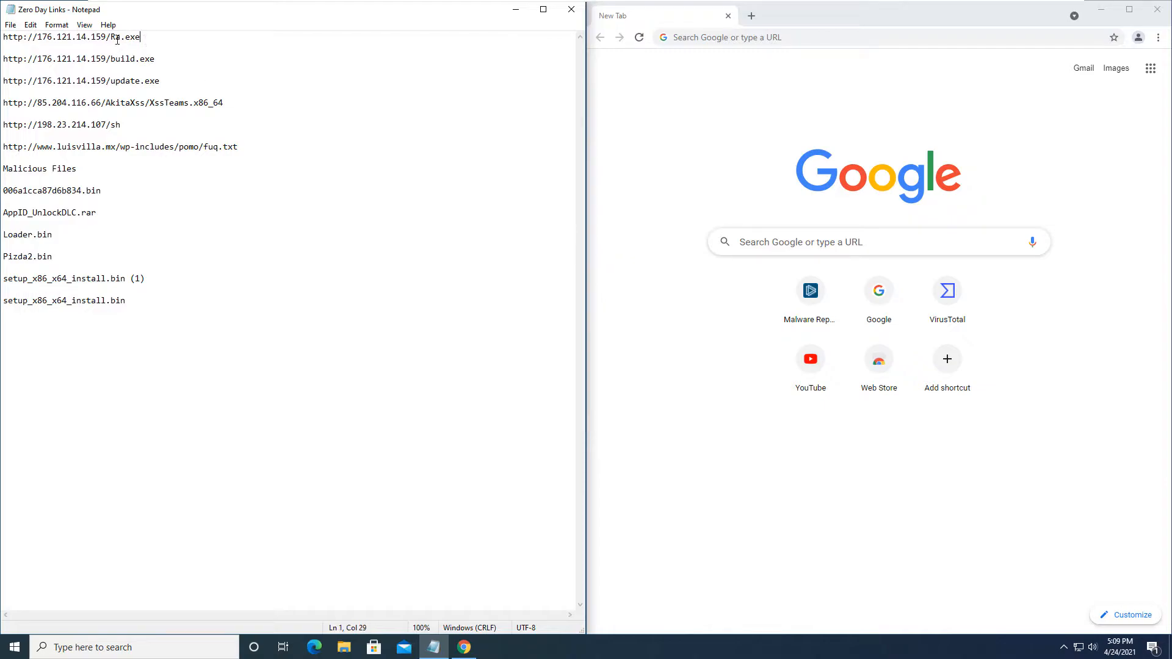
triple_click(70, 37)
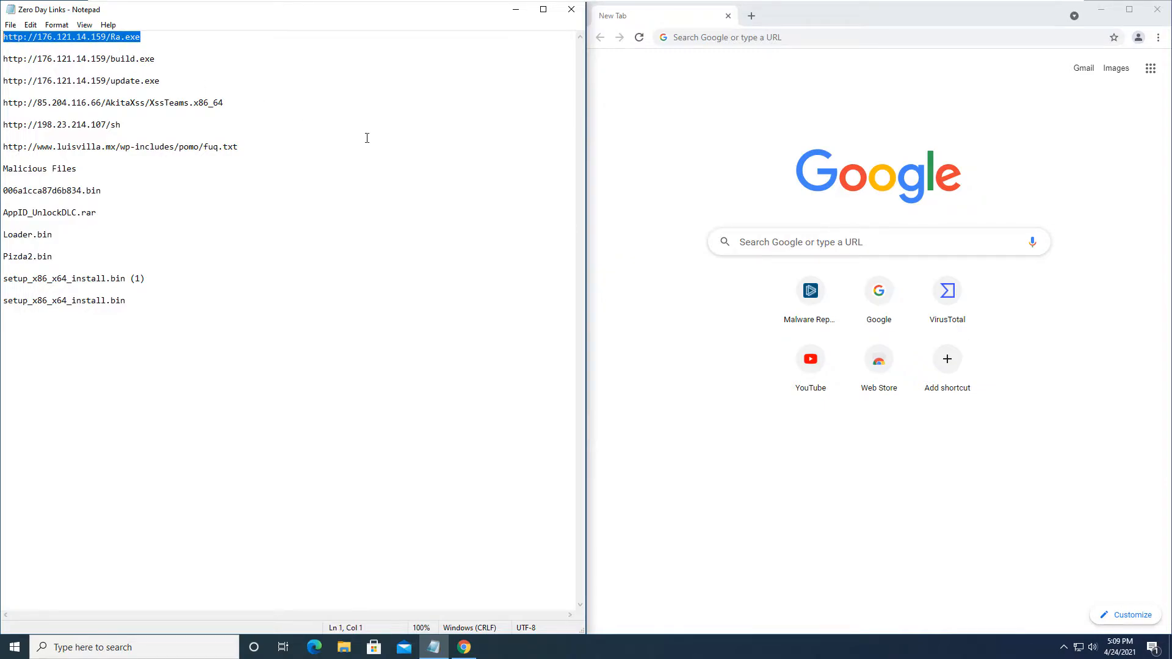
left_click(1064, 647)
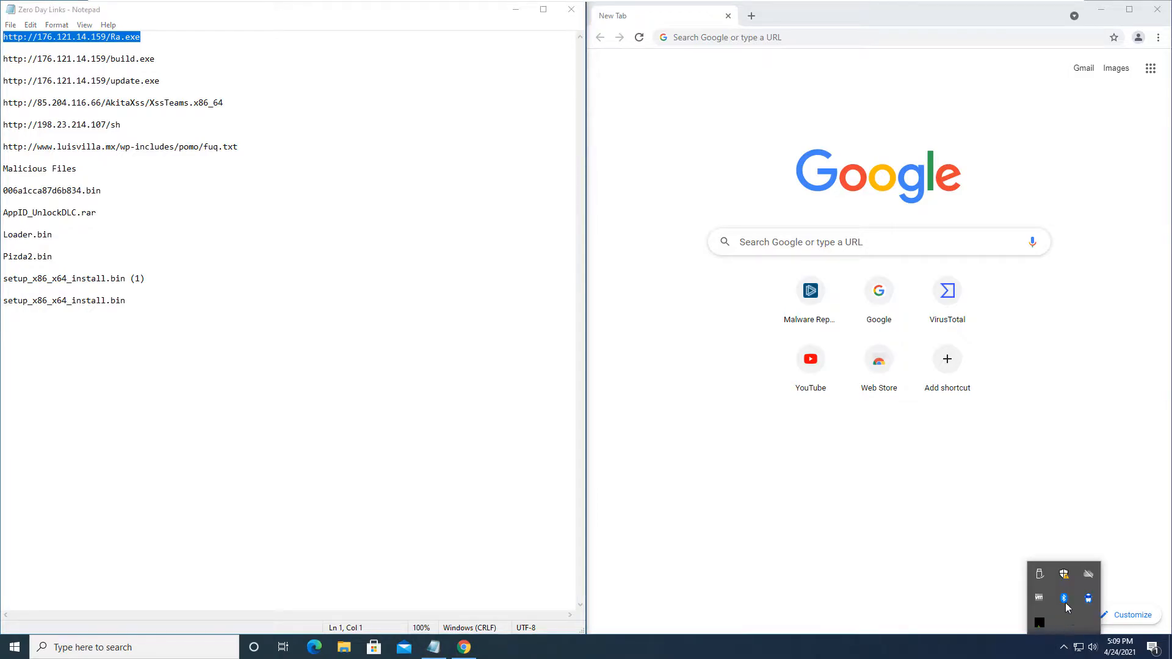
mouse_move(1086, 618)
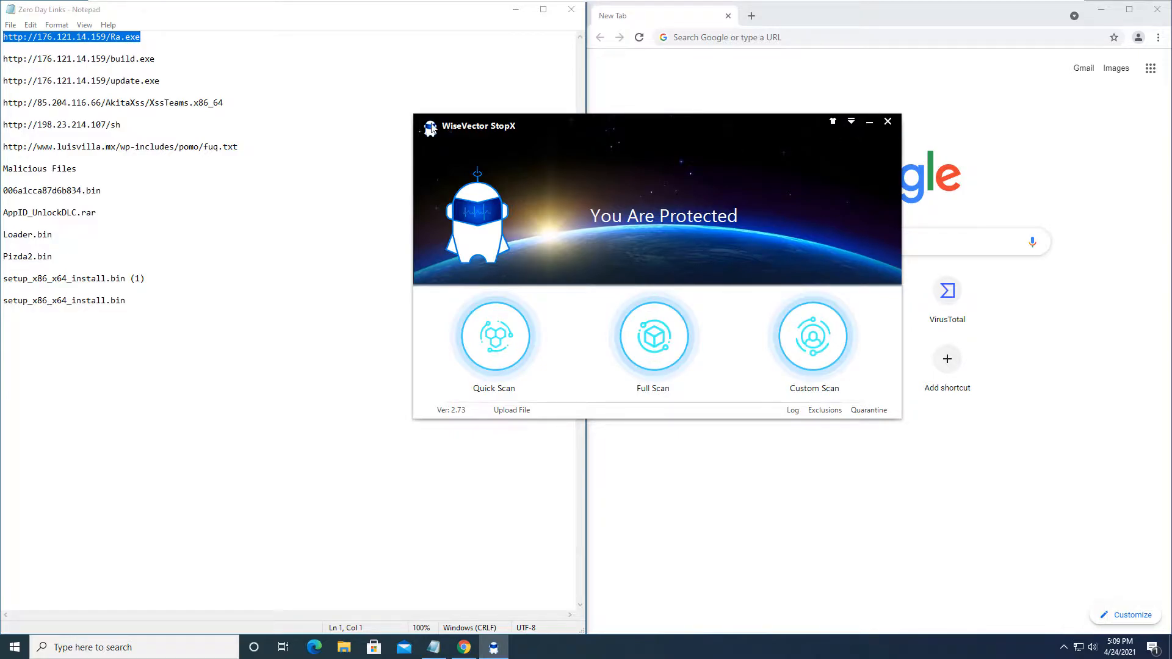
left_click(887, 121)
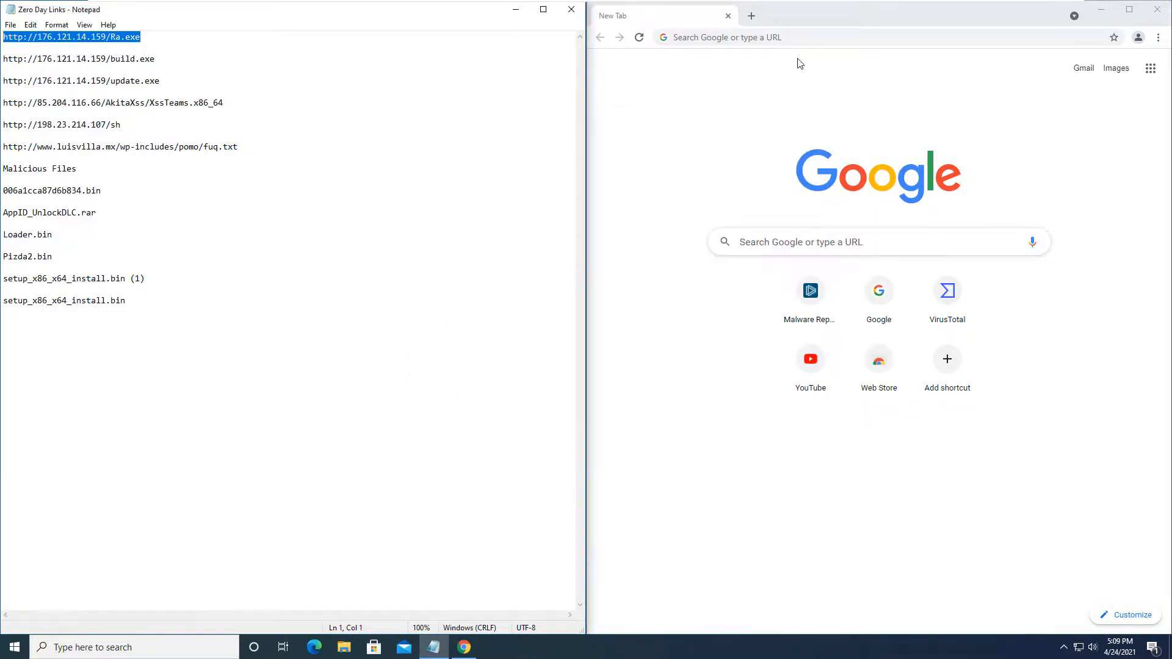
type("http://176.121.14.159/Ra.exe")
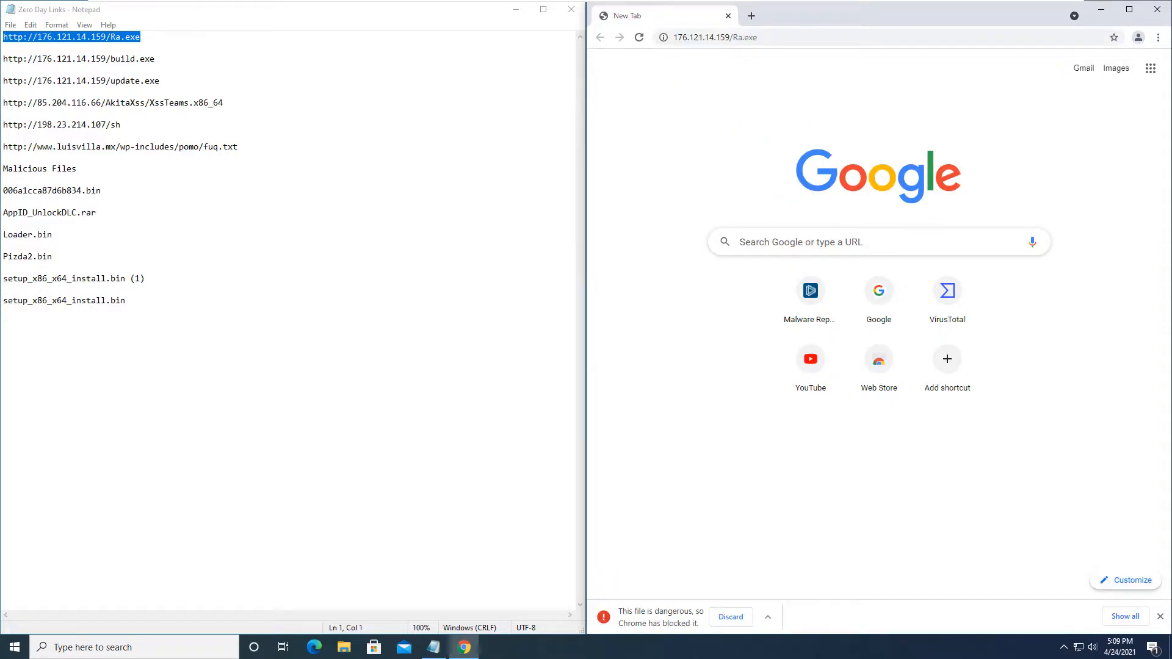
left_click(766, 617)
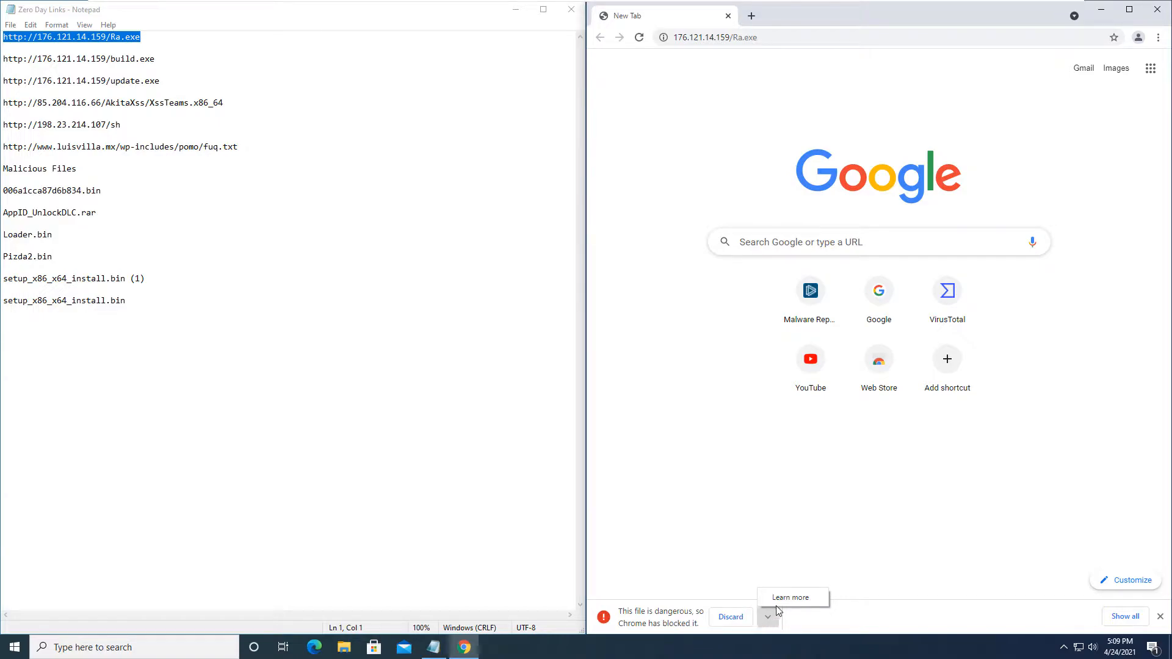
left_click(790, 597)
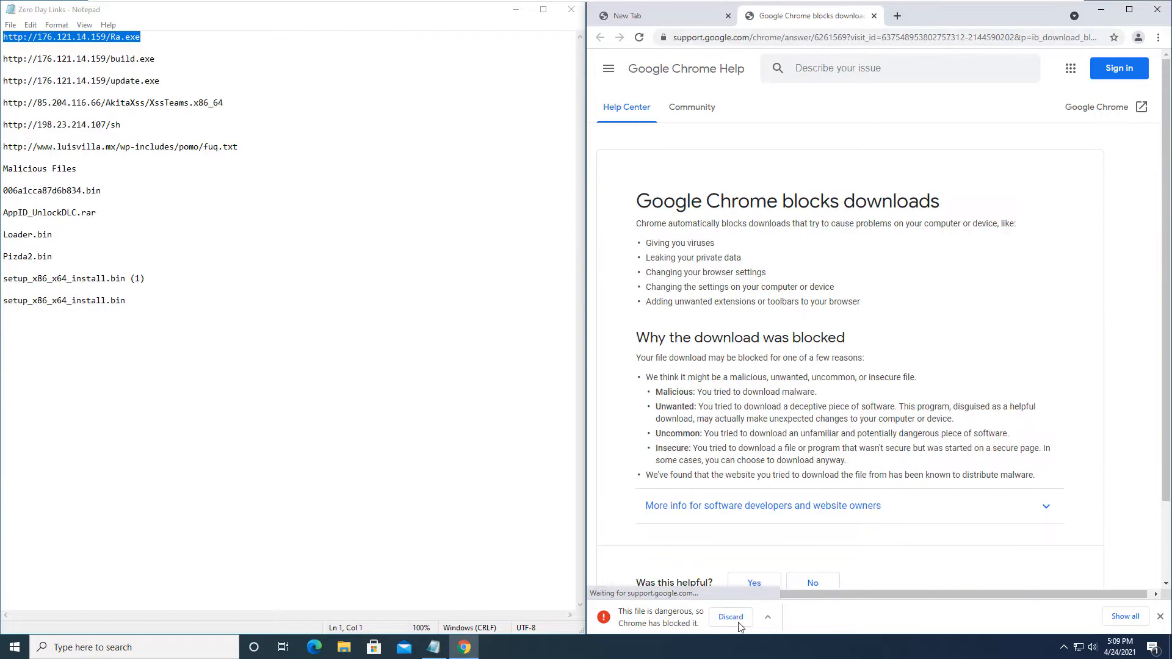
left_click(766, 616)
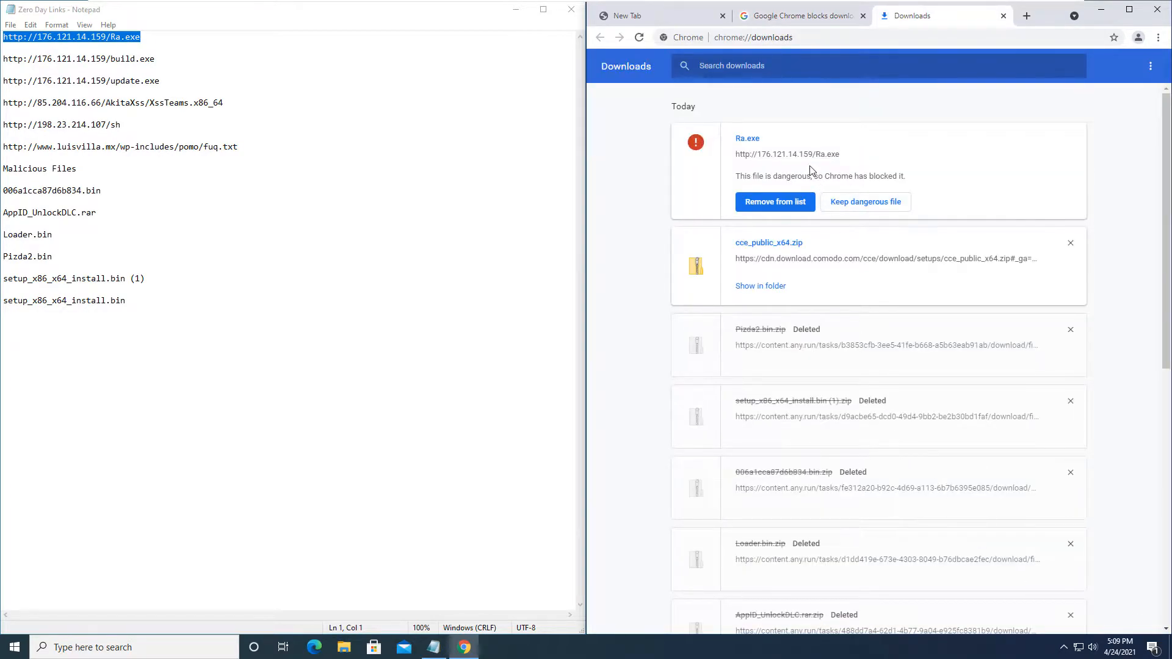
left_click(865, 202)
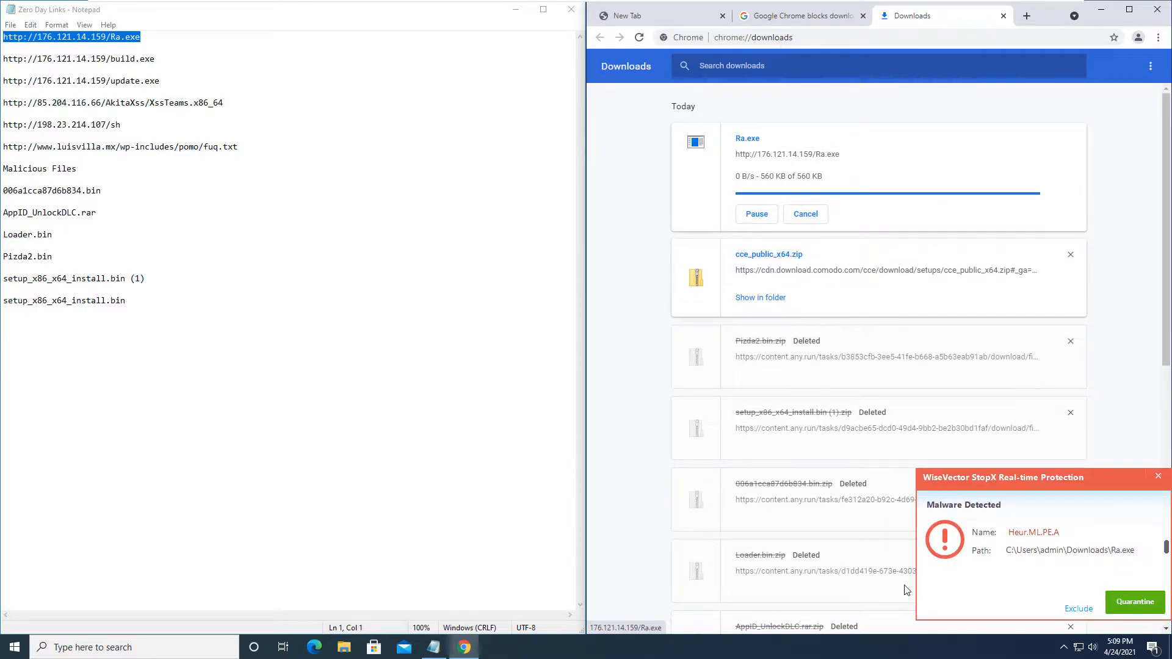
mouse_move(949, 487)
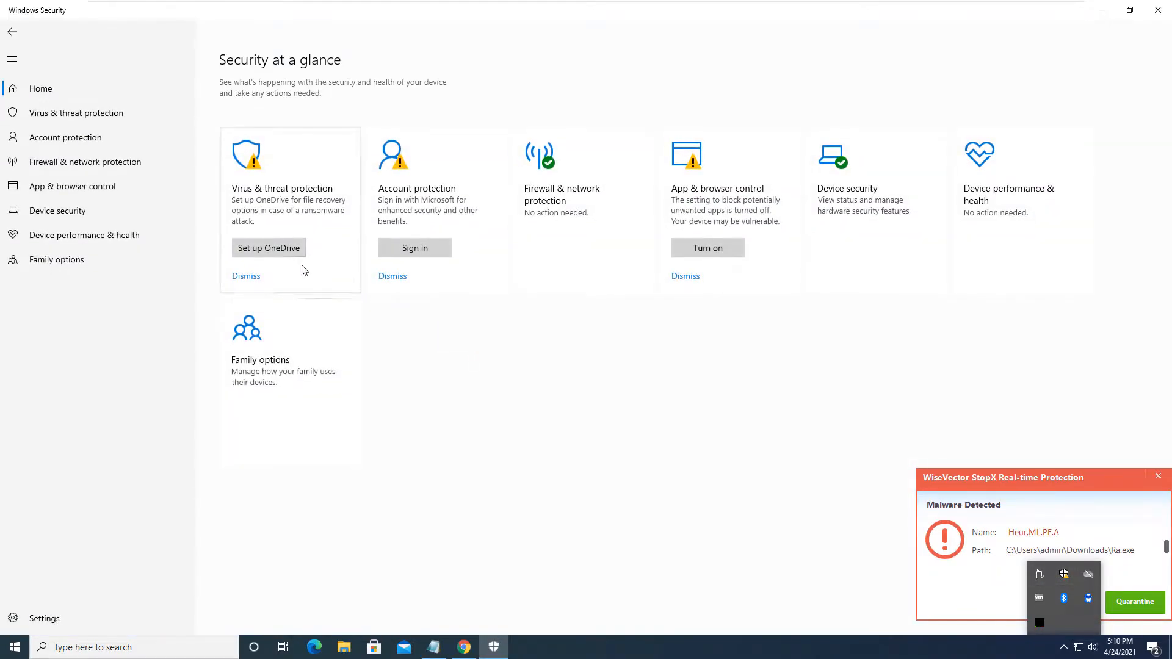
Turn off Defender's real-time, cloud-delivered, sample submission and tamper protections, then recheck the settings
left_click(76, 112)
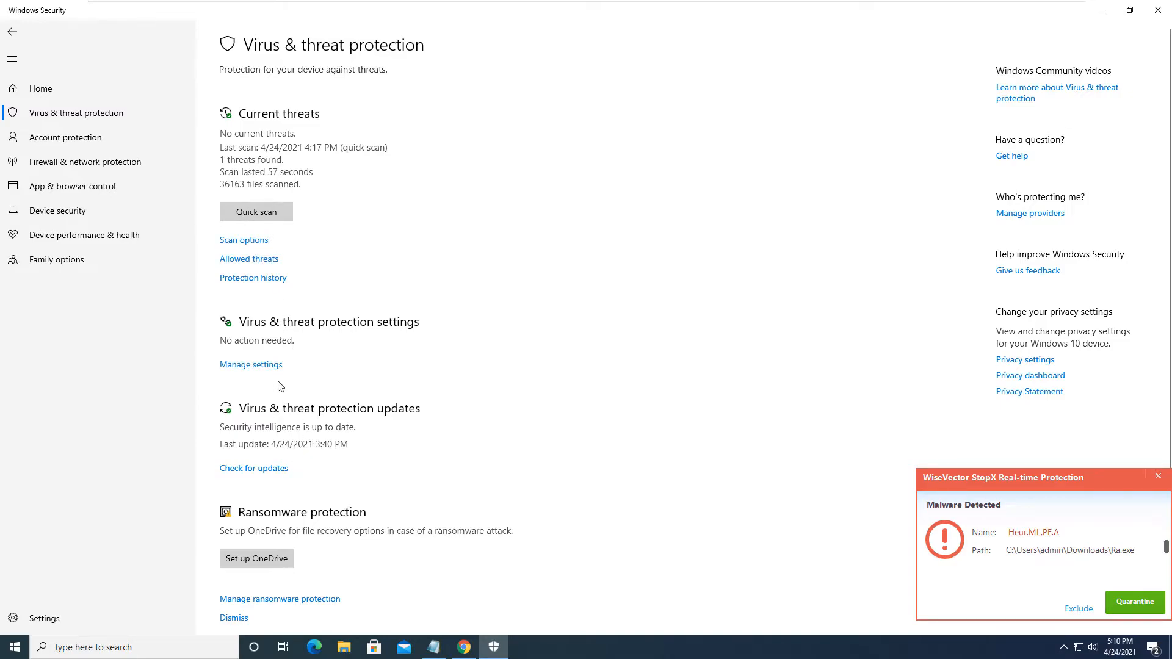
left_click(251, 364)
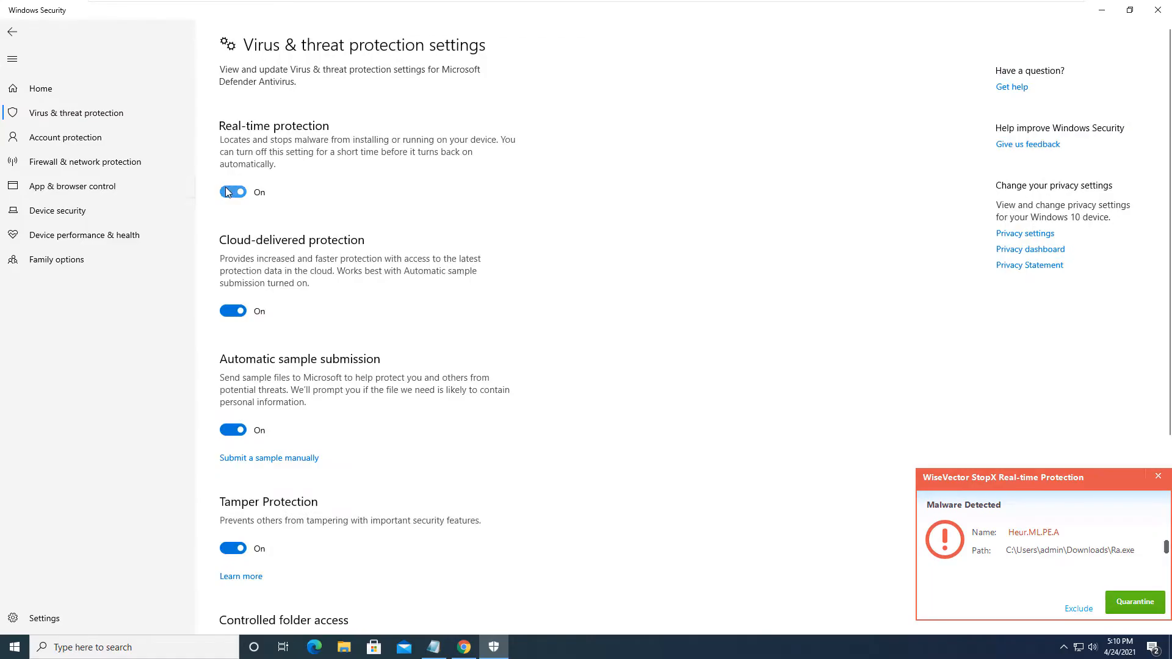
left_click(232, 191)
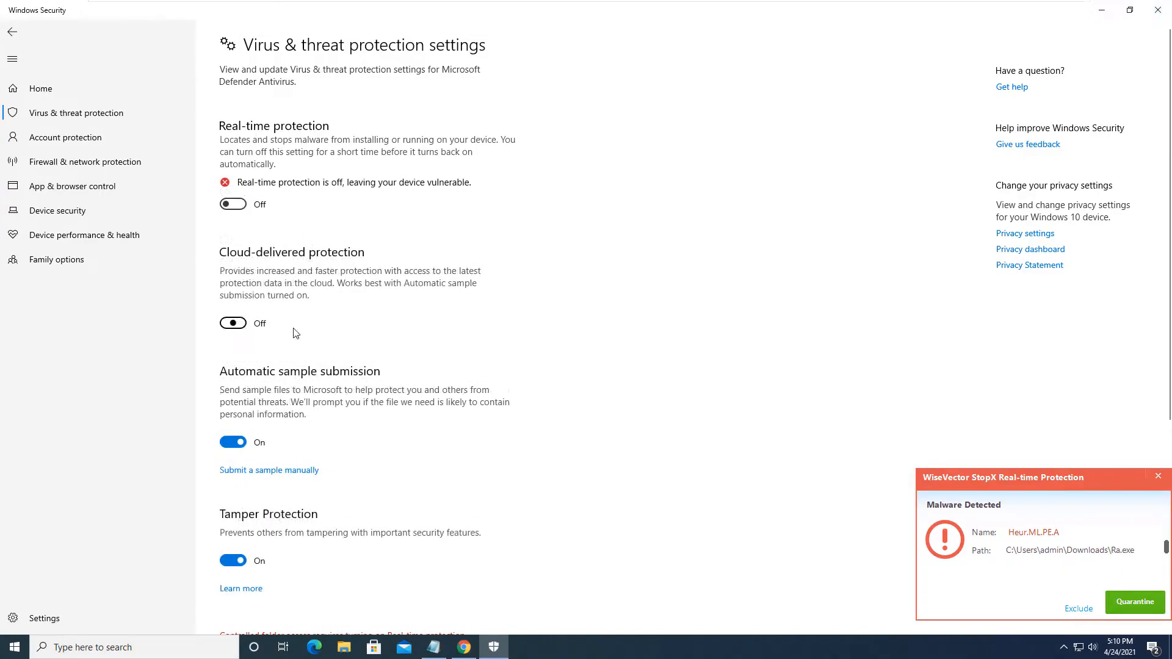
left_click(233, 322)
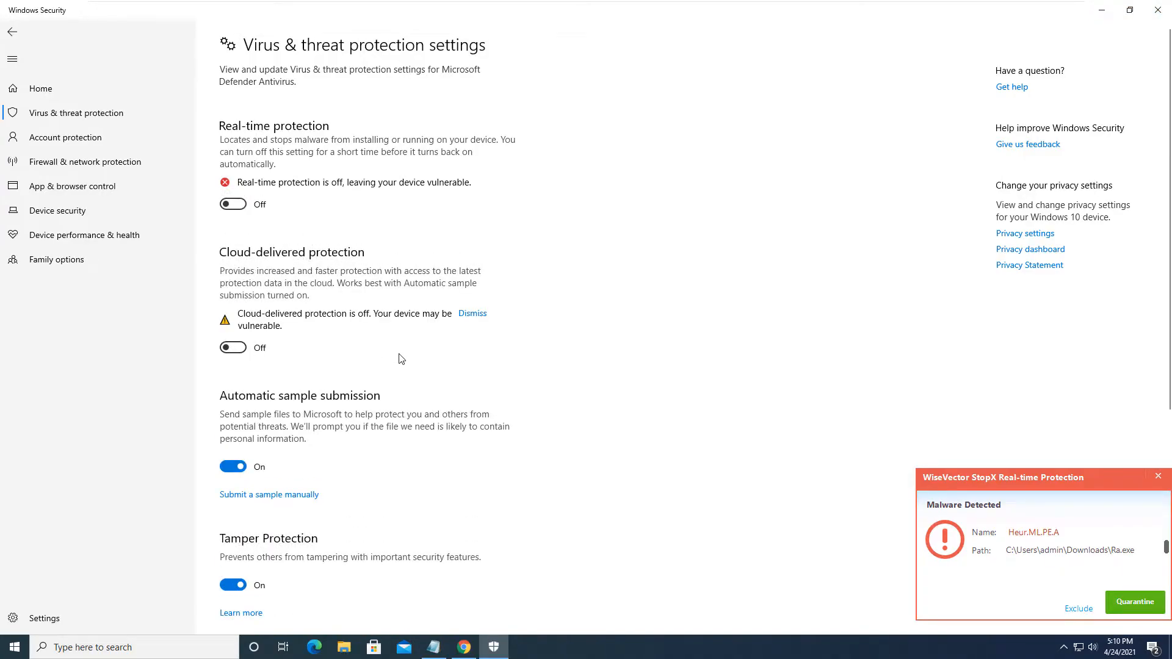
scroll("down", 3)
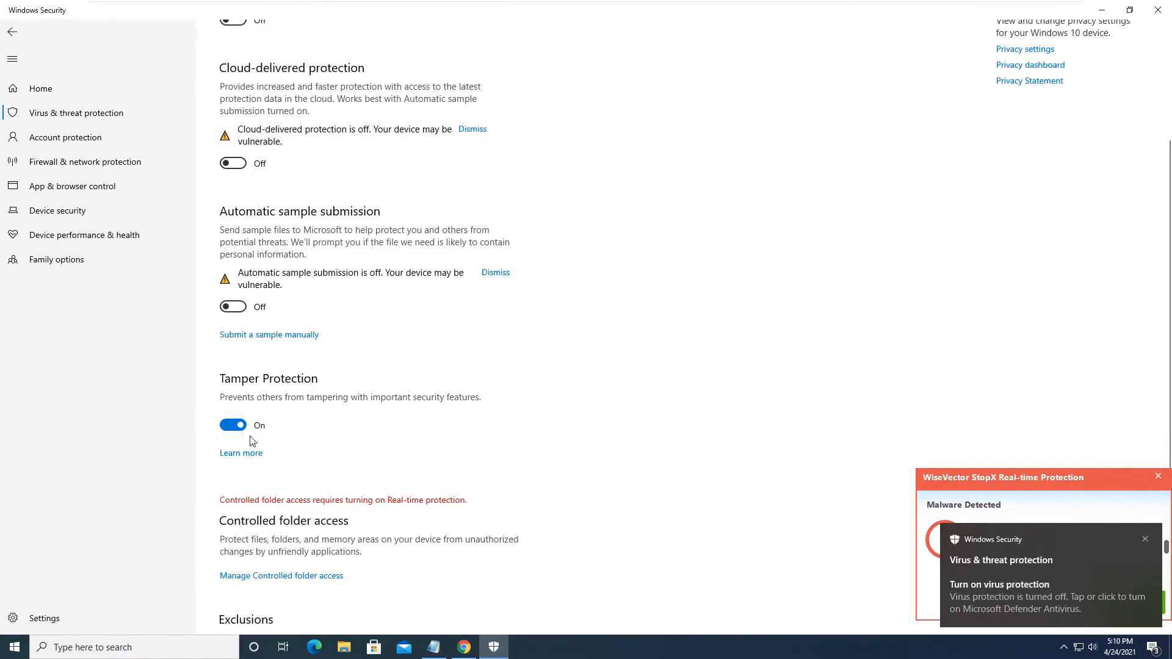
scroll("up", 3)
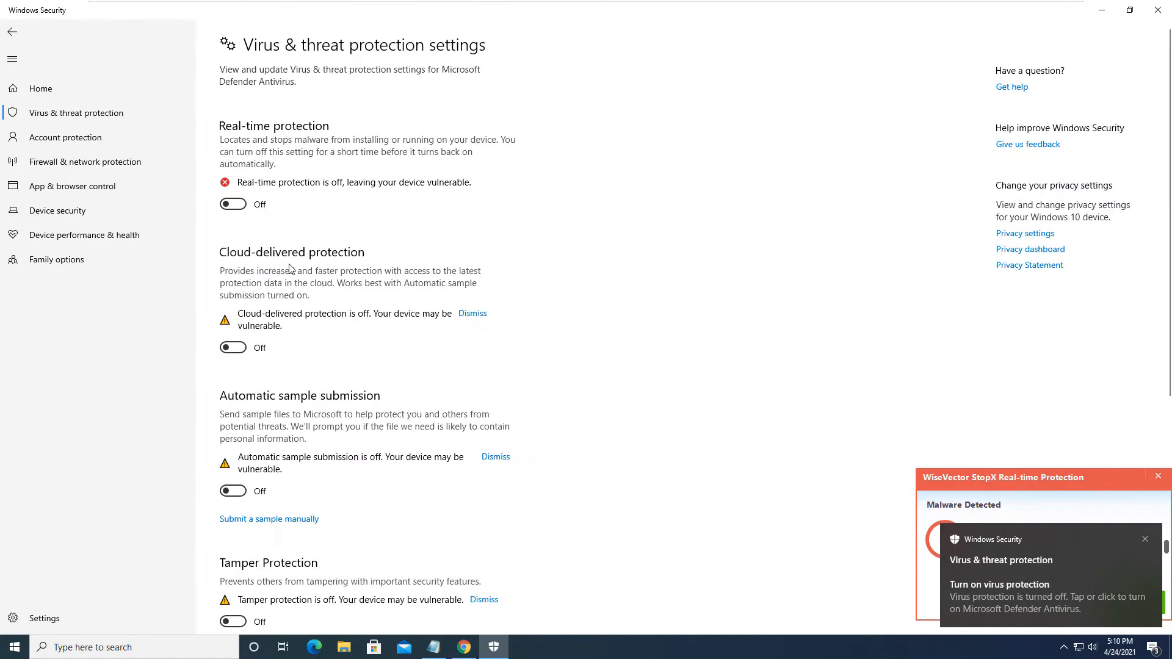
left_click(12, 31)
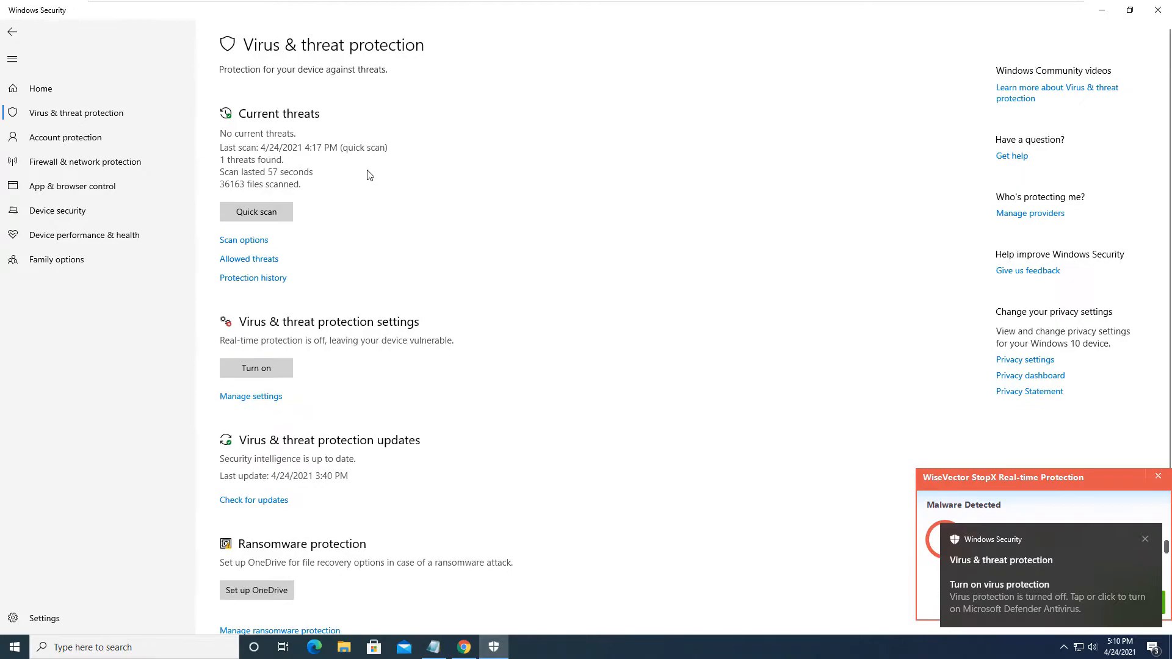
scroll("down", 3)
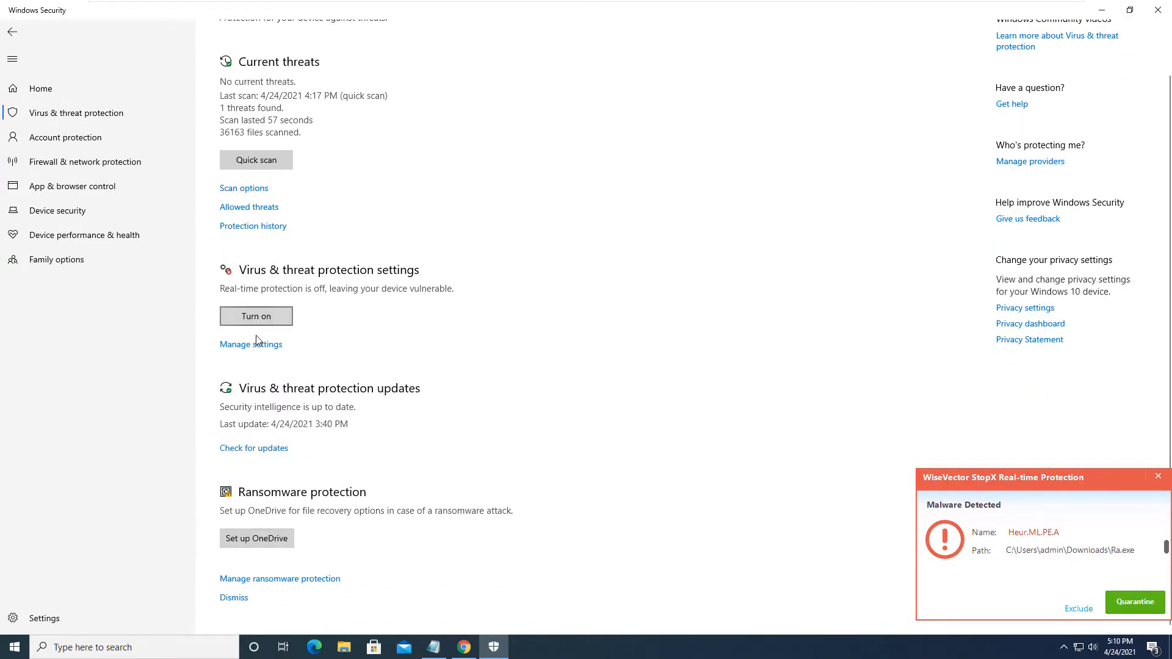
left_click(251, 343)
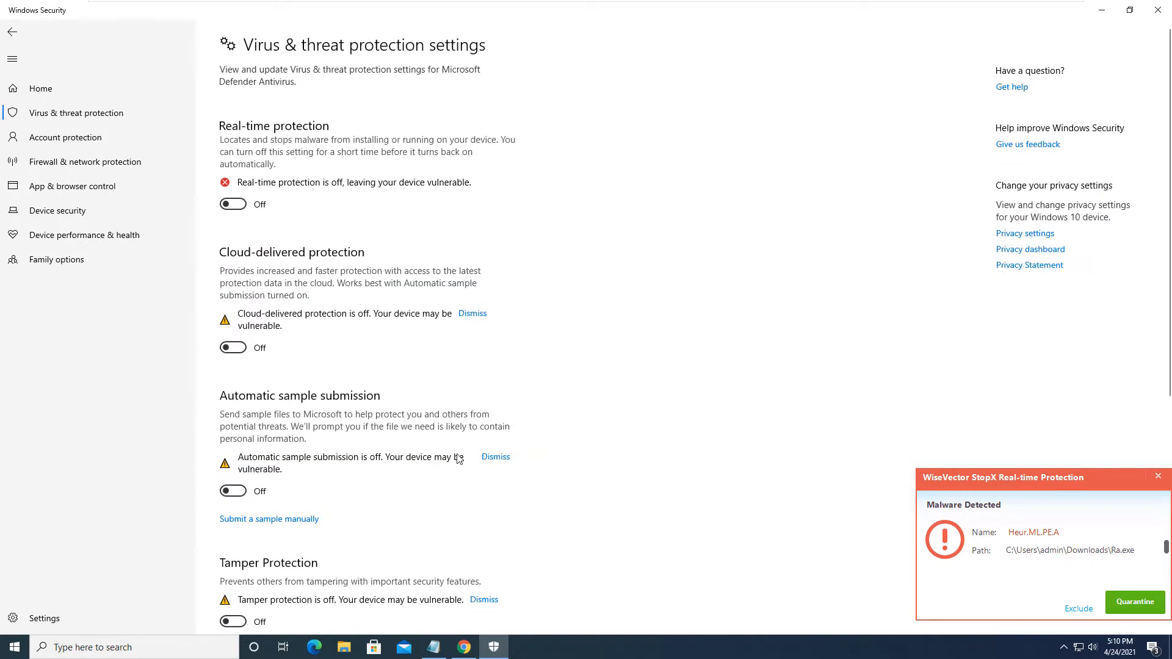
mouse_move(1005, 573)
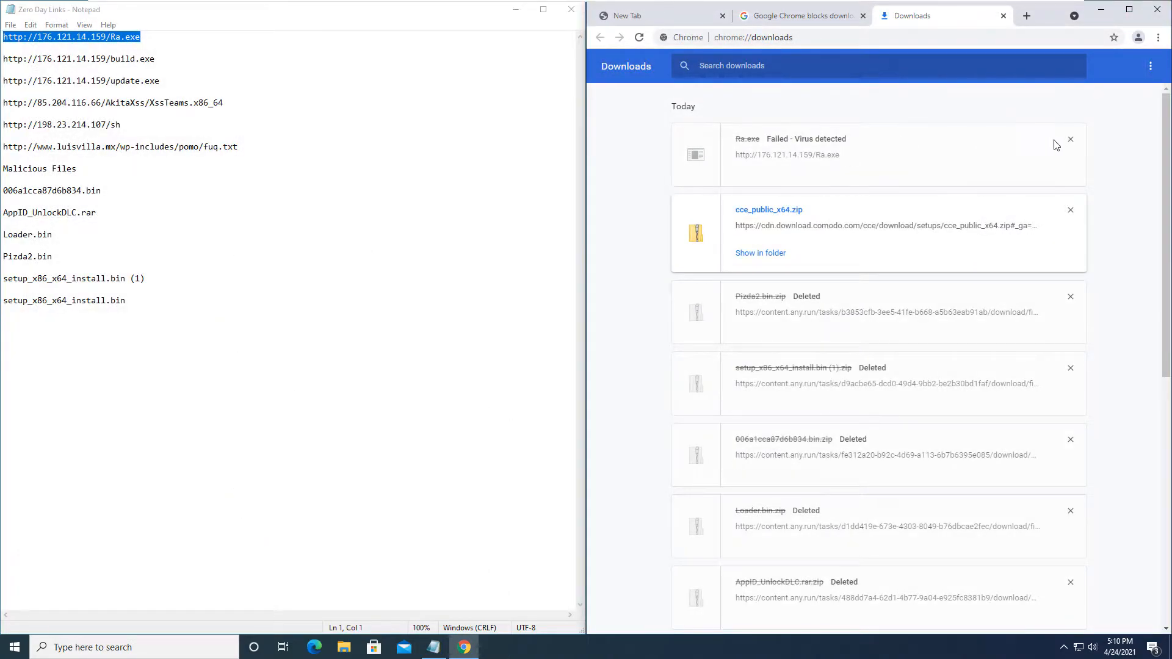
Copy the Ra.exe link, keep the blocked download anyway, and mark it '- Block' in Notepad
right_click(70, 37)
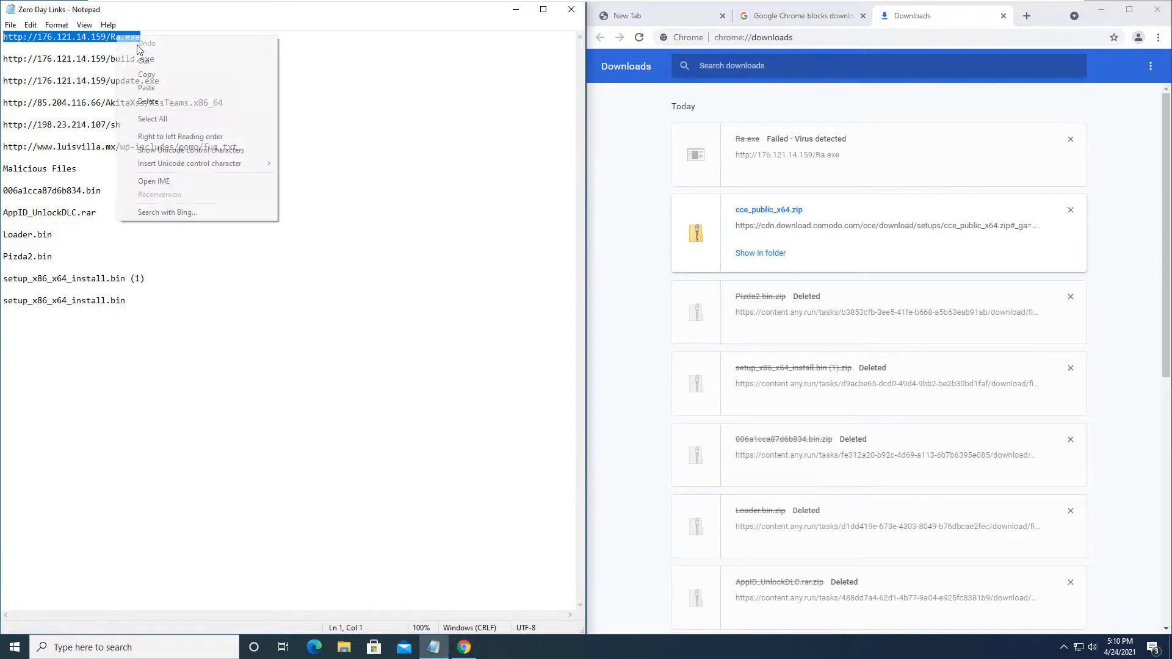
left_click(797, 15)
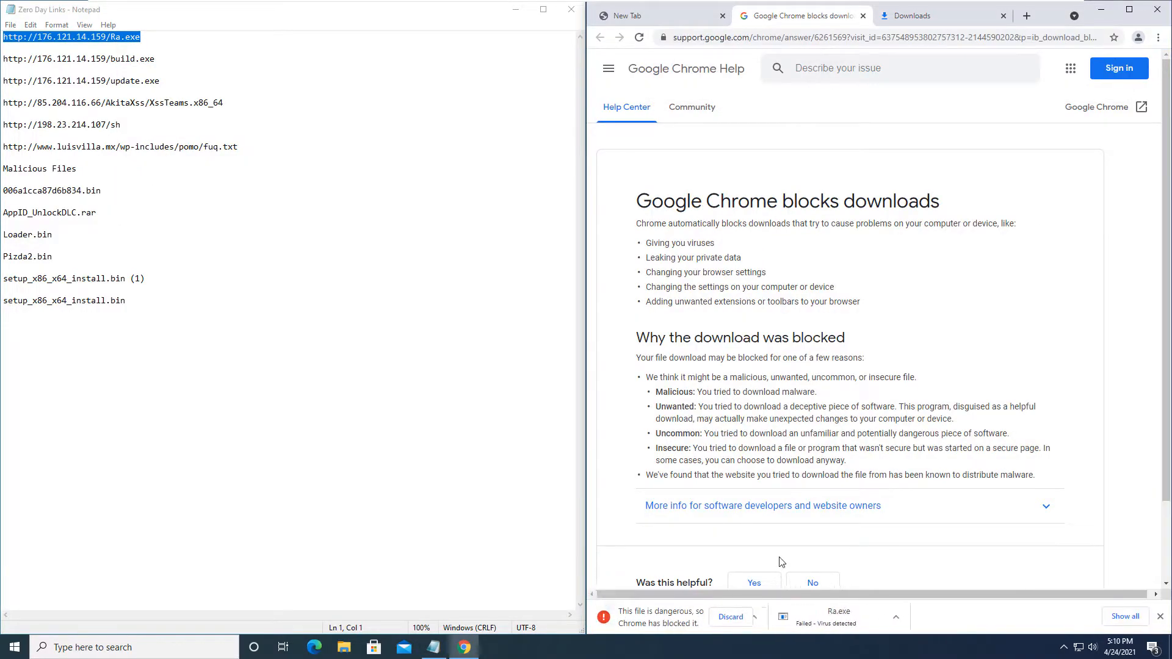
left_click(768, 616)
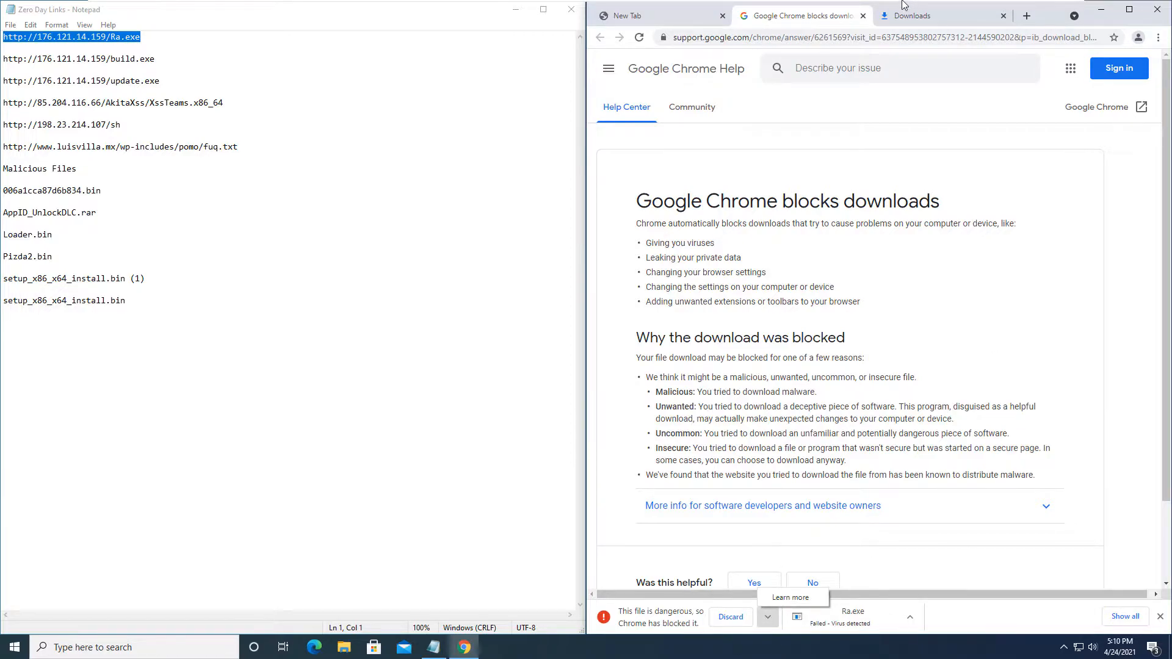
left_click(939, 15)
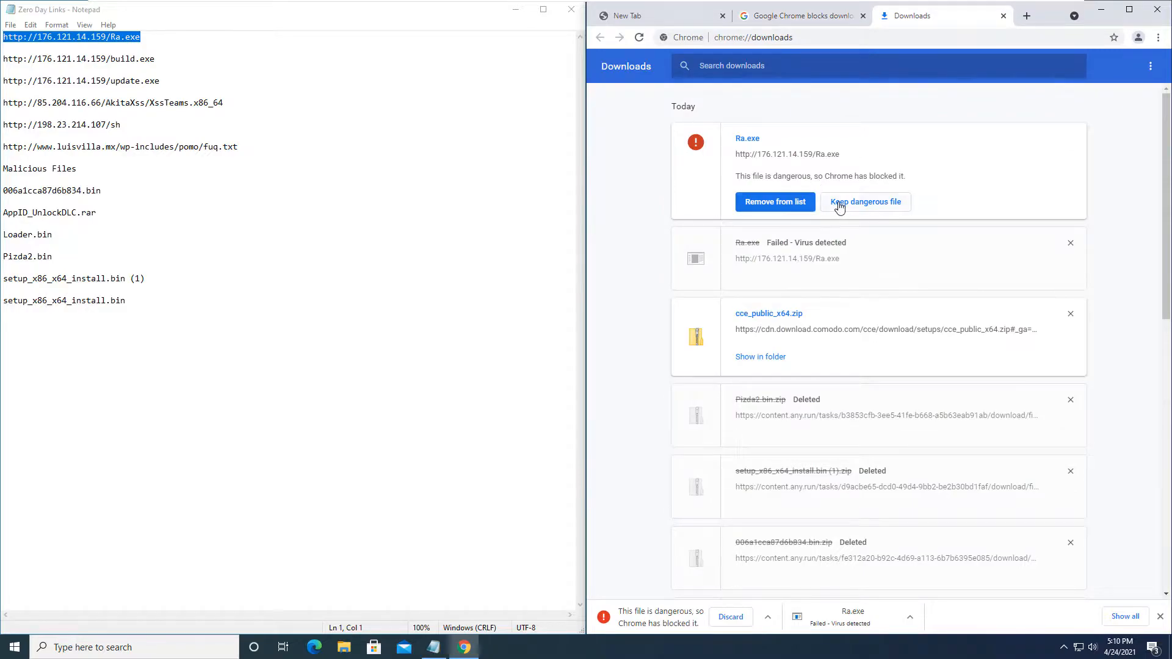
left_click(865, 202)
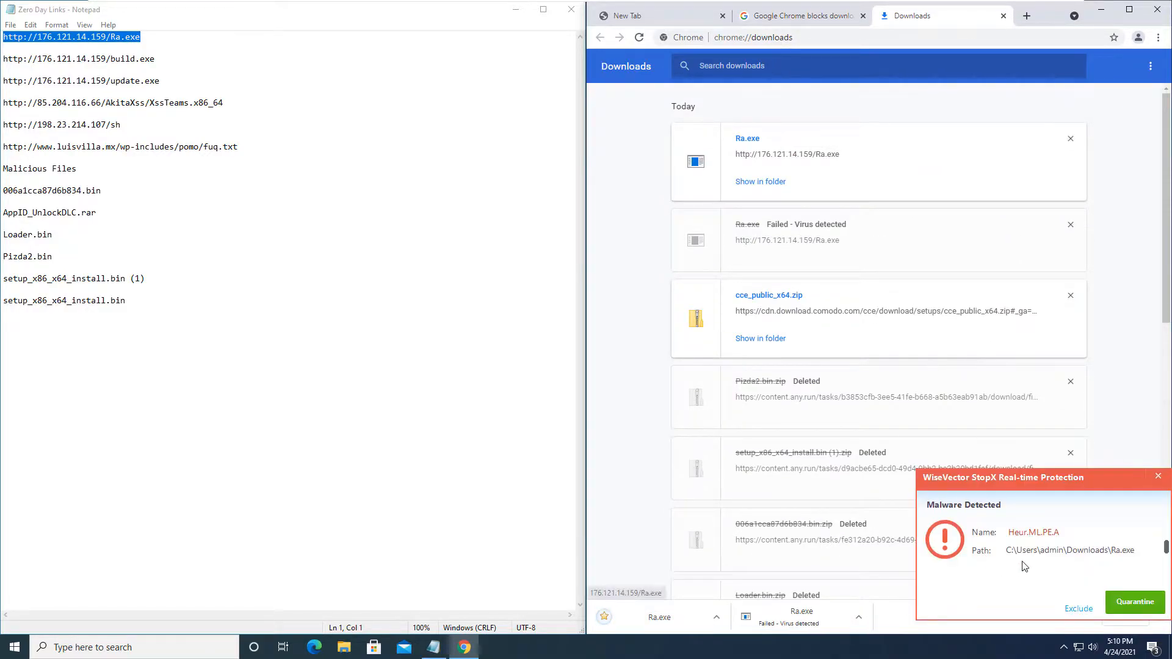
mouse_move(1048, 542)
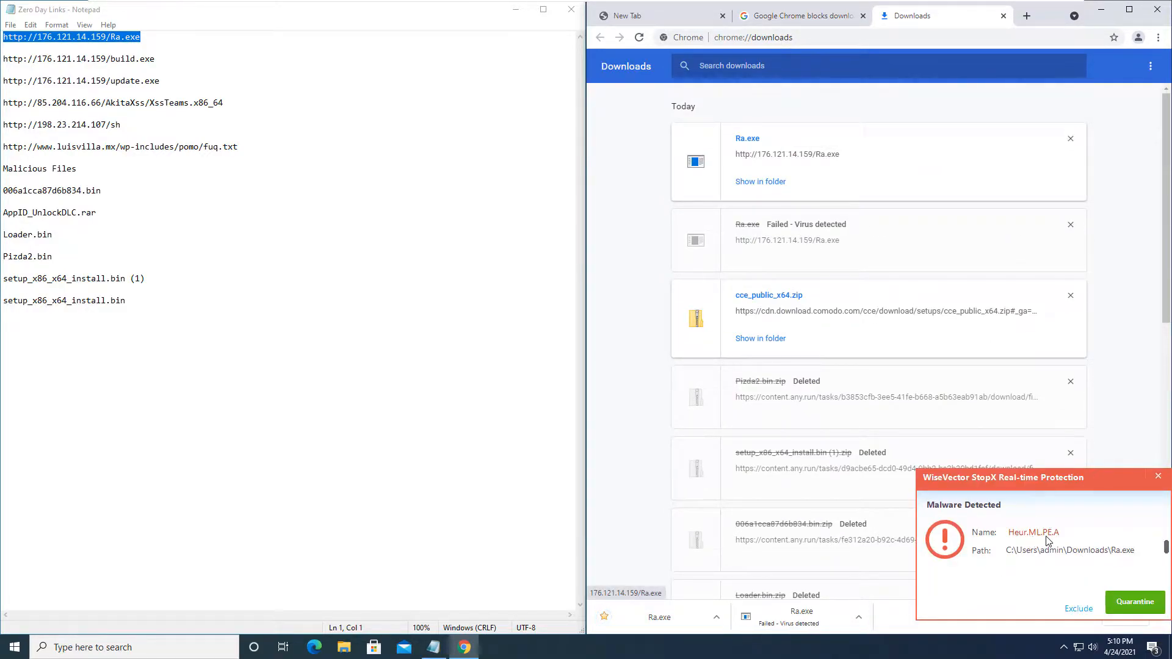
mouse_move(1010, 566)
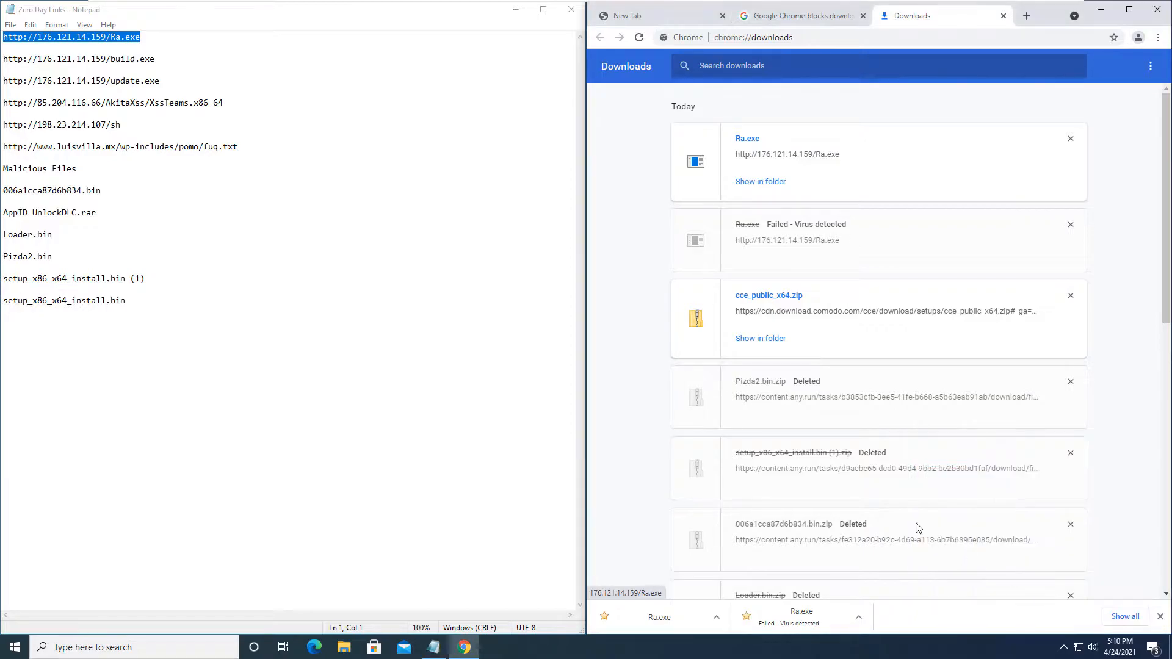
mouse_move(136, 149)
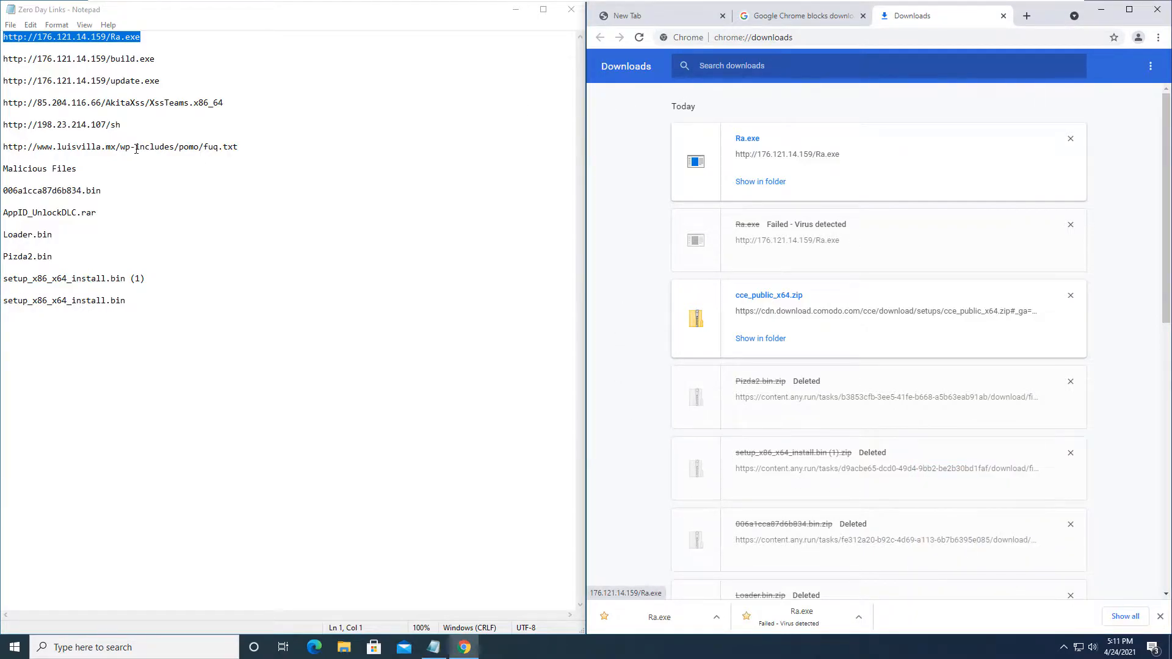
type("- Block")
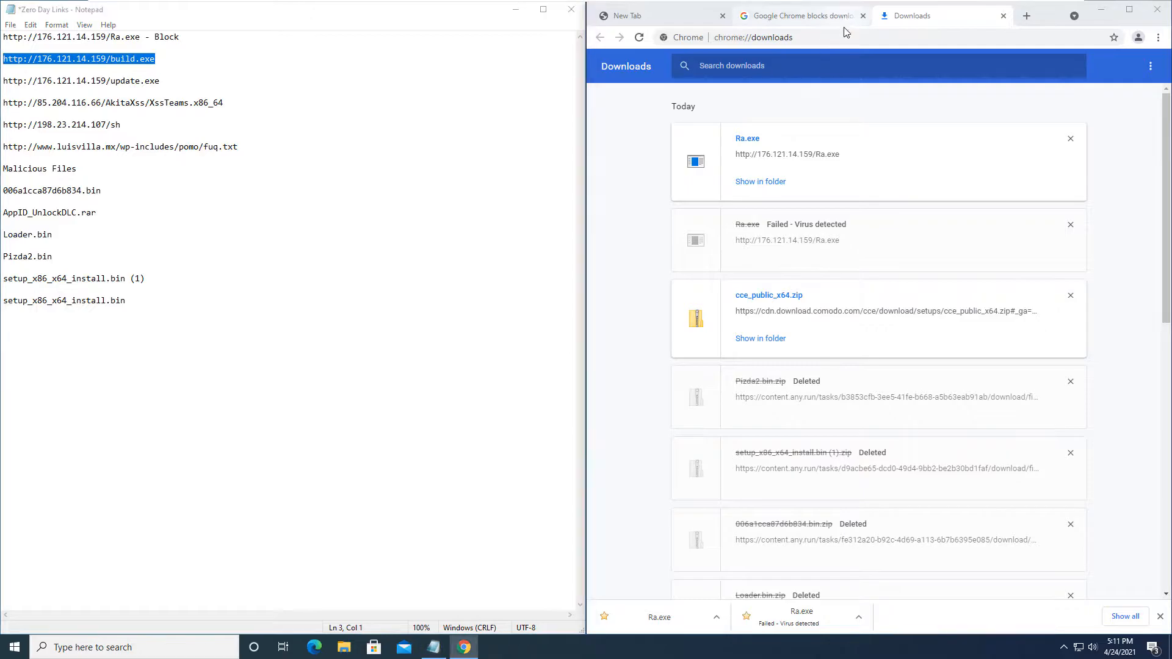
Close the extra tab, keep build.exe anyway, and mark it 'Block' in Notepad
left_click(796, 14)
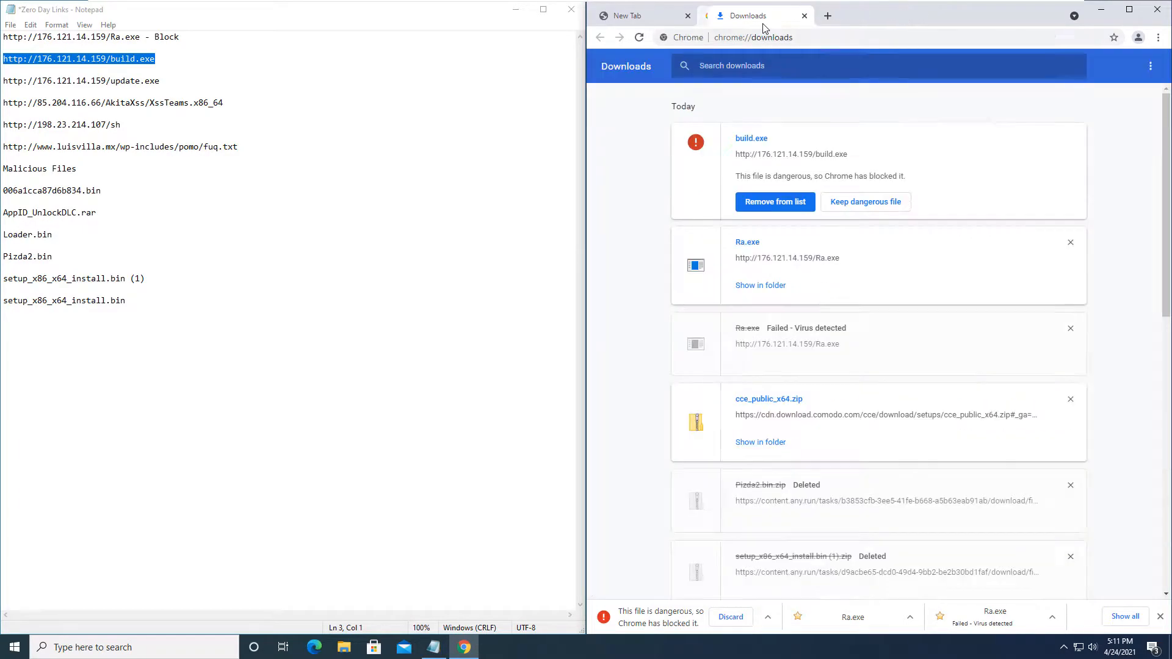
left_click(864, 202)
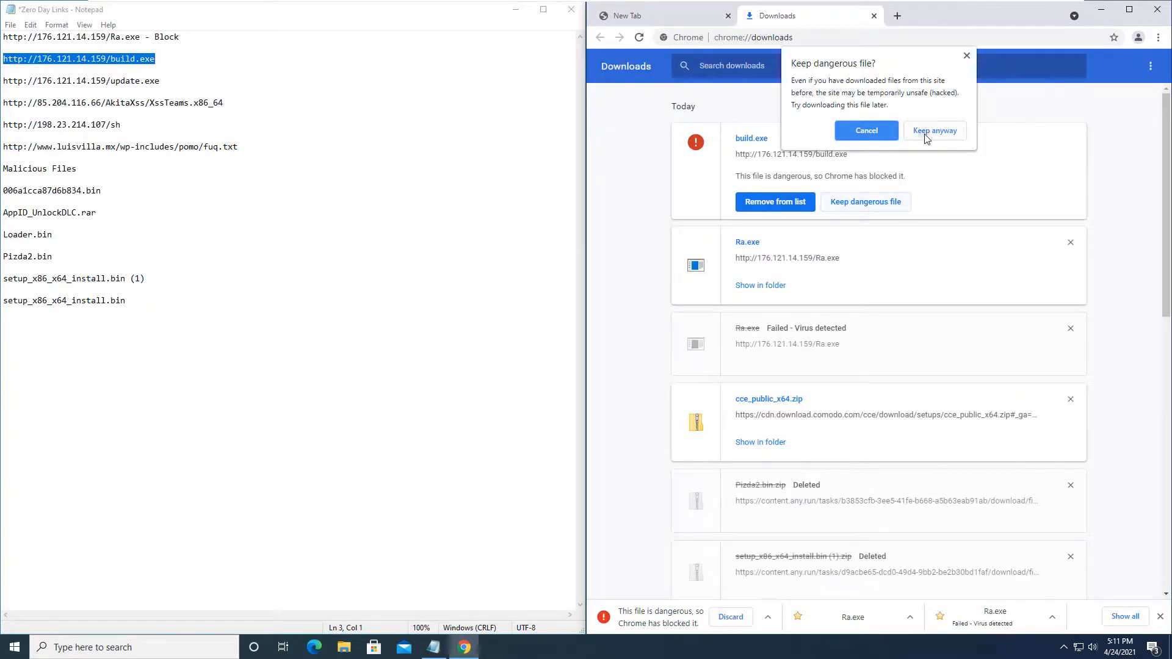
left_click(933, 130)
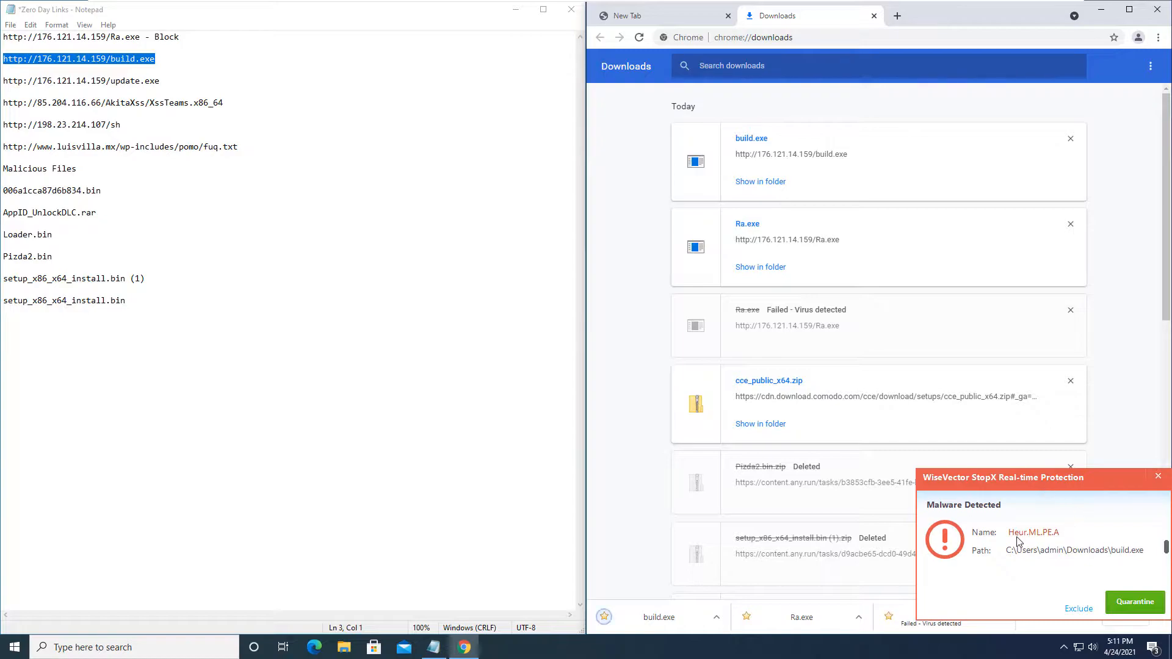
mouse_move(1062, 623)
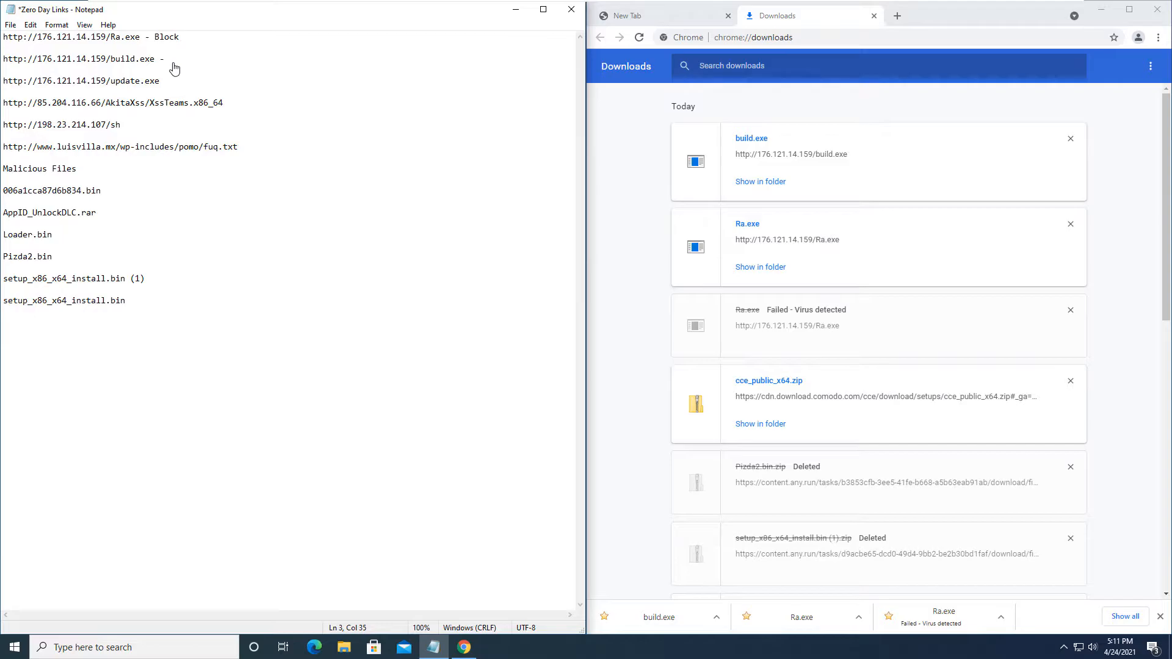
type("Blo")
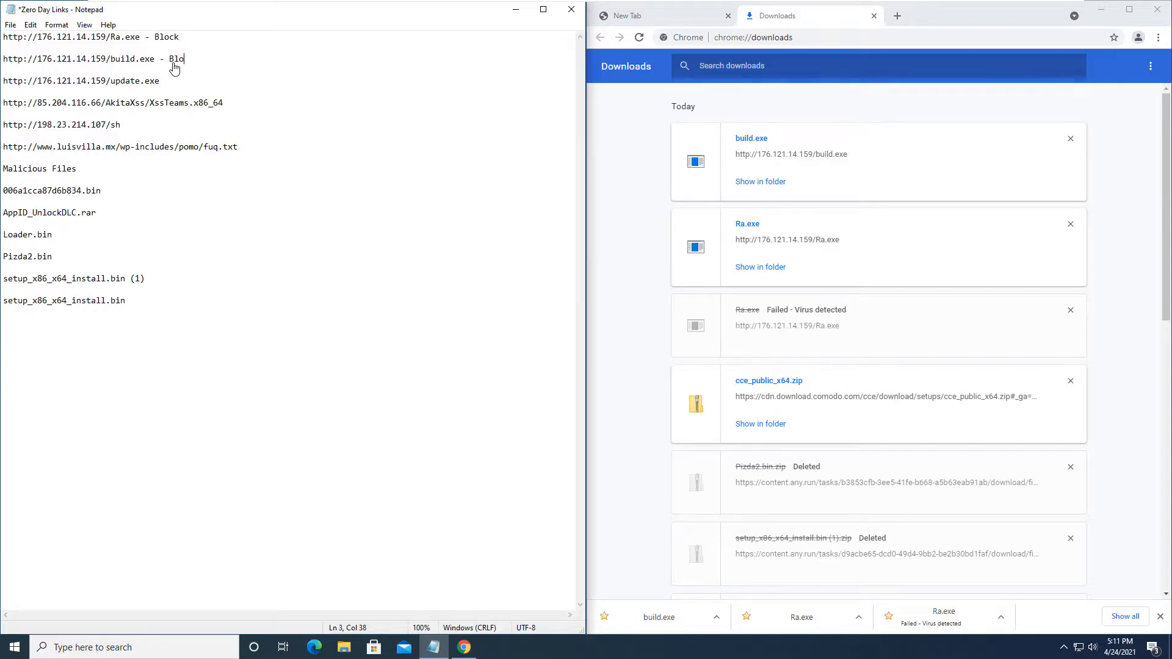
type("ck")
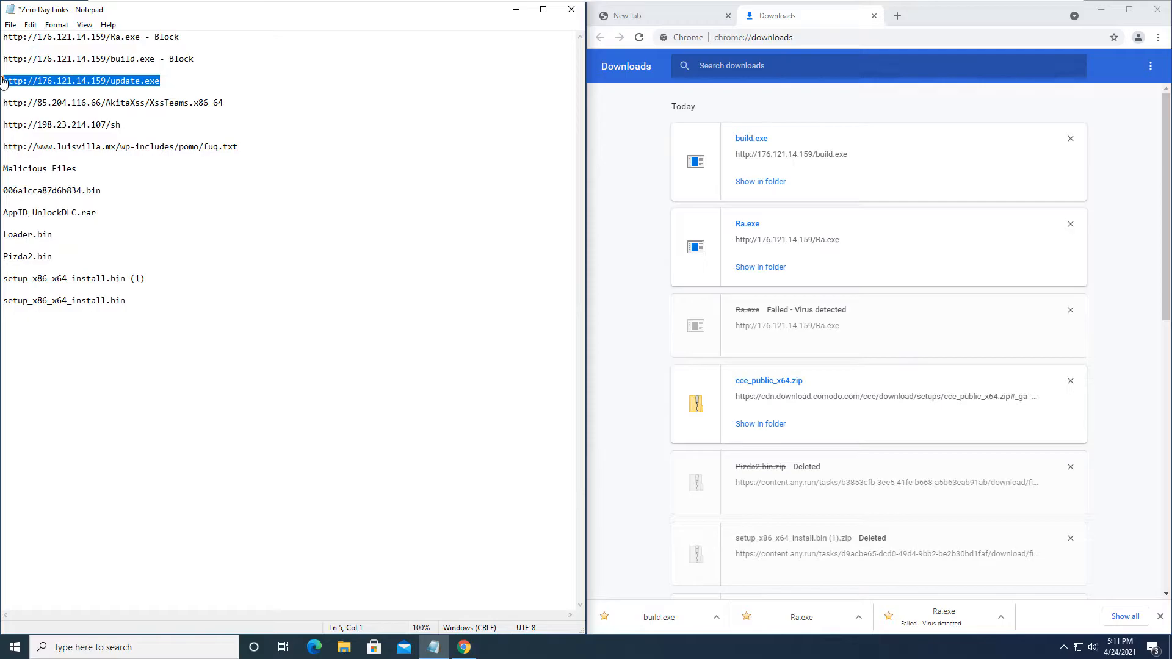
left_click(752, 37)
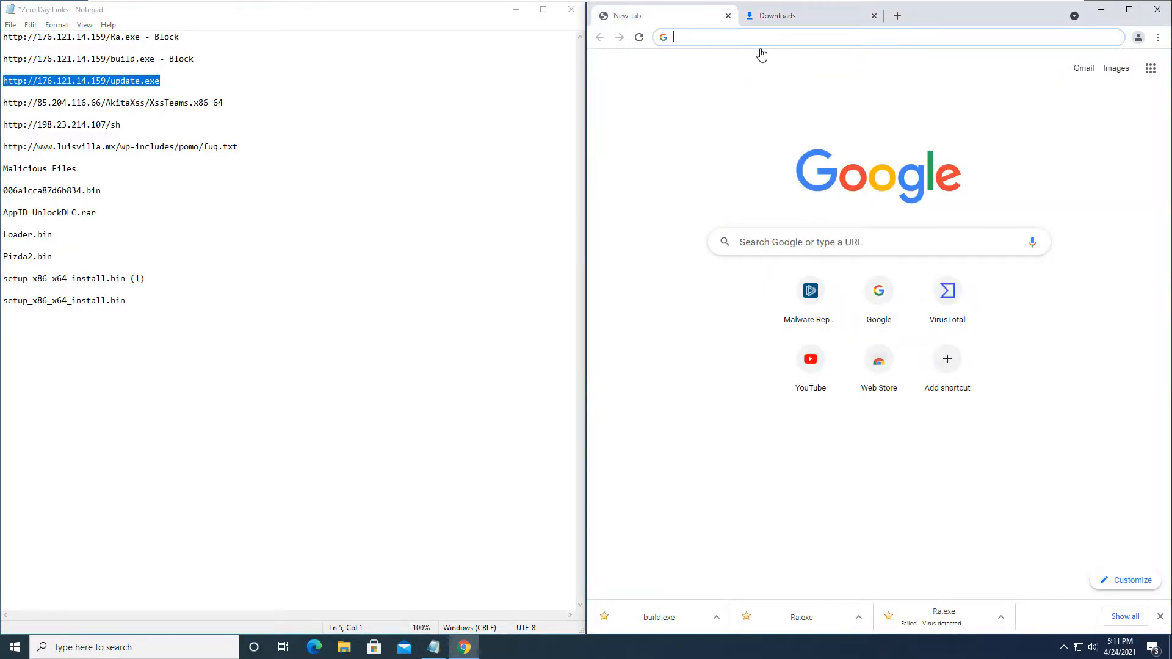
type("http://176.121.14.159/update.exe")
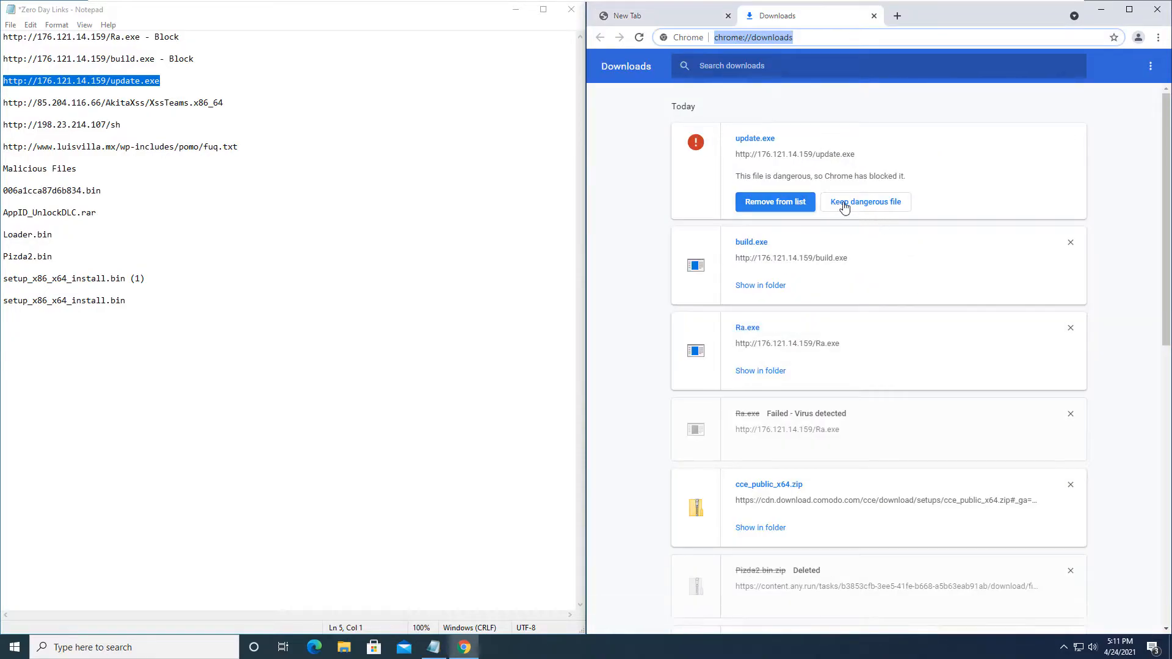
left_click(865, 202)
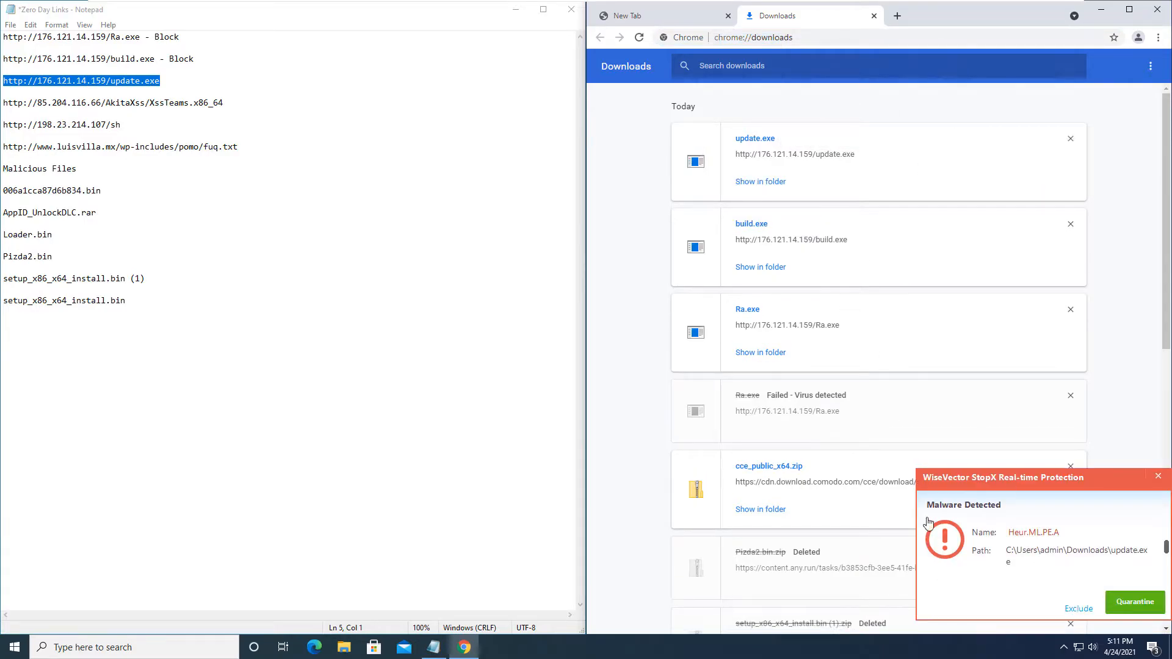
mouse_move(975, 556)
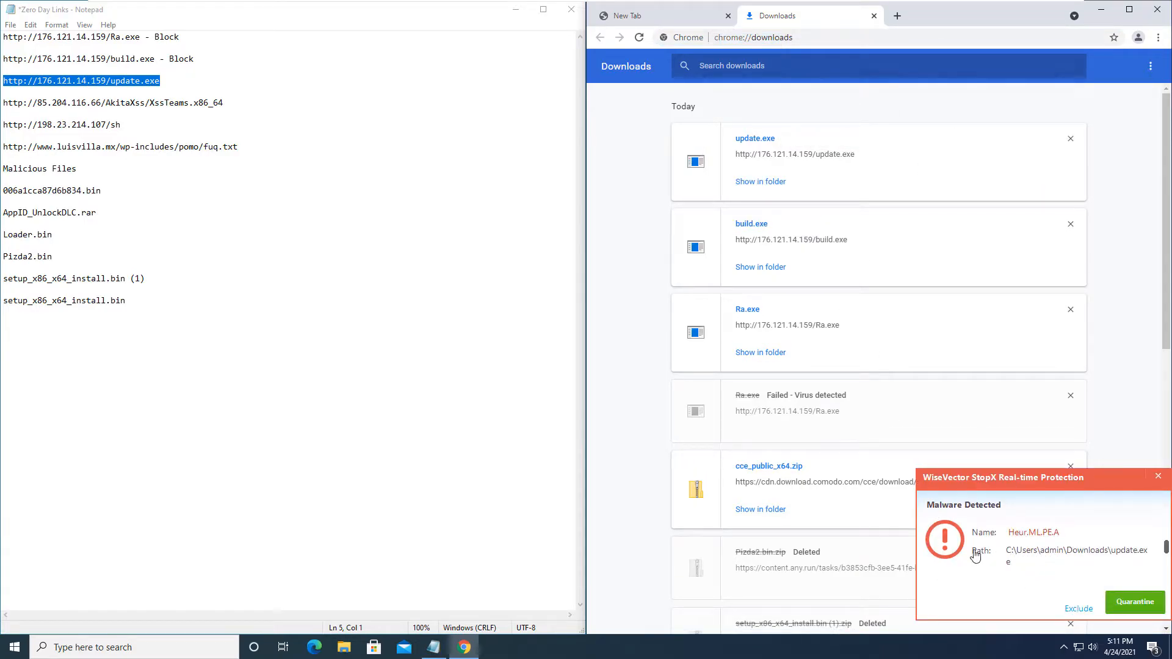
mouse_move(1085, 568)
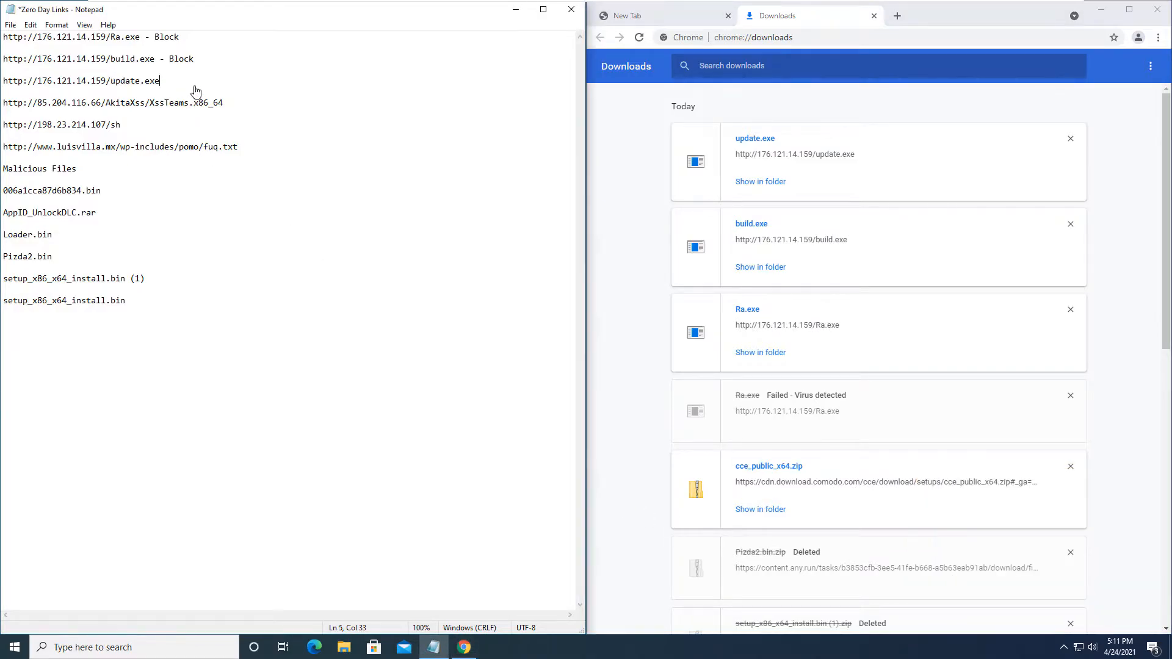
type("- Block")
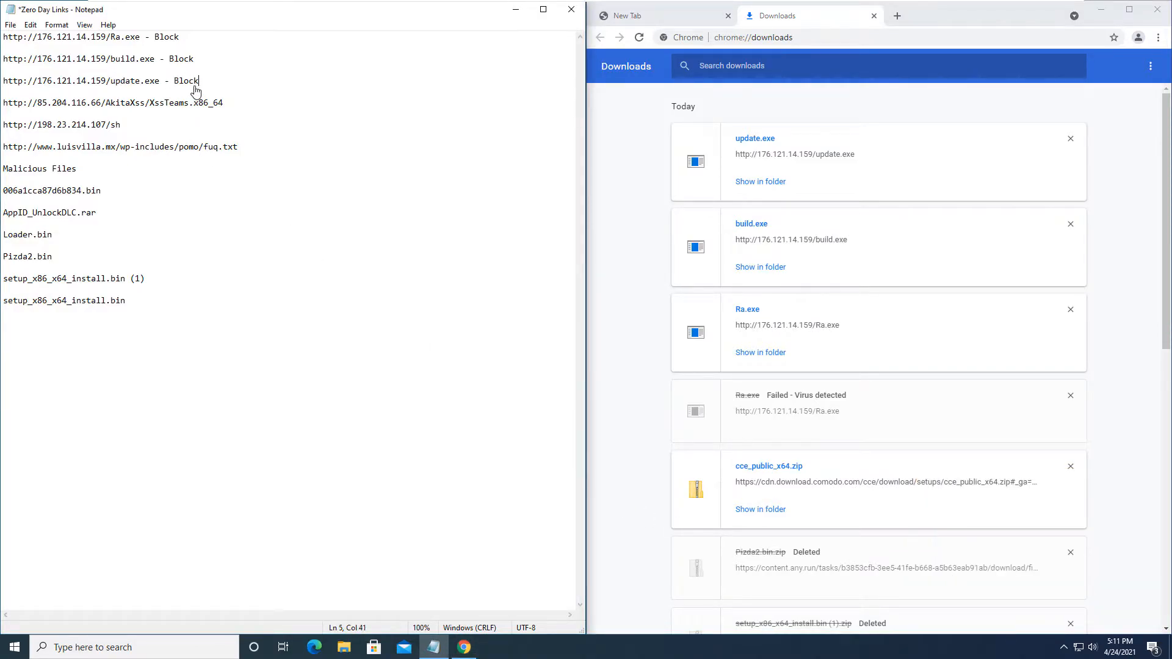
Load the XssTeams link in Chrome and show the downloaded XssTeams.x86_64 in its folder
triple_click(112, 103)
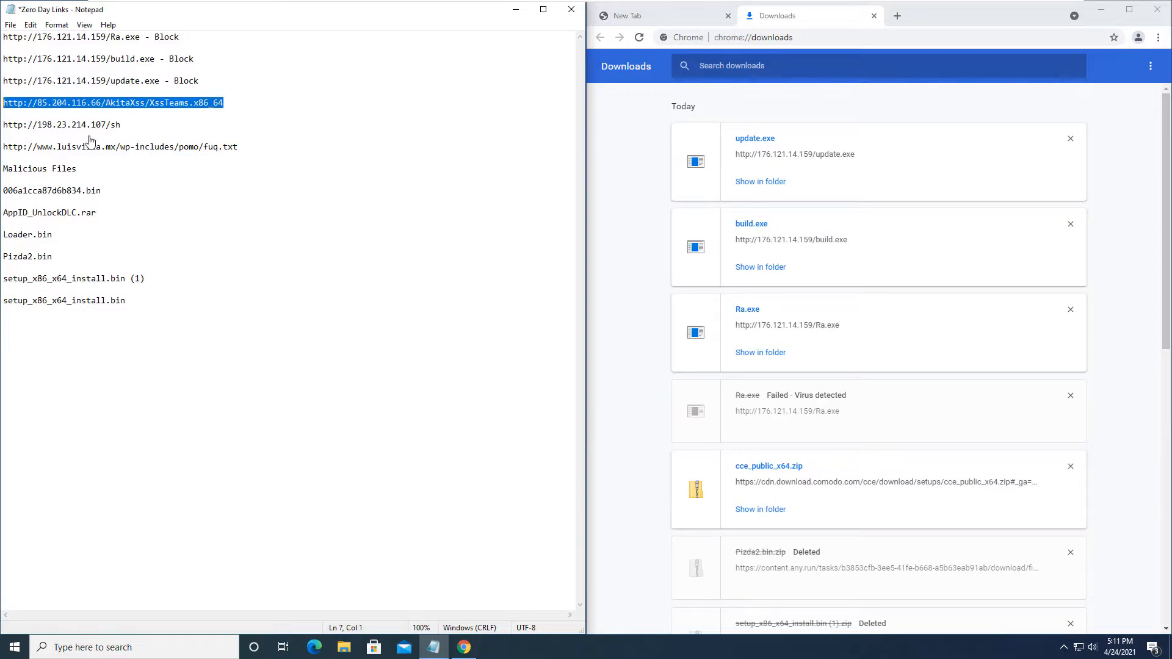
left_click(630, 15)
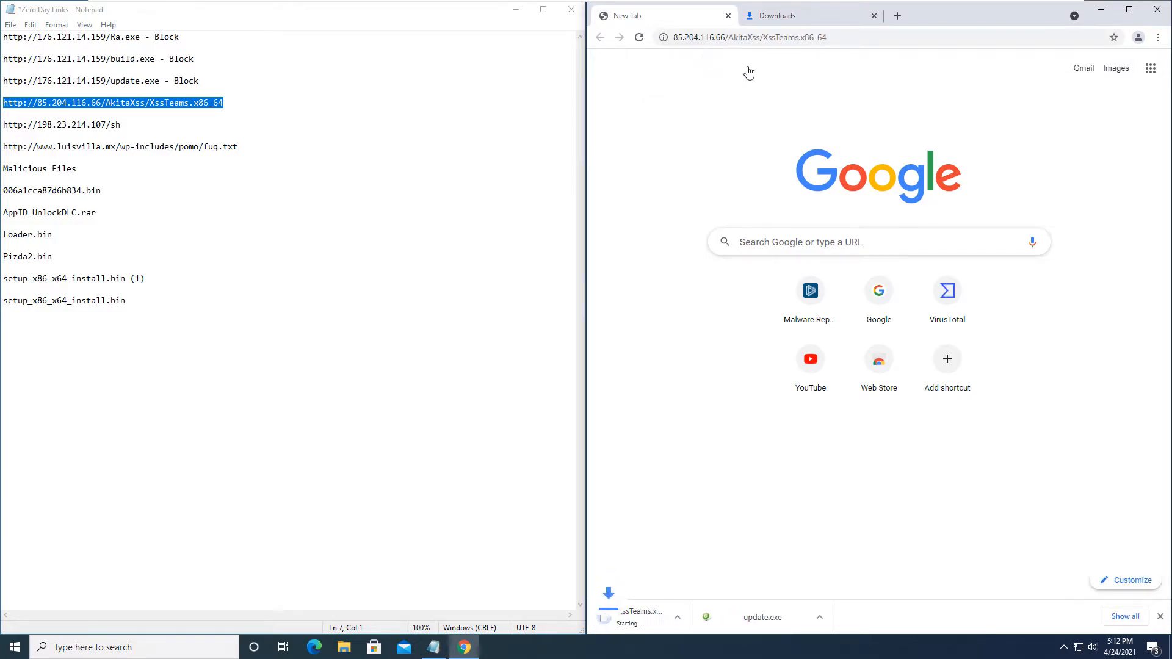
left_click(715, 617)
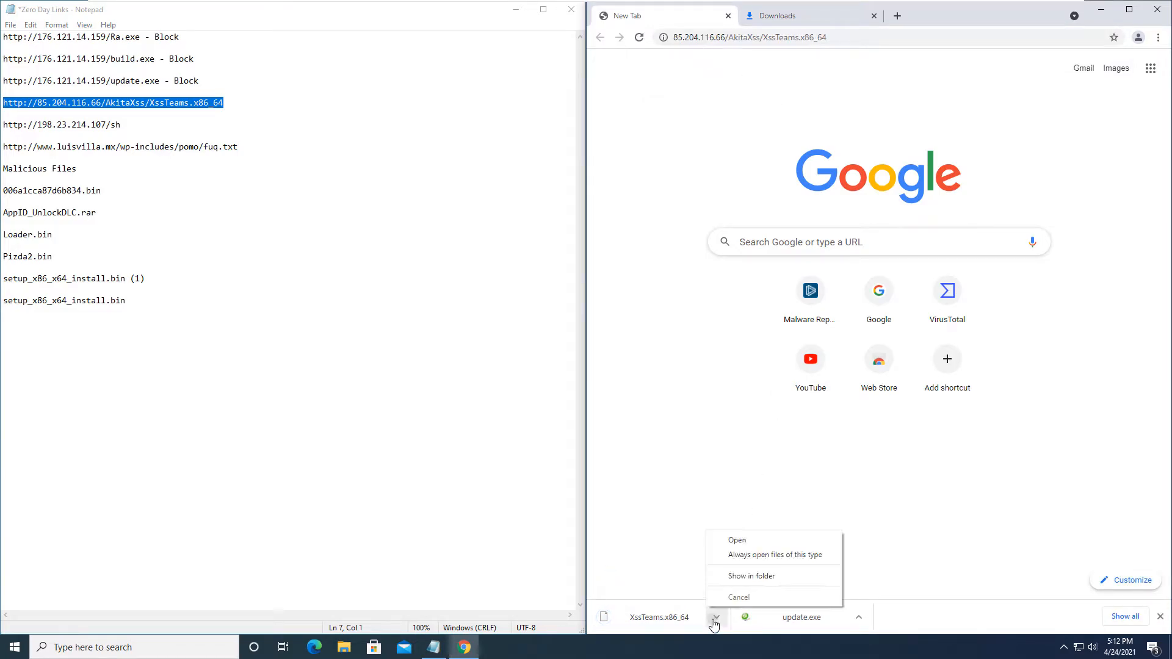
left_click(750, 576)
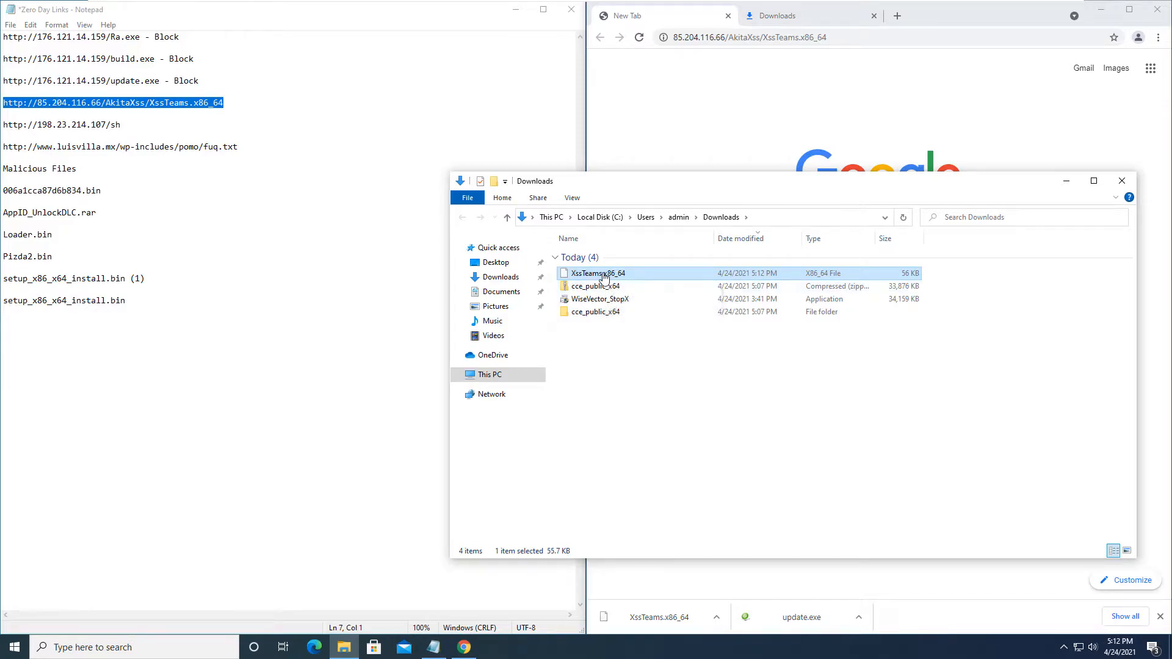
Scan XssTeams.x86_64 with WiseVector StopX, finding no threats, and return to Notepad
right_click(596, 273)
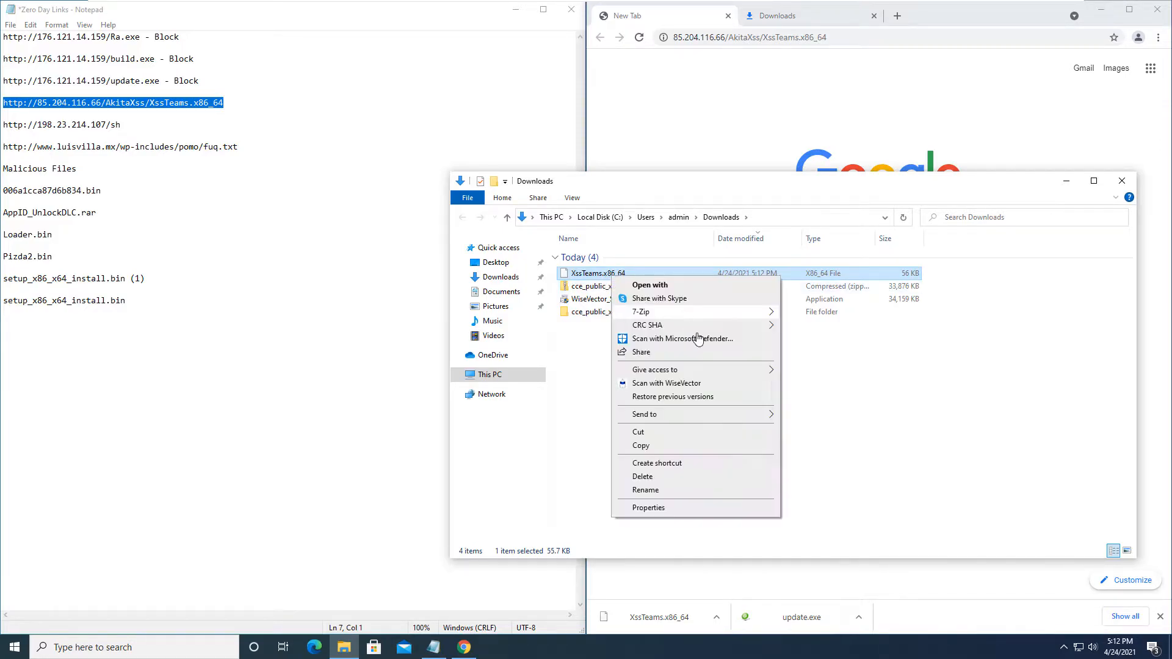
mouse_move(675, 312)
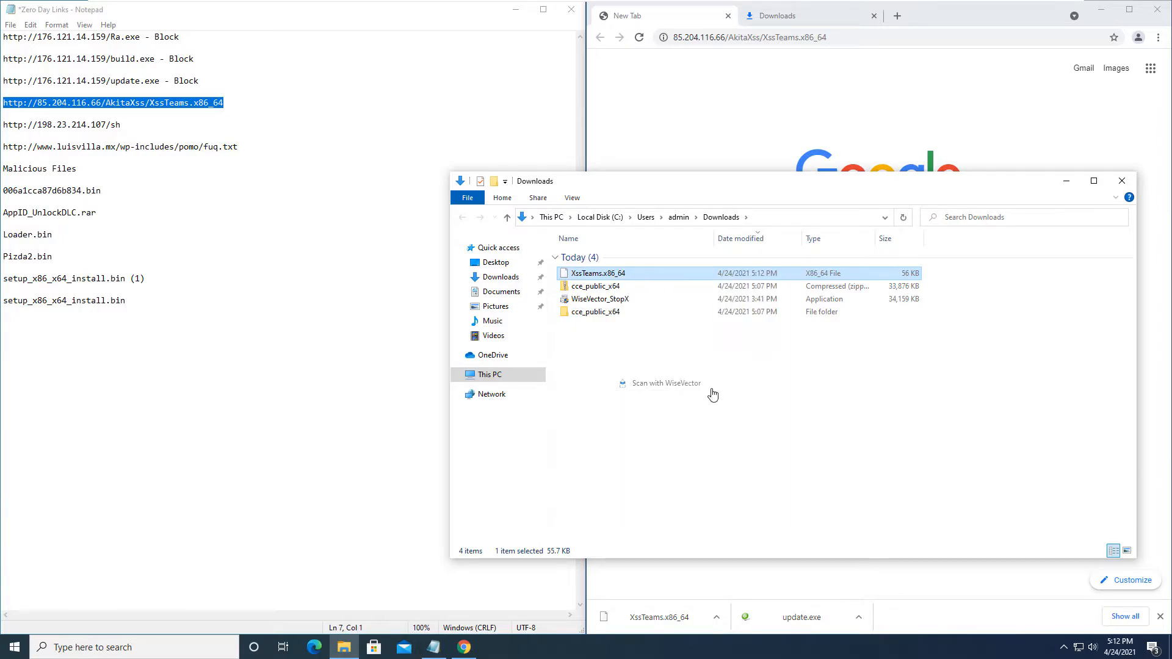
left_click(665, 382)
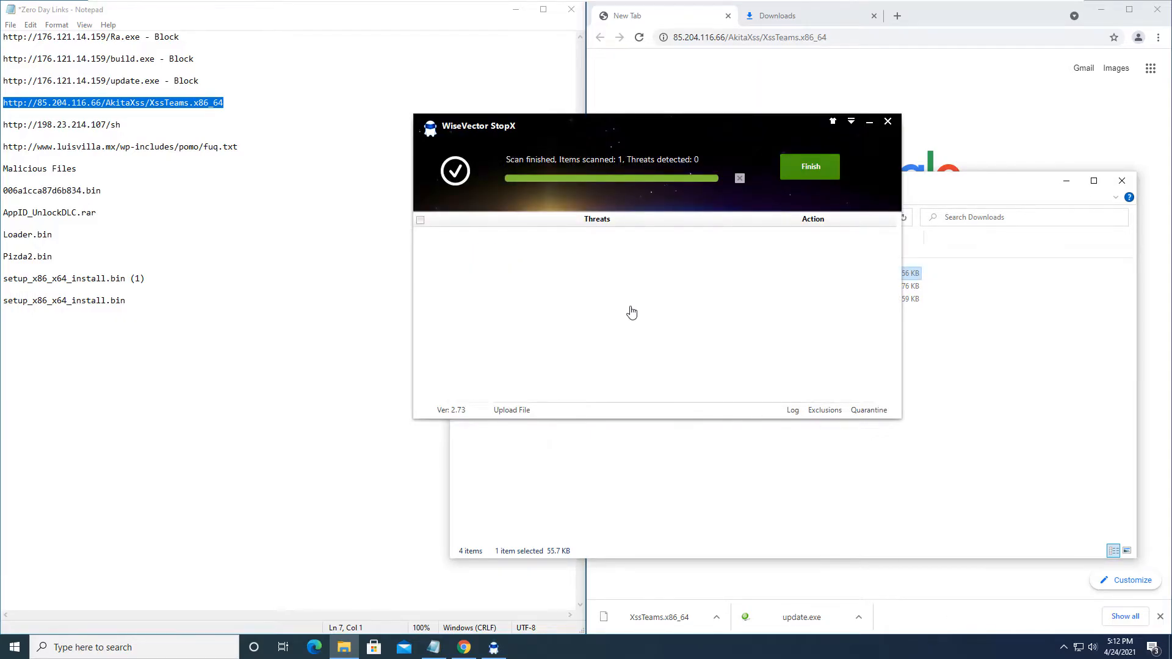
mouse_move(745, 177)
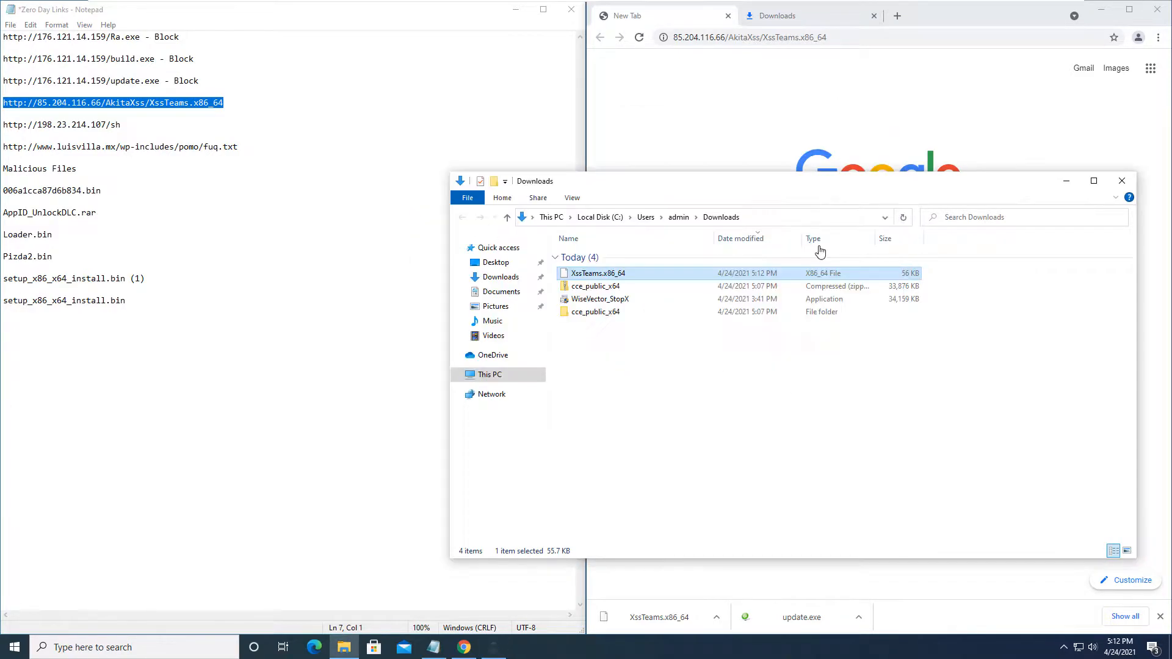
left_click(227, 102)
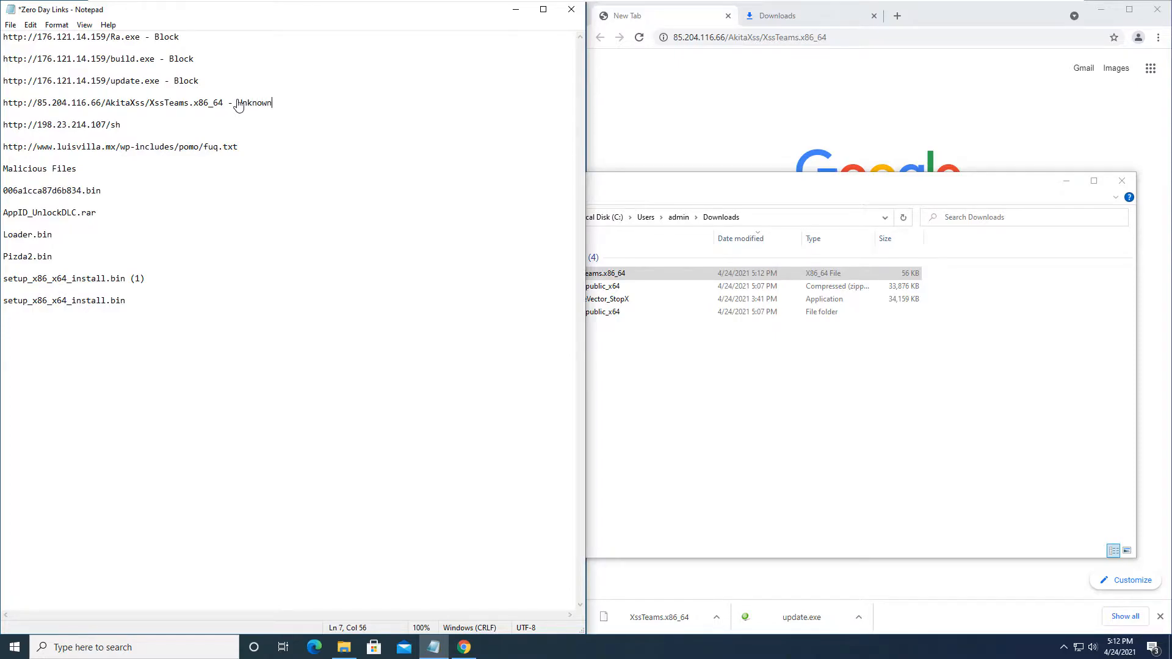
Select the 198.23.214.107/sh link line in the Notepad list
triple_click(61, 125)
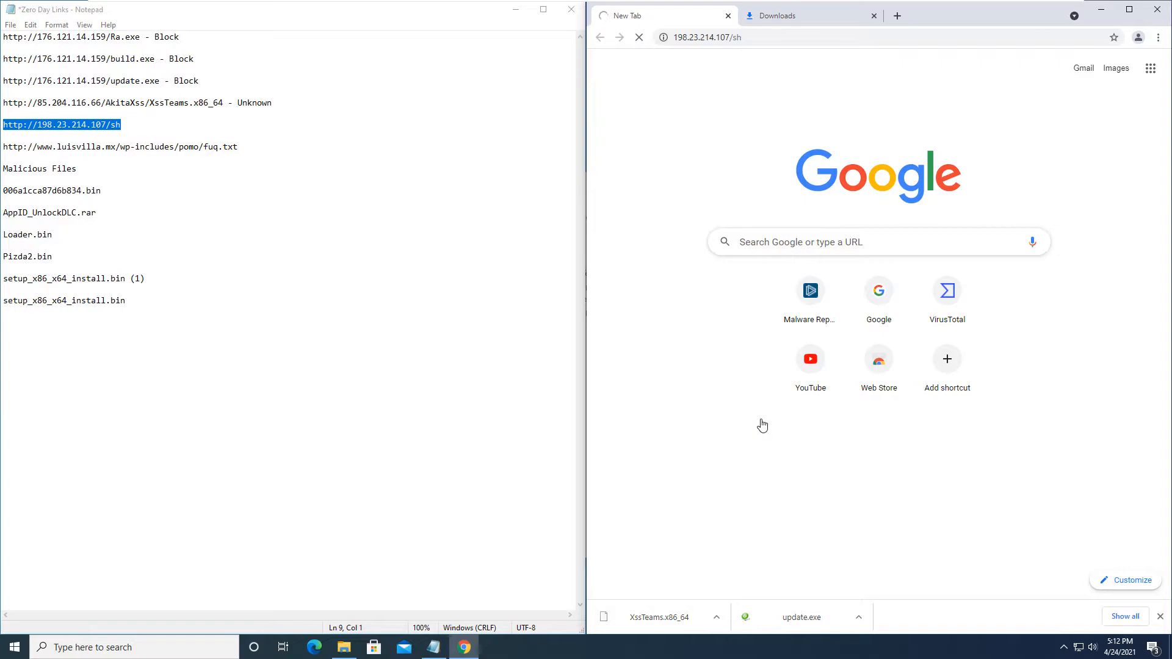
Mark the 198.23.214.107/sh link '- Dead' and select the luisvilla.mx fuq.txt link line
left_click(122, 124)
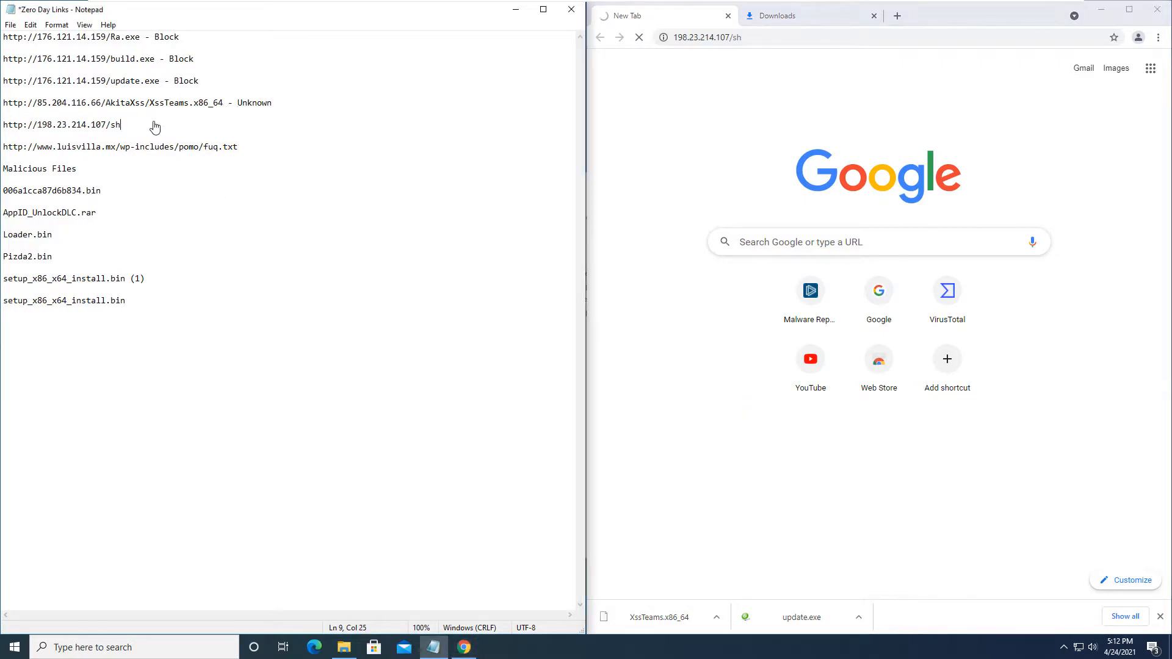
type("-")
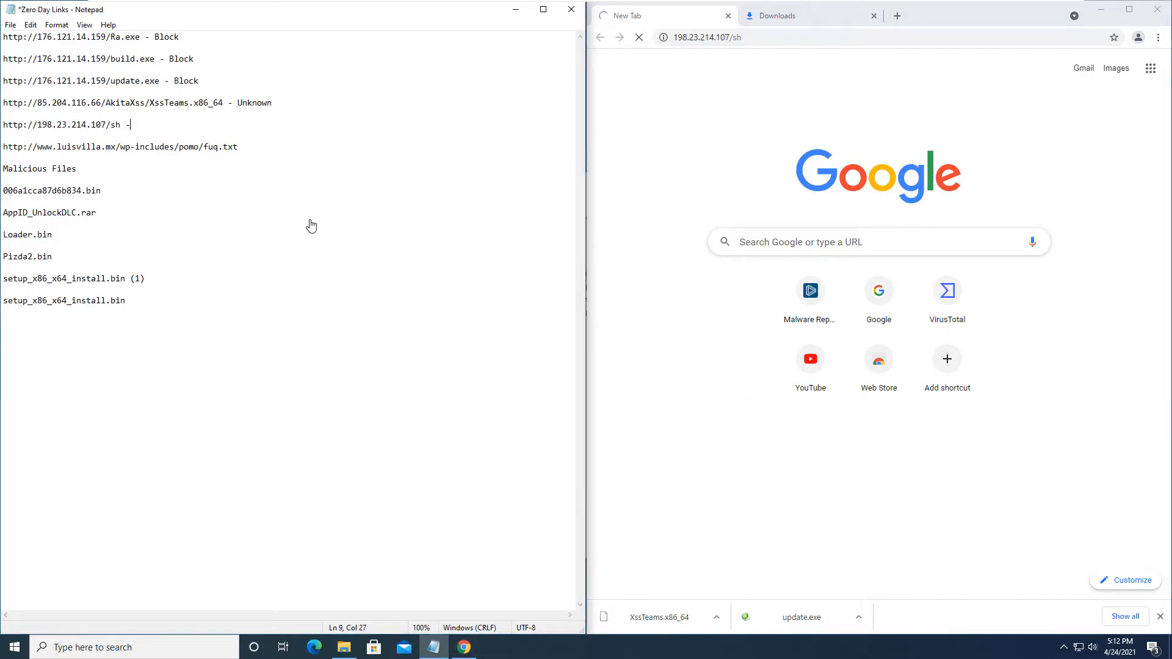
type("Dead")
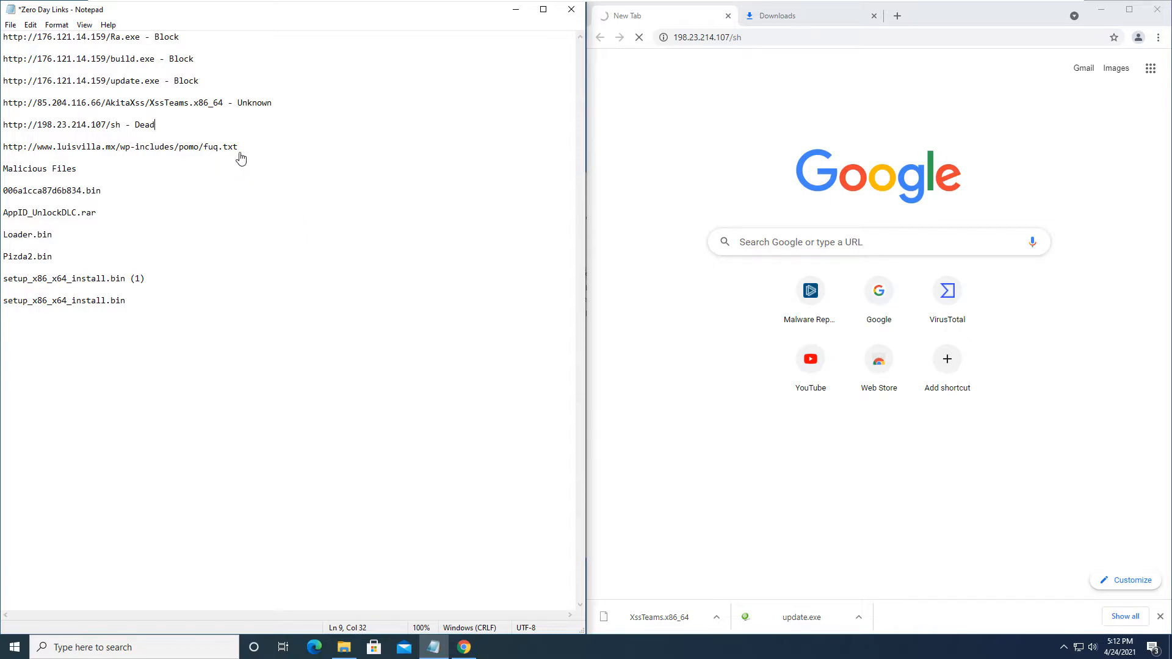
triple_click(119, 147)
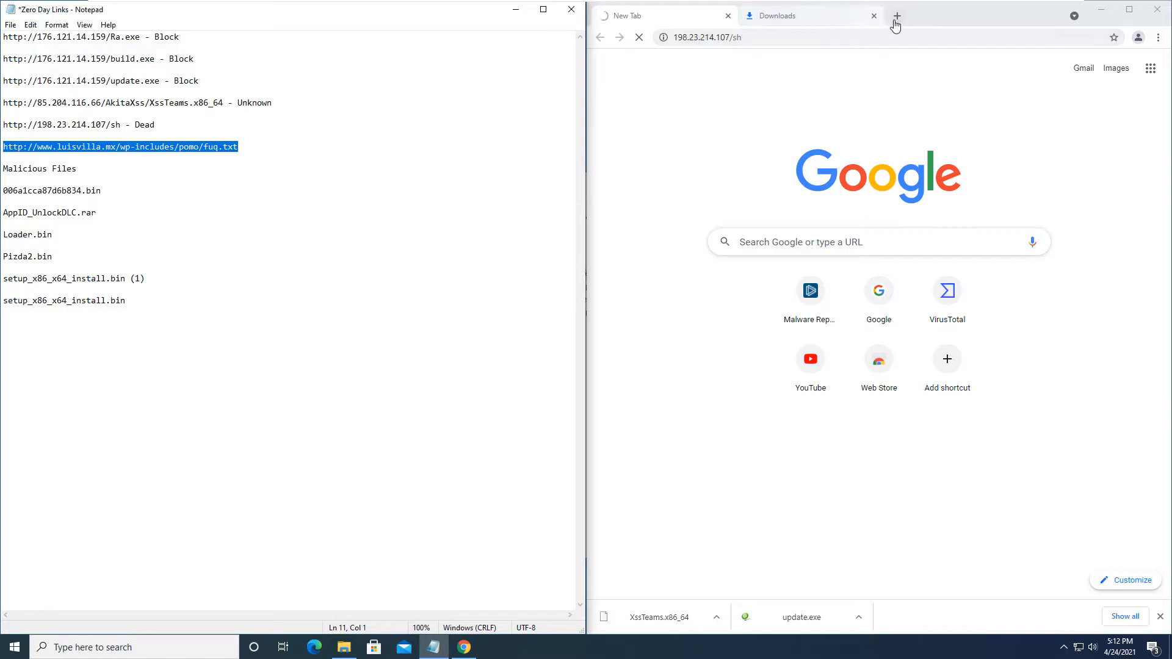
Load the luisvilla.mx fuq.txt link in a new tab and scroll through the Perl IRC bot script
left_click(896, 14)
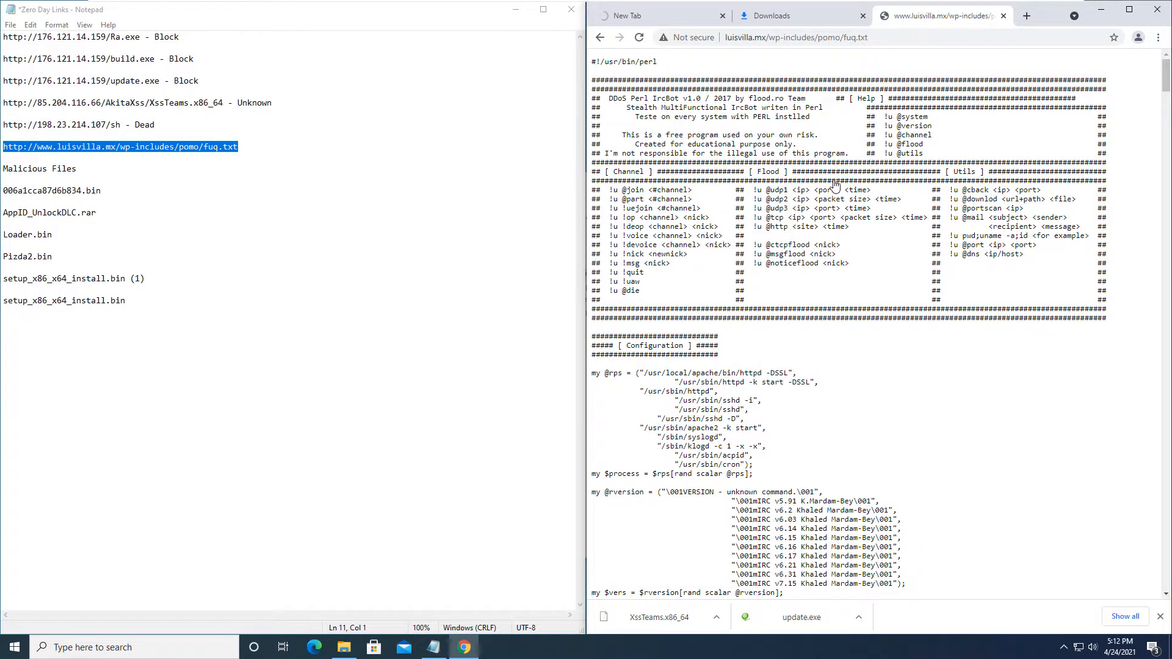
scroll("down", 3)
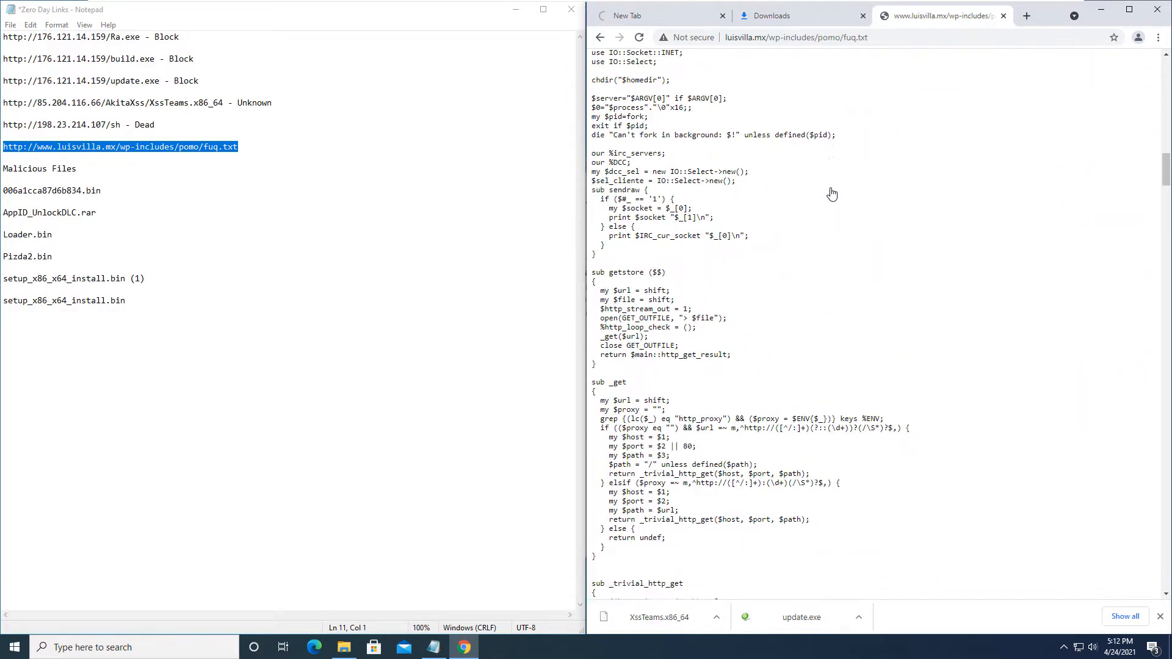
scroll("down", 3)
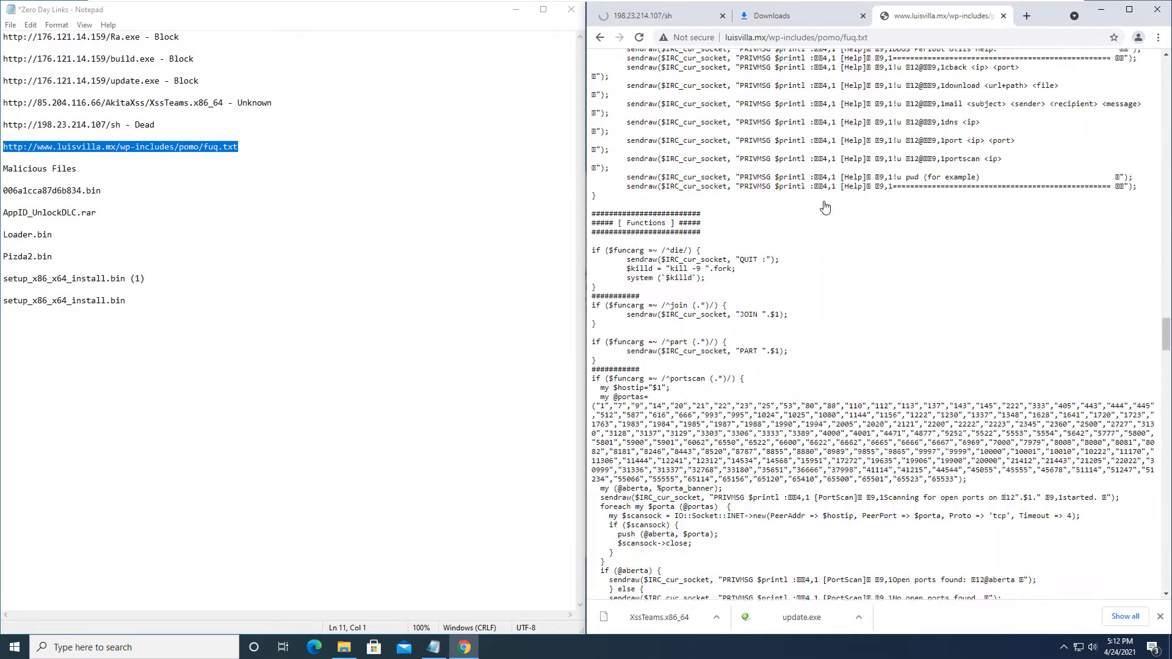
scroll("down", 3)
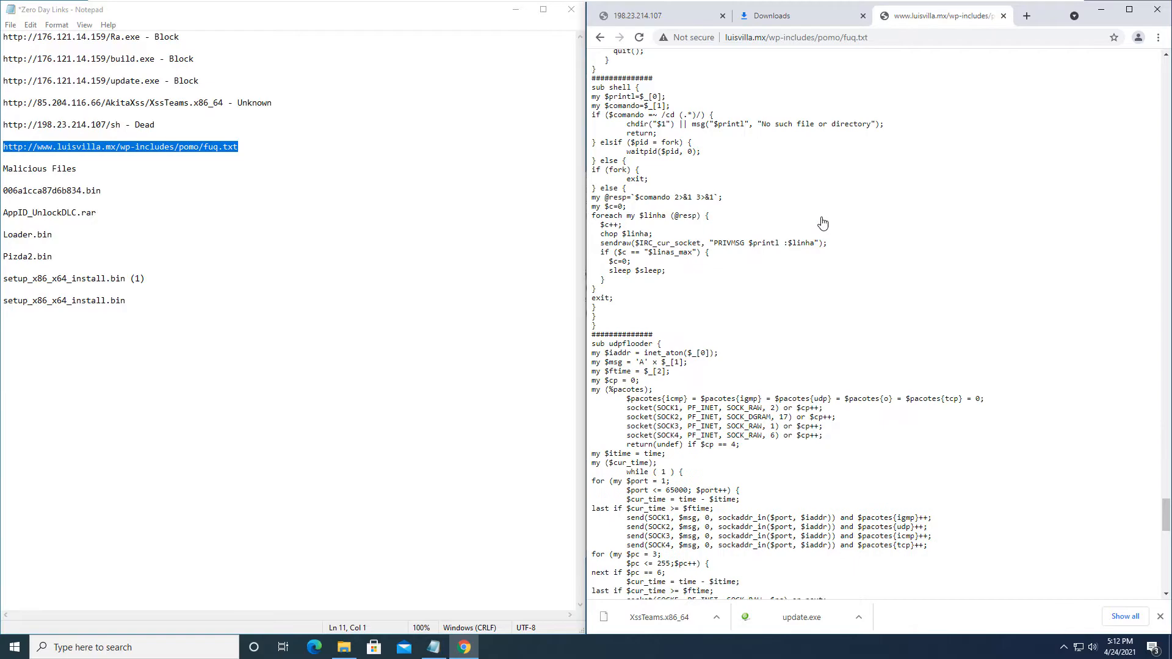
scroll("down", 3)
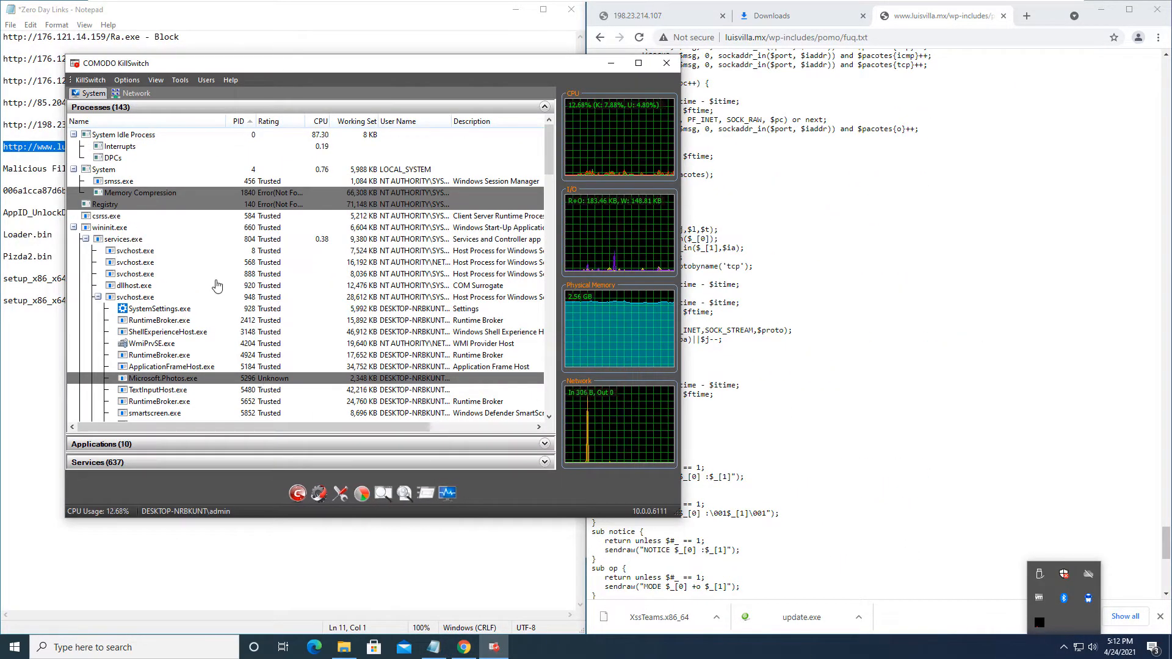
Scroll the KillSwitch Processes list to review the WiseVector, Chrome and Notepad processes
scroll("down", 3)
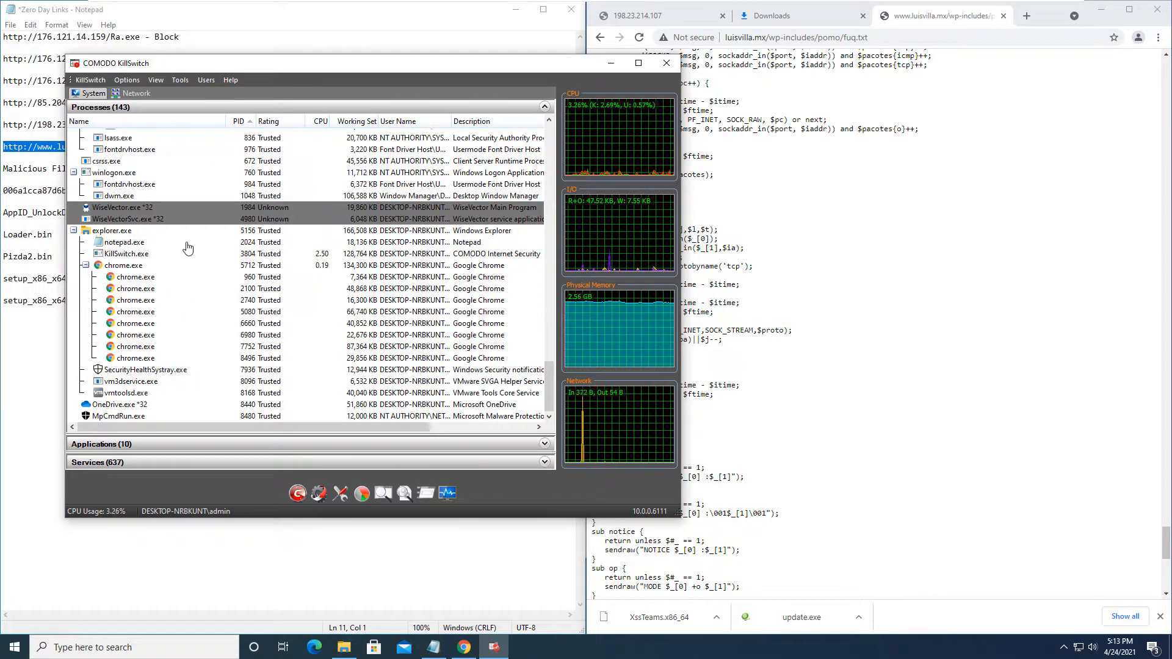
mouse_move(161, 404)
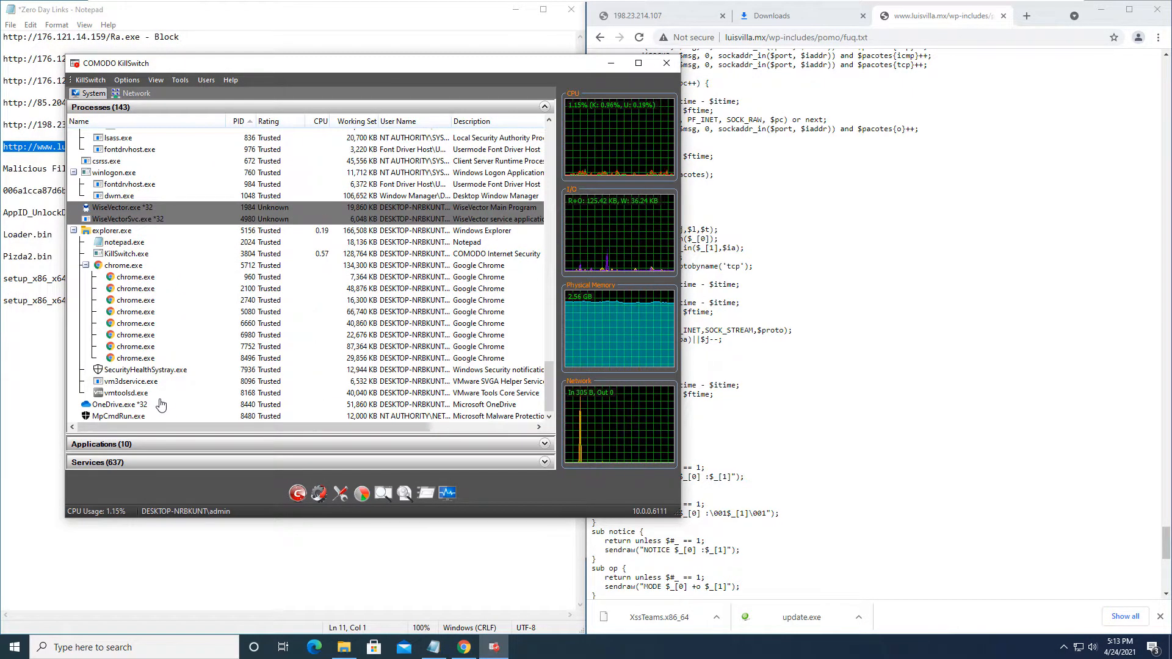
mouse_move(142, 416)
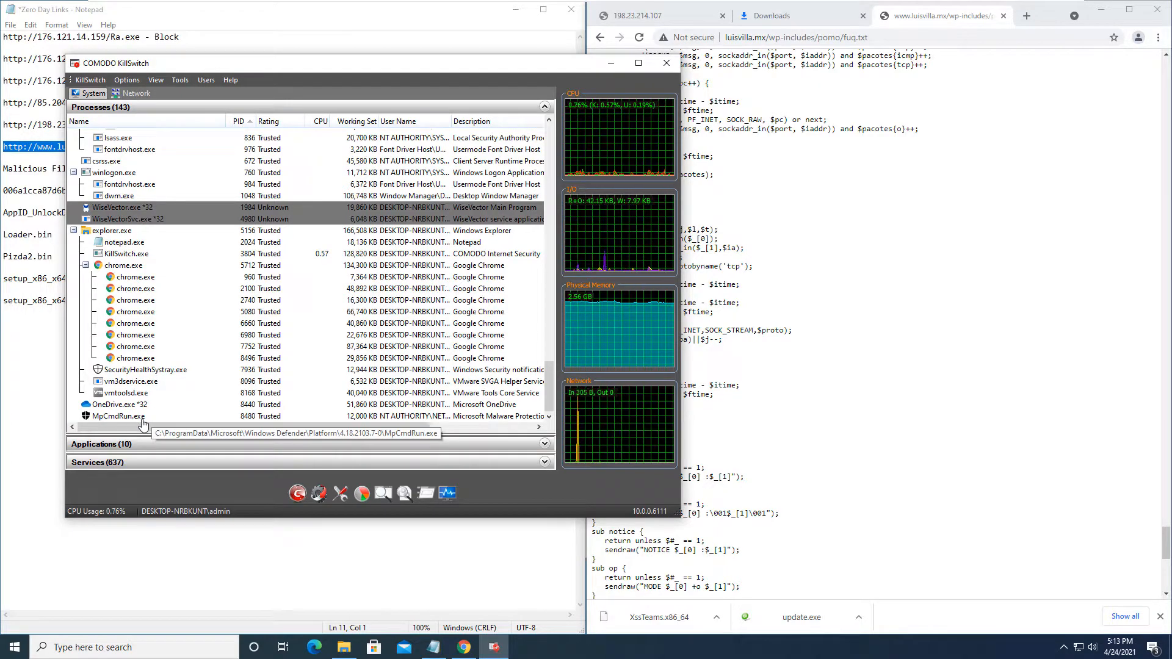
scroll("up", 3)
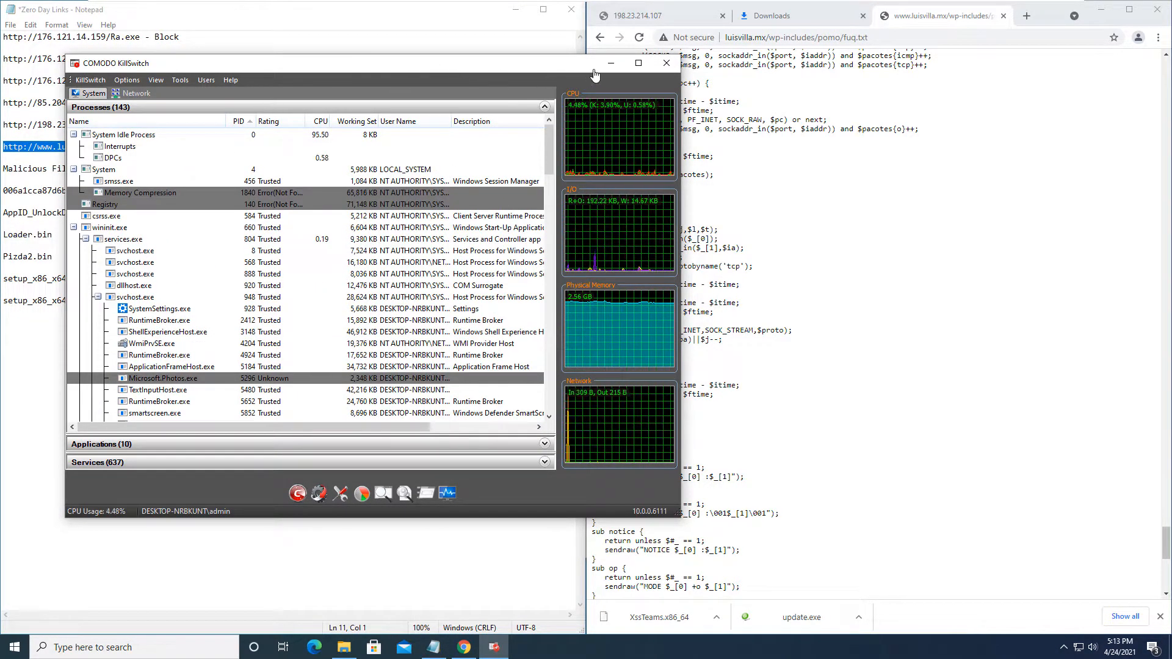
Close KillSwitch and mark the luisvilla.mx fuq.txt entry 'Unknown' in Notepad
left_click(665, 63)
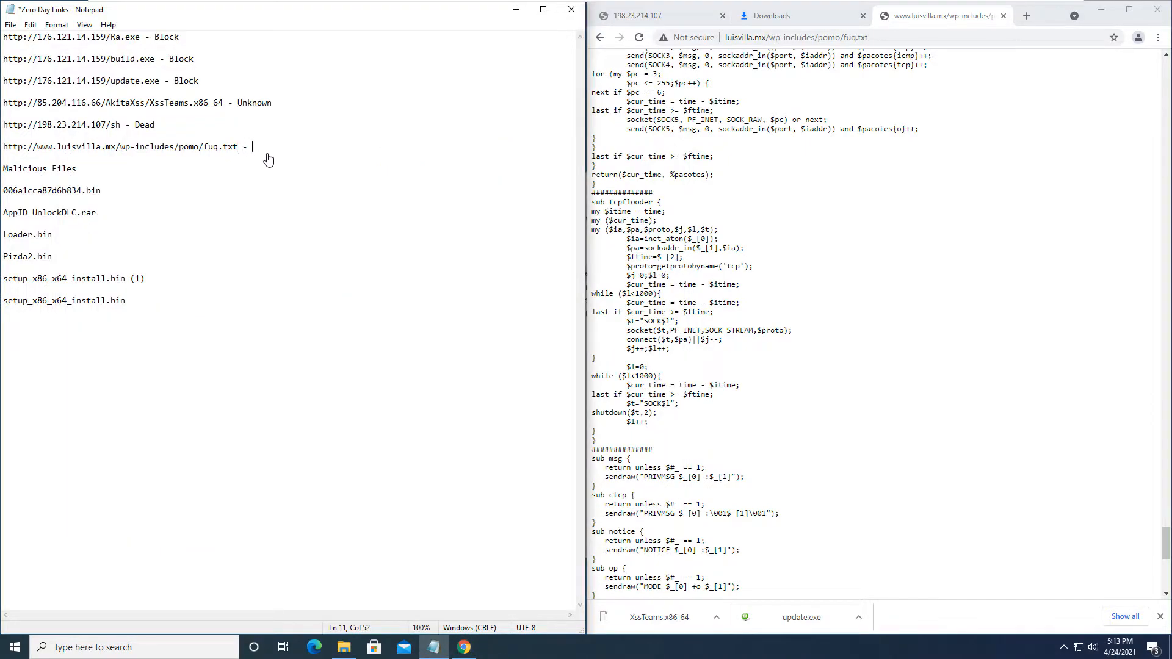
type("Unkown")
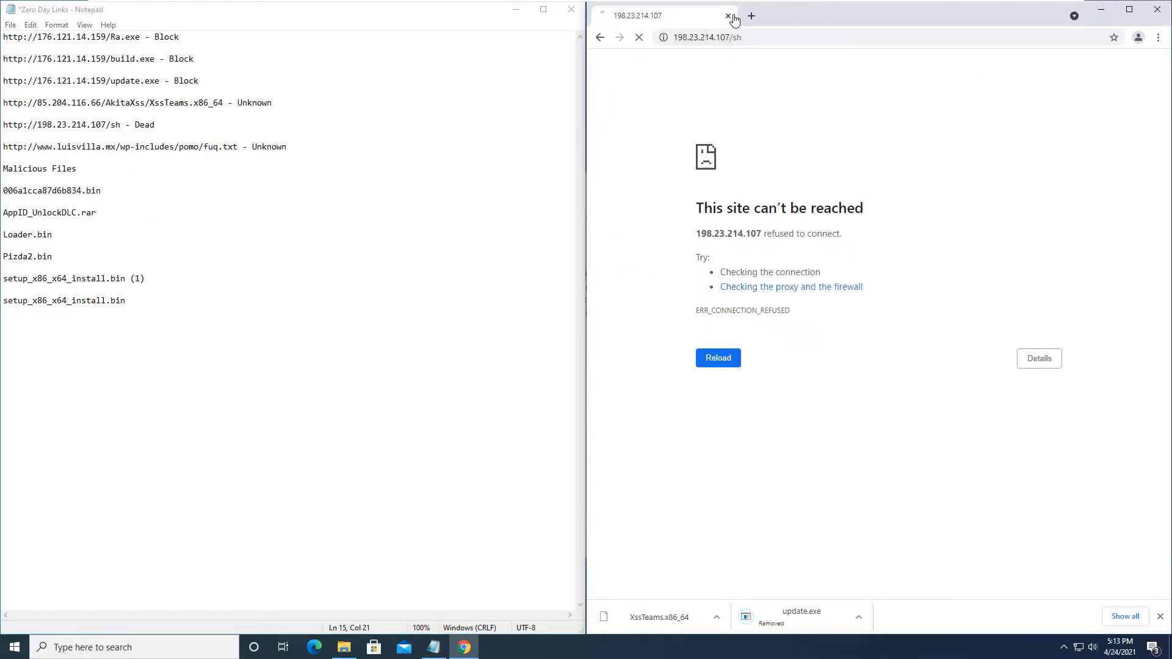
Close the dead 198.23.214.107 page and extract 006a1cca87d6b834.bin from Zero Day Malware, reaching its password prompt
left_click(729, 15)
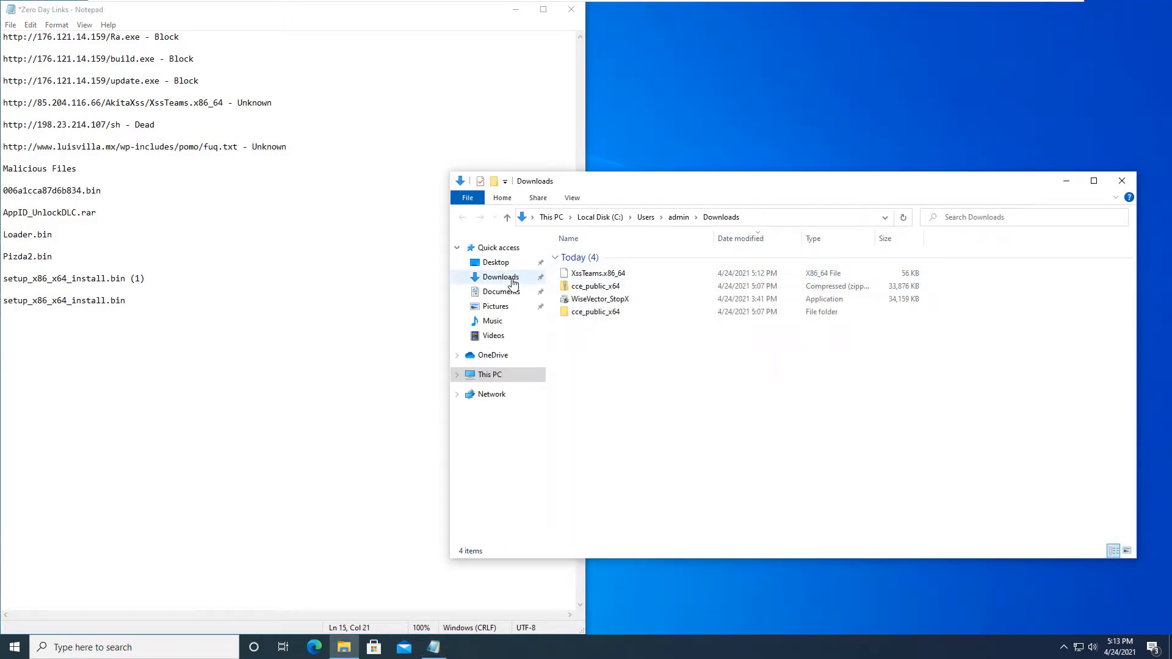
left_click(495, 262)
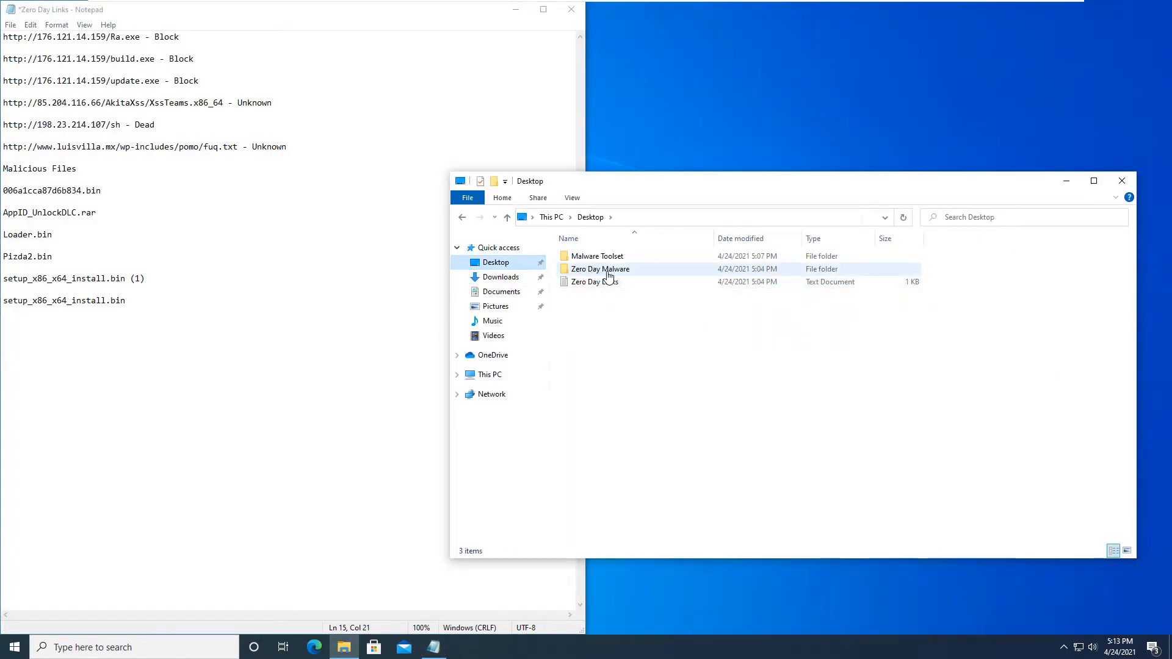
double_click(599, 268)
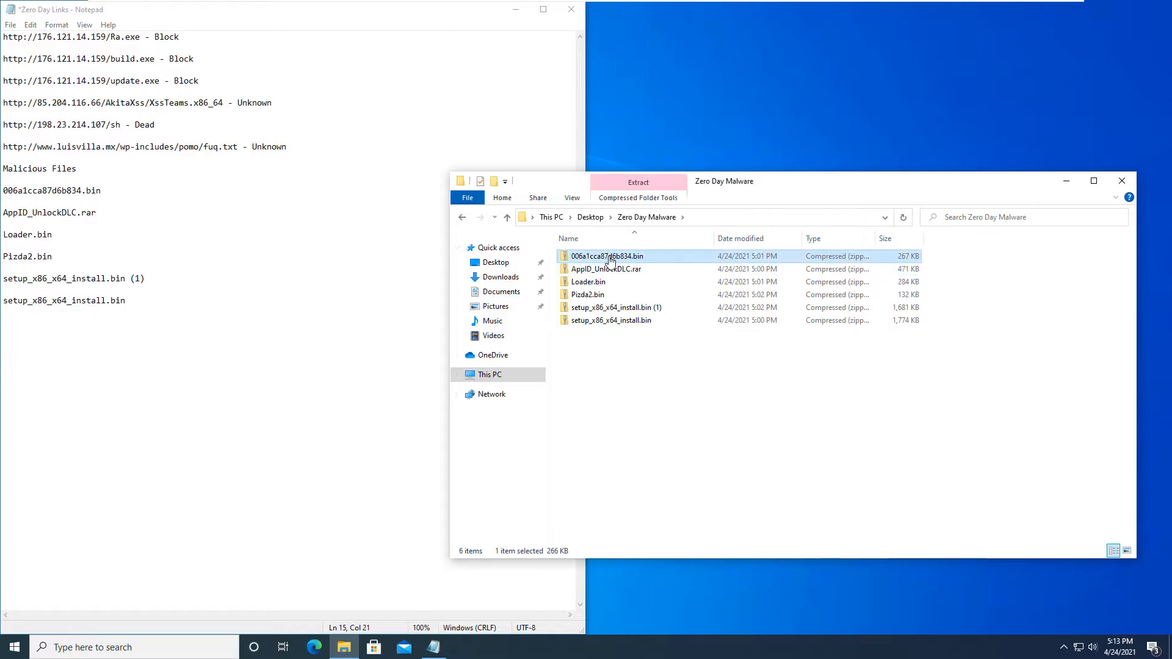
left_click(637, 182)
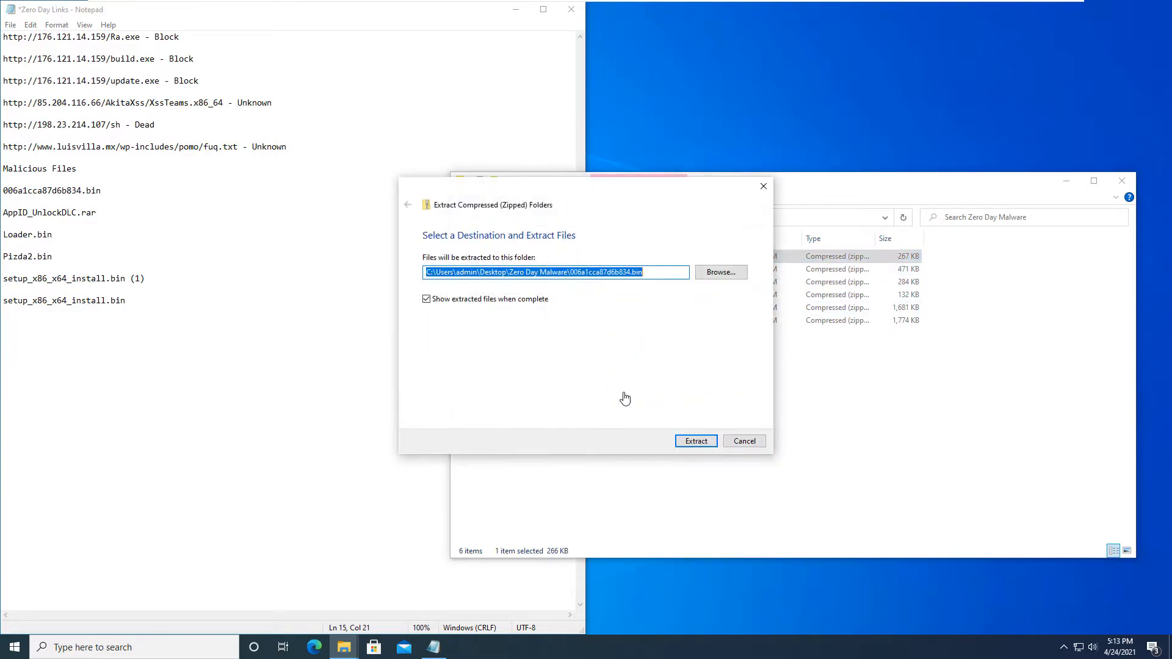
left_click(694, 441)
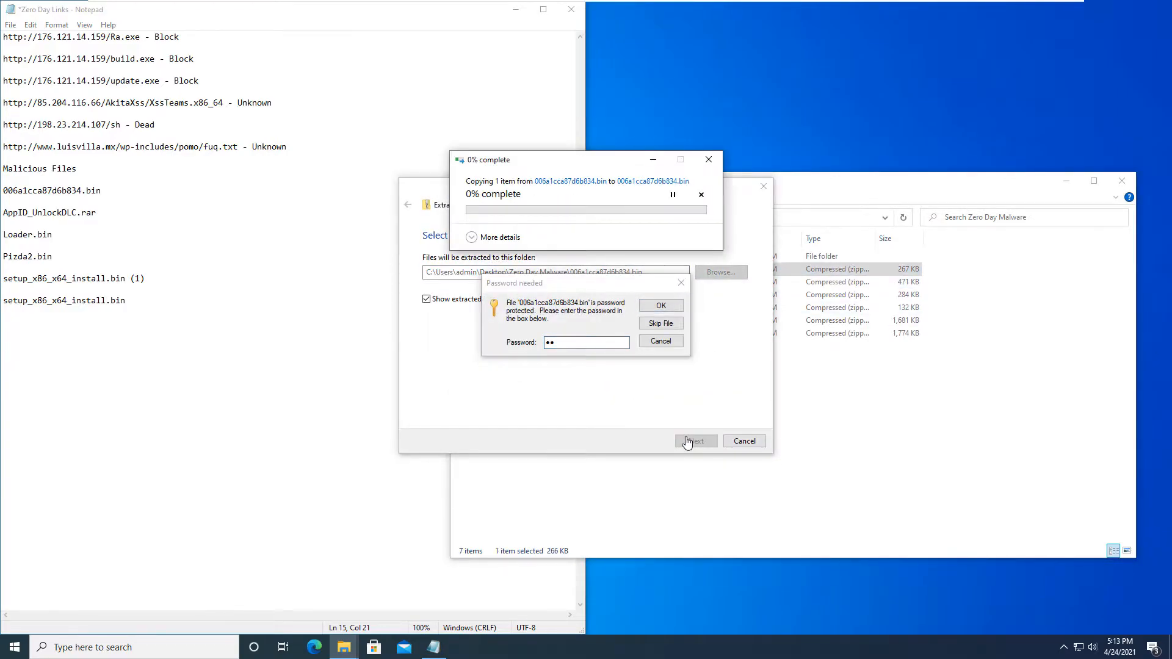
left_click(586, 342)
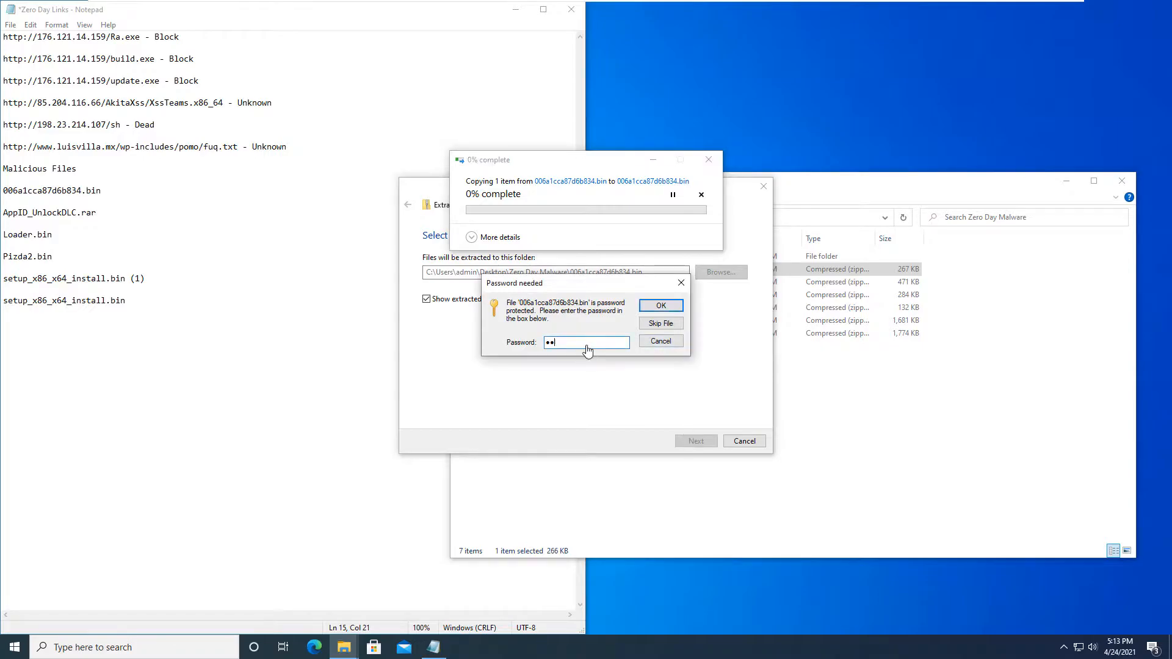
Confirm the password, quarantine the Heur.ML.PE.C detection, and note the file as '- Block'
left_click(659, 305)
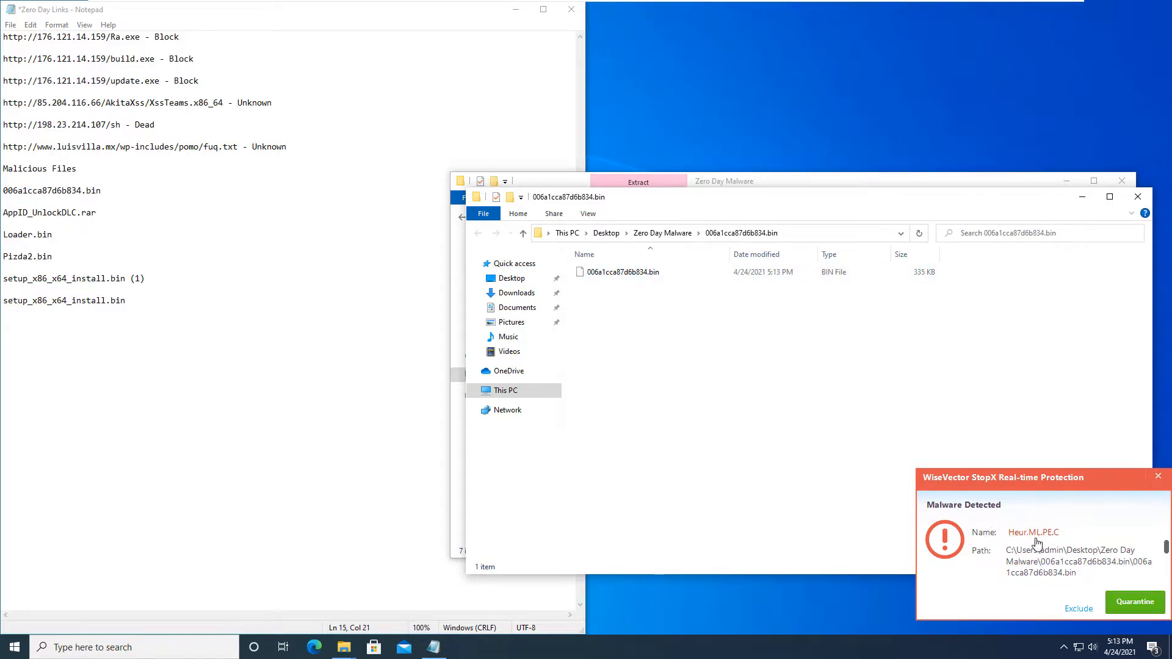
mouse_move(1114, 554)
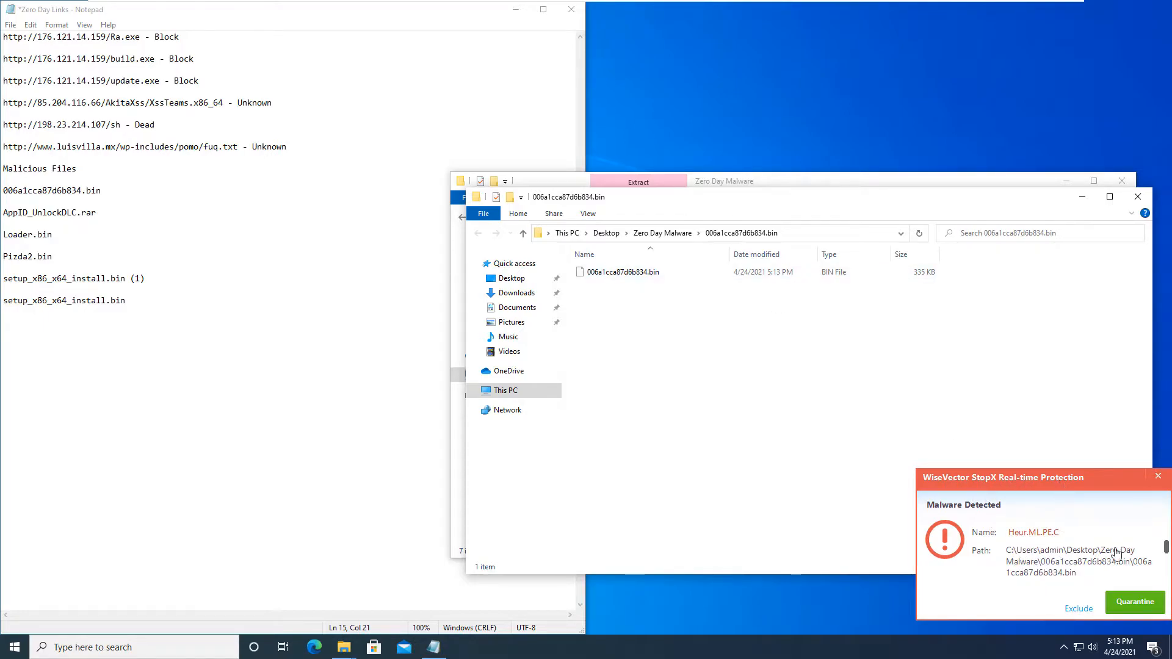
mouse_move(1116, 576)
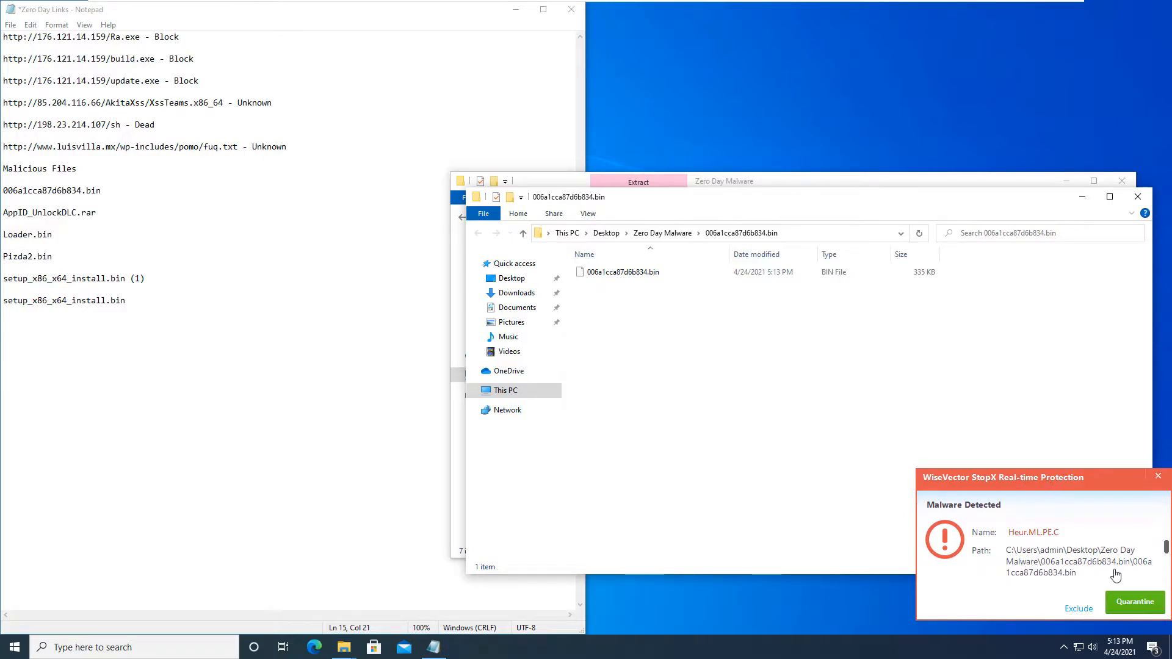
left_click(1132, 602)
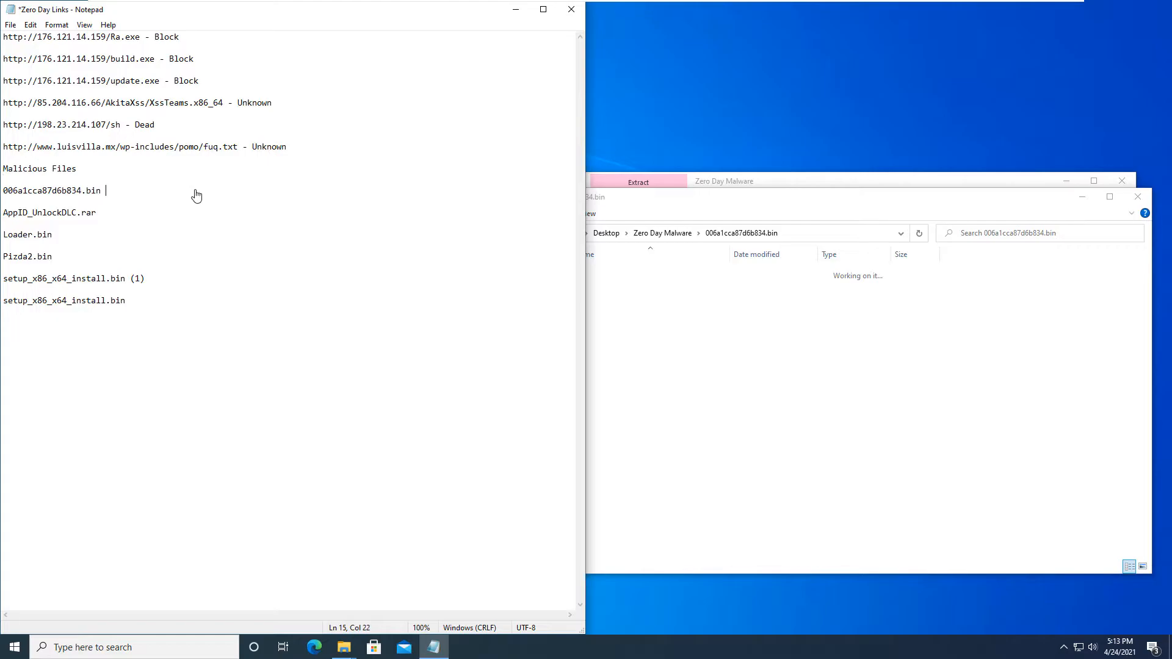
type("- Block")
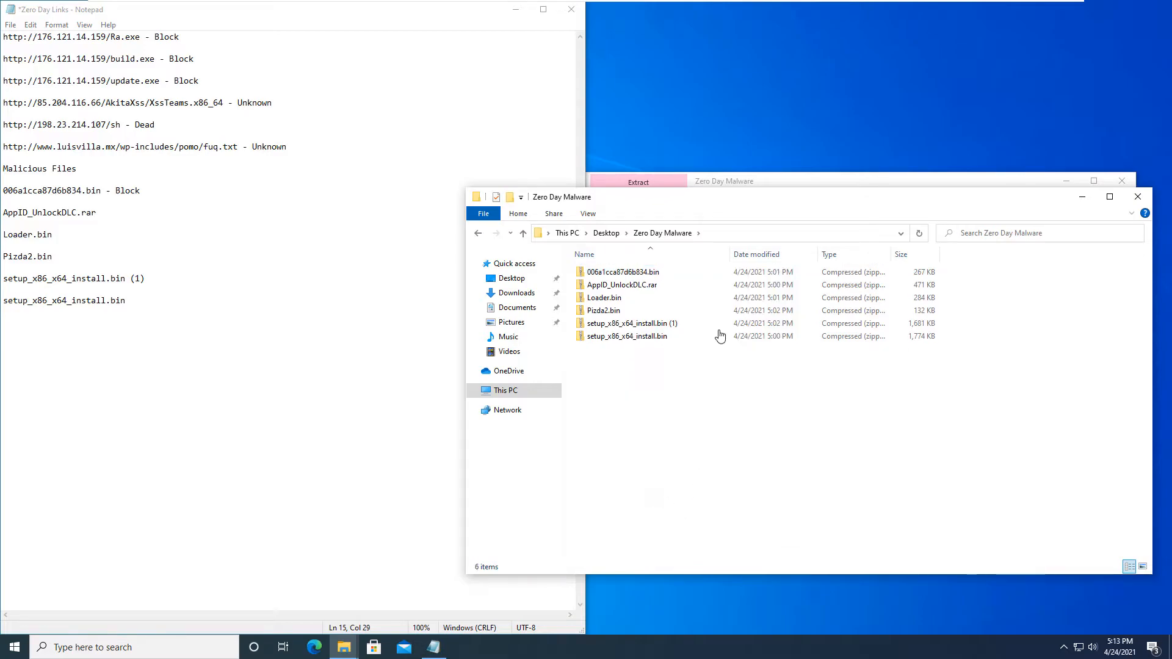
Delete the 006a1cca87d6b834.bin archive from the Zero Day Malware folder
left_click(621, 271)
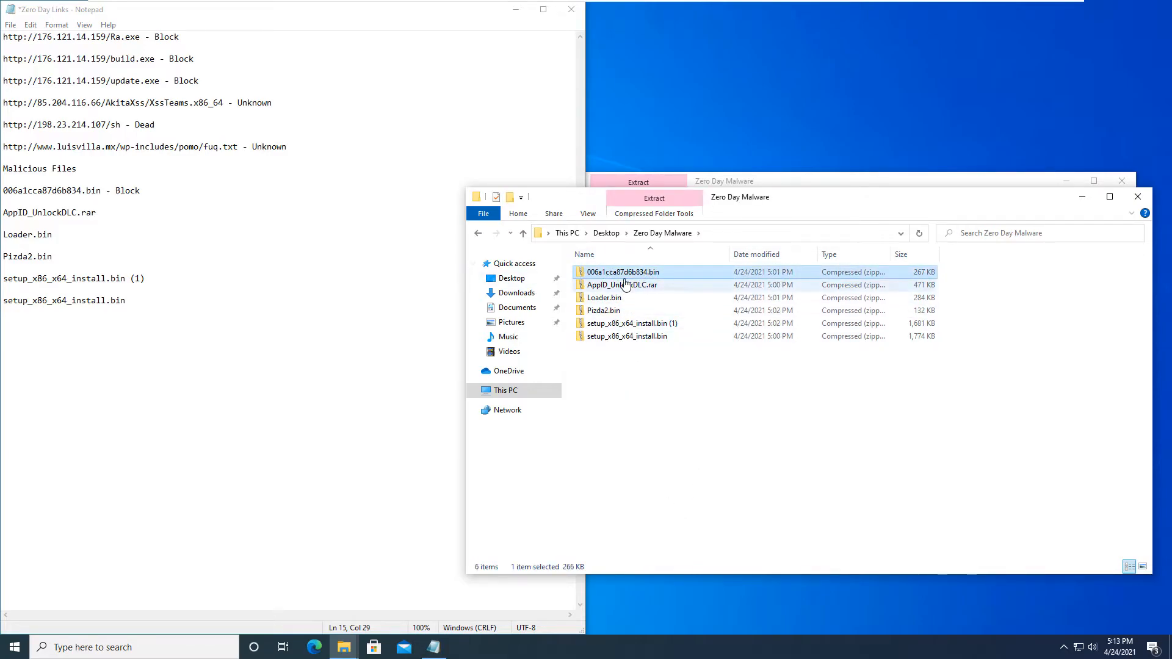
right_click(622, 271)
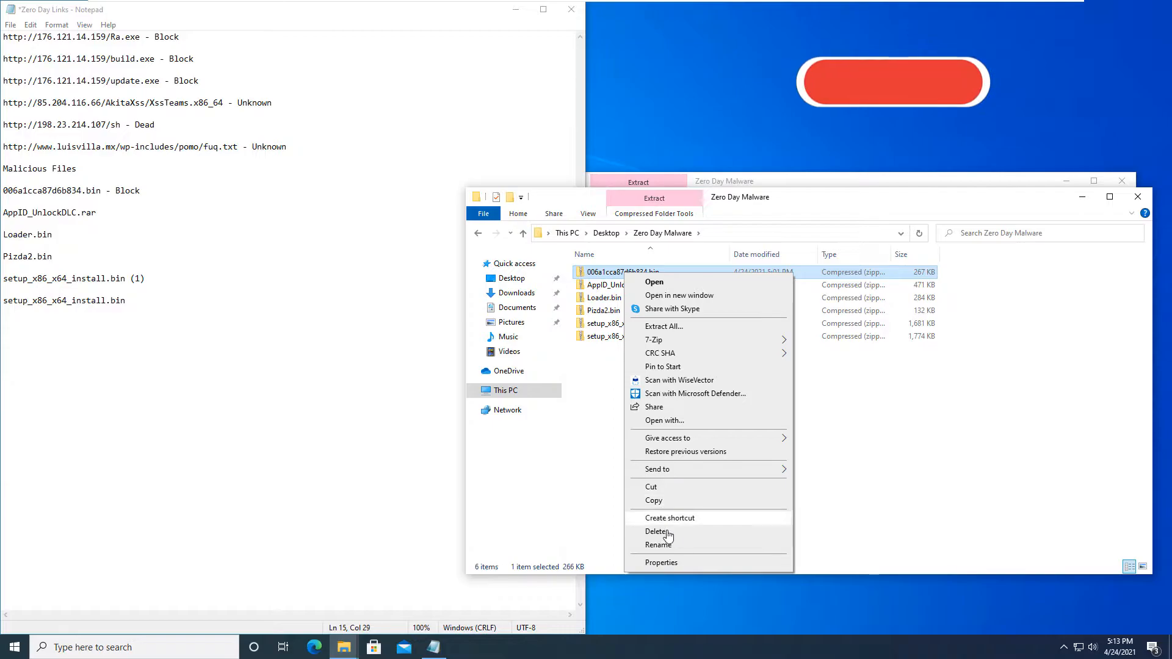
left_click(656, 531)
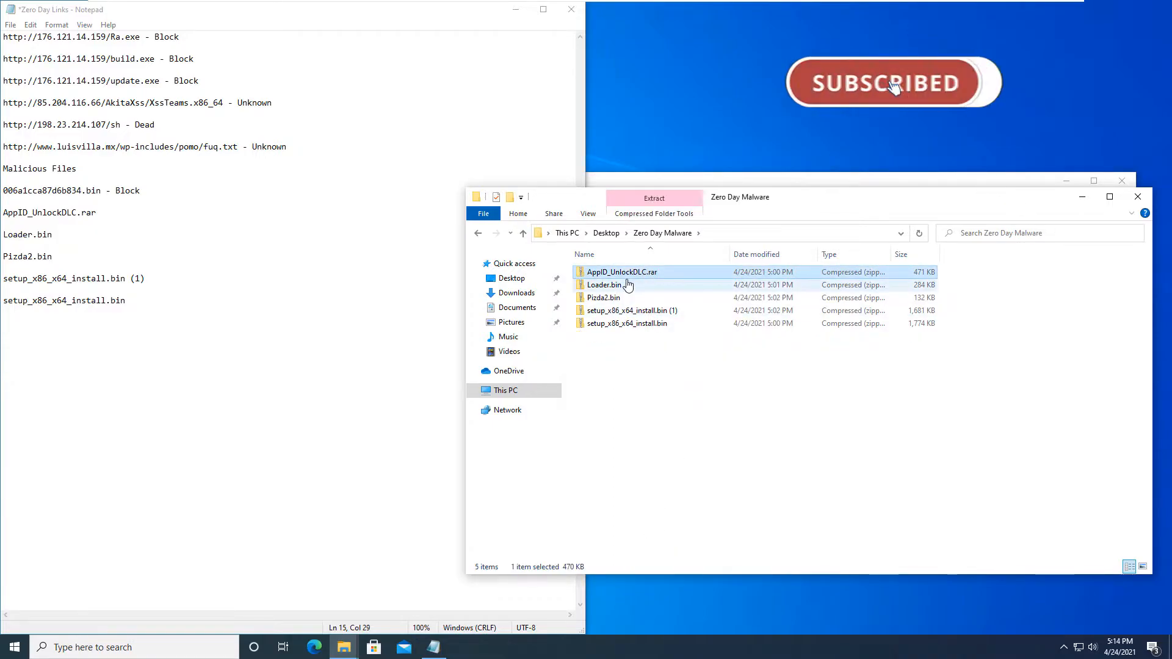
Extract AppID_UnlockDLC.rar to its suggested folder and bring up the inner RAR's extraction options
left_click(653, 198)
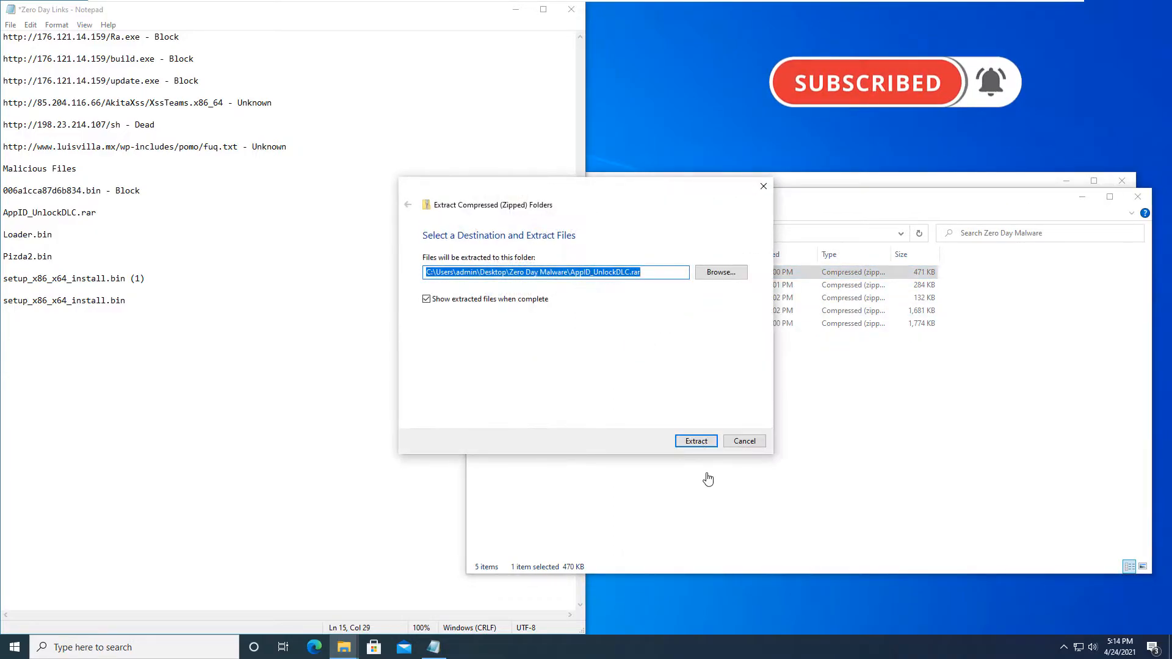
left_click(694, 440)
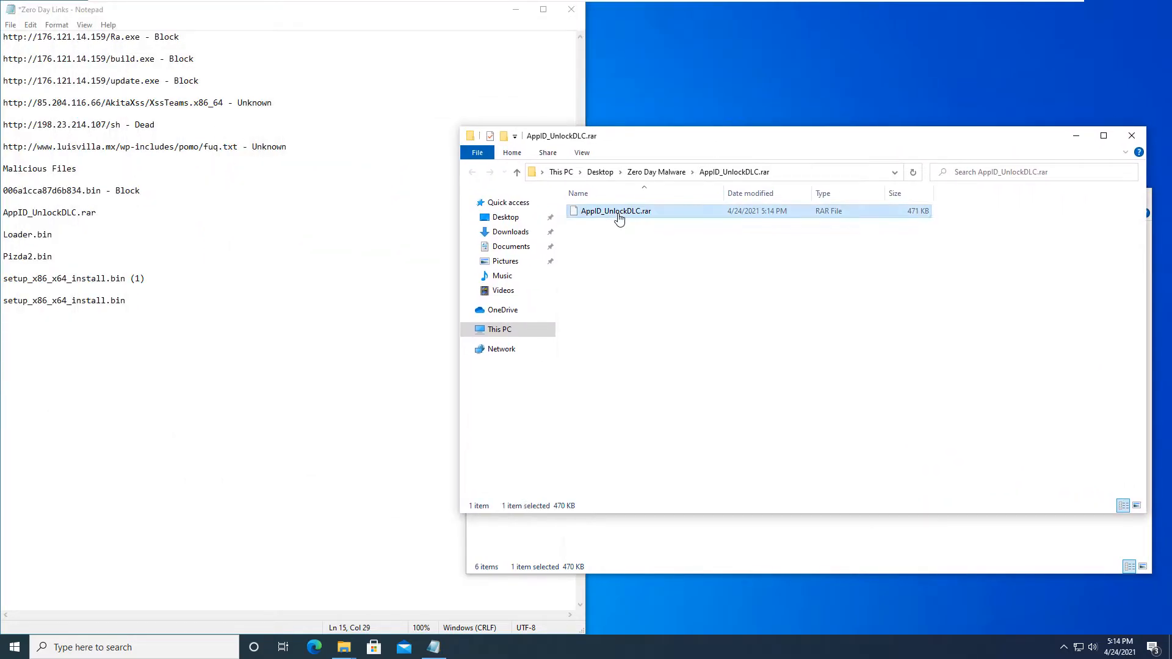
right_click(615, 210)
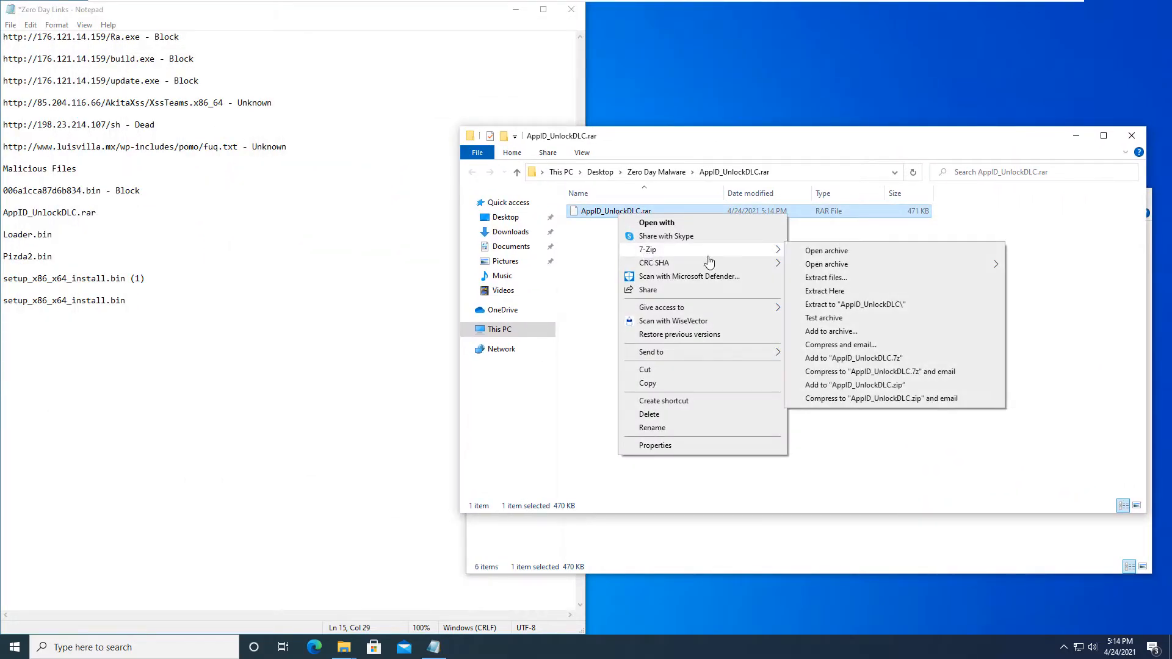
left_click(825, 250)
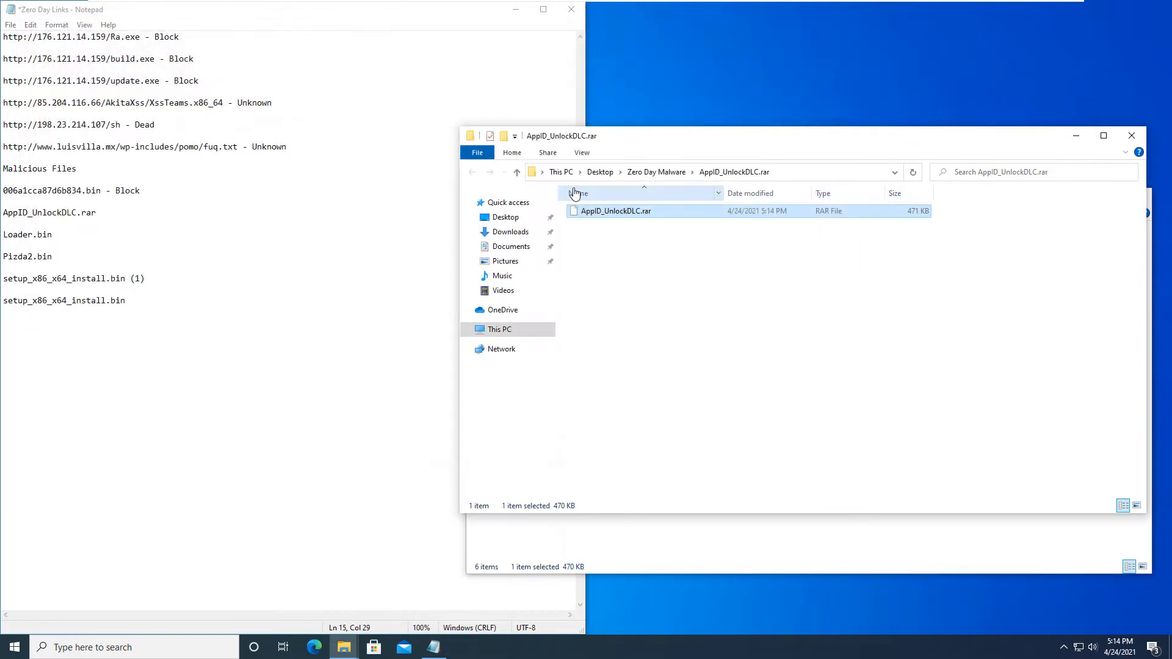
Right-click the inner AppID_UnlockDLC.rar to bring up its extraction options
right_click(613, 211)
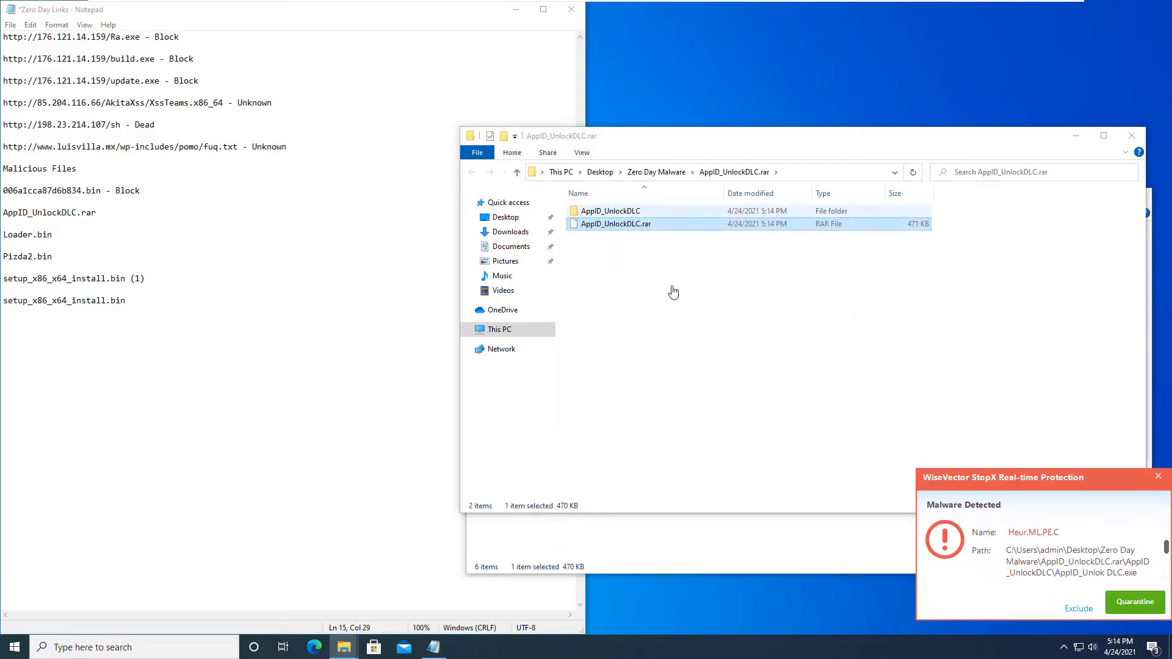
mouse_move(632, 228)
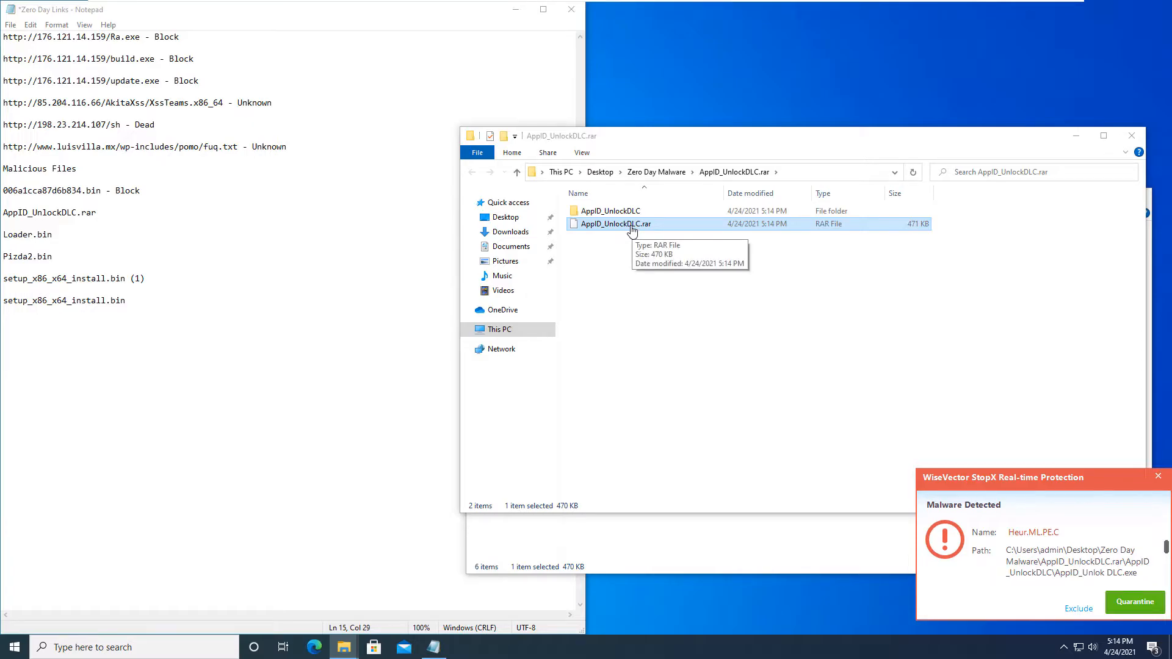
mouse_move(609, 210)
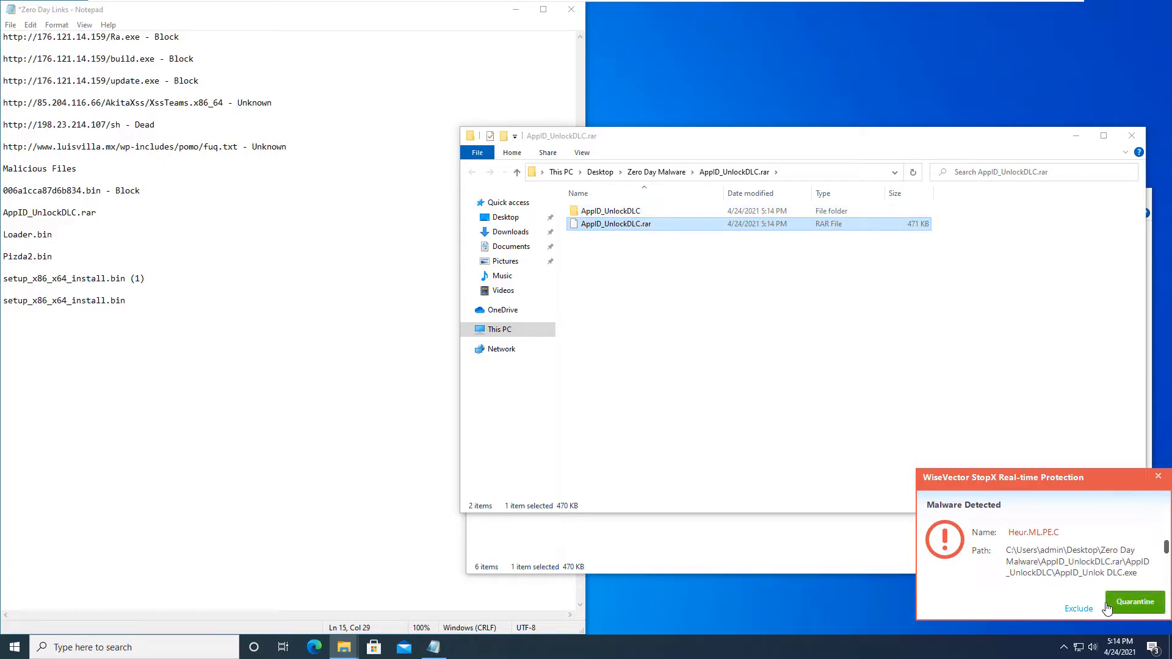
mouse_move(1062, 576)
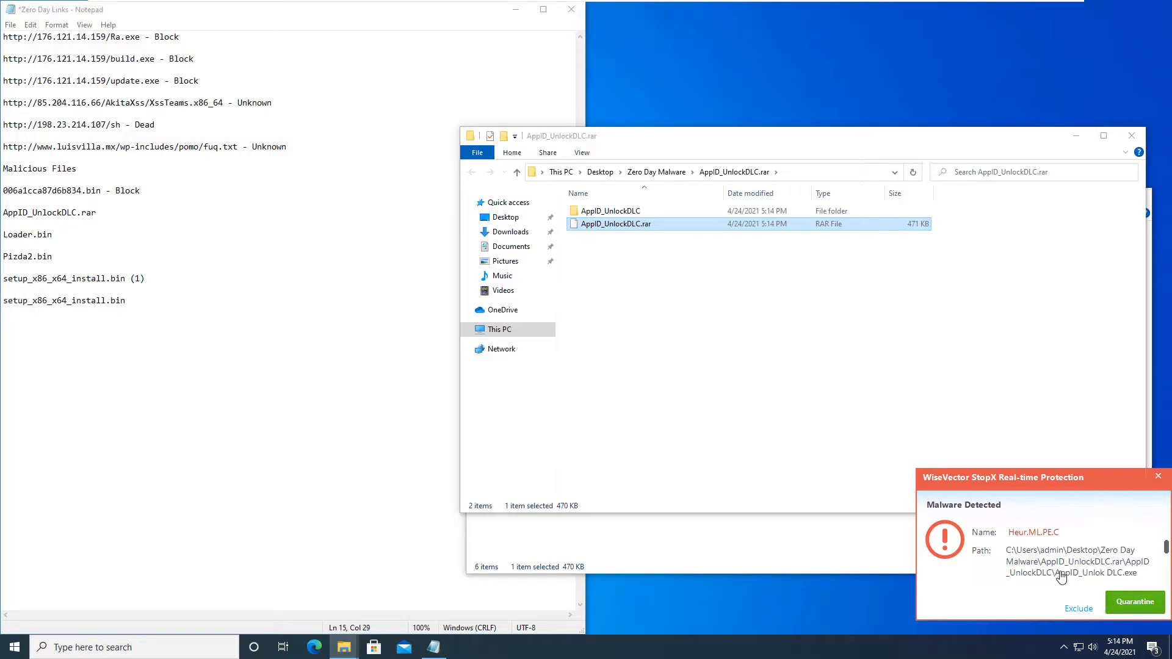
mouse_move(1015, 525)
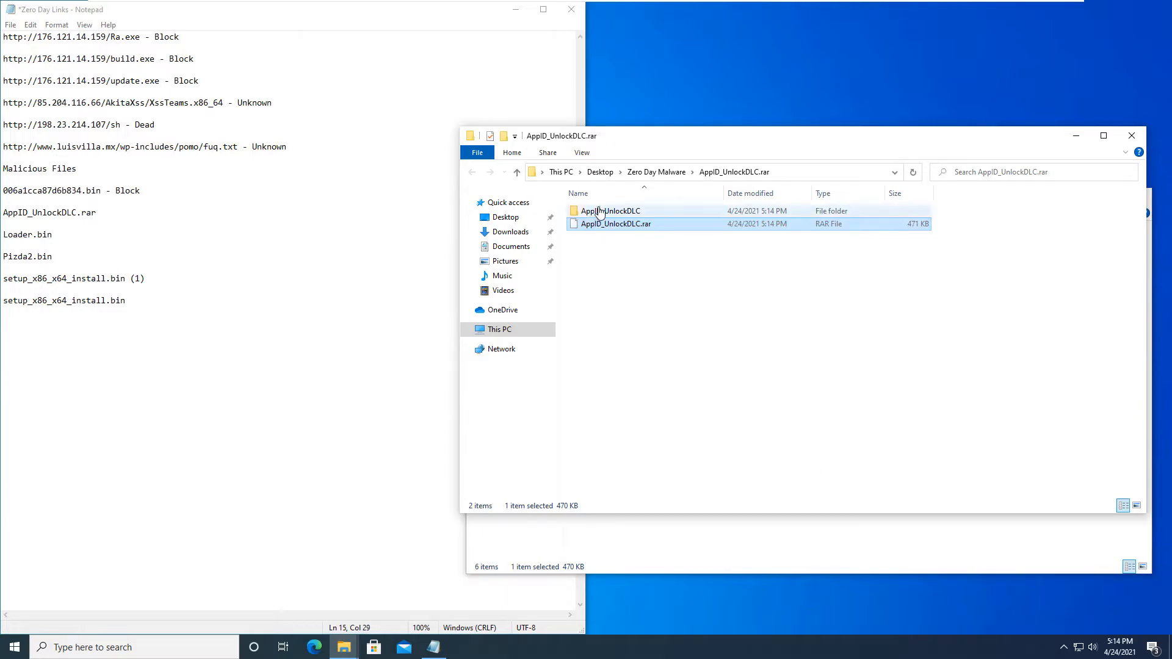
Browse into the extracted AppID_UnlockDLC > Web > Unlock folders
double_click(609, 210)
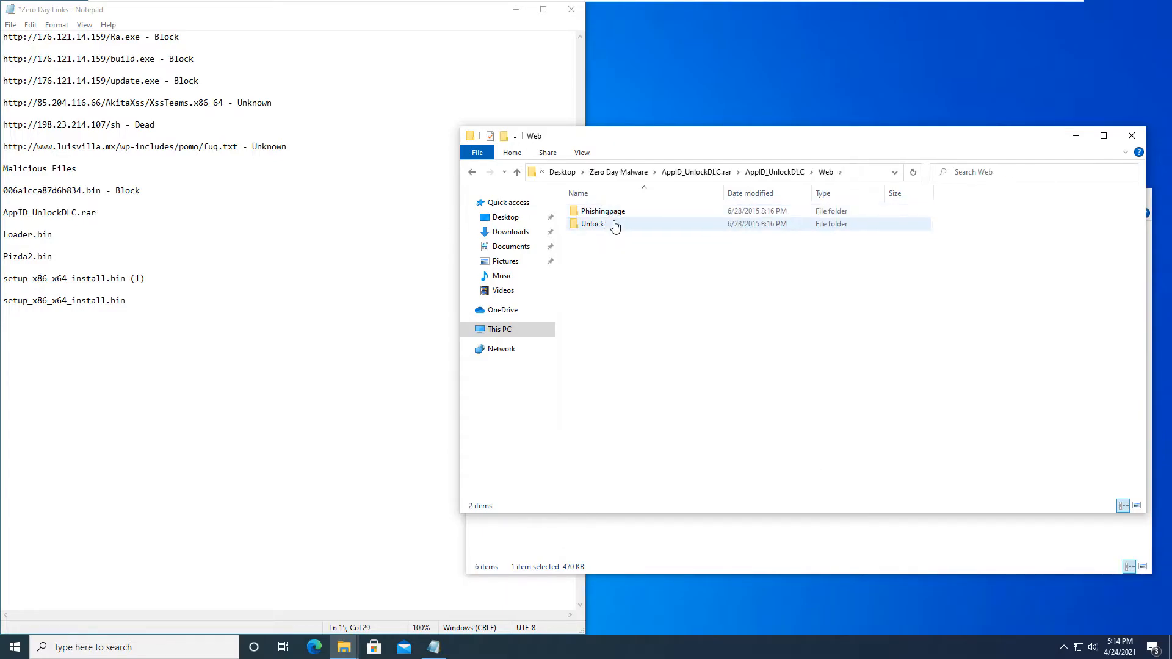
double_click(603, 210)
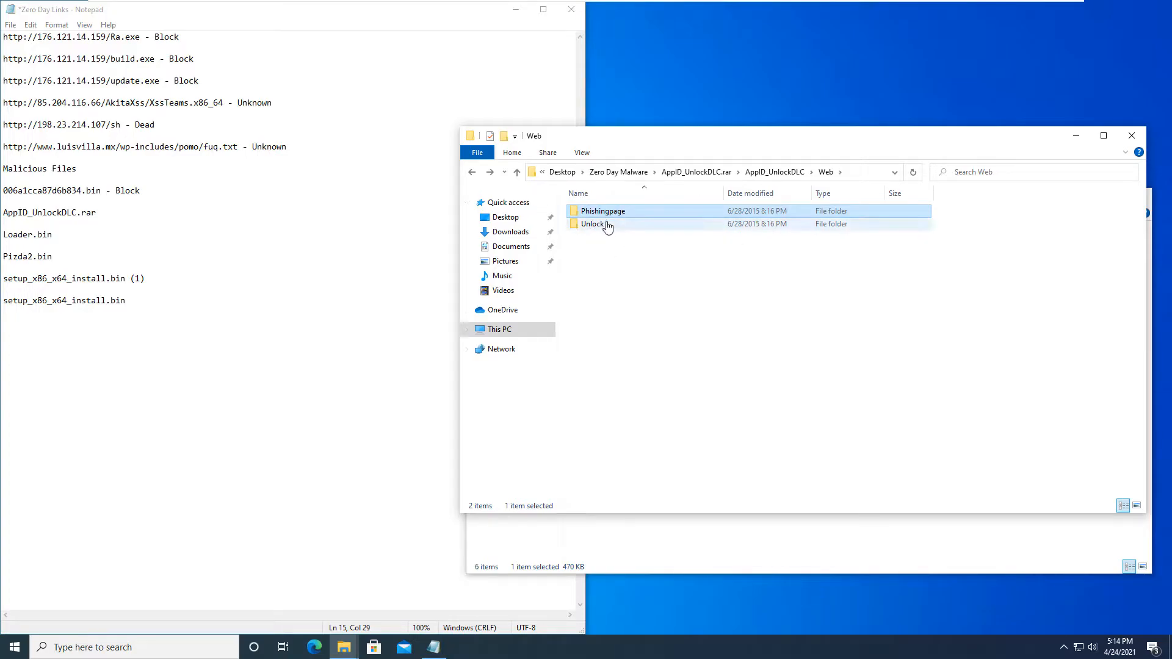
double_click(594, 223)
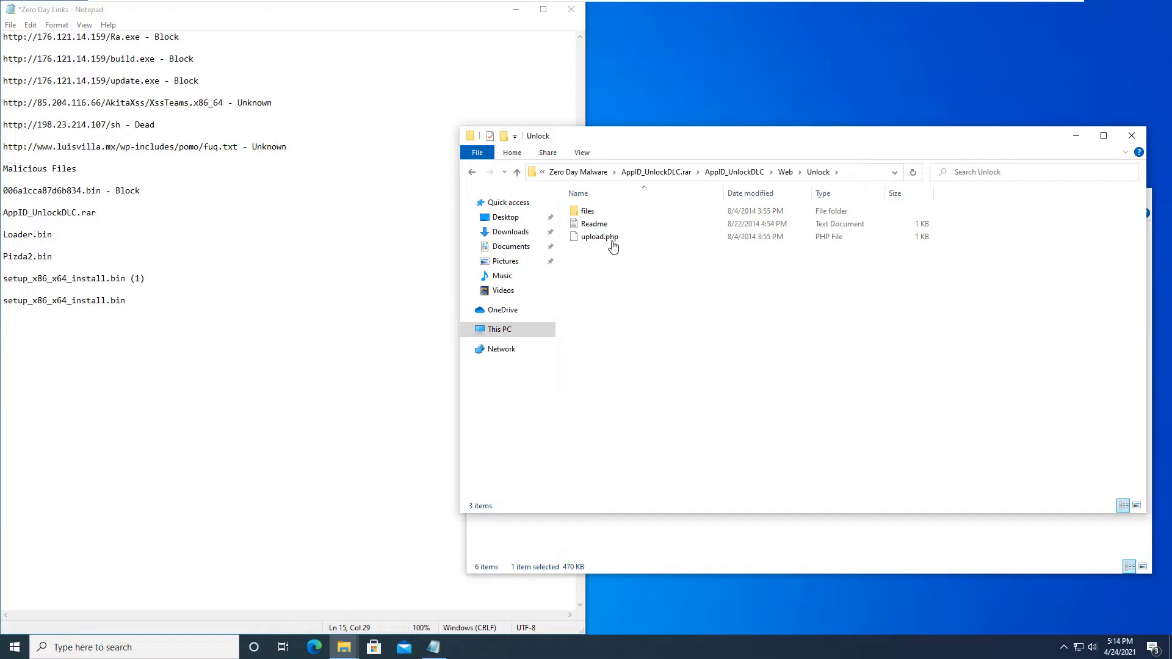
Mark AppID_UnlockDLC.rar '- Block' in Notepad and return to the Zero Day Malware folder
left_click(593, 223)
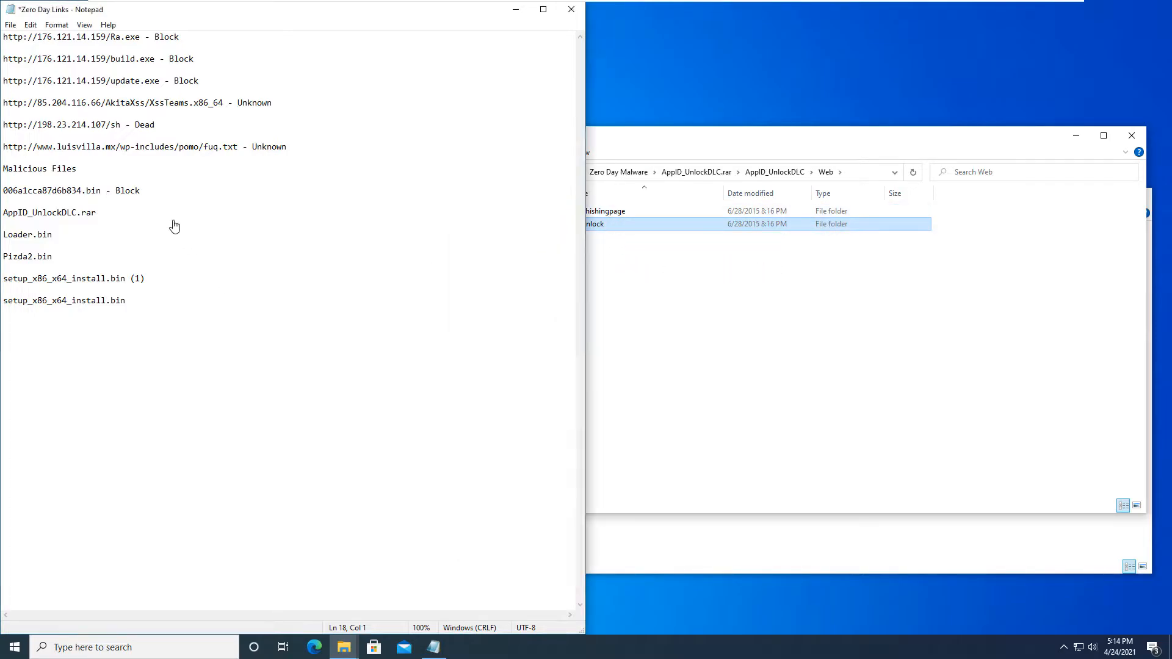
type("- Bl")
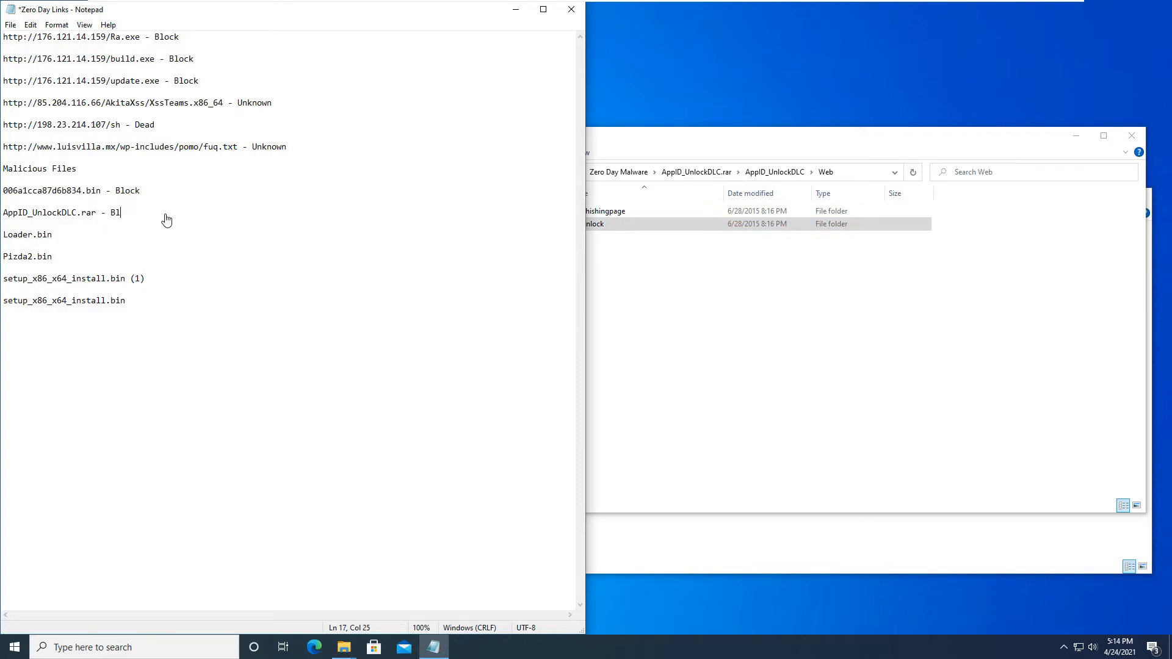
type("ock")
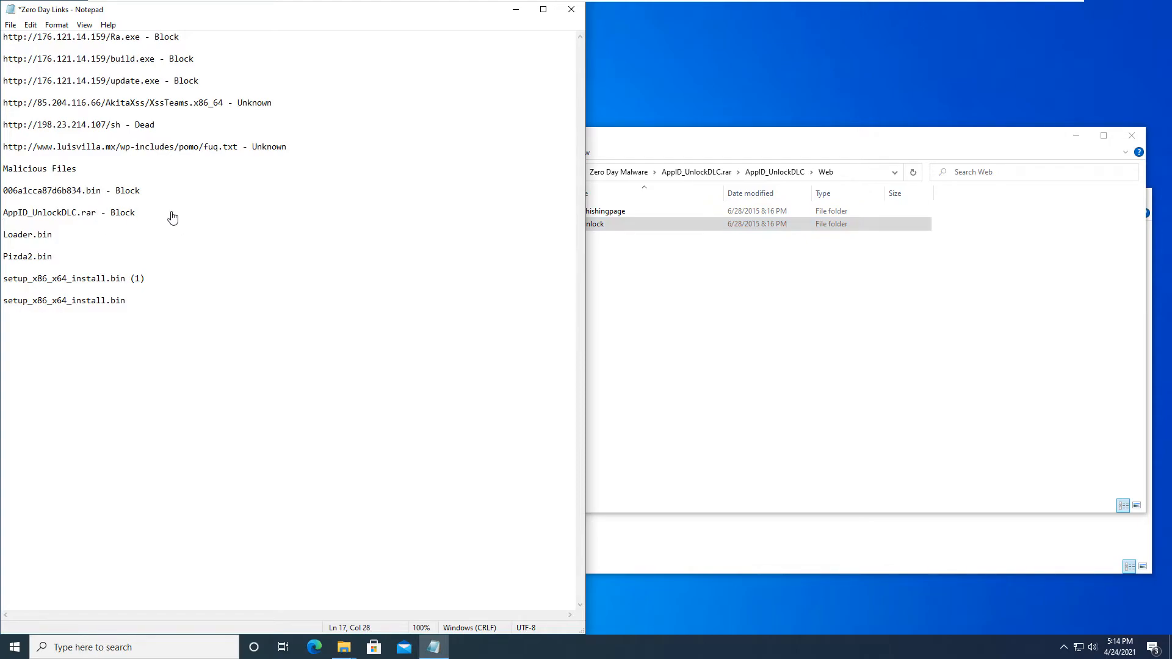
left_click(53, 234)
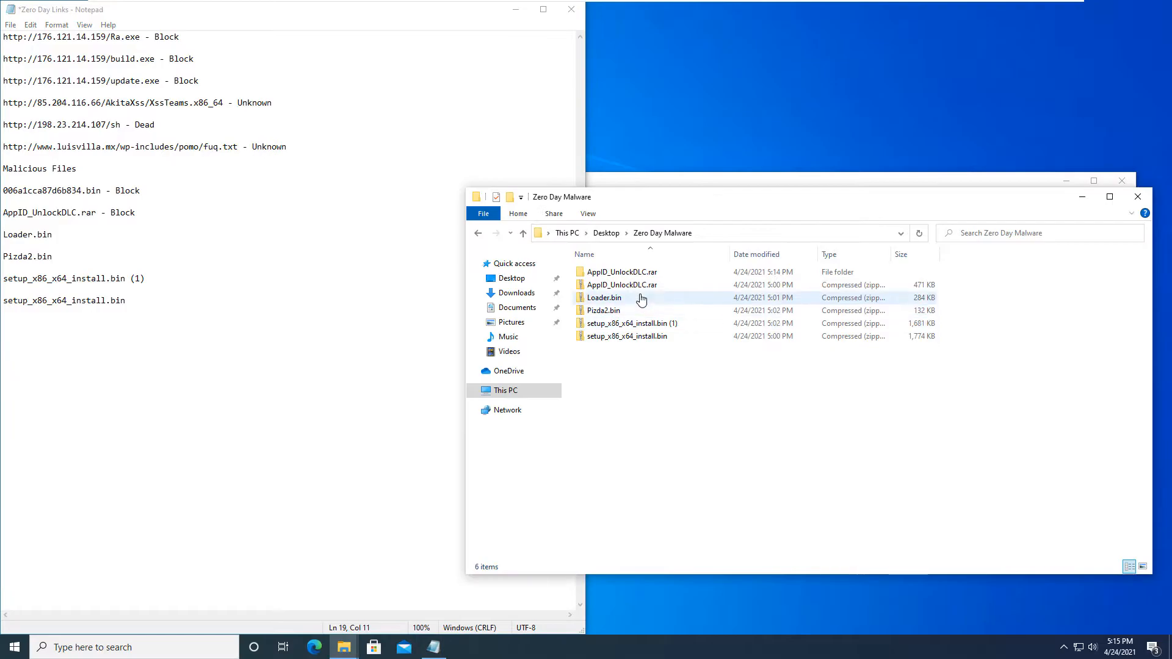
Extract Loader.bin to its own folder and scan it with WiseVector StopX
right_click(604, 297)
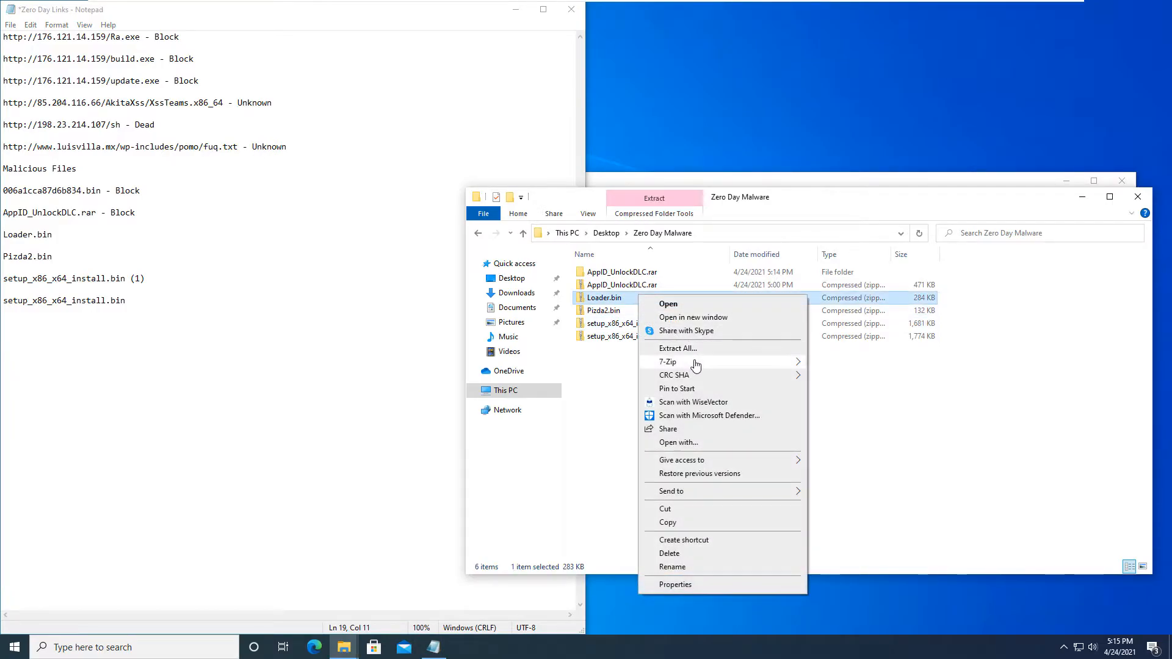
mouse_move(714, 504)
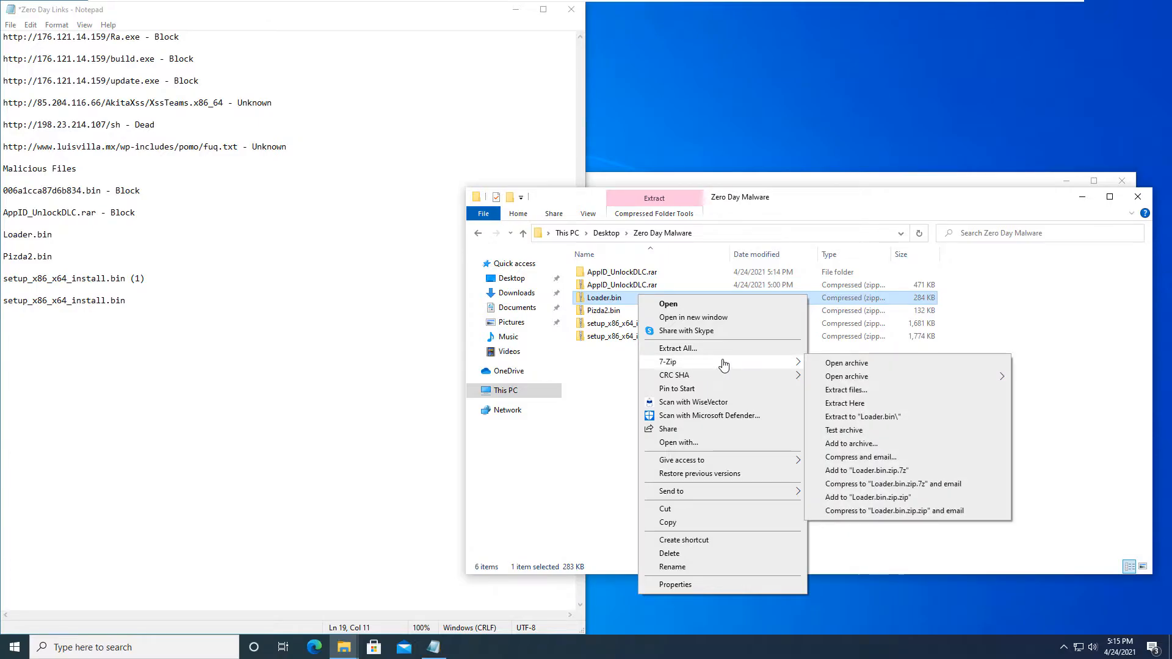
left_click(845, 389)
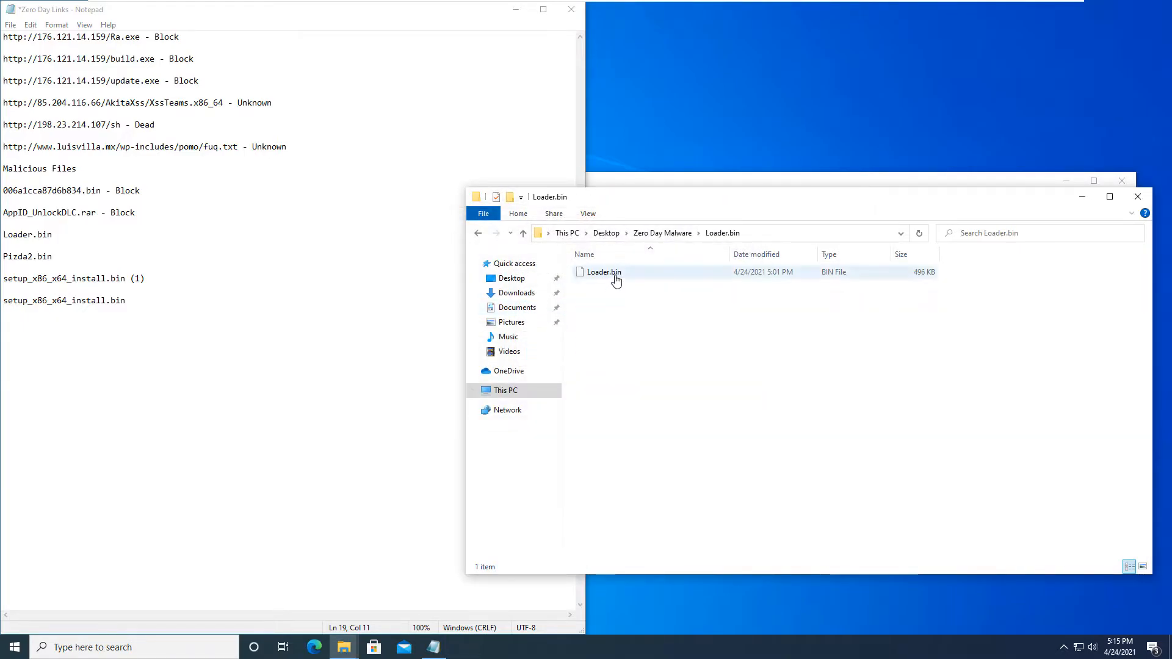
right_click(603, 271)
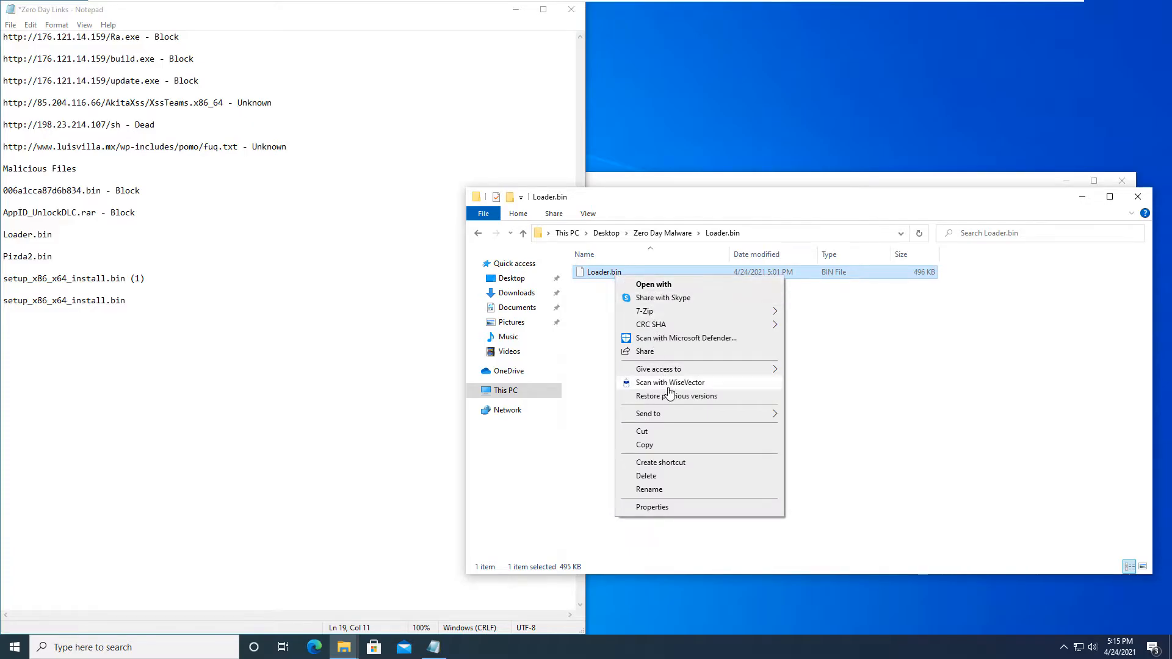
left_click(669, 382)
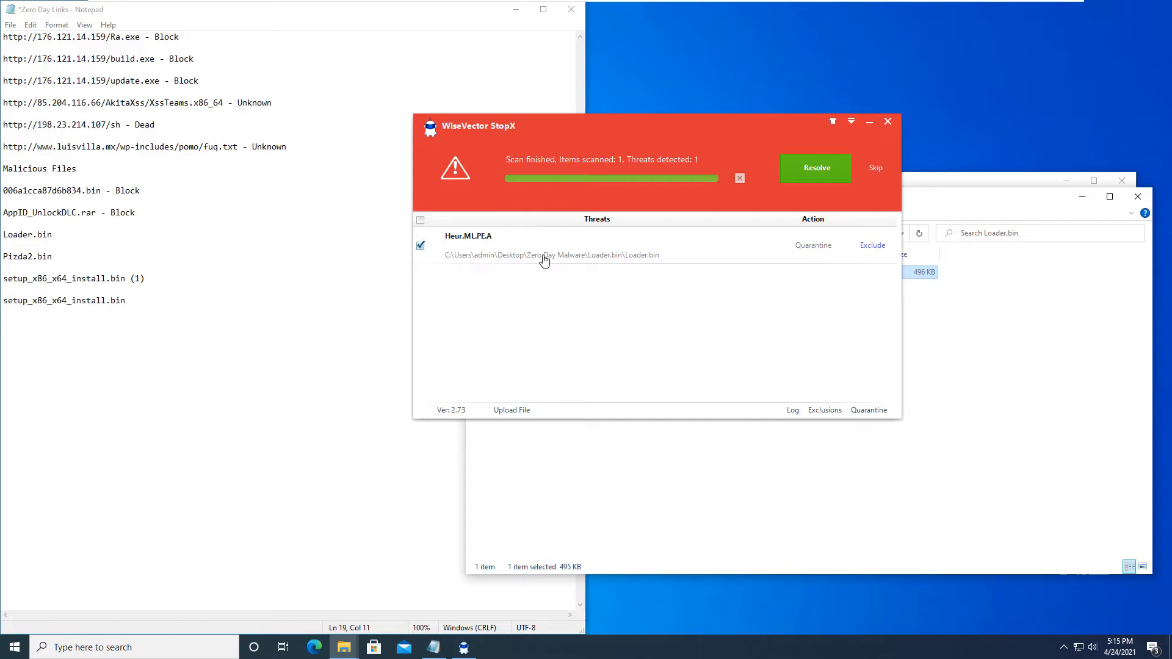
mouse_move(575, 296)
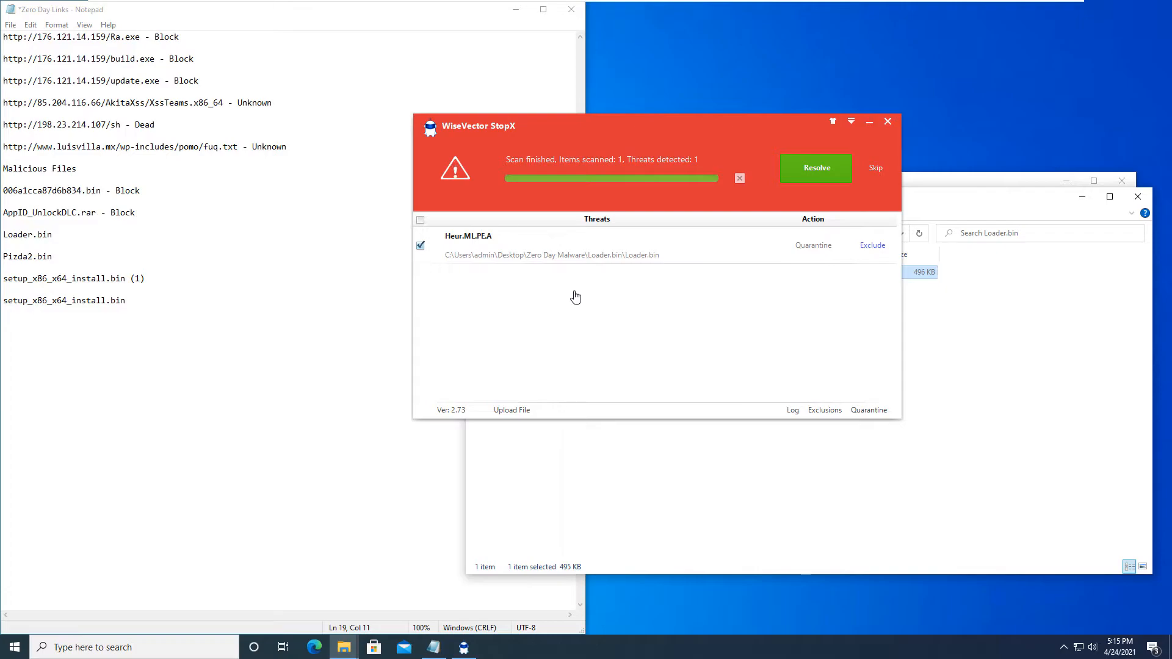
mouse_move(593, 49)
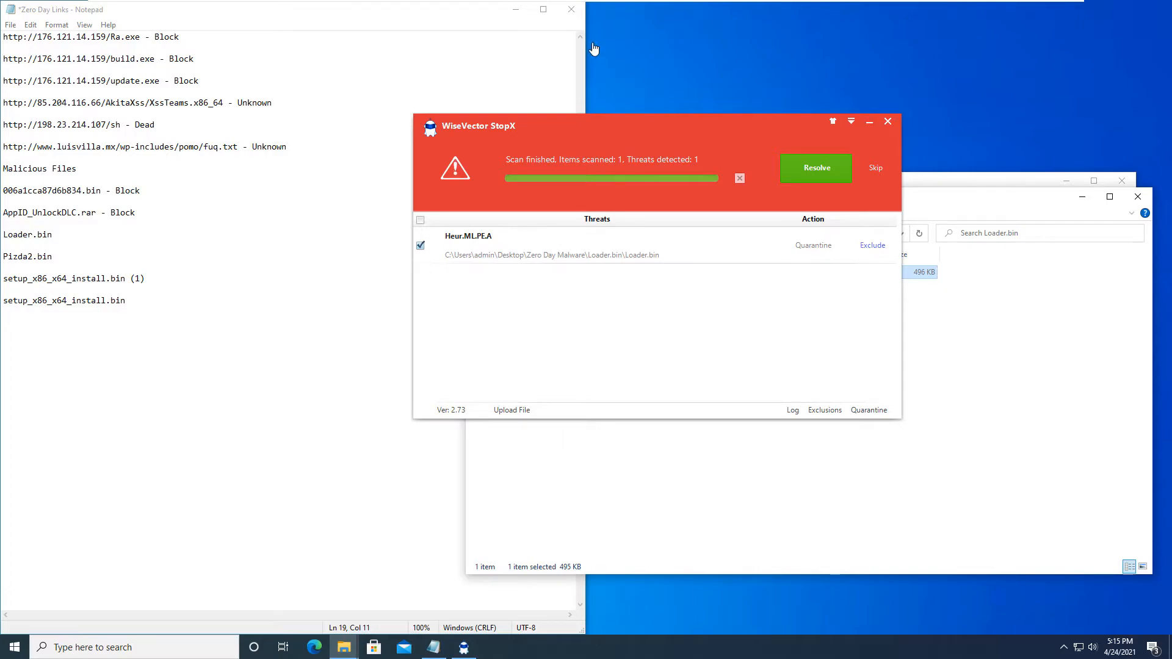
mouse_move(703, 305)
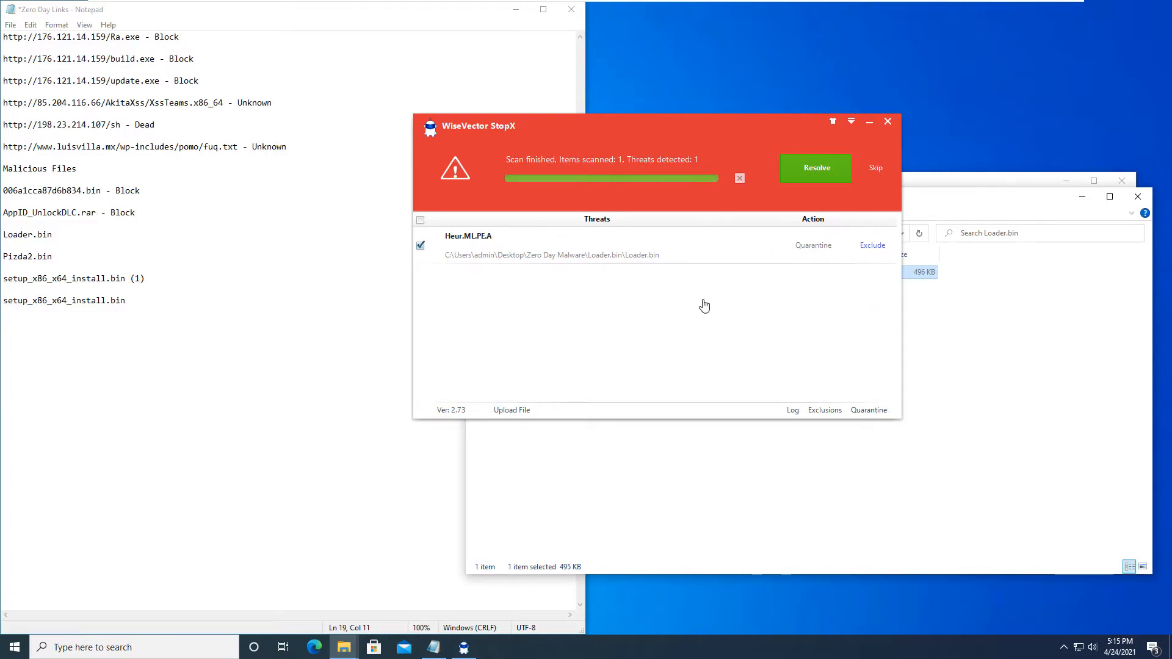
mouse_move(695, 301)
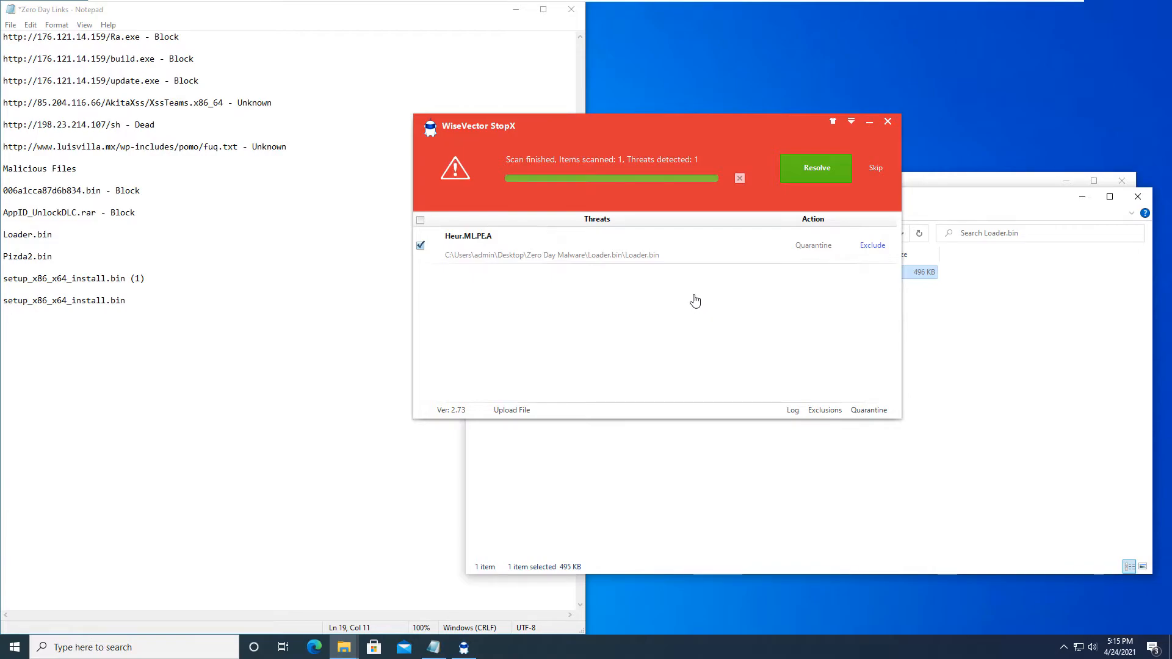
mouse_move(627, 230)
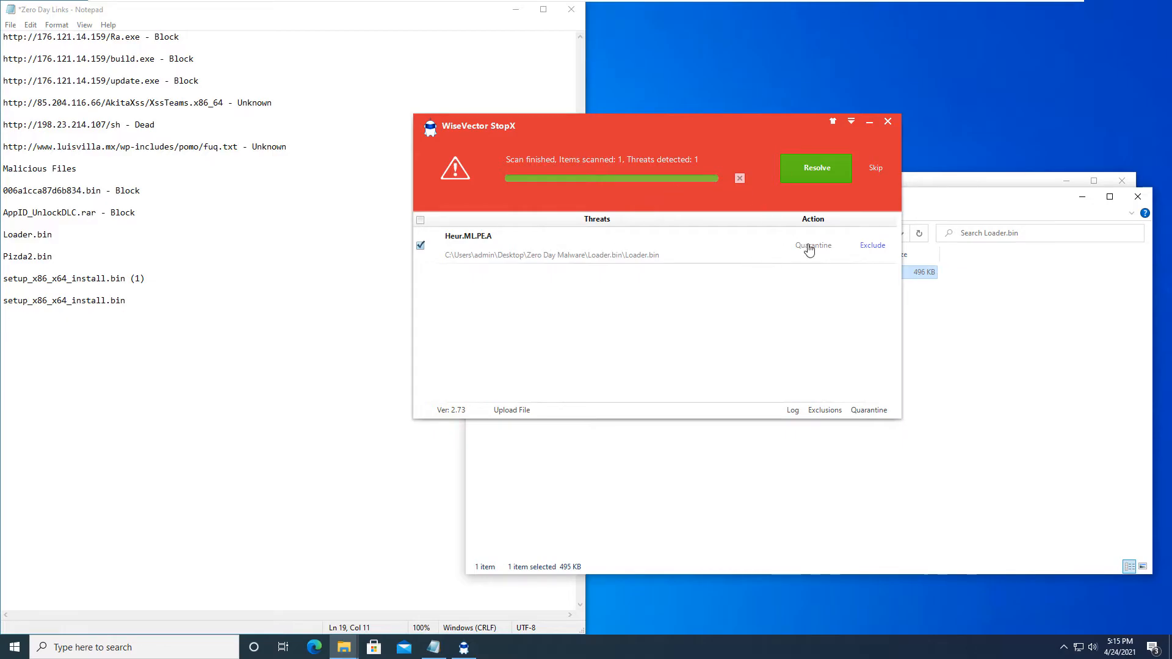
mouse_move(806, 180)
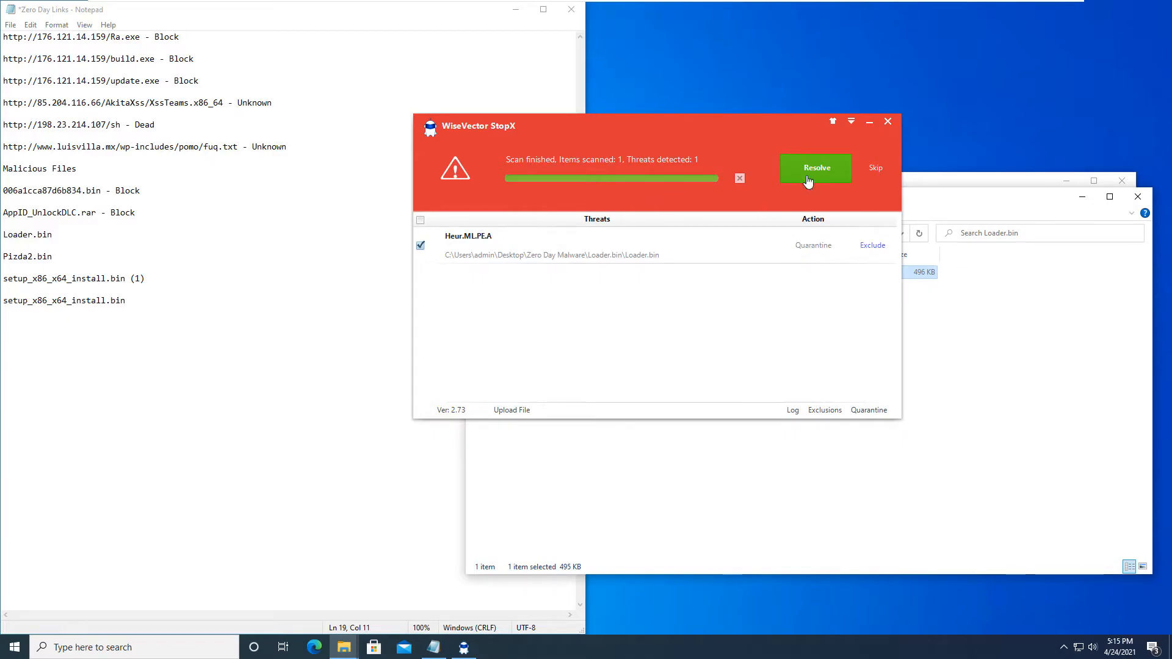
Resolve the Heur.ML.PE.A detection and mark Loader.bin '- Blocked' in the notes
left_click(816, 167)
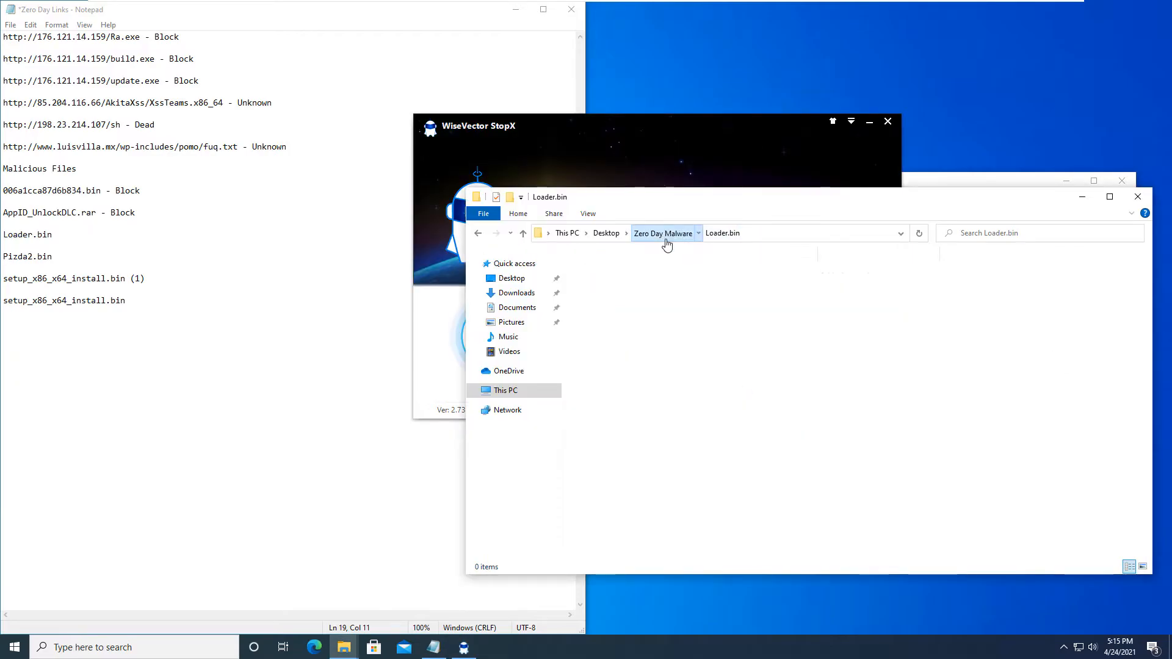
right_click(598, 285)
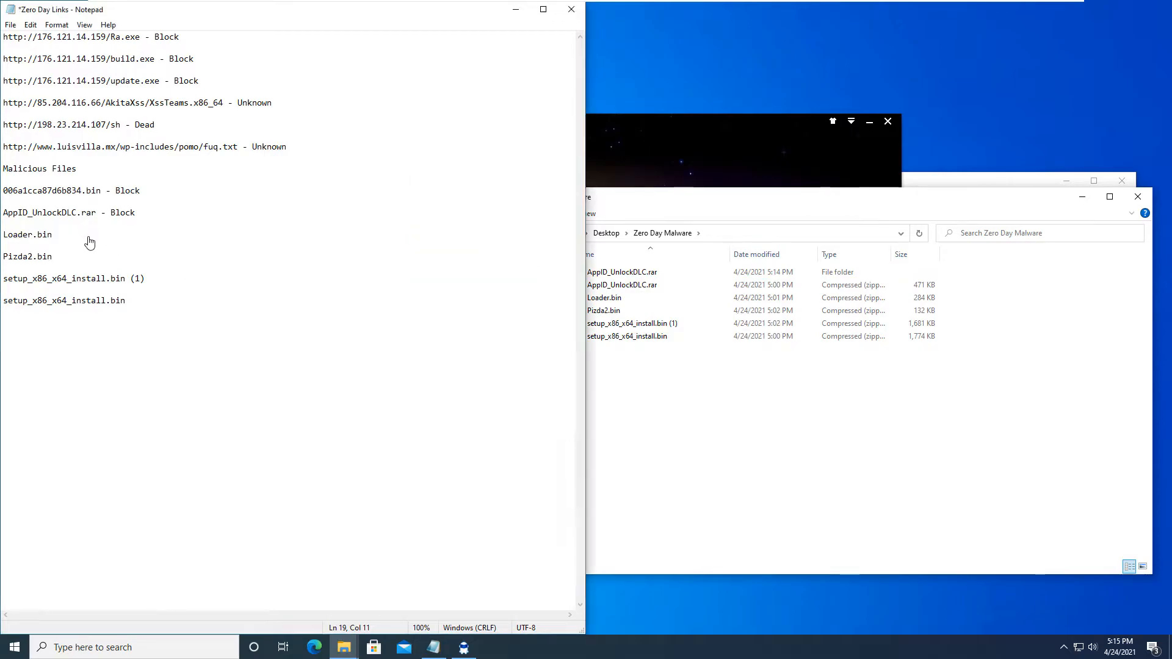
type("- Blocked")
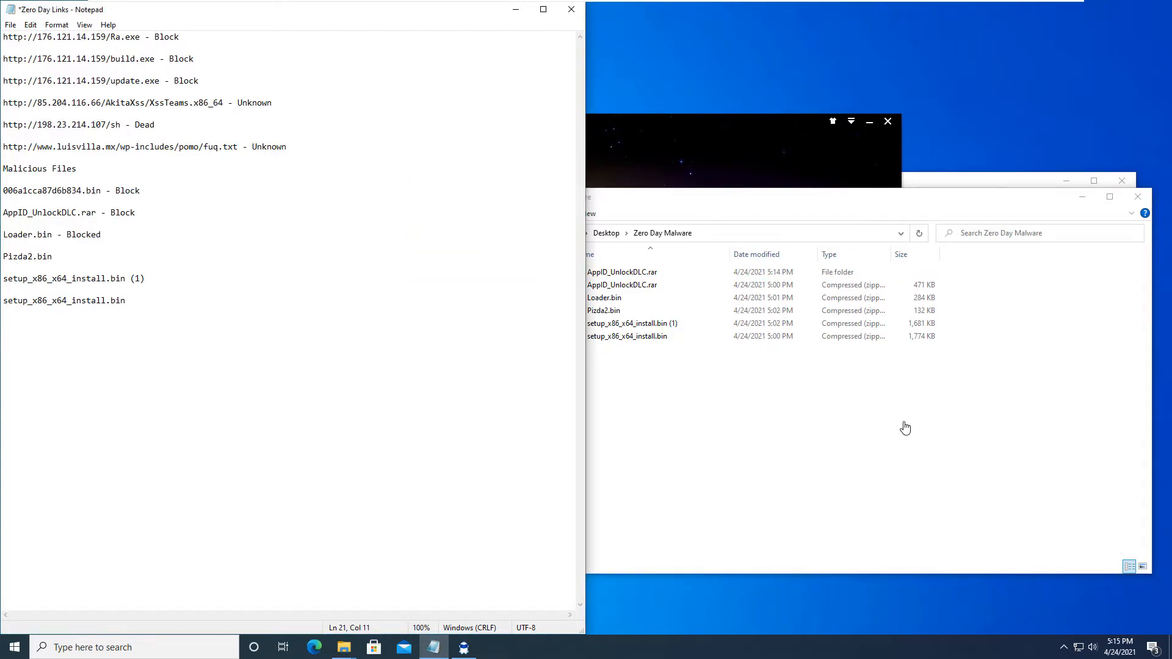
Extract the password-protected Pizda2.bin archive and mark it '- Block' in the notes
left_click(603, 310)
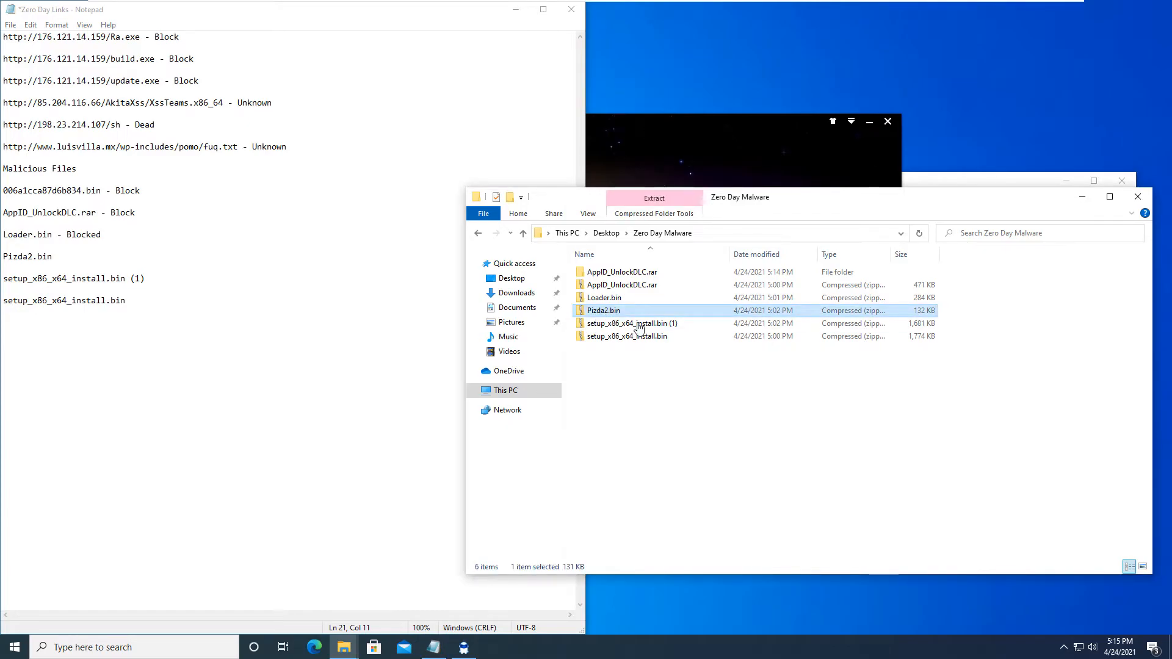
left_click(653, 197)
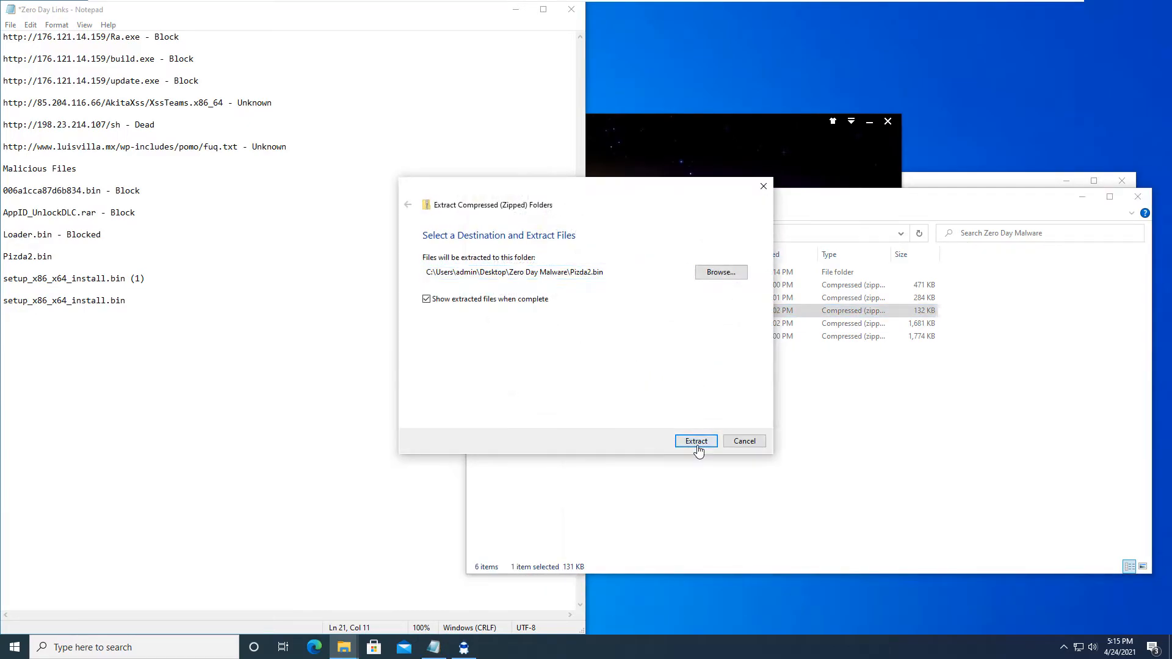
left_click(695, 441)
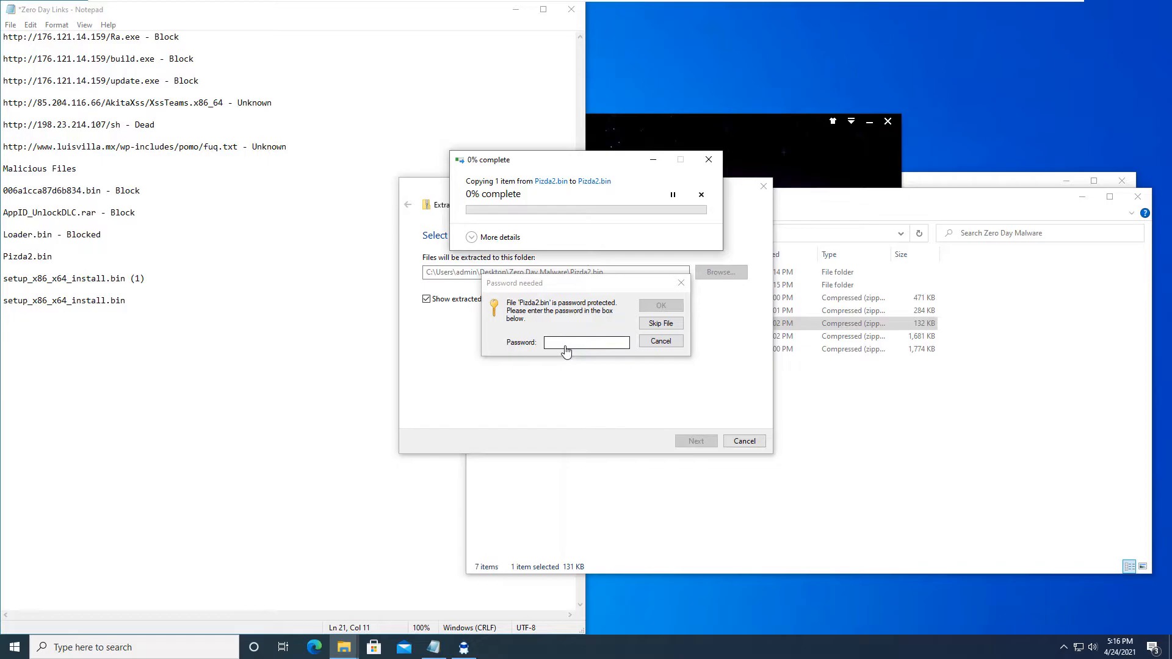
type("password")
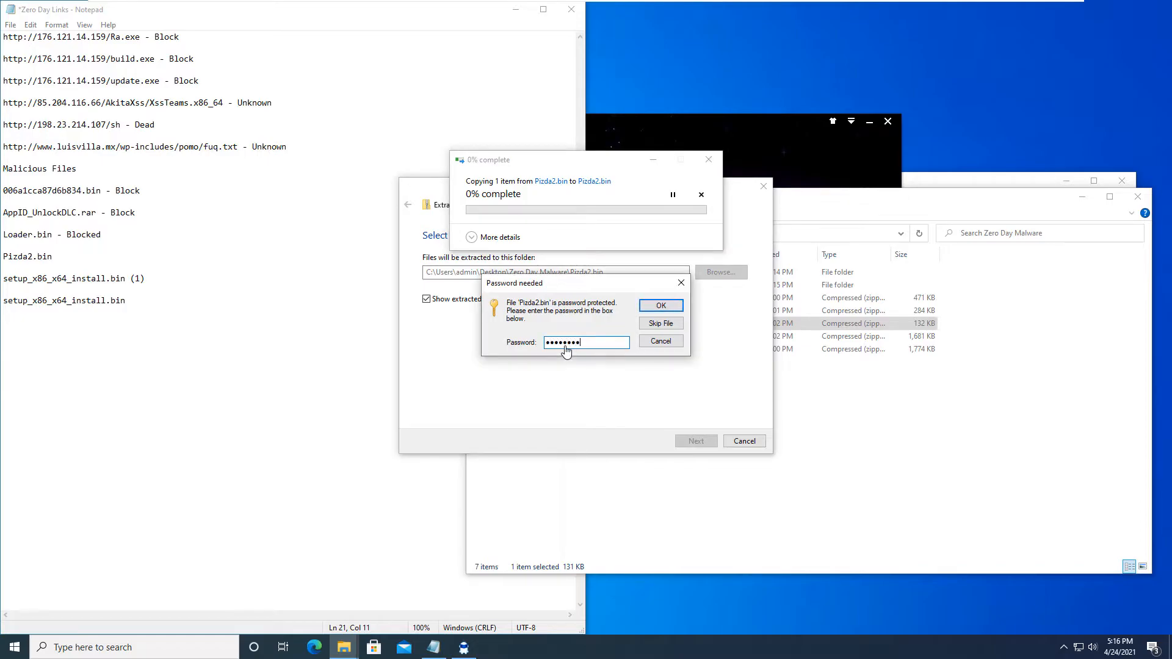
left_click(659, 305)
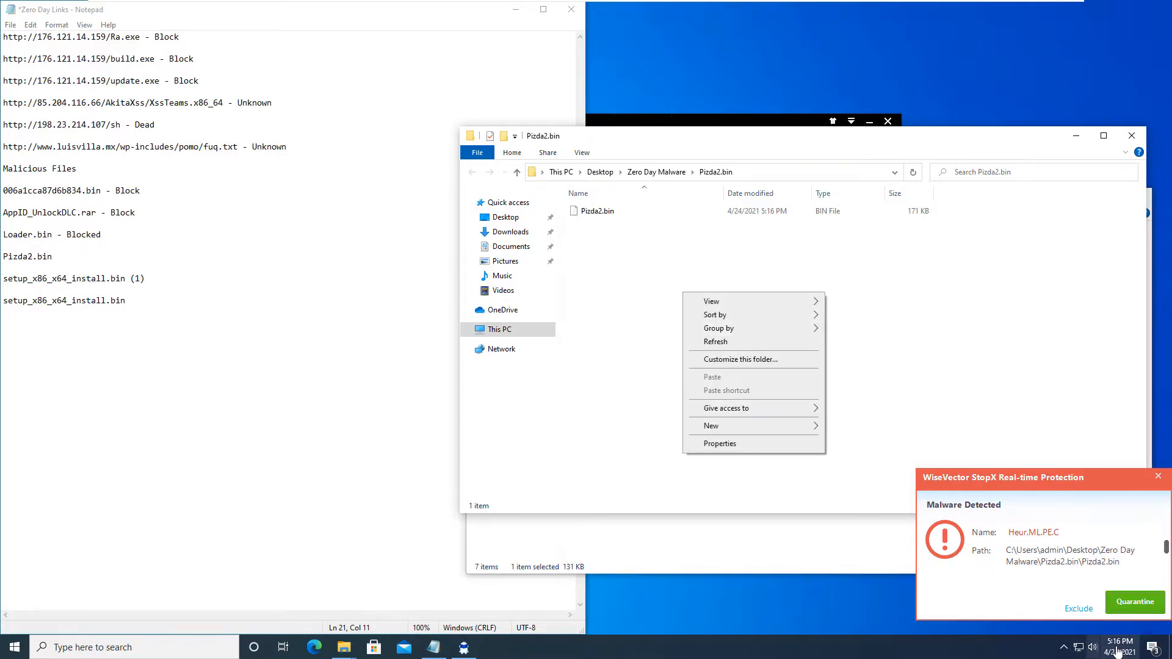
left_click(632, 262)
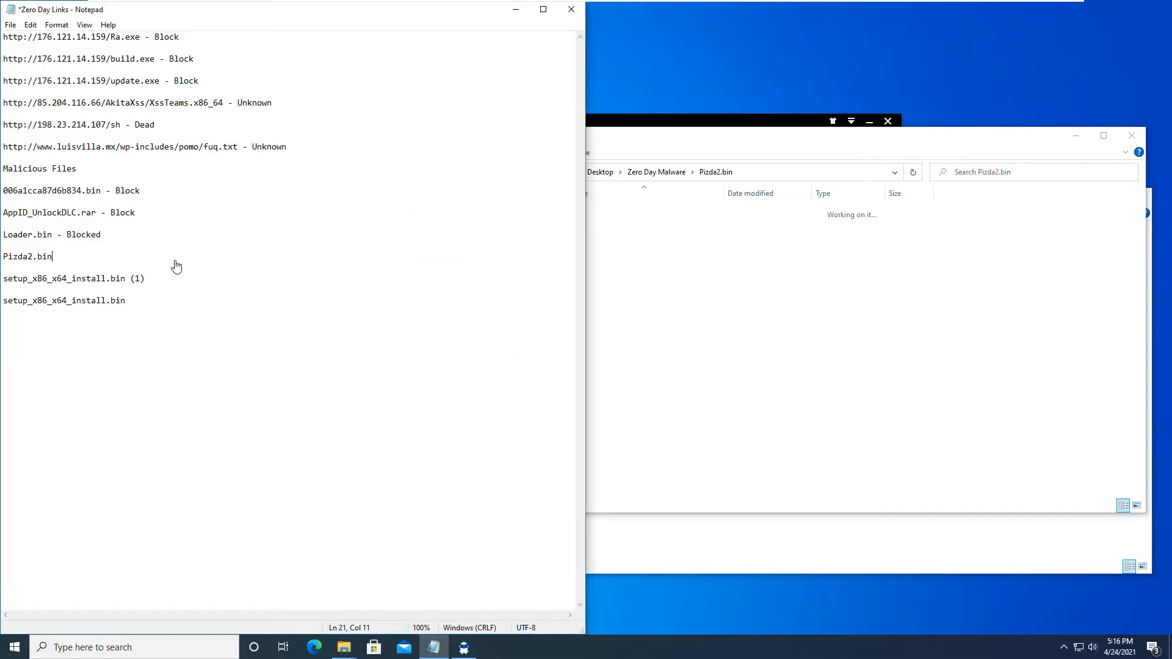
type("- Block")
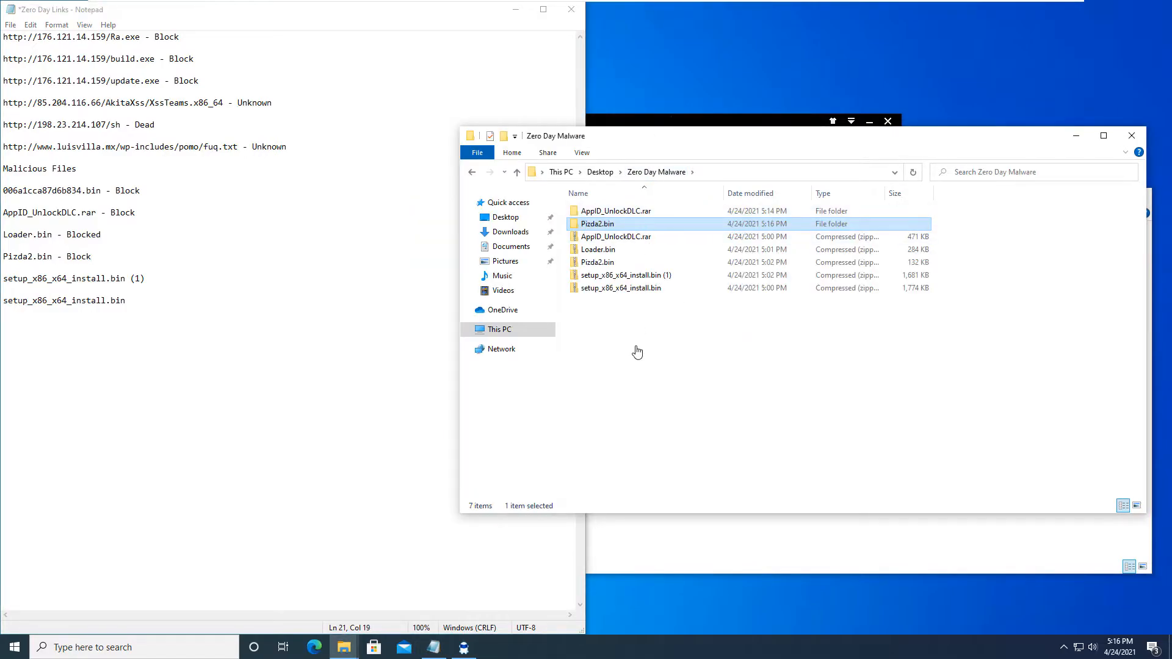
mouse_move(202, 326)
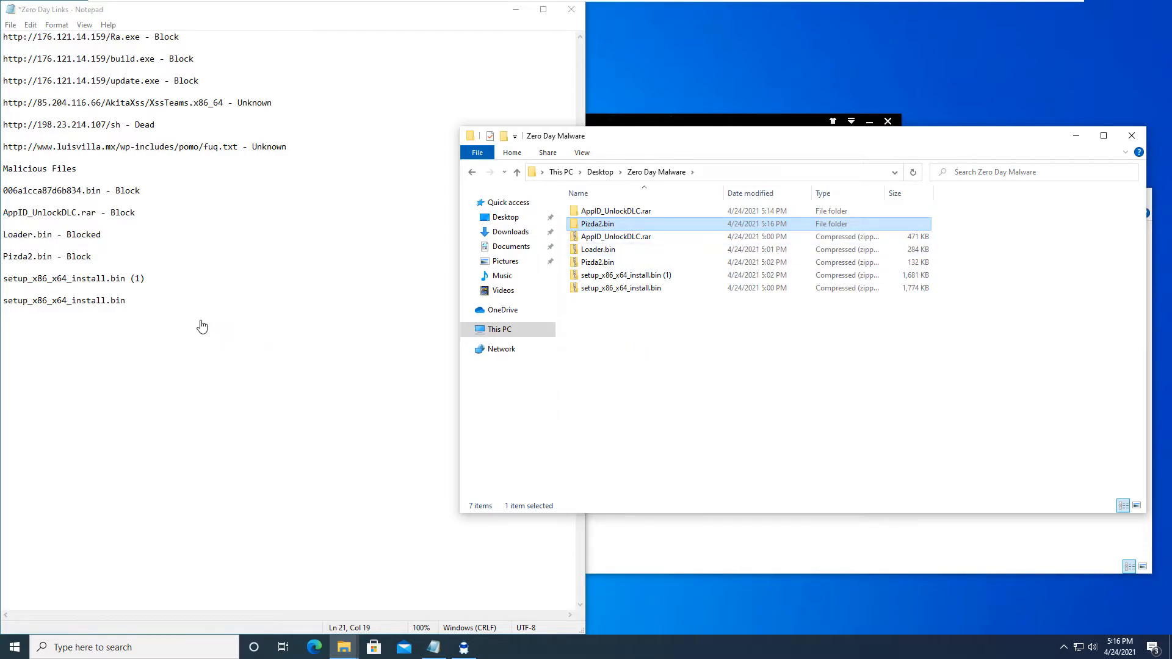
Extract setup_x86_x64_install.bin (1) and quarantine its Heur.ML.PE.A alert, then note it as Block
left_click(627, 275)
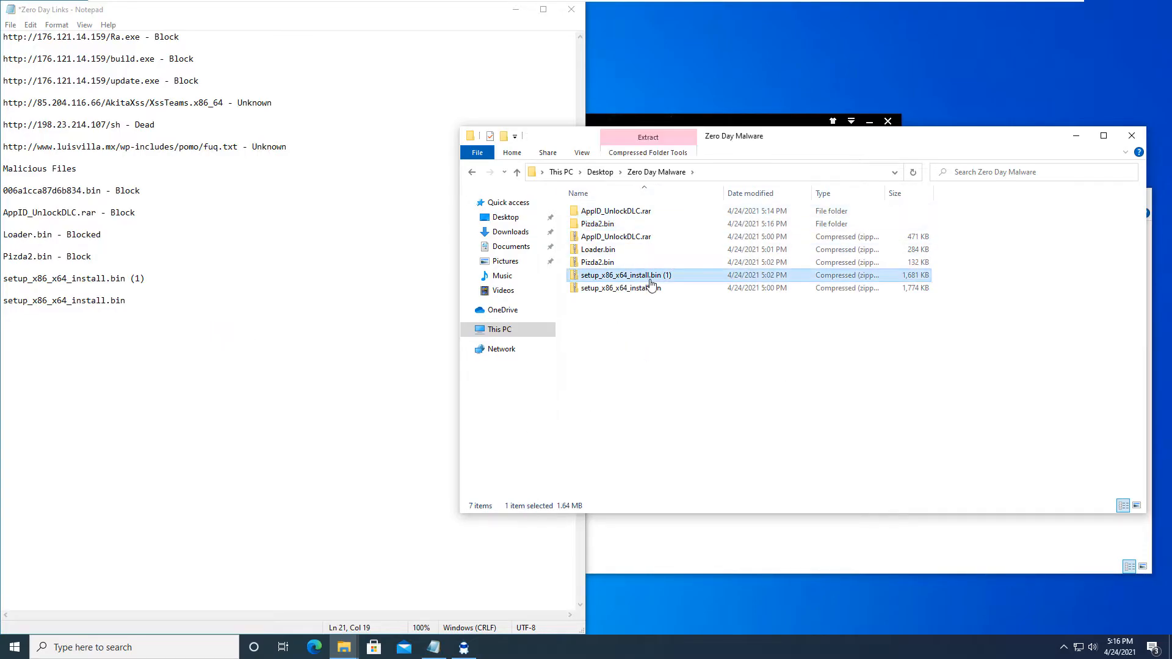
right_click(626, 275)
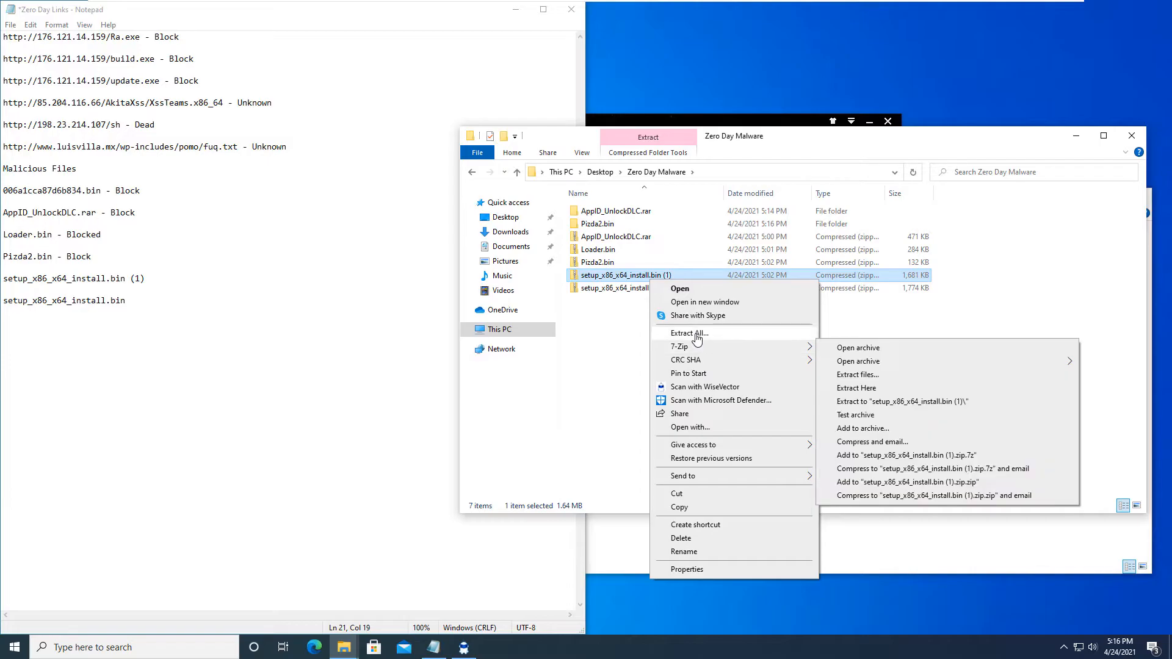
left_click(686, 333)
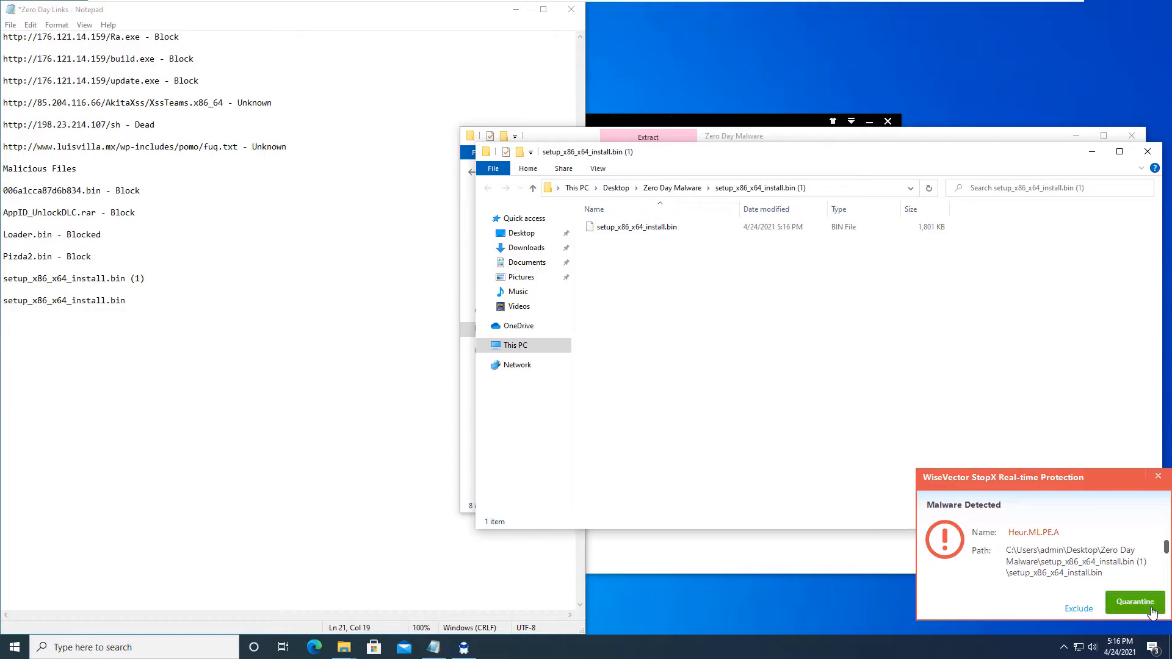
left_click(1133, 602)
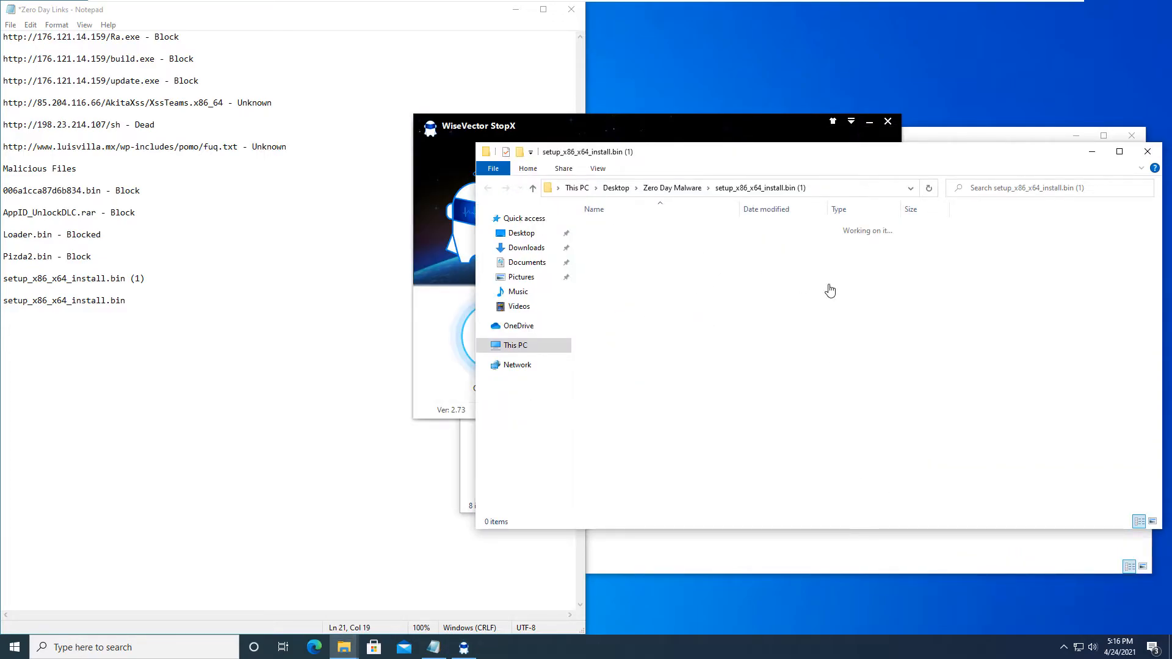
left_click(150, 279)
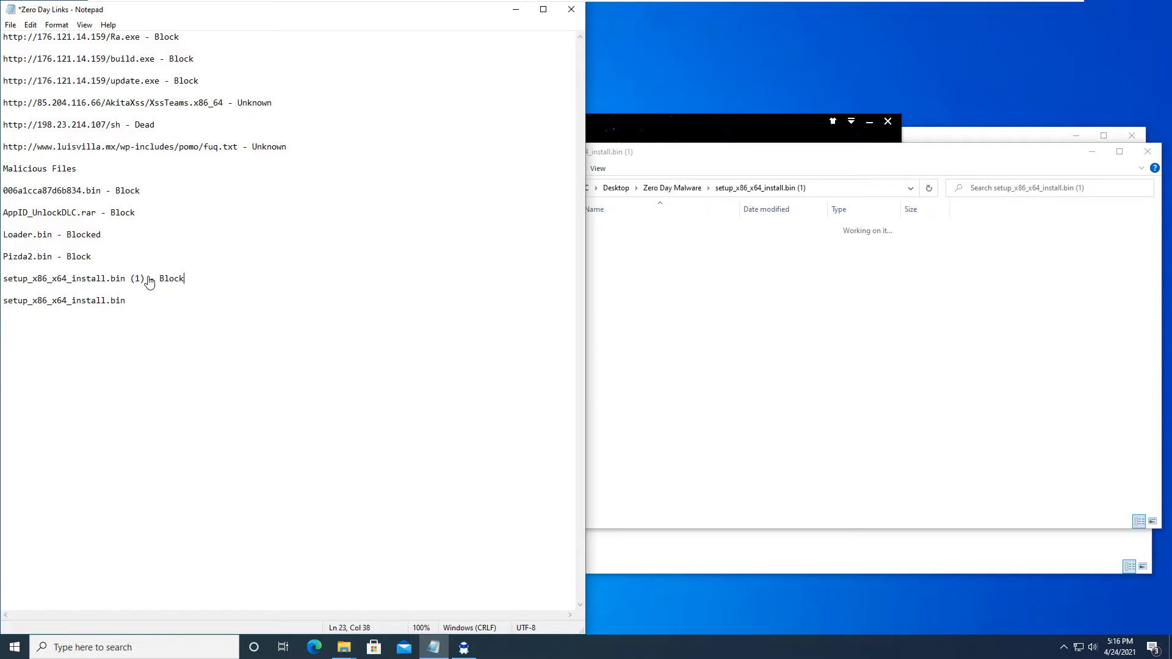
left_click(683, 194)
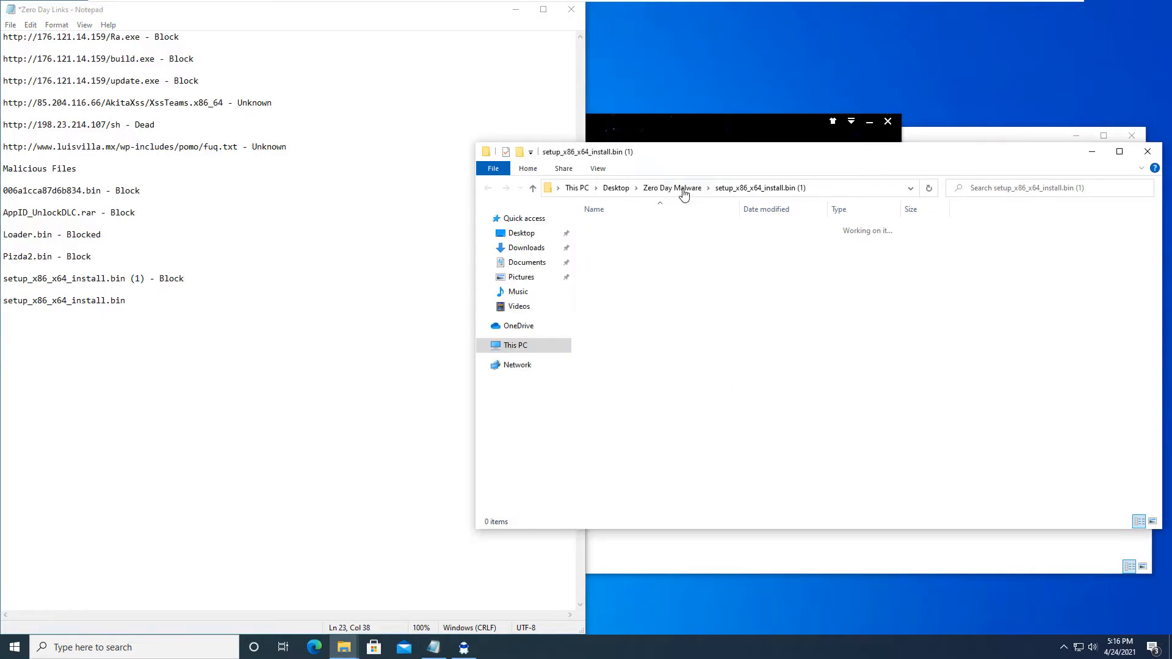
Extract setup_x86_x64_install.bin with the archive password and quarantine its Heur.ML.PE.A detection
right_click(637, 316)
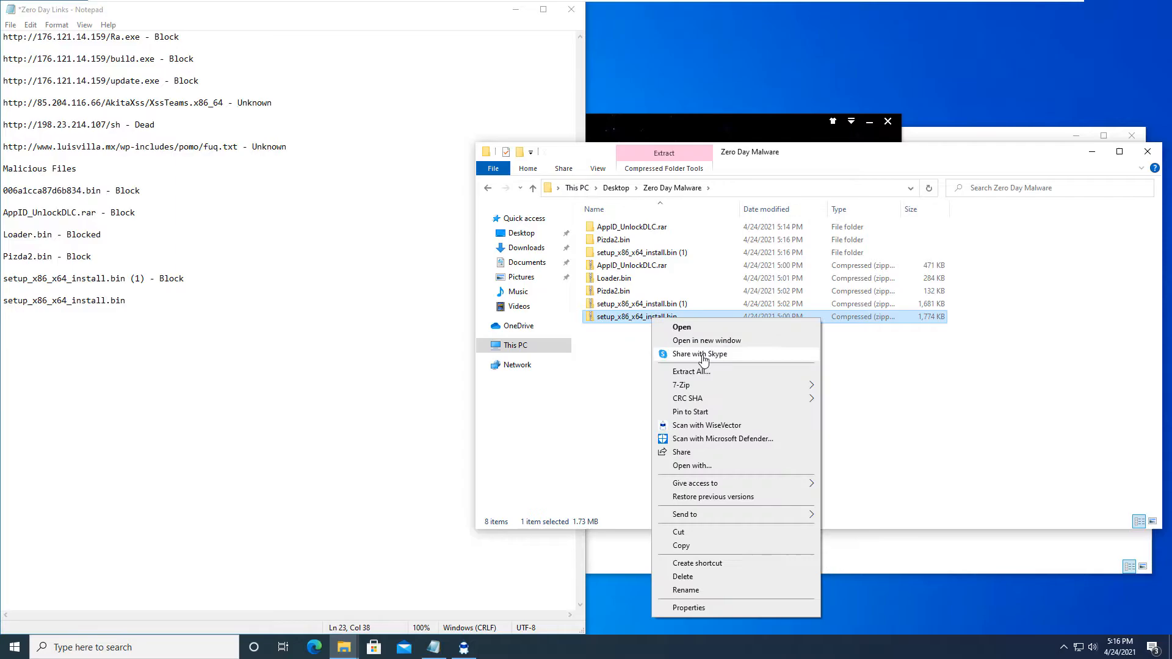
mouse_move(707, 375)
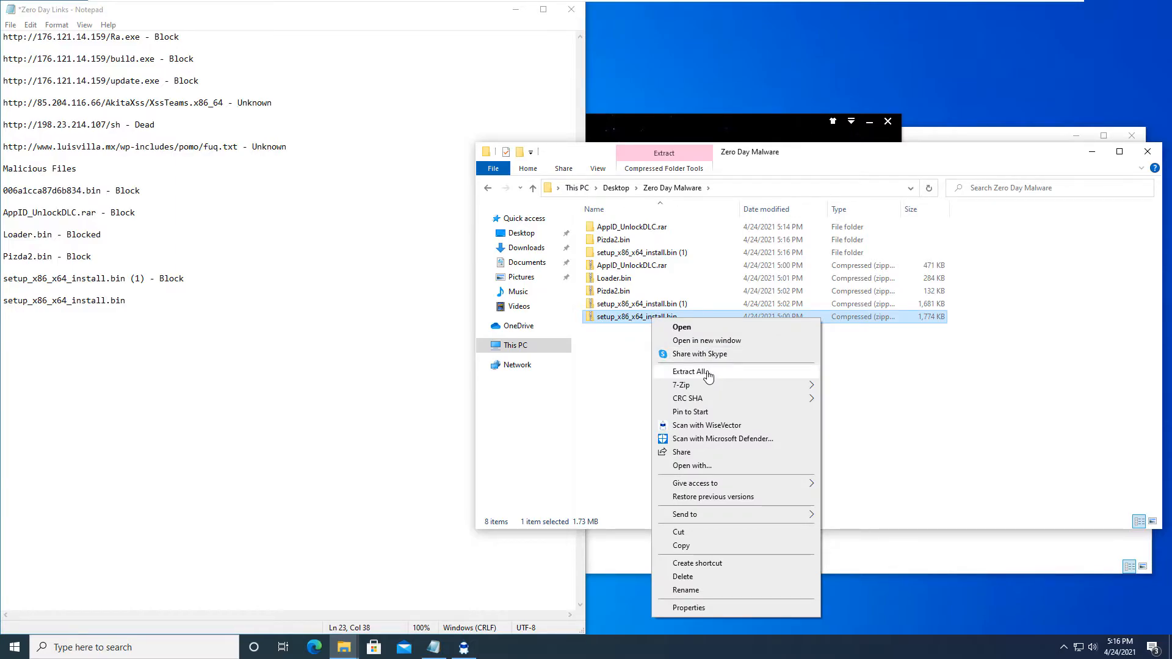
left_click(690, 372)
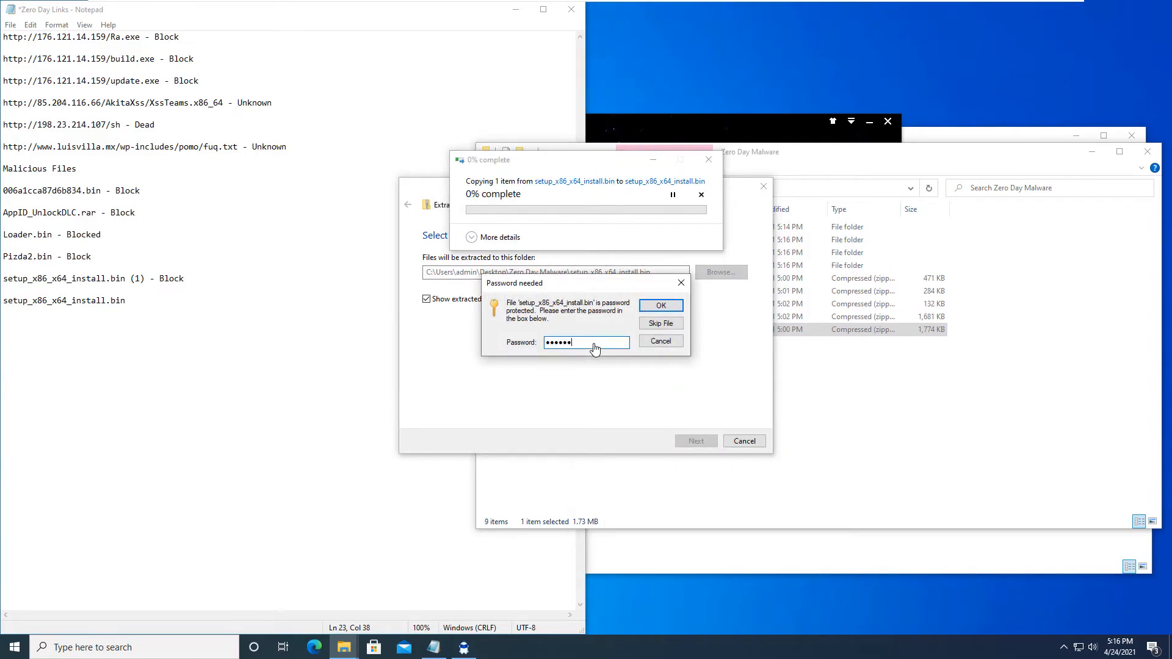
left_click(659, 305)
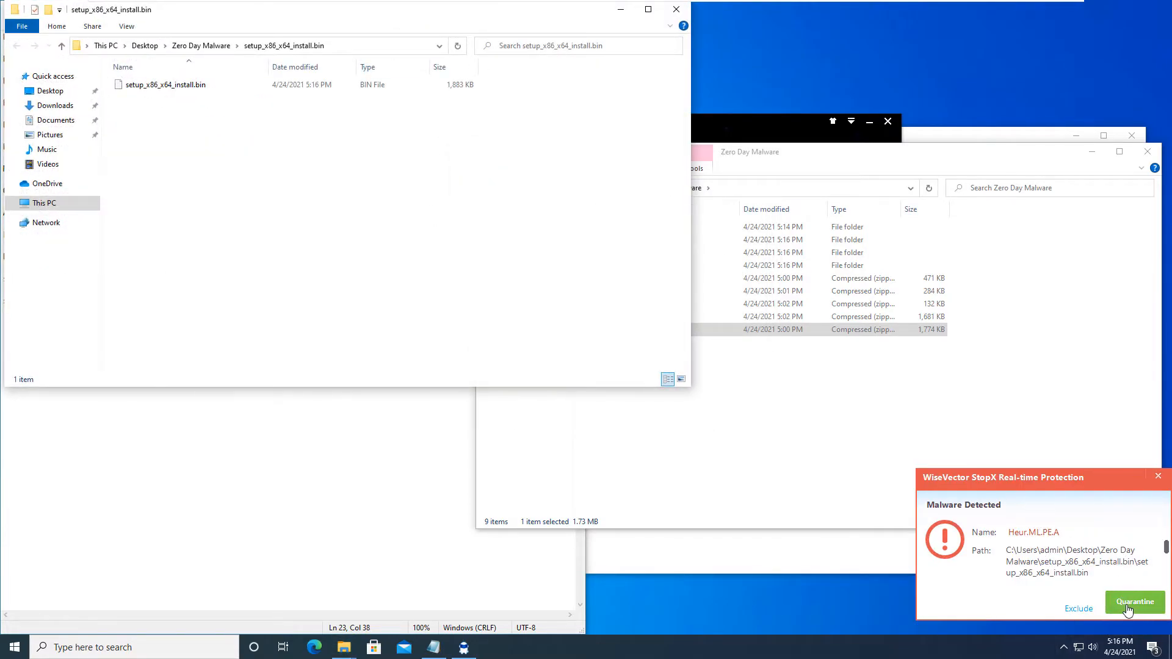
left_click(1133, 602)
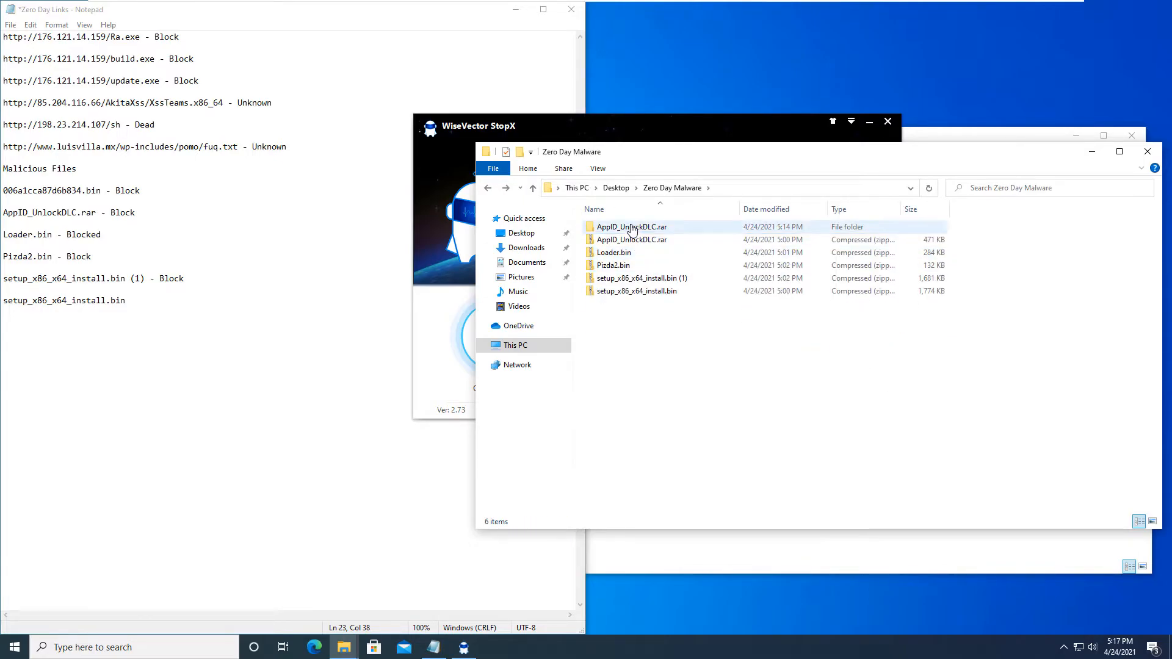
Open the extracted AppID_UnlockDLC.rar folder to inspect its Web folder contents
double_click(632, 226)
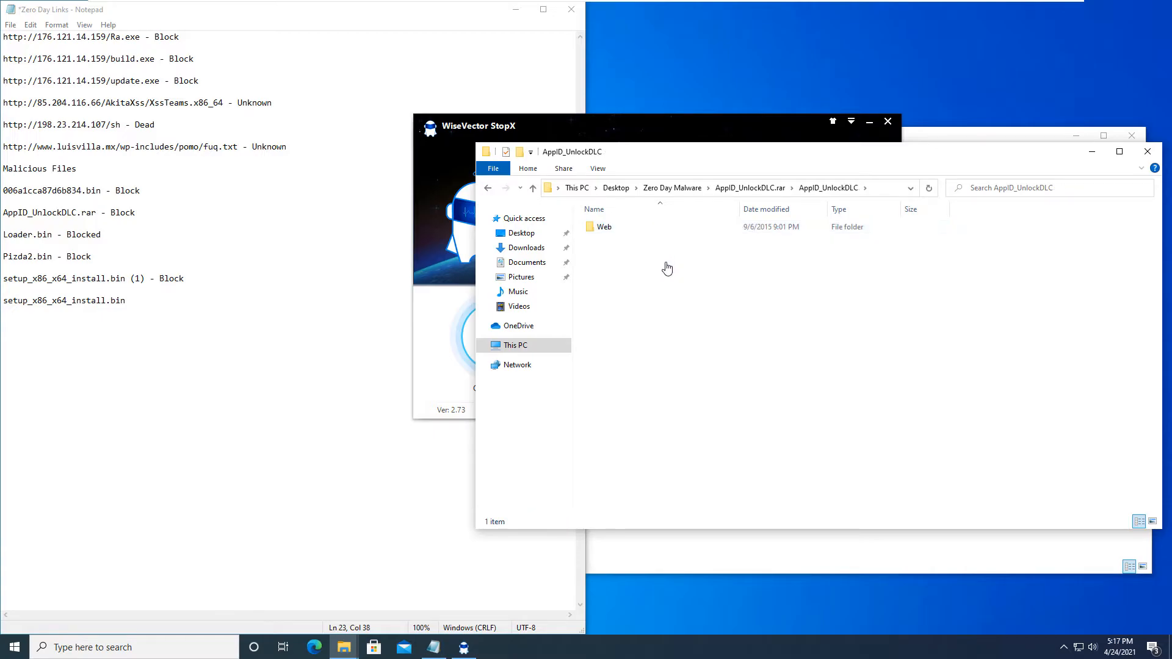
double_click(603, 226)
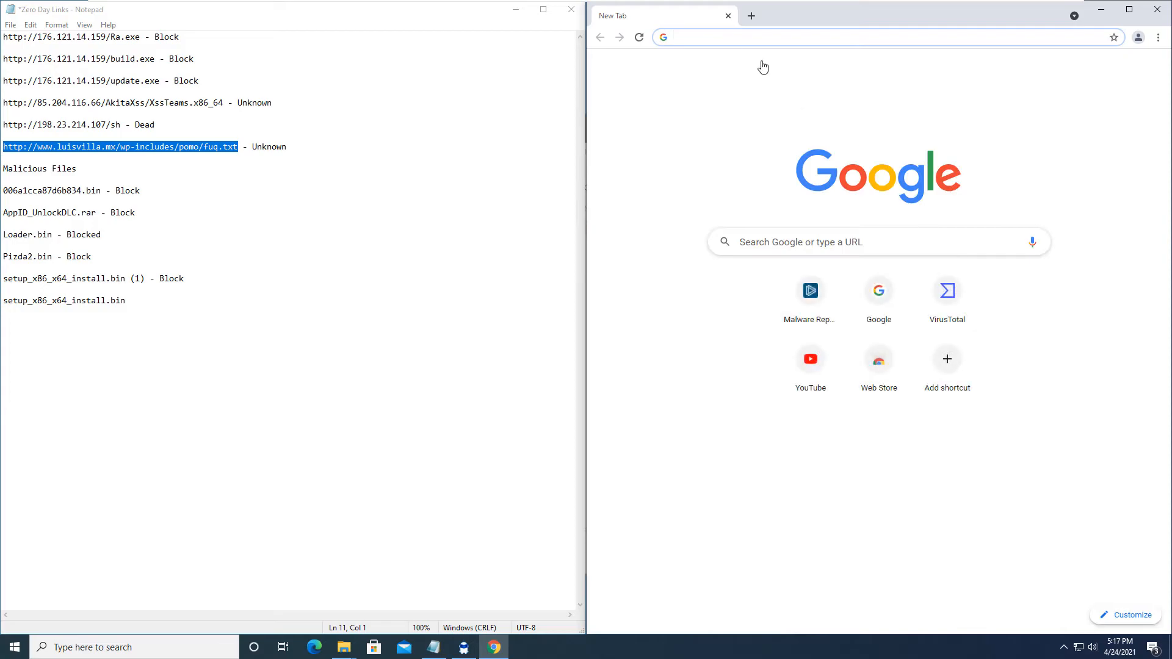
Scan the luisvilla.mx fuq.txt URL on VirusTotal and review its two vendor detections
left_click(946, 290)
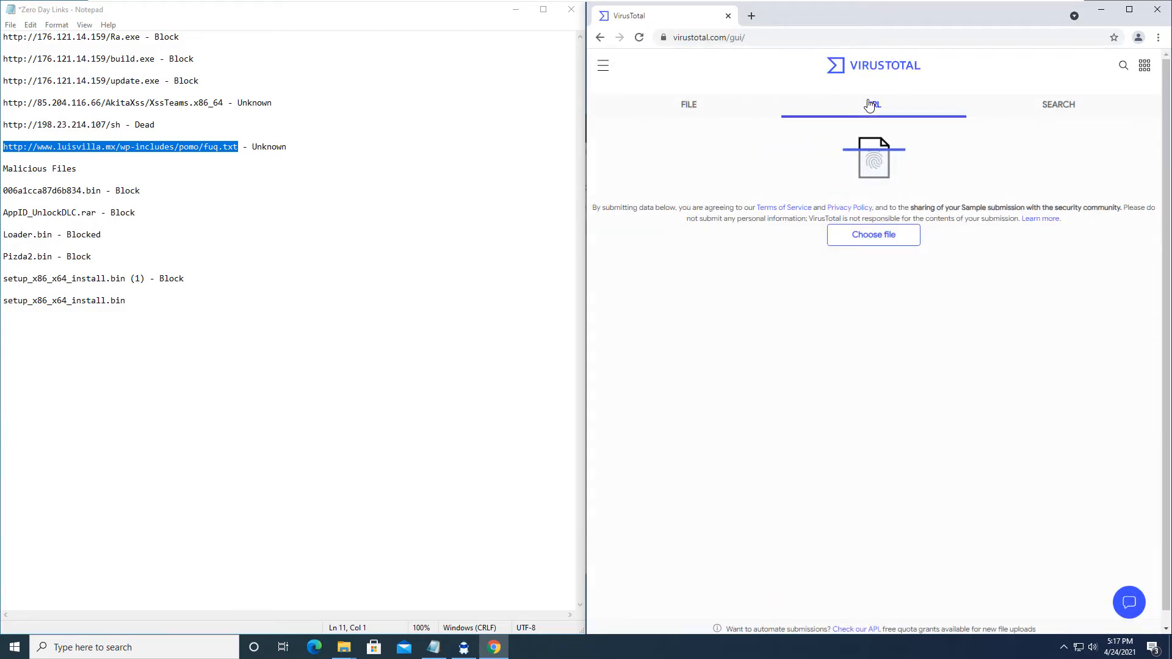
left_click(872, 104)
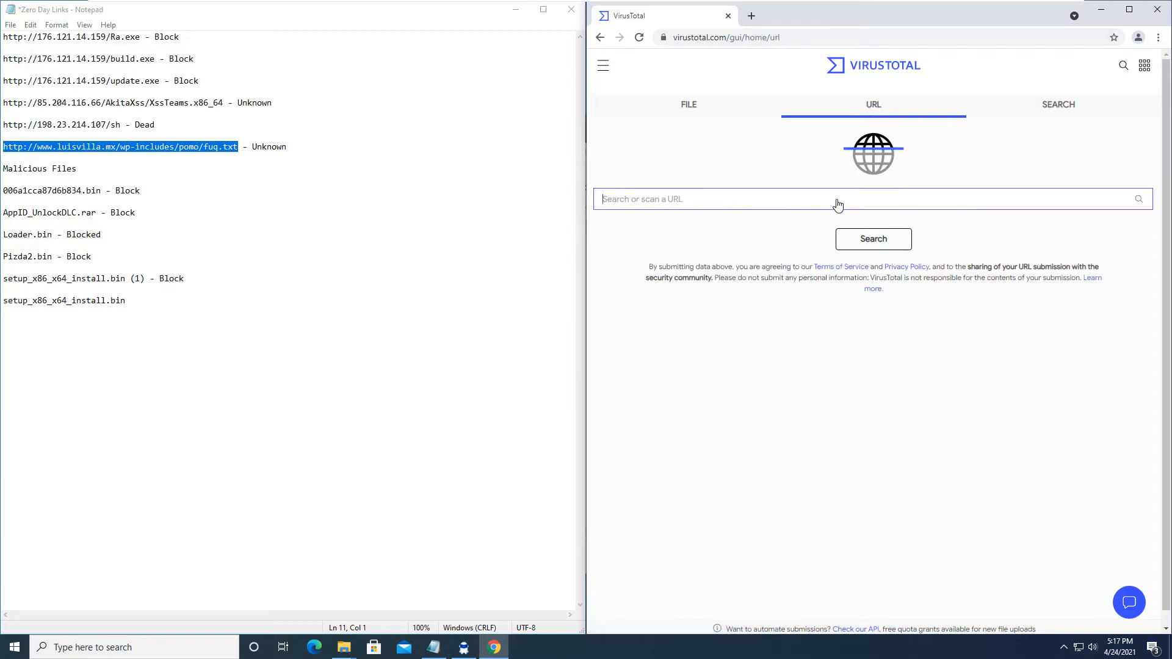
left_click(873, 239)
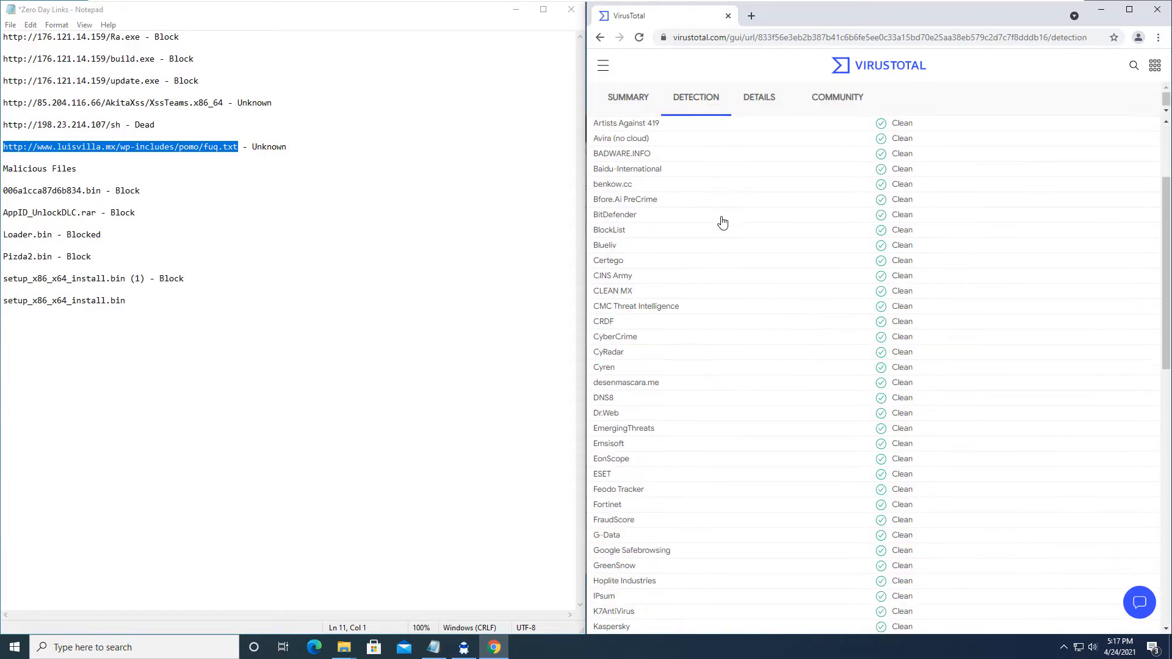
scroll("down", 3)
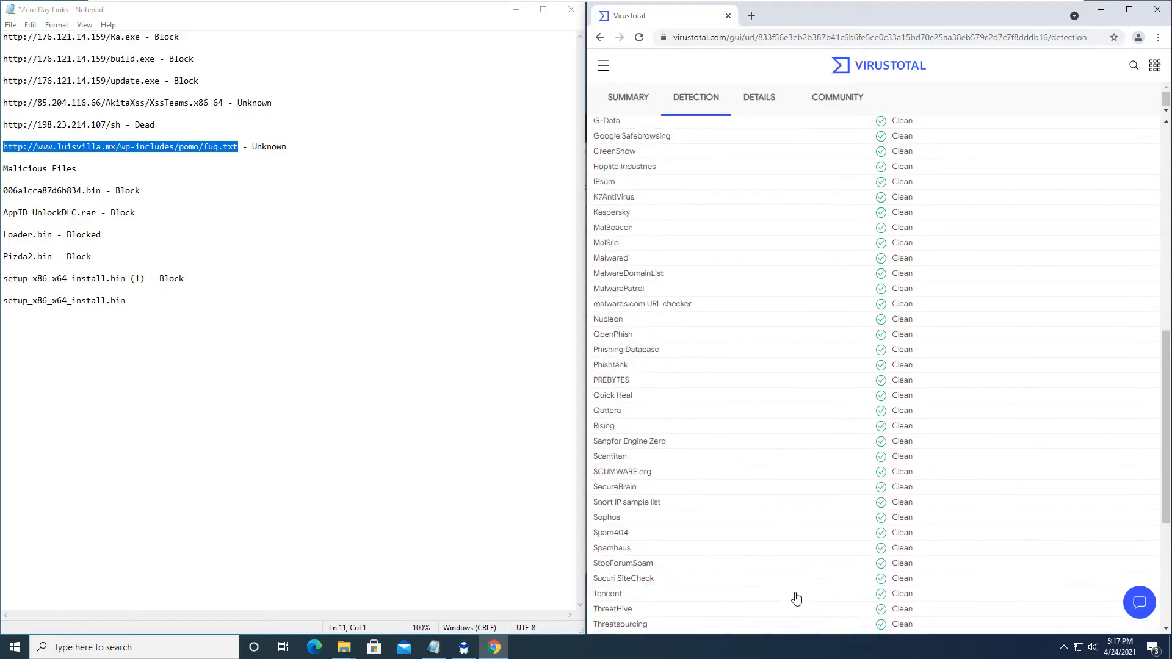
scroll("up", 3)
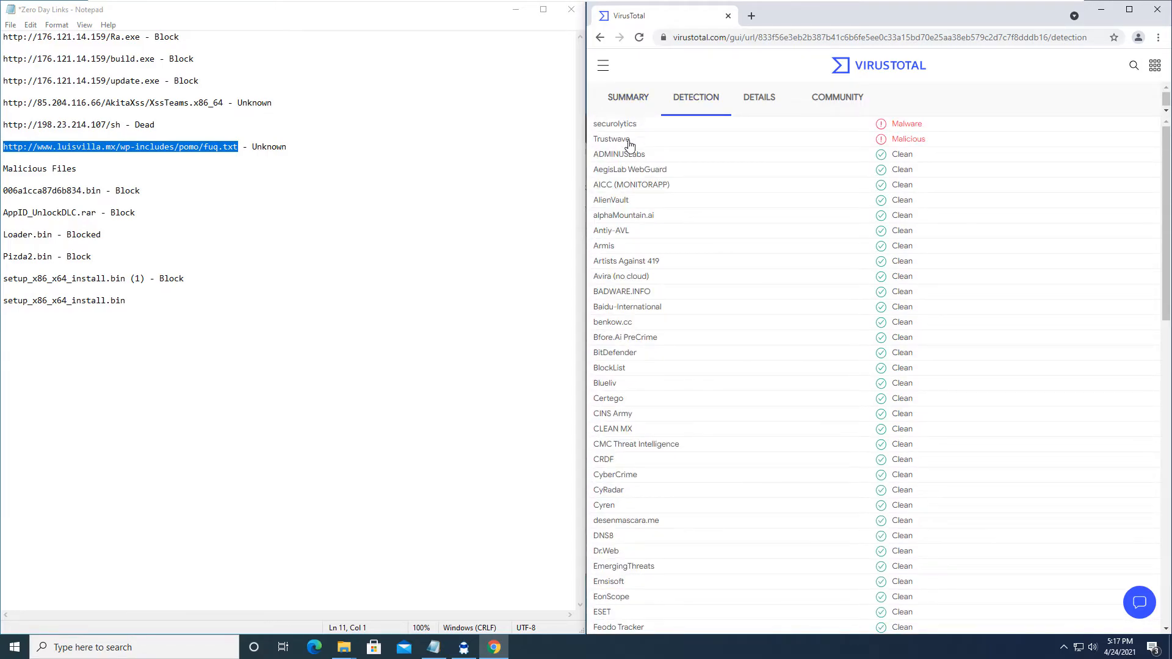
mouse_move(605, 131)
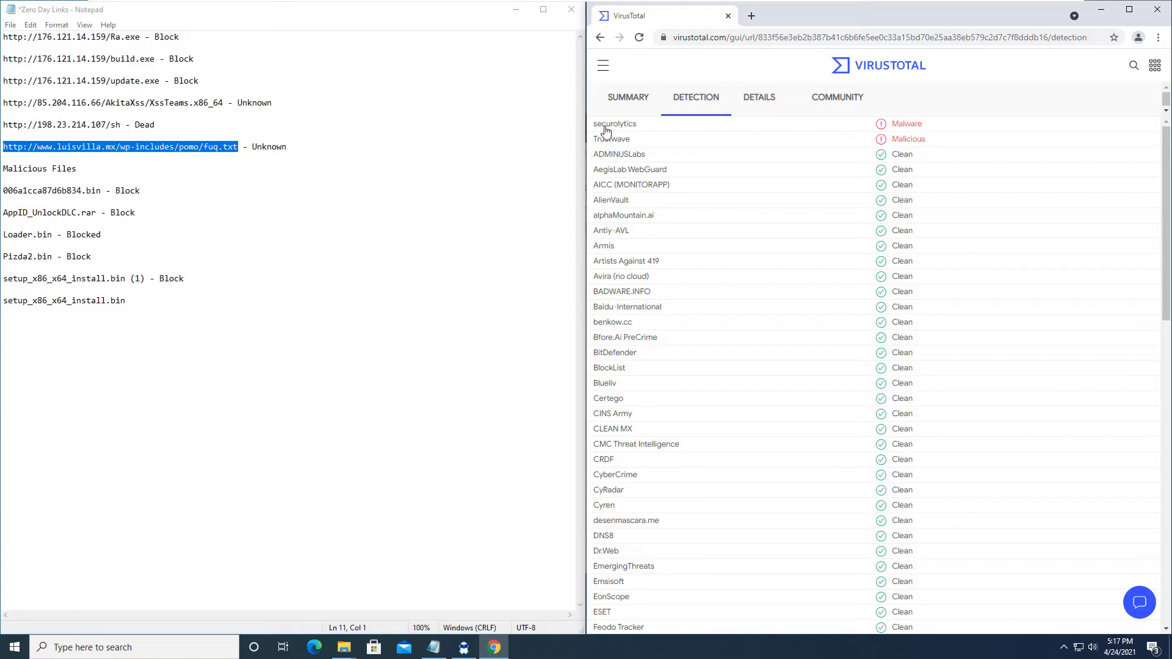
mouse_move(615, 124)
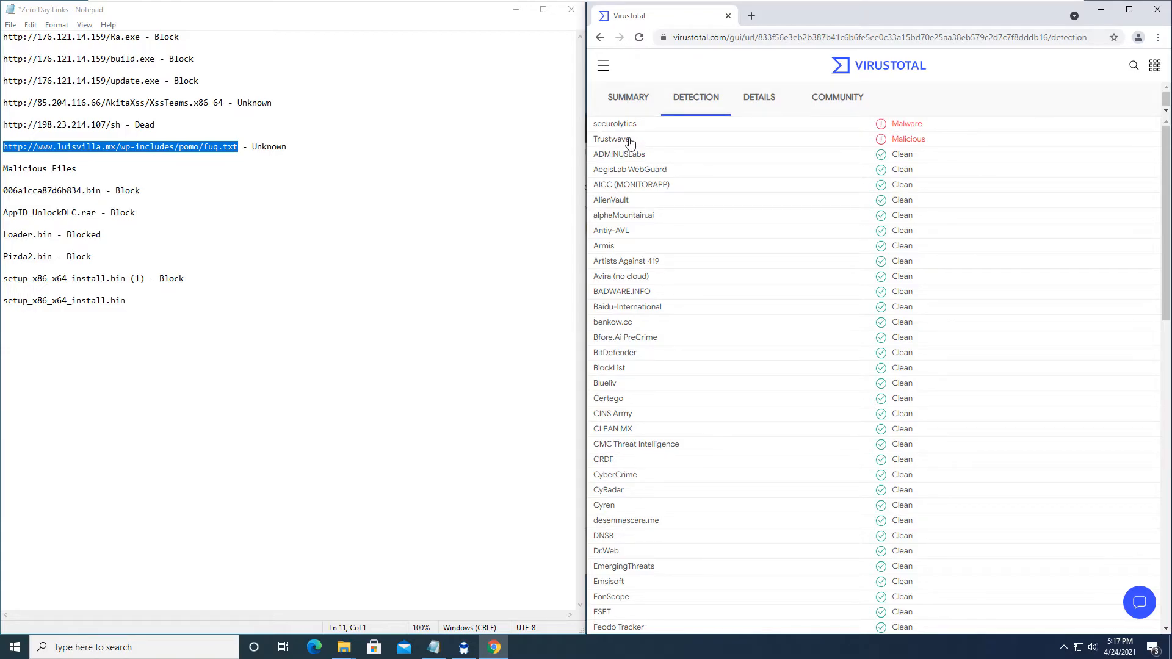
mouse_move(906, 139)
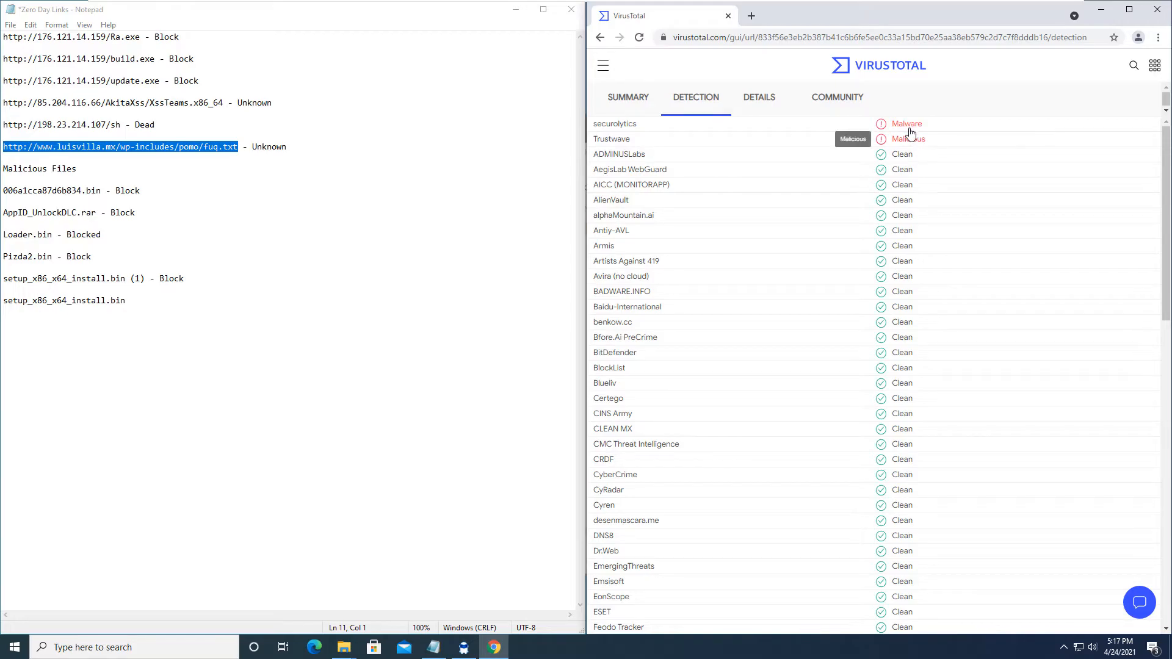
scroll("down", 3)
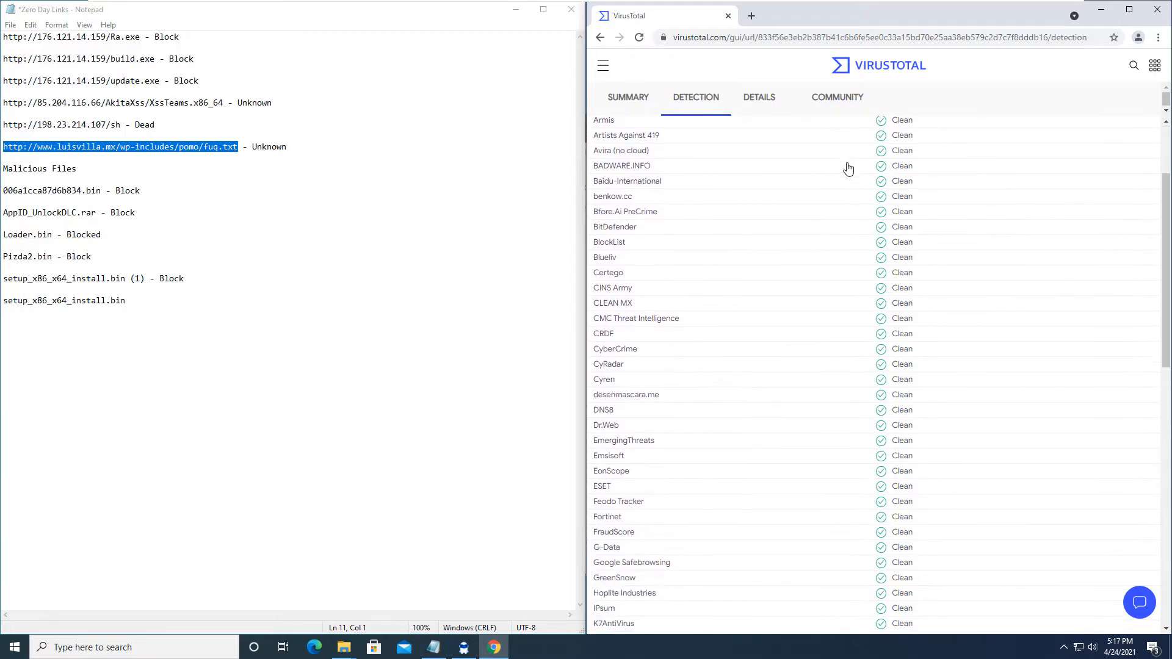
scroll("down", 3)
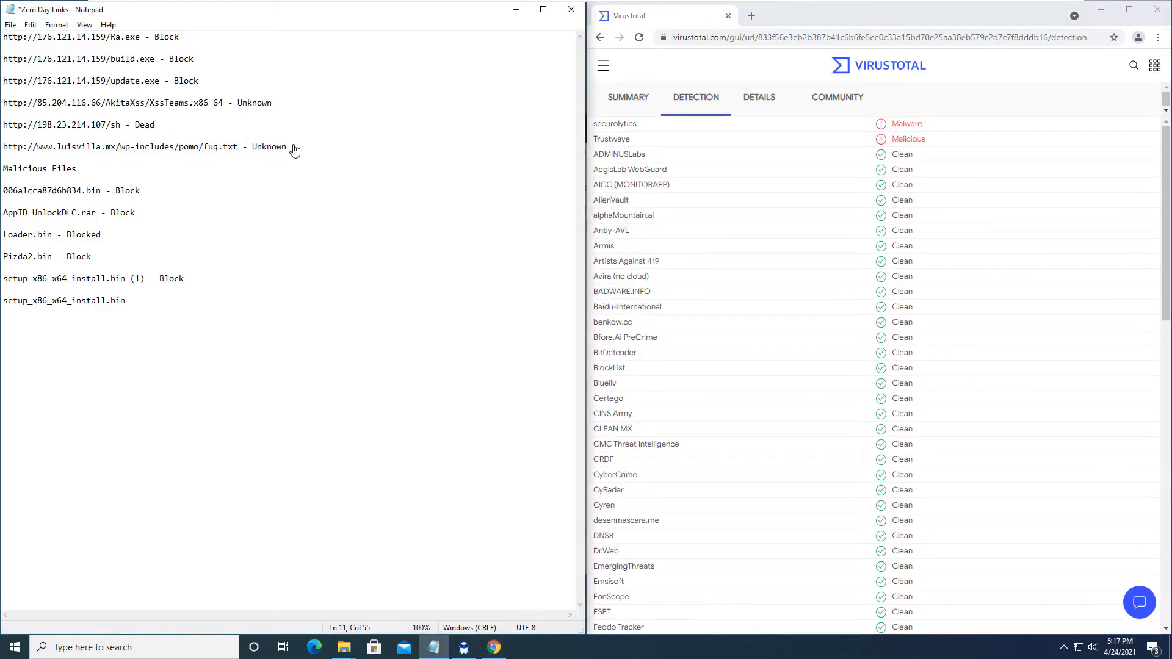
Replace 'Unknown' with 'False Positive' beside the fuq.txt link in the notes
double_click(270, 147)
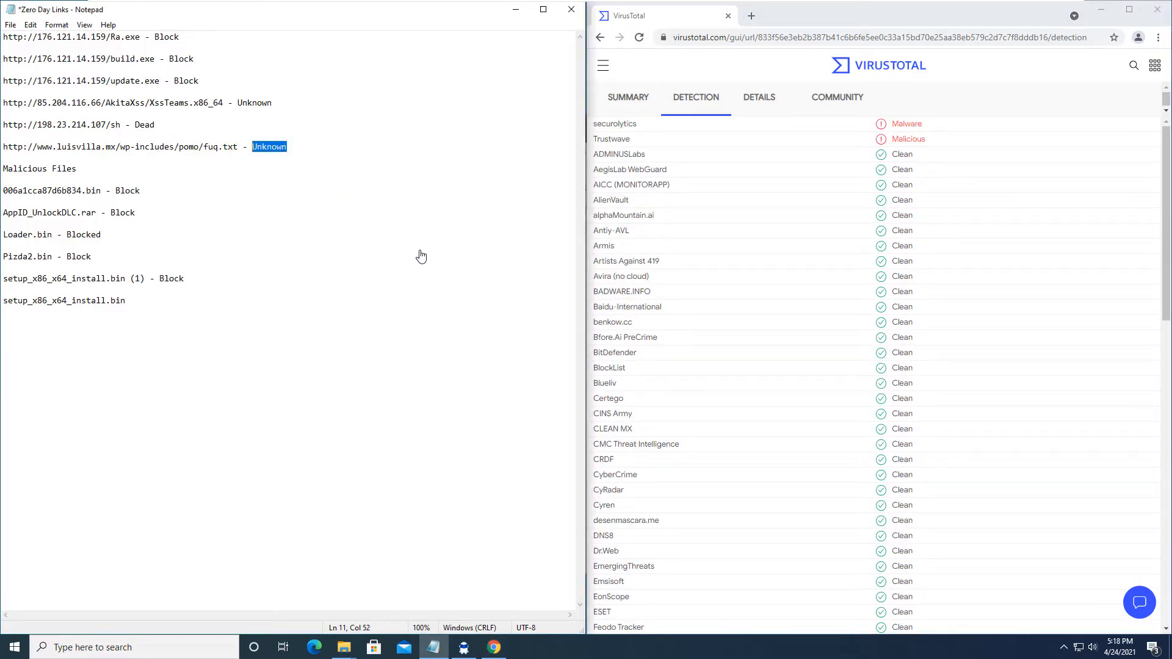
type("False")
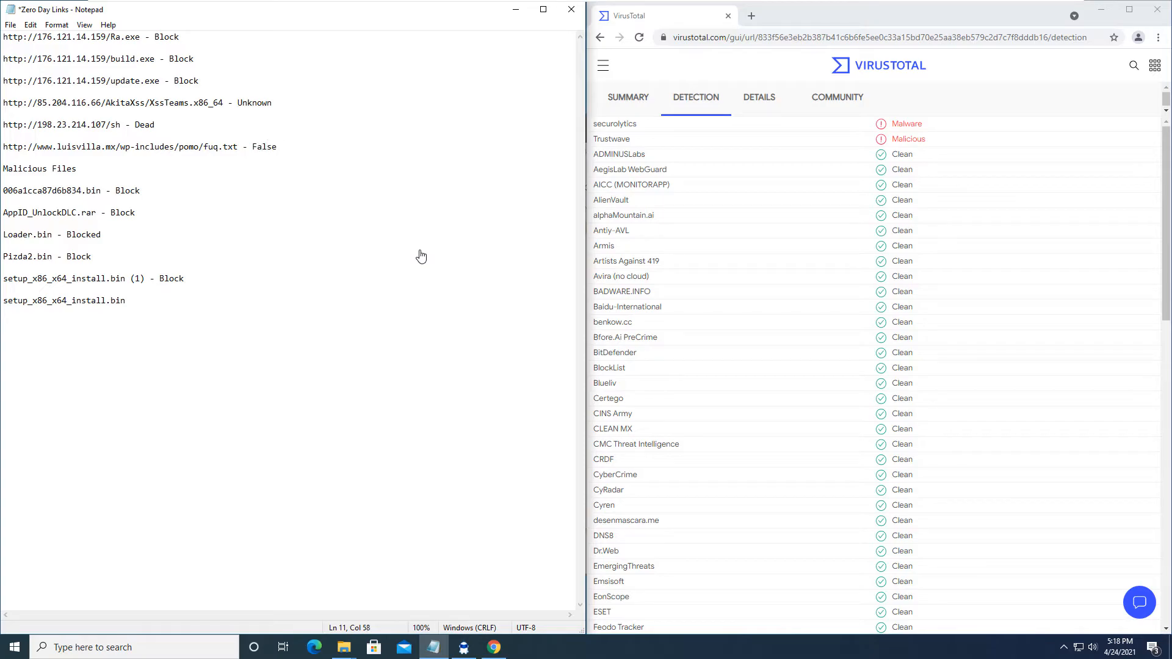
type("Posit")
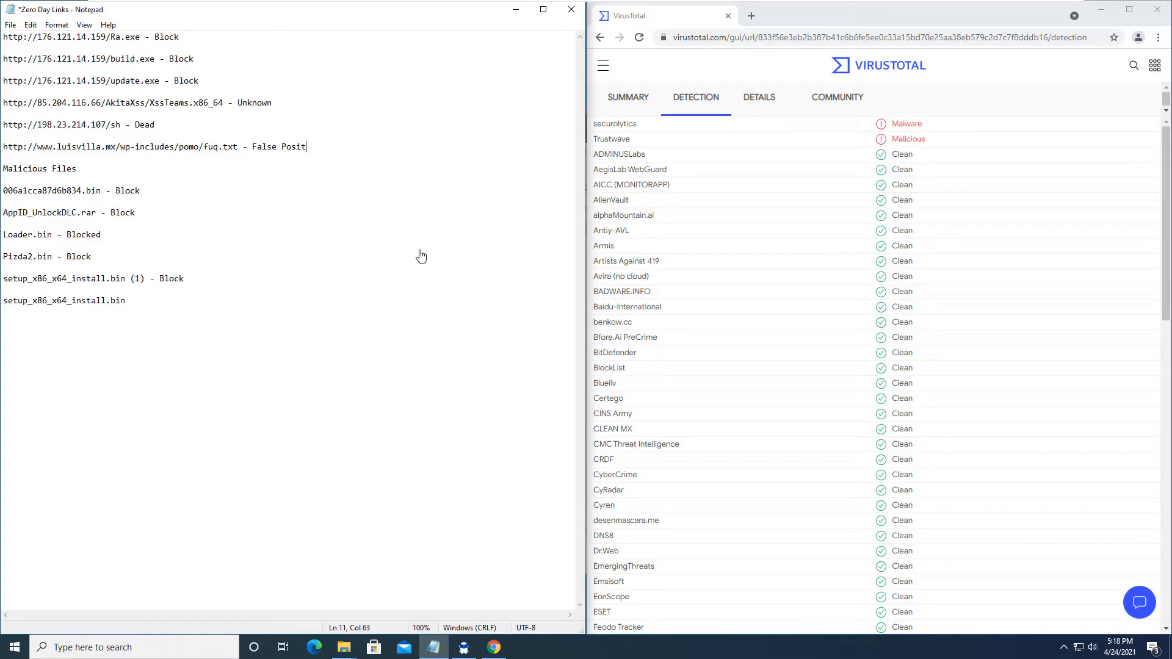
type("ive")
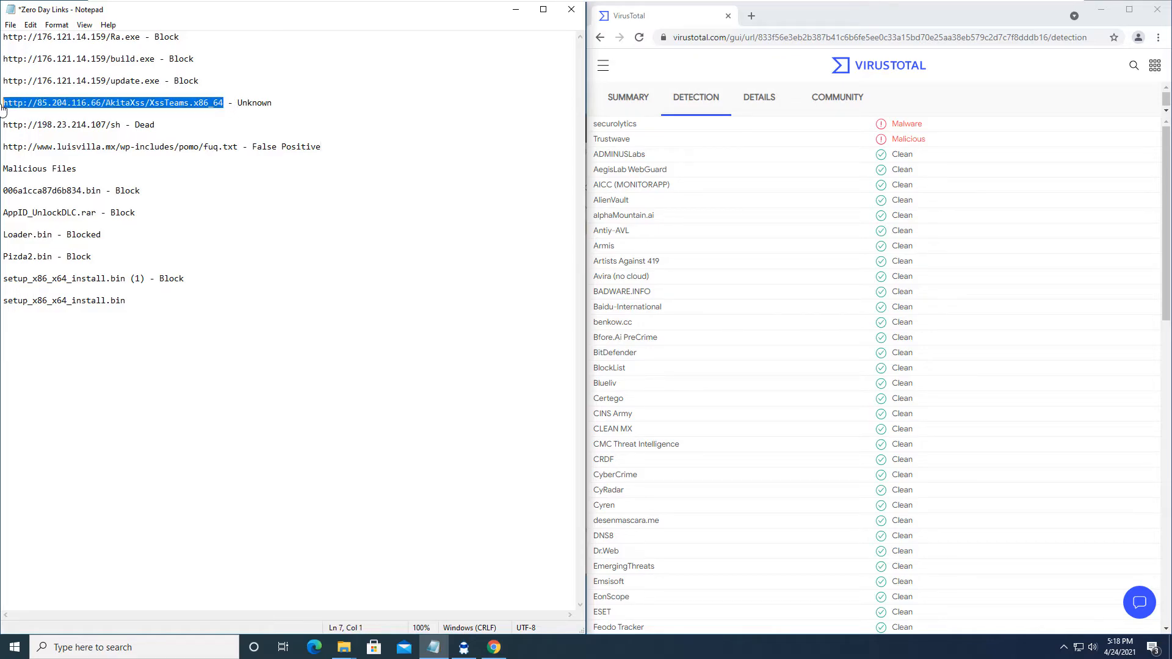
mouse_move(1022, 180)
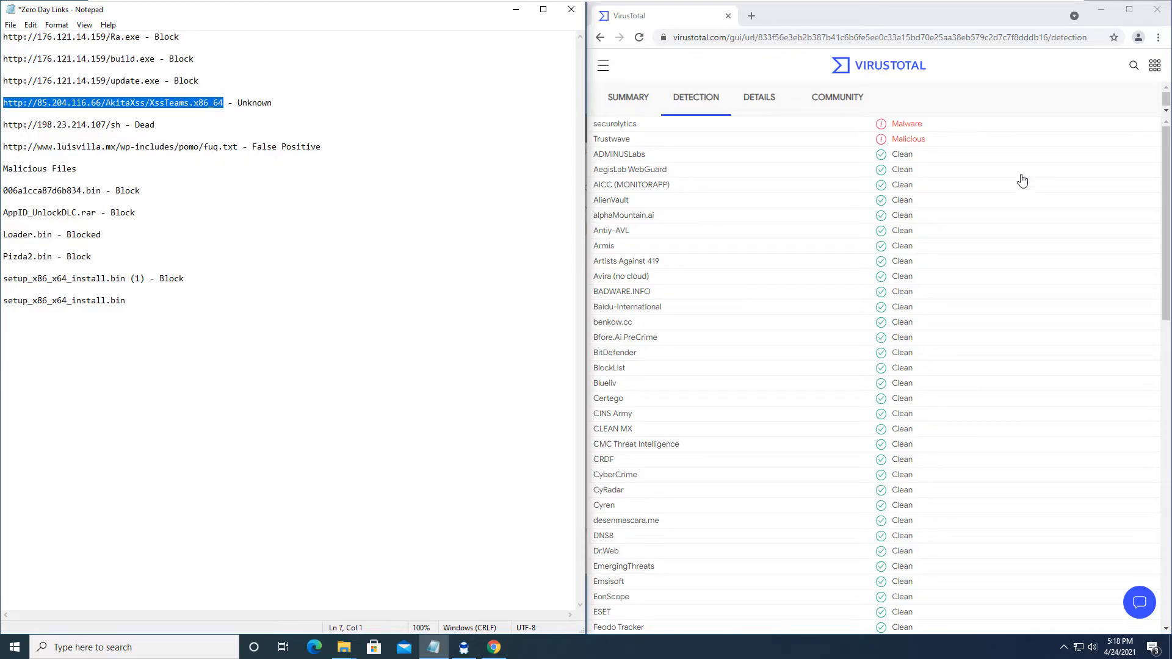
mouse_move(403, 123)
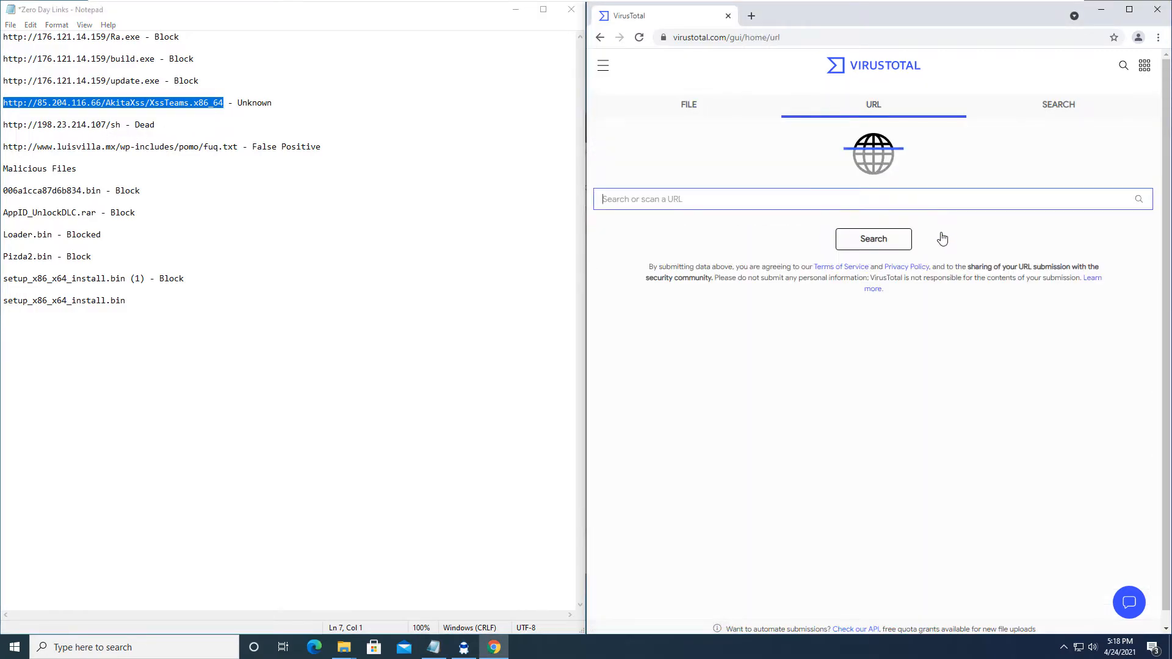
Scan the AkitaXss link on VirusTotal and open it in a new tab to download XssTeams
left_click(872, 238)
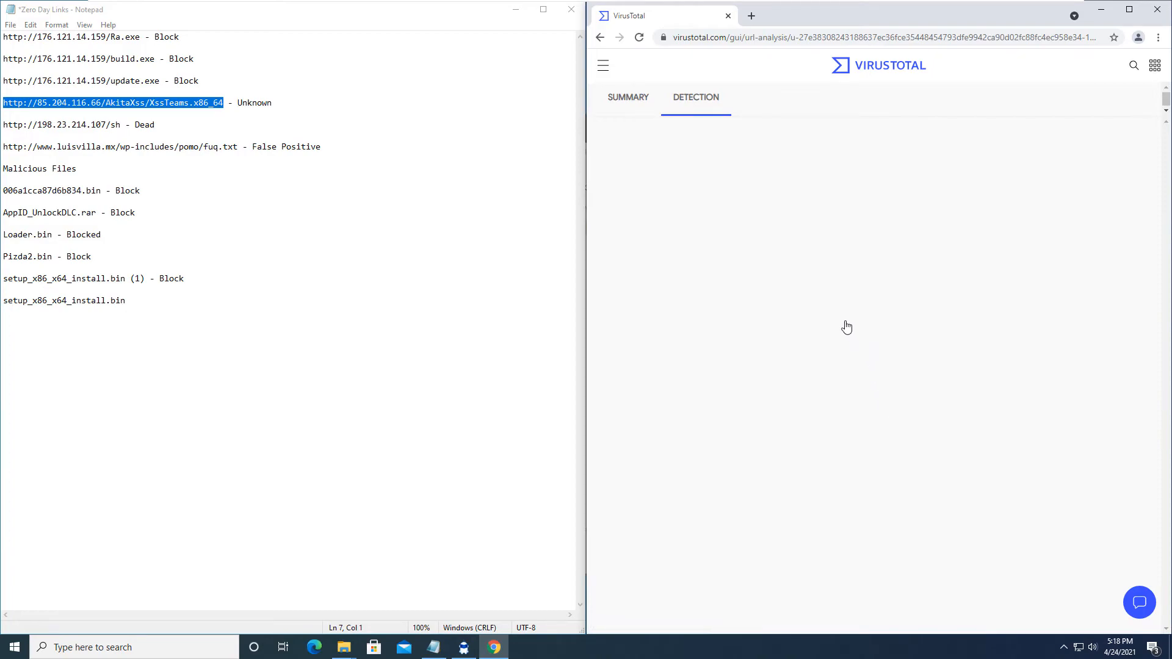
mouse_move(817, 227)
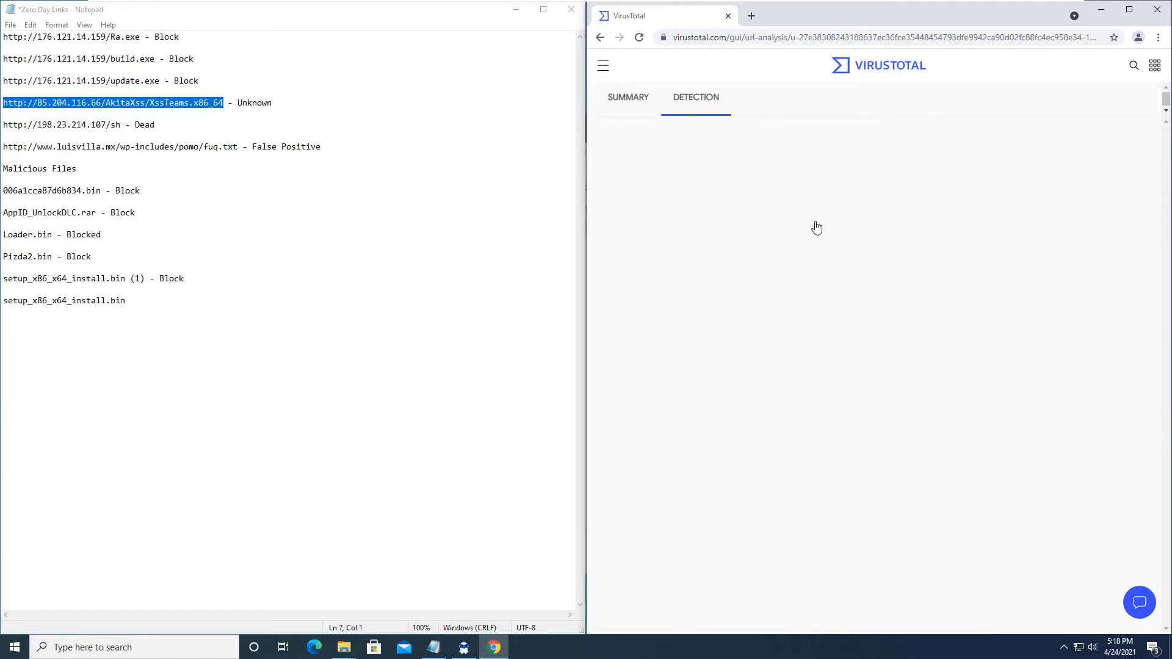
mouse_move(757, 176)
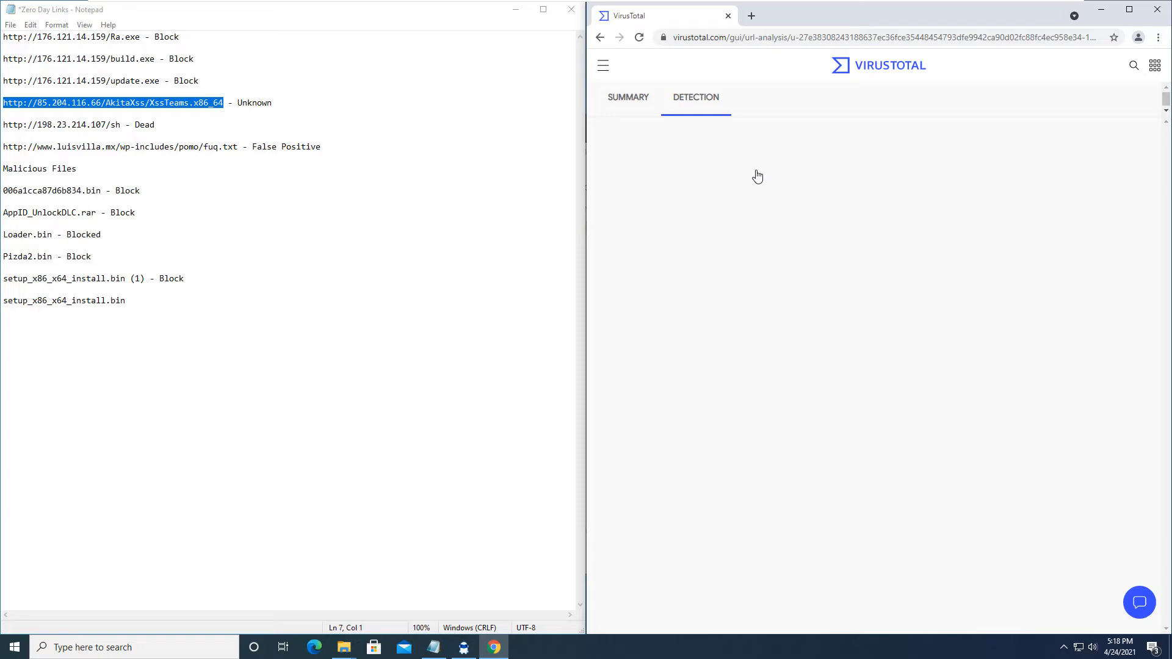
mouse_move(709, 135)
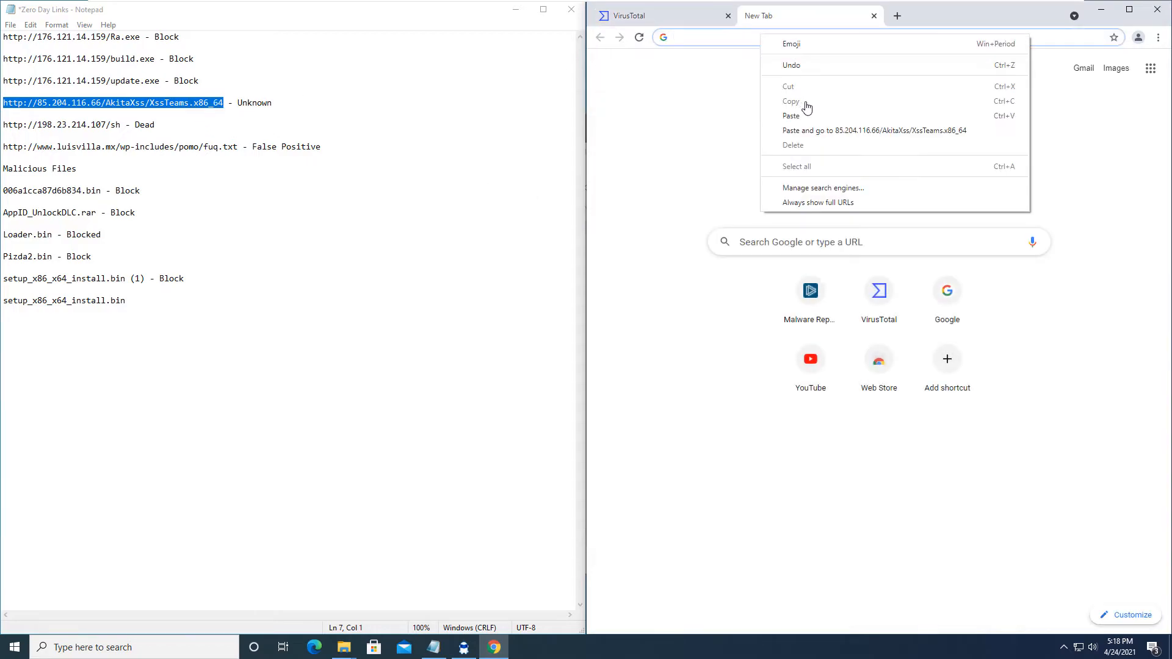
left_click(873, 130)
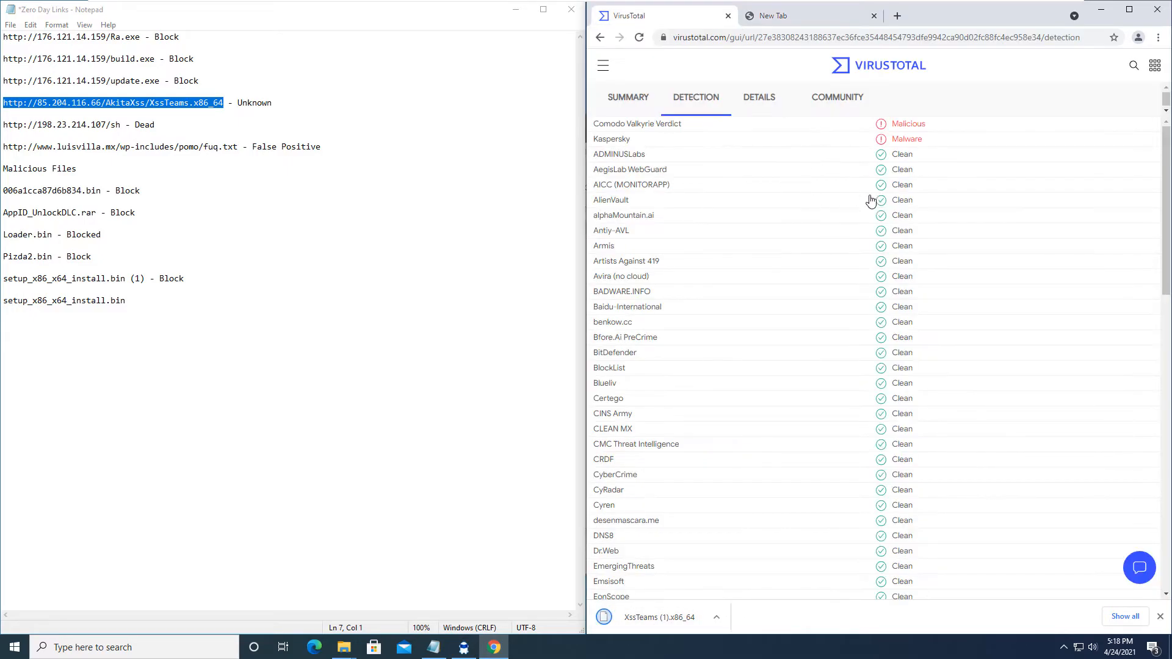
mouse_move(645, 129)
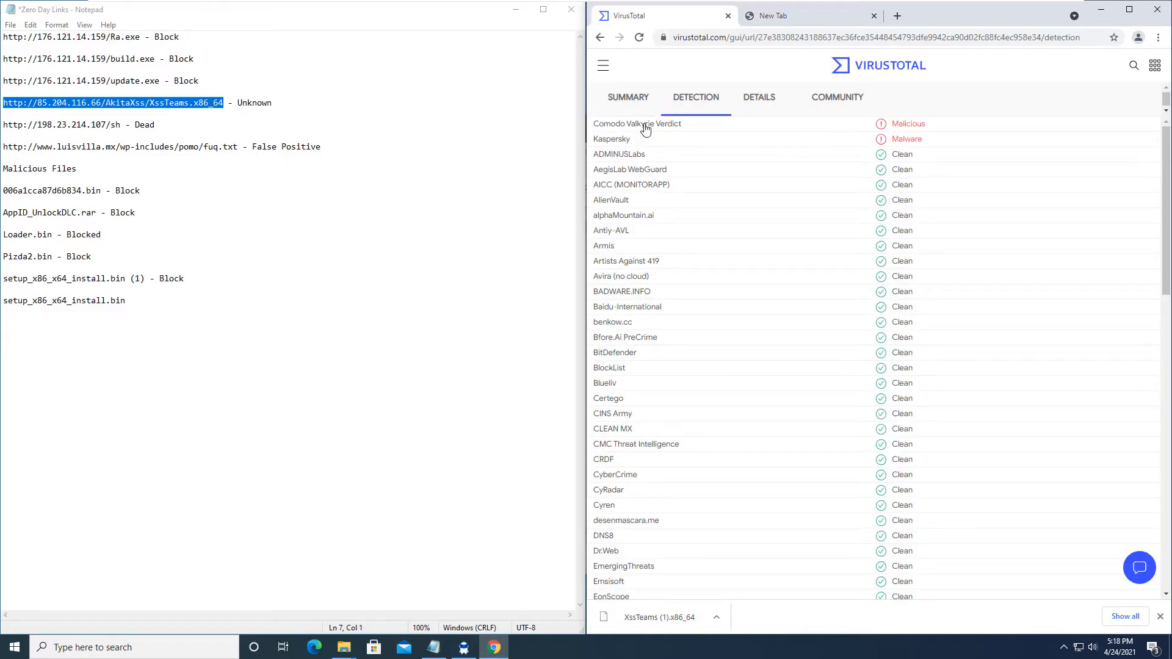
mouse_move(646, 144)
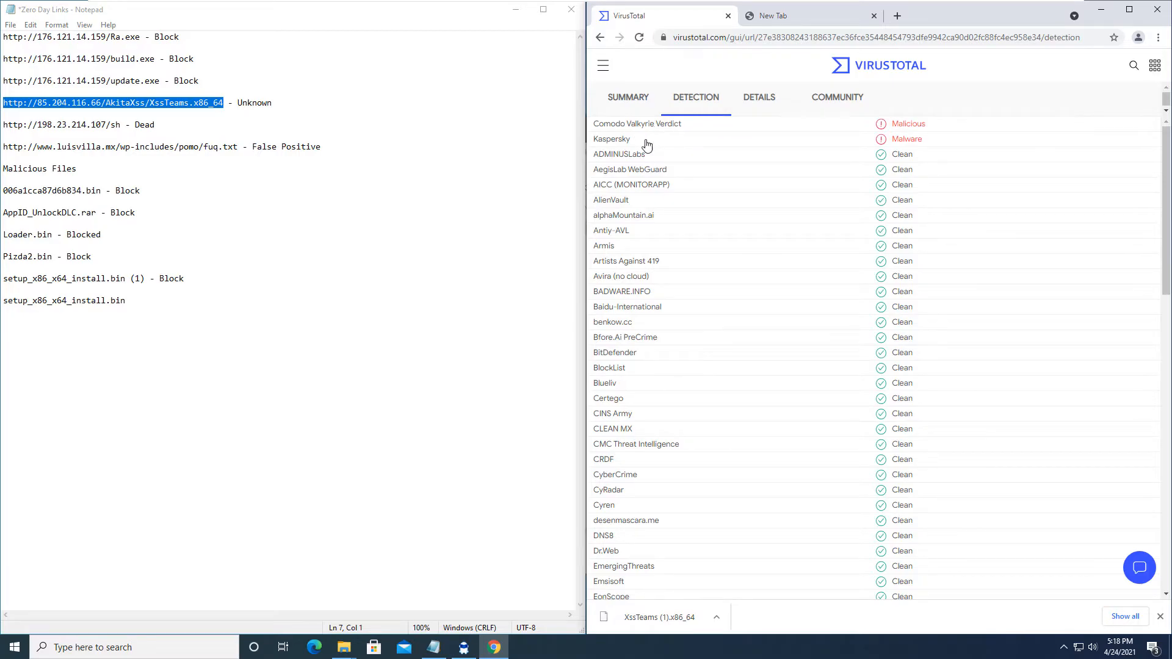
mouse_move(928, 140)
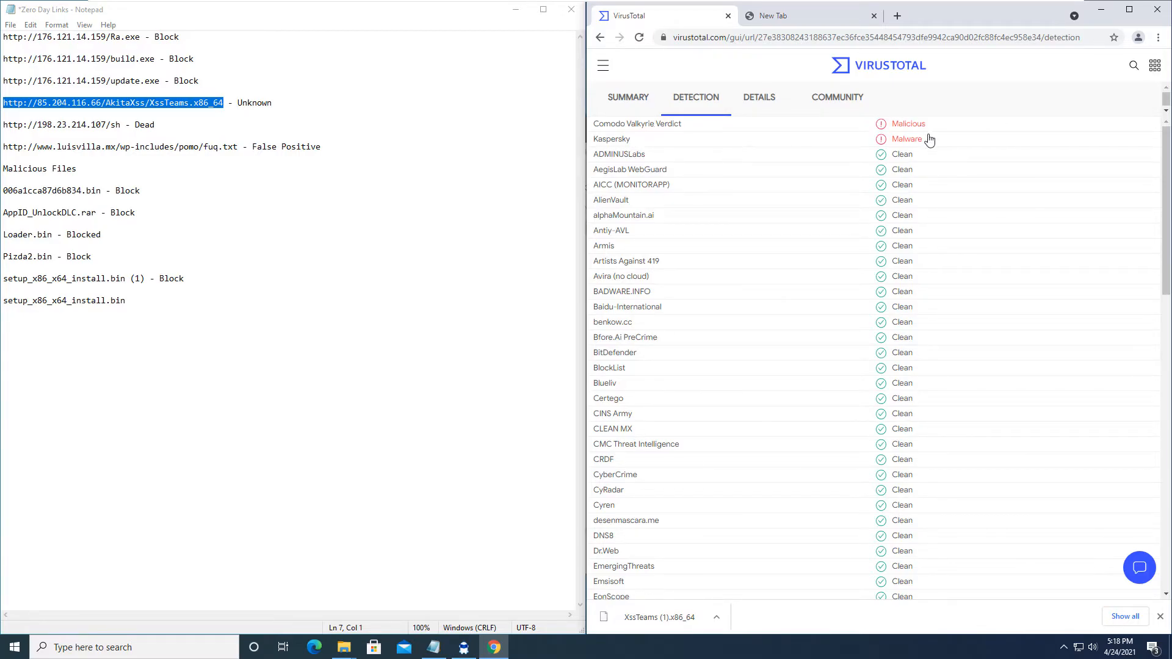
left_click(627, 97)
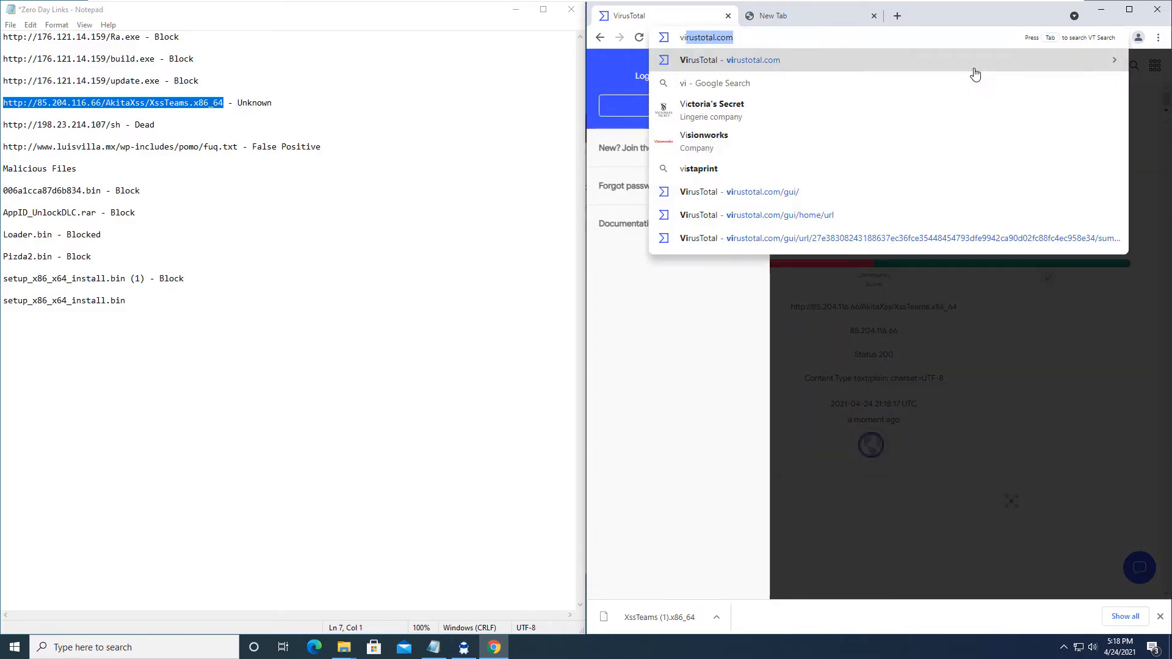
Upload the downloaded XssTeams (1).x86_64 to VirusTotal and review its Mirai detections
left_click(728, 60)
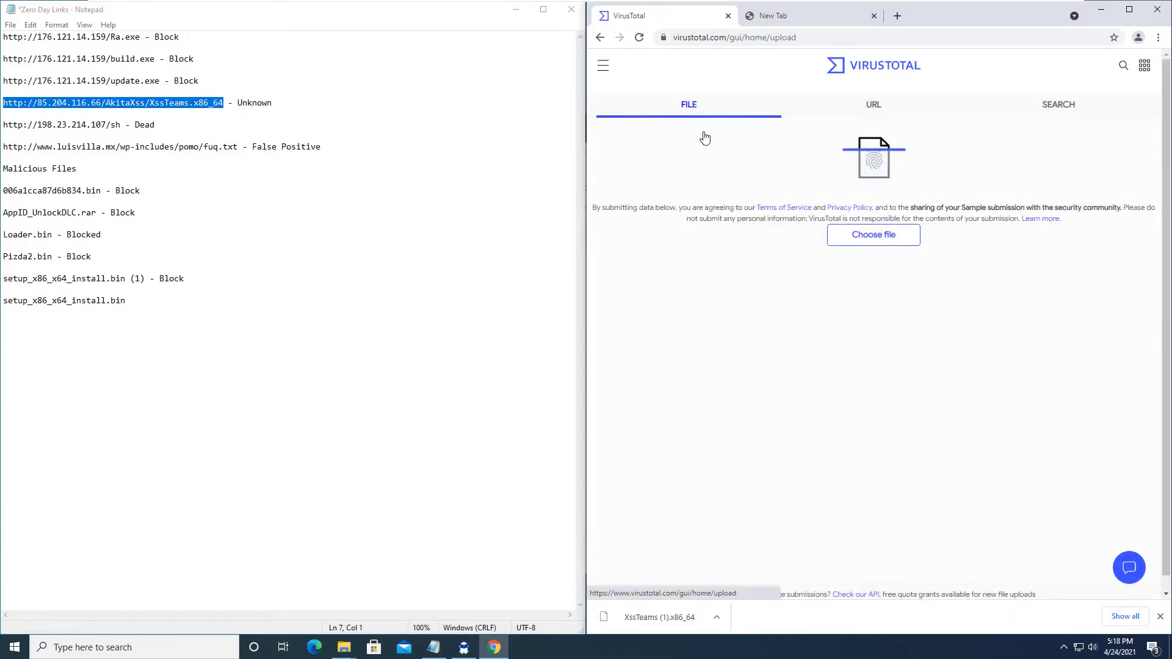
left_click(871, 234)
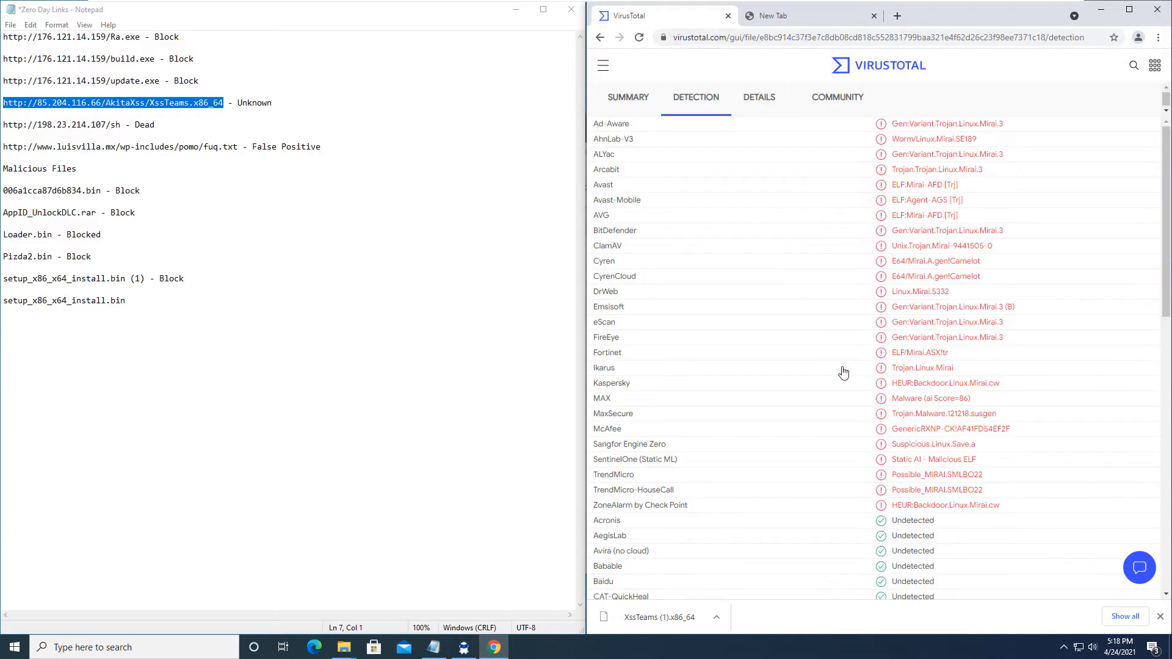
mouse_move(949, 553)
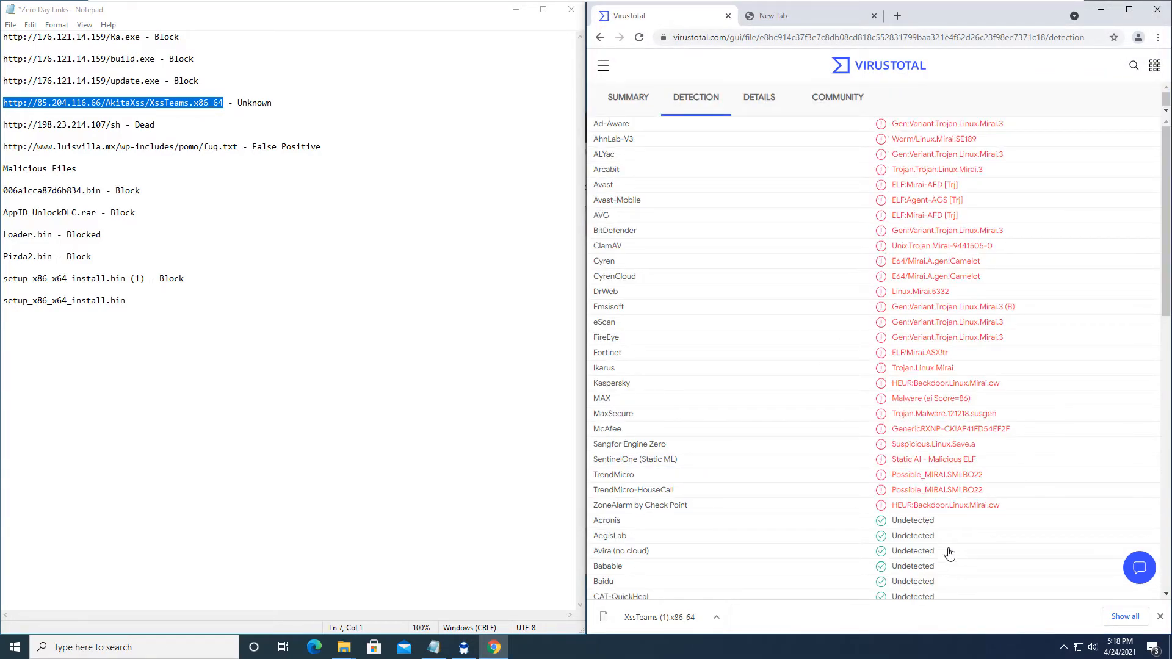
mouse_move(922, 527)
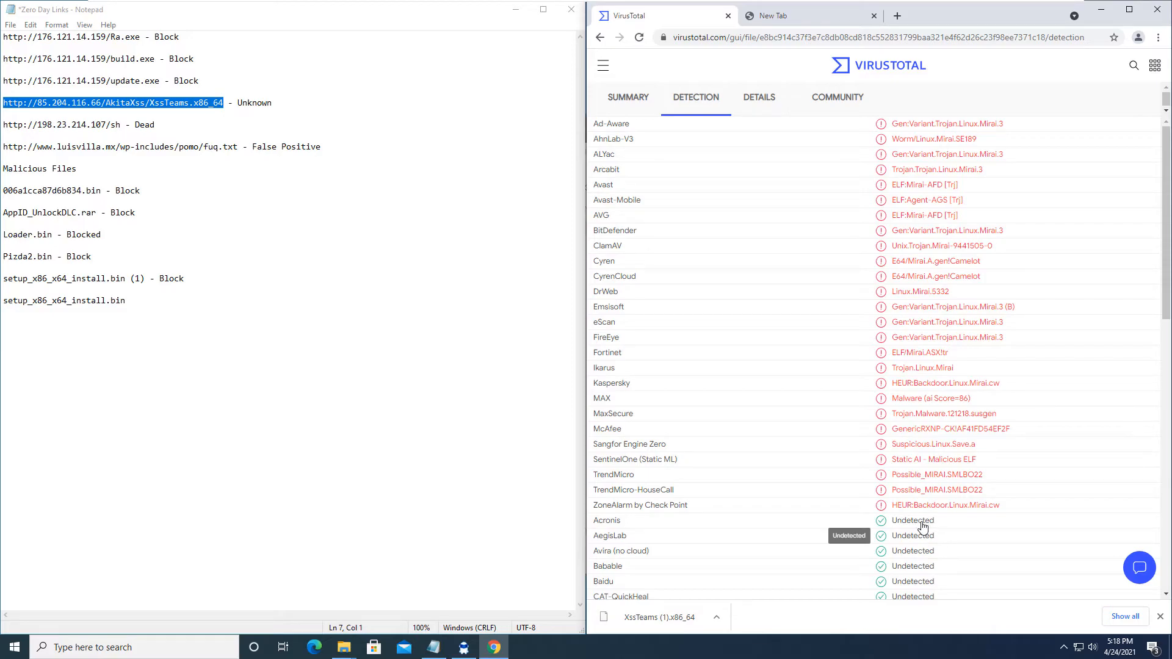
mouse_move(891, 173)
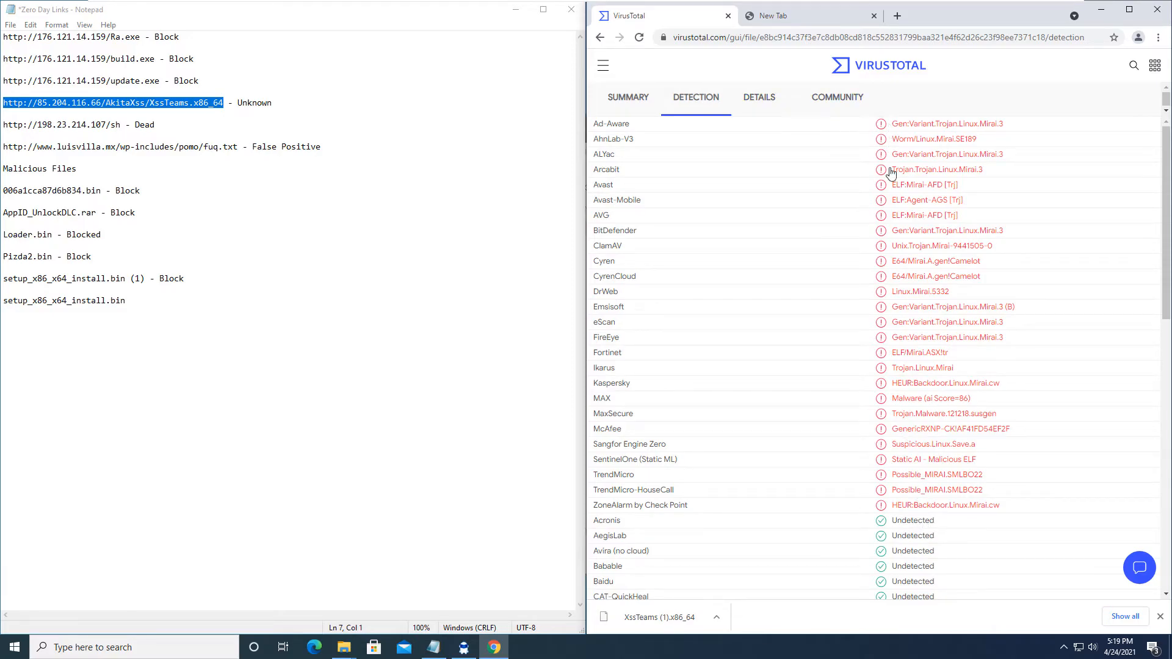
scroll("down", 3)
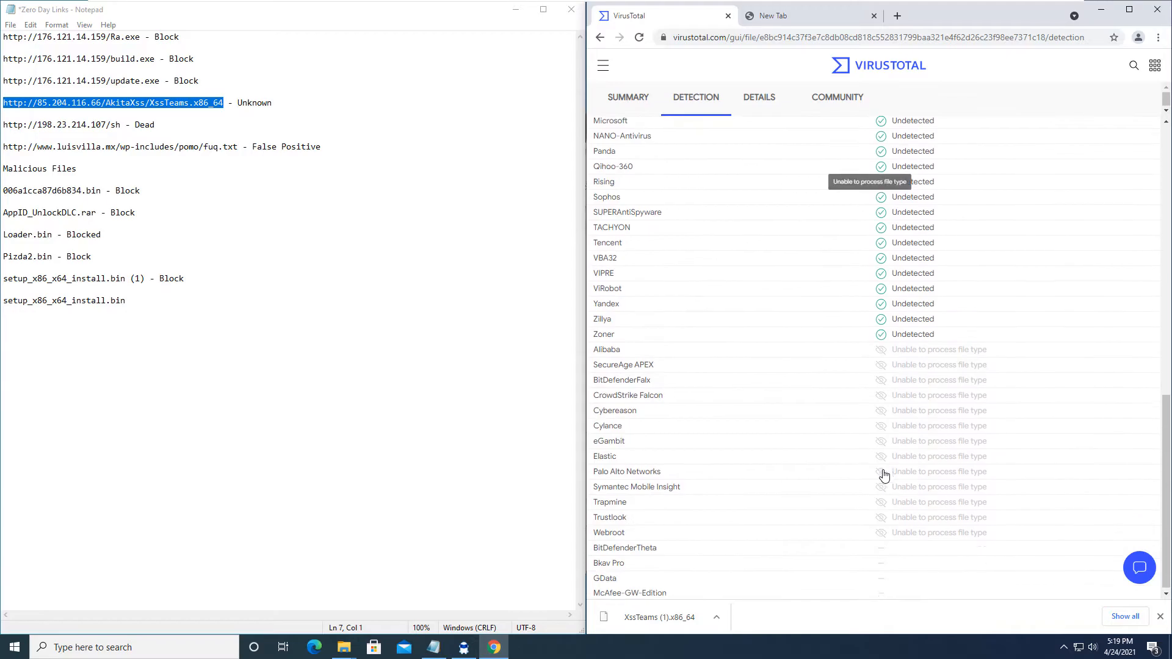
double_click(256, 103)
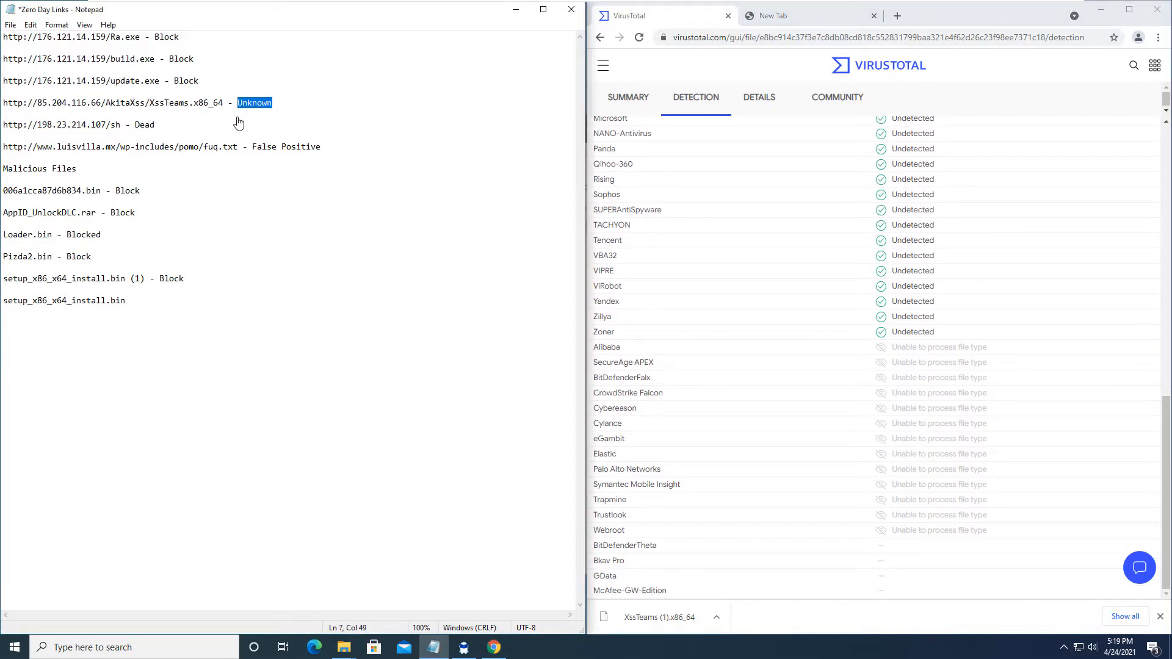
type("Miss")
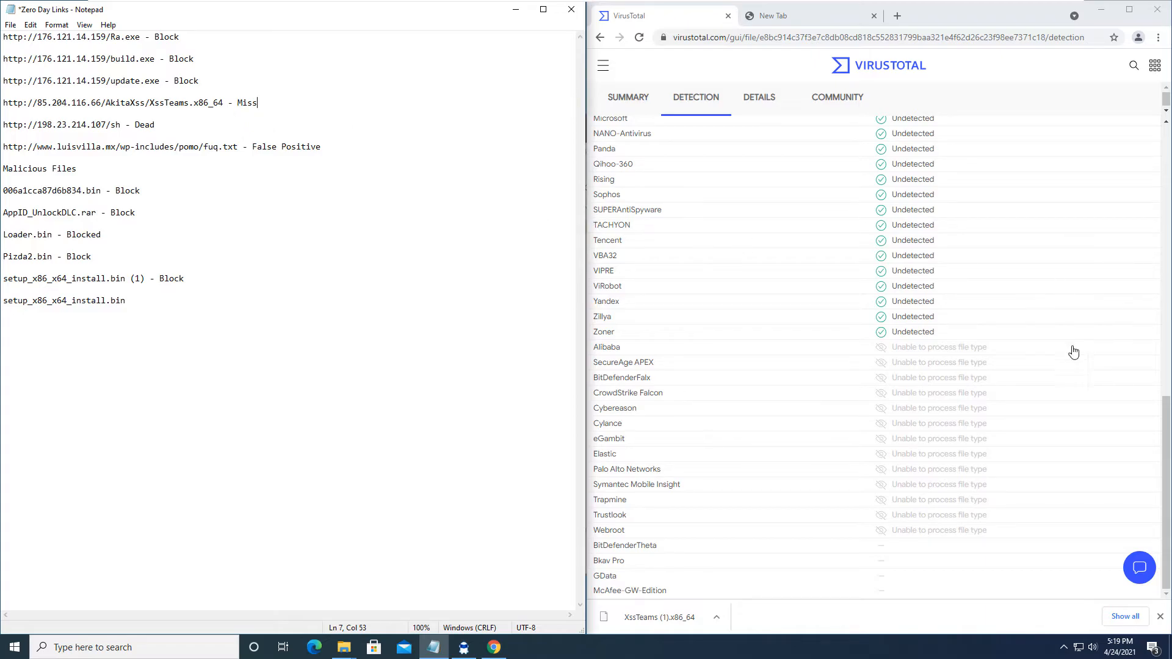
scroll("up", 3)
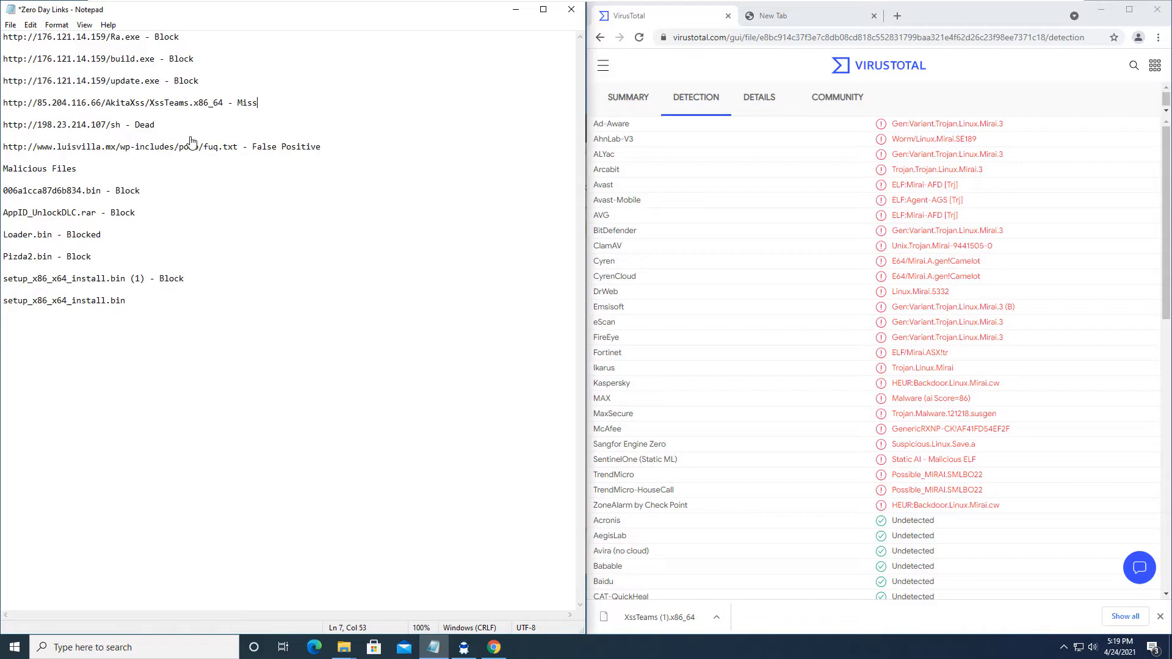
left_click(147, 123)
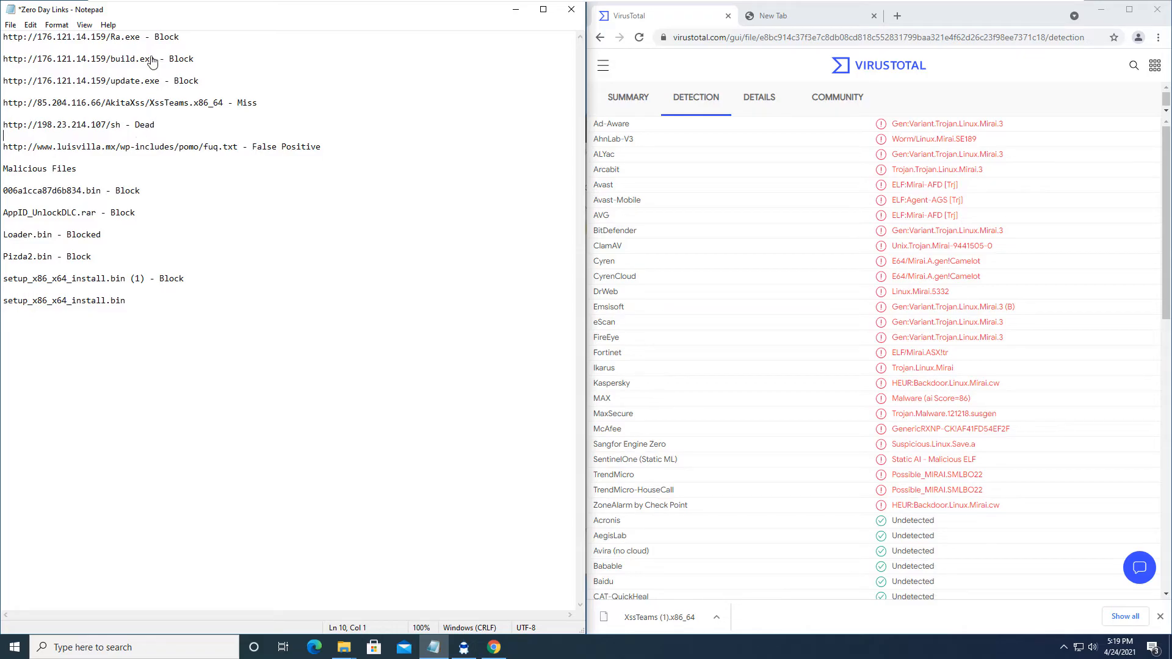
mouse_move(171, 290)
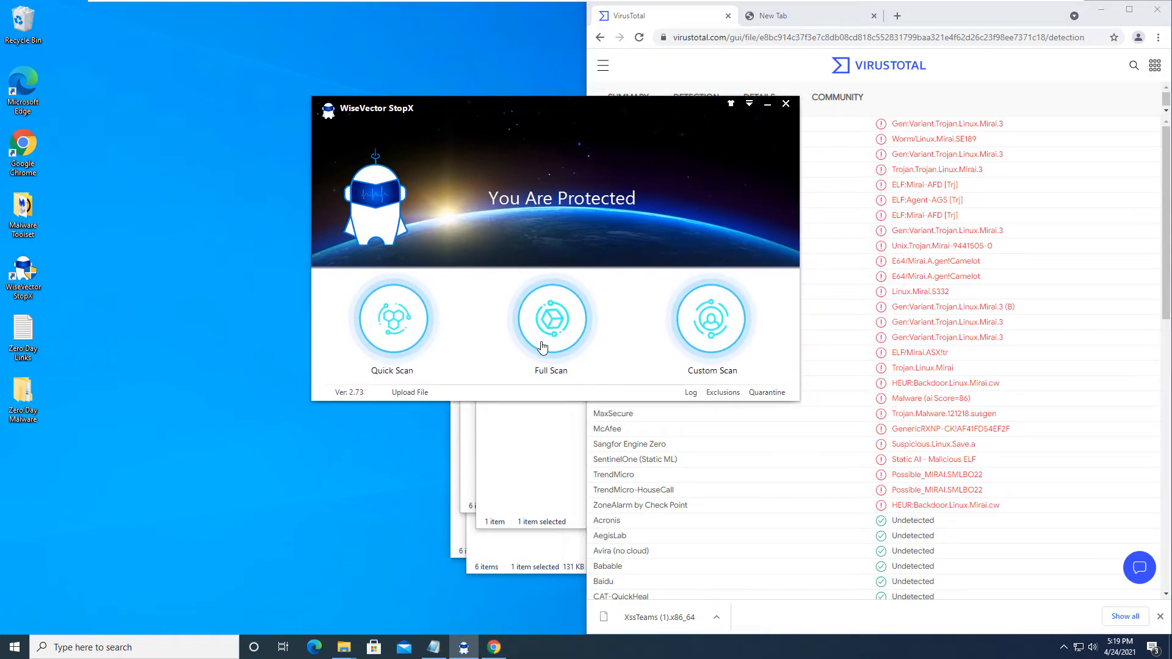
mouse_move(532, 352)
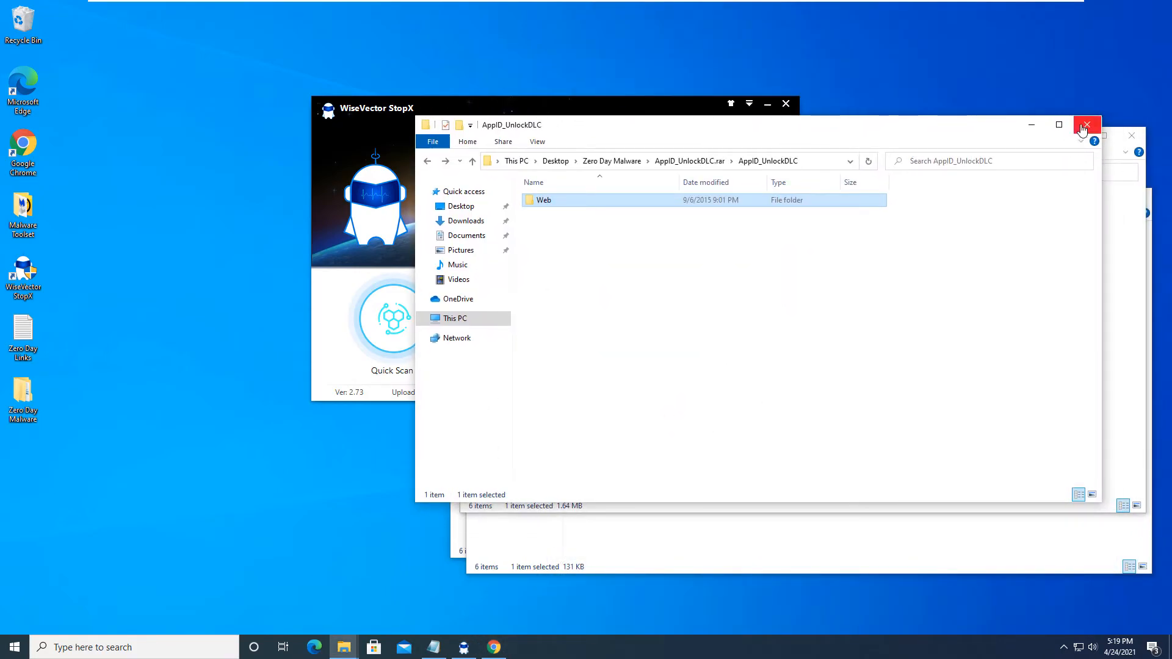
Close the AppID_UnlockDLC and Zero Day Malware windows and start a StopX full scan
left_click(1085, 124)
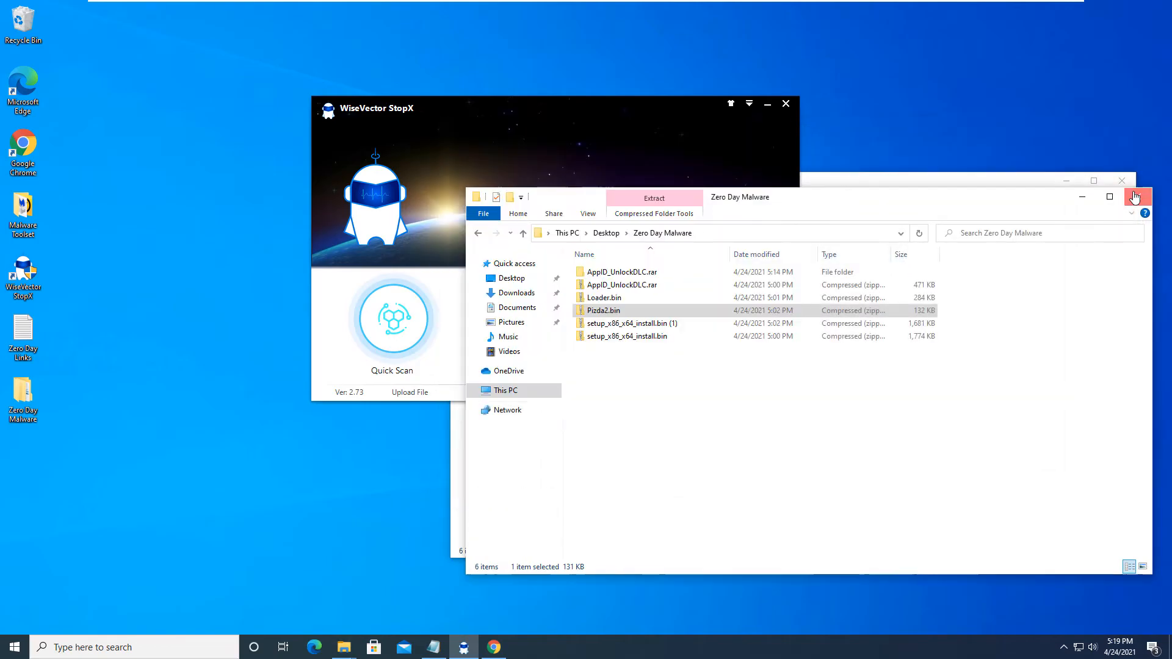
left_click(1134, 196)
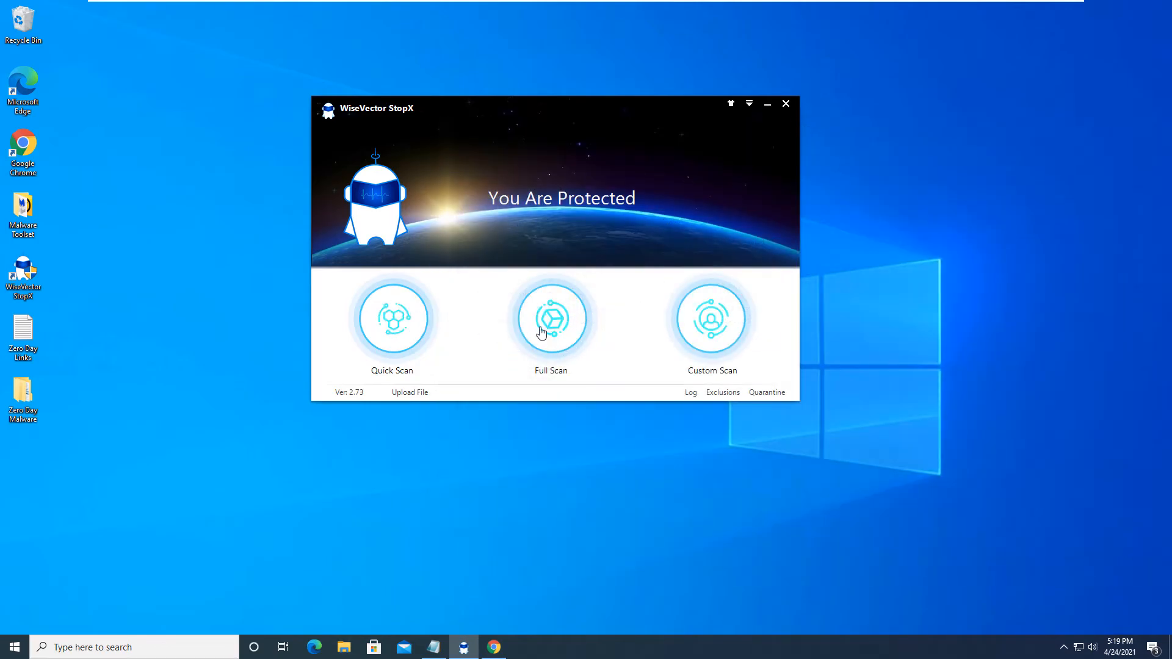
left_click(550, 319)
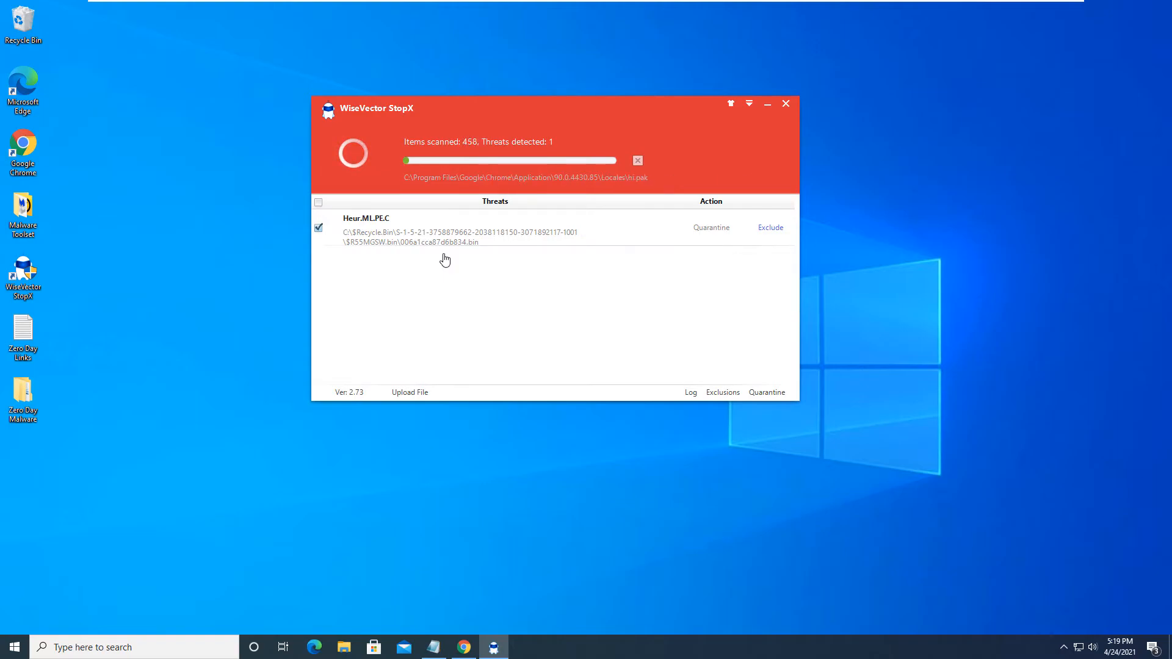
mouse_move(301, 296)
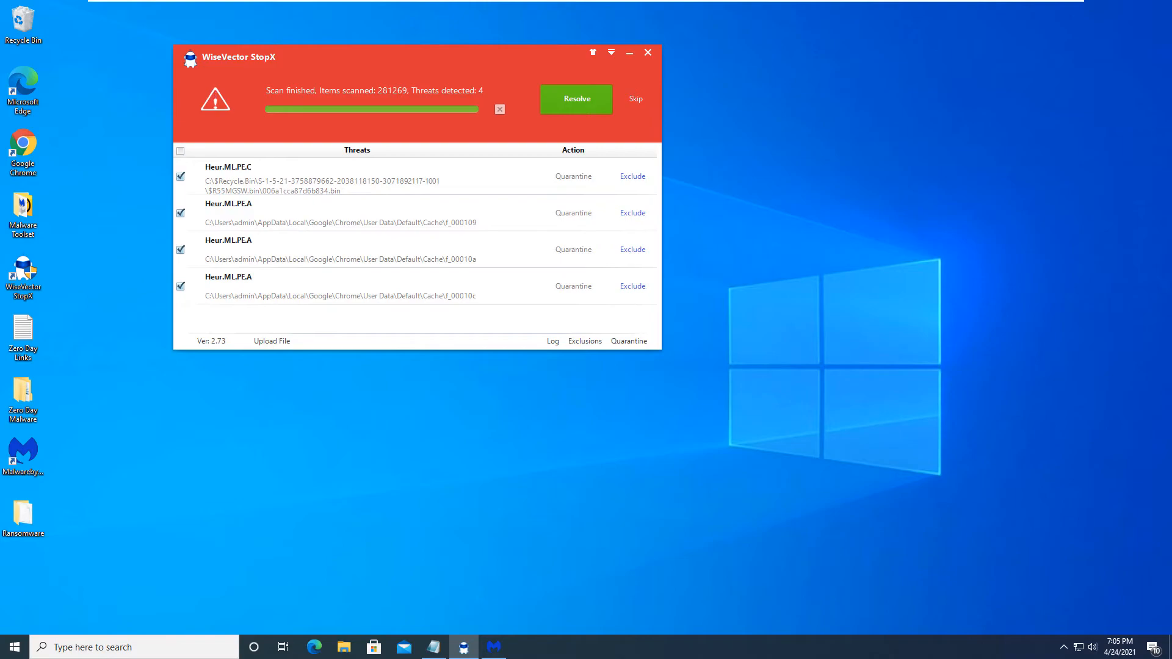
mouse_move(417, 83)
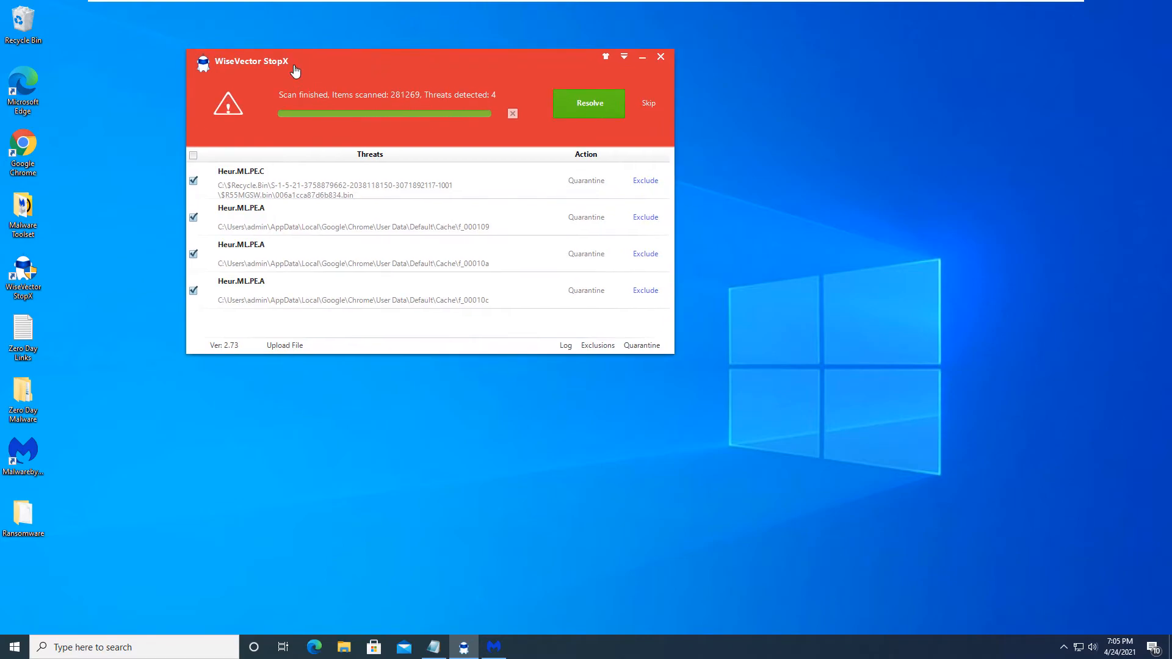
mouse_move(290, 187)
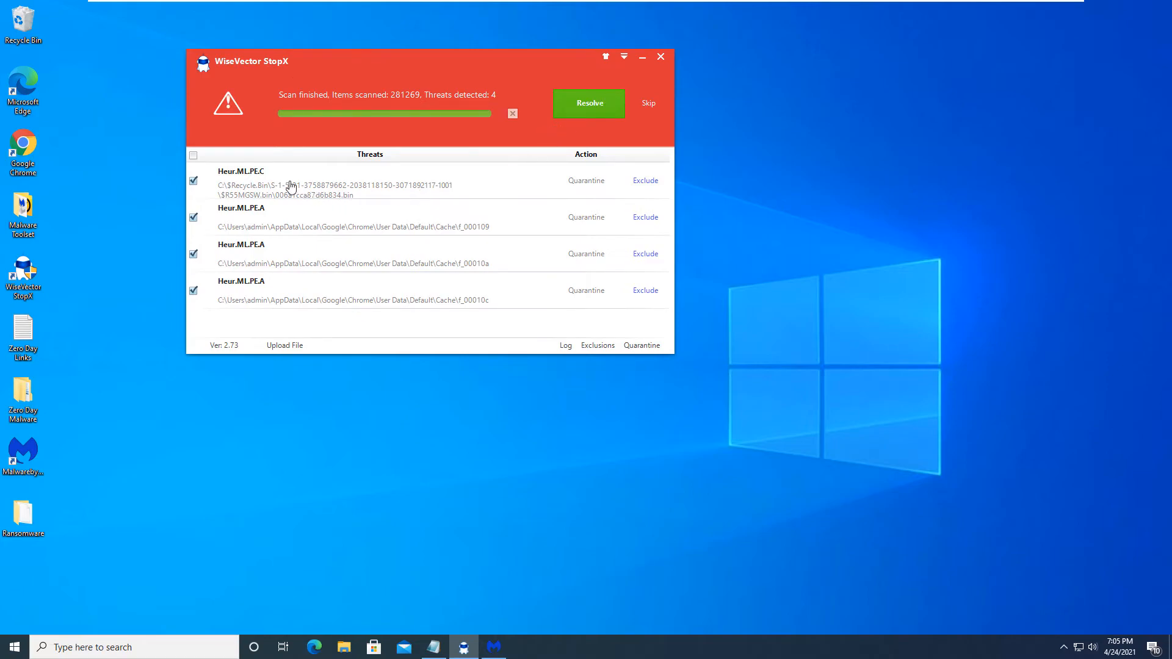
mouse_move(267, 278)
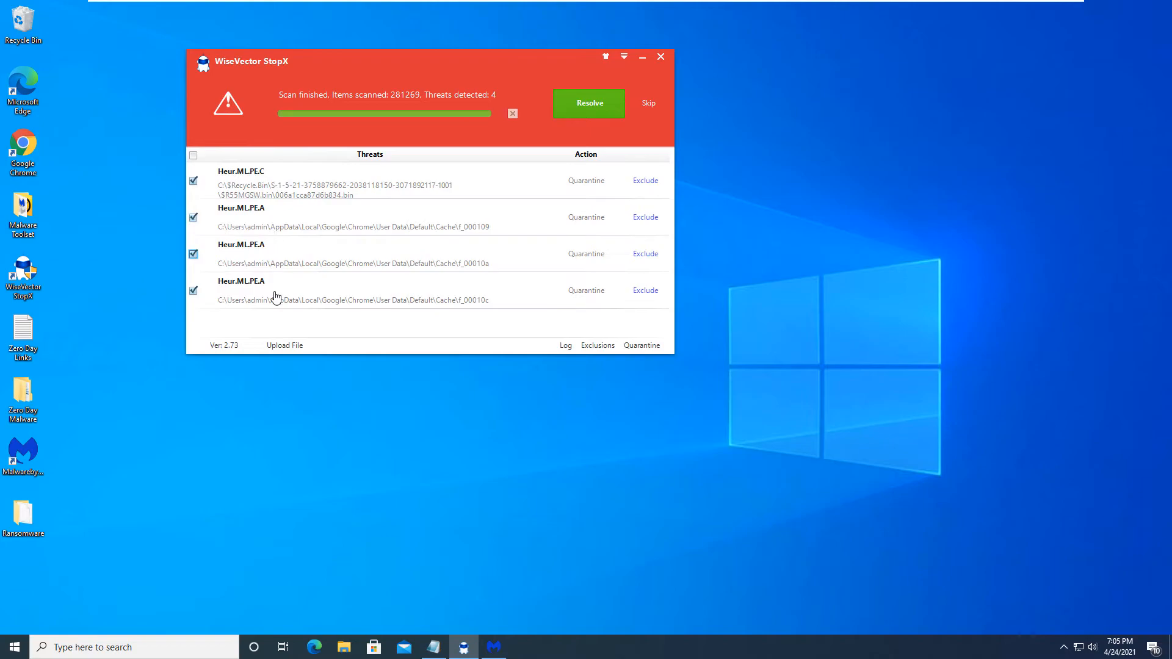
mouse_move(340, 231)
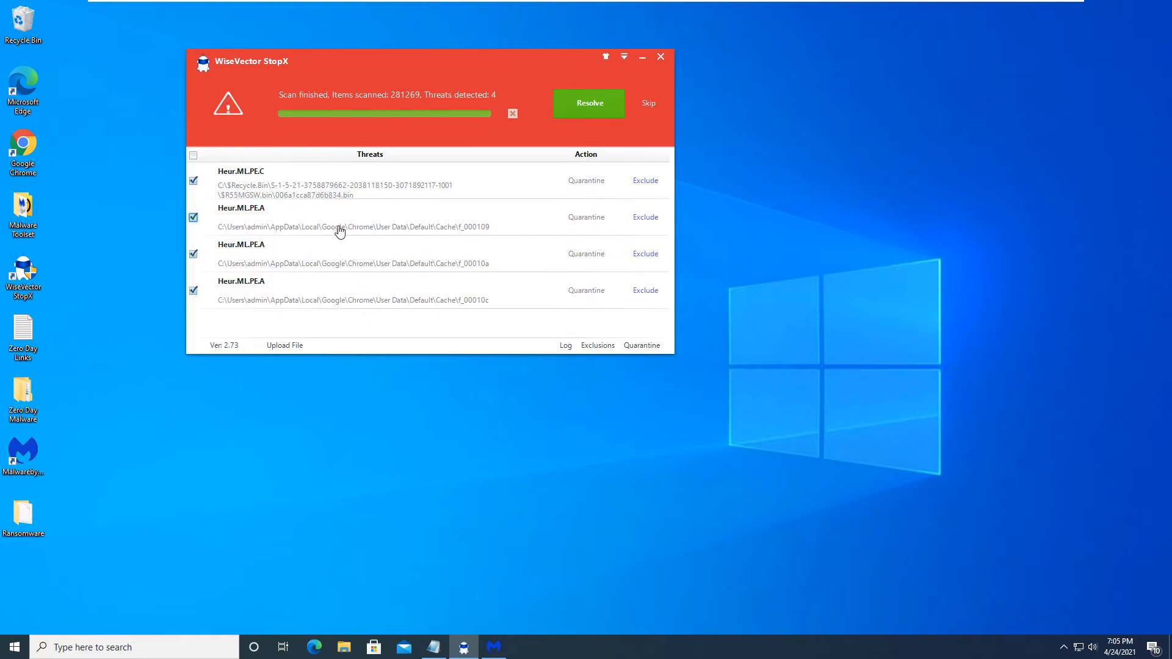
mouse_move(368, 291)
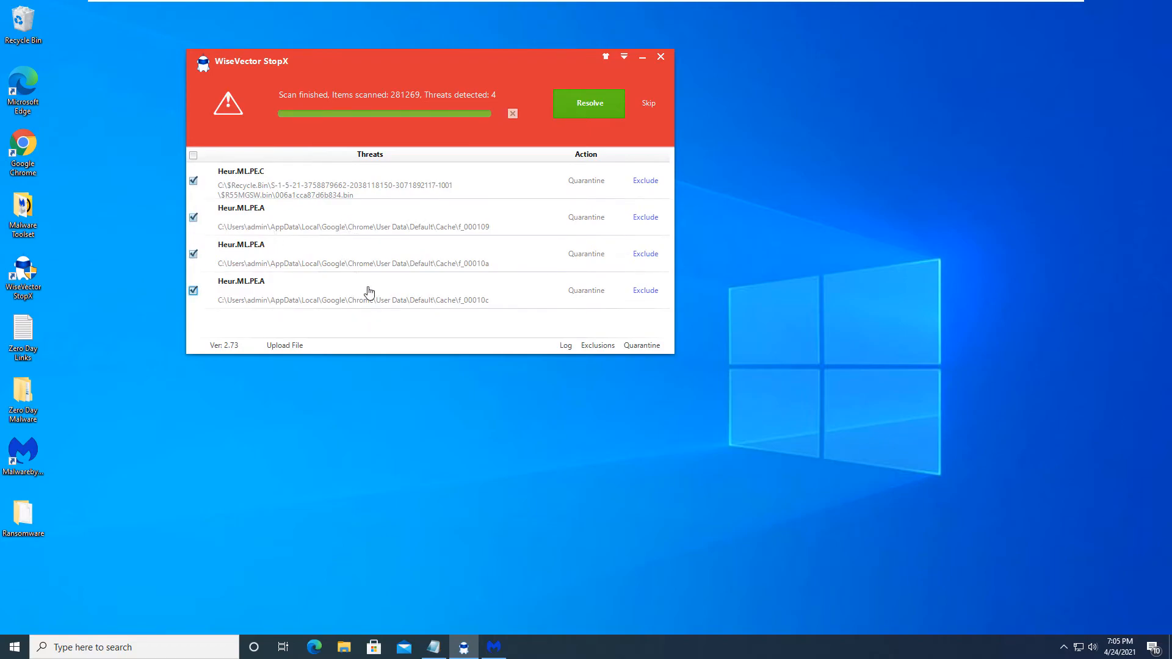
mouse_move(573, 247)
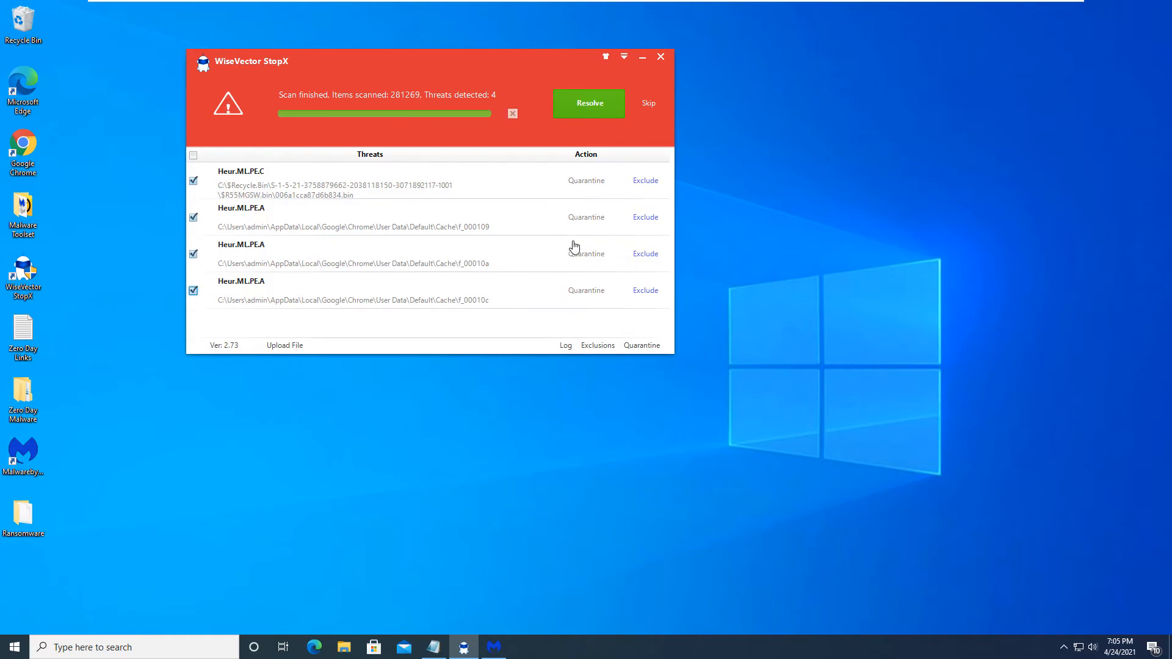
Quarantine all four full-scan detections and return to the main protection screen
left_click(588, 103)
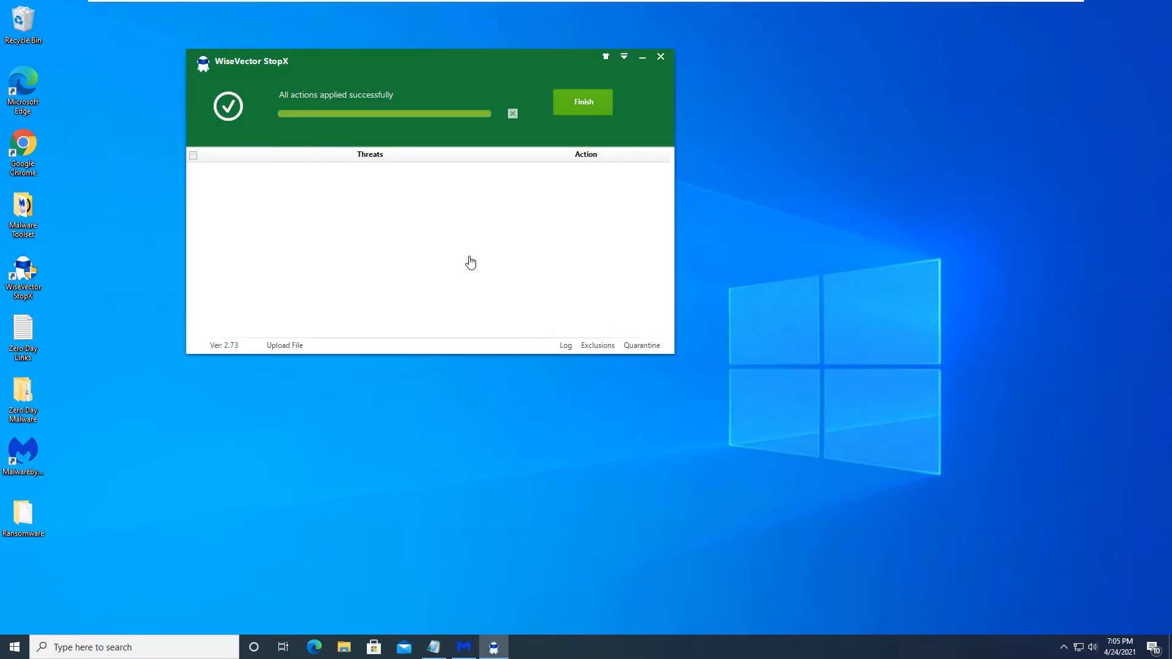
mouse_move(556, 206)
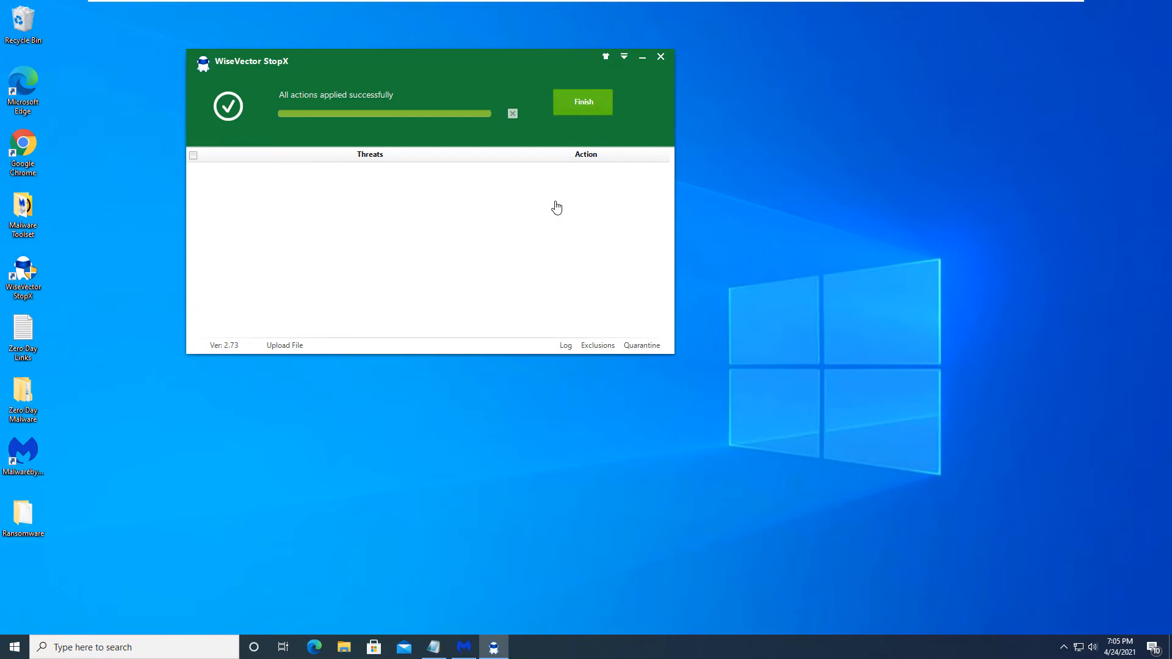
mouse_move(522, 220)
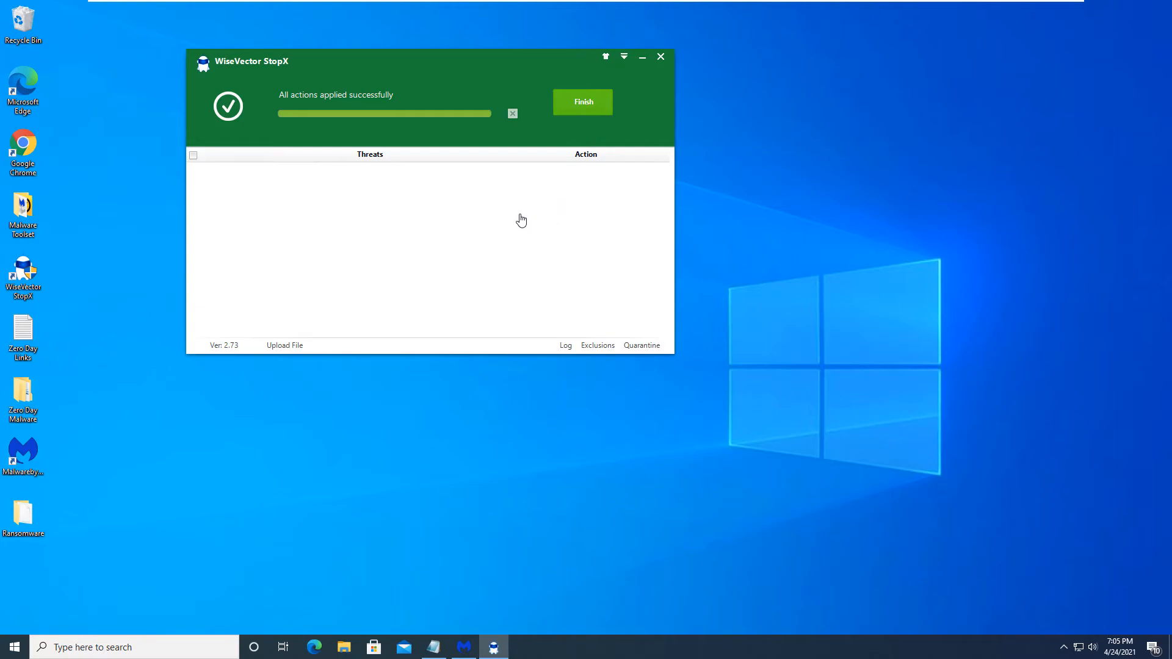
mouse_move(383, 144)
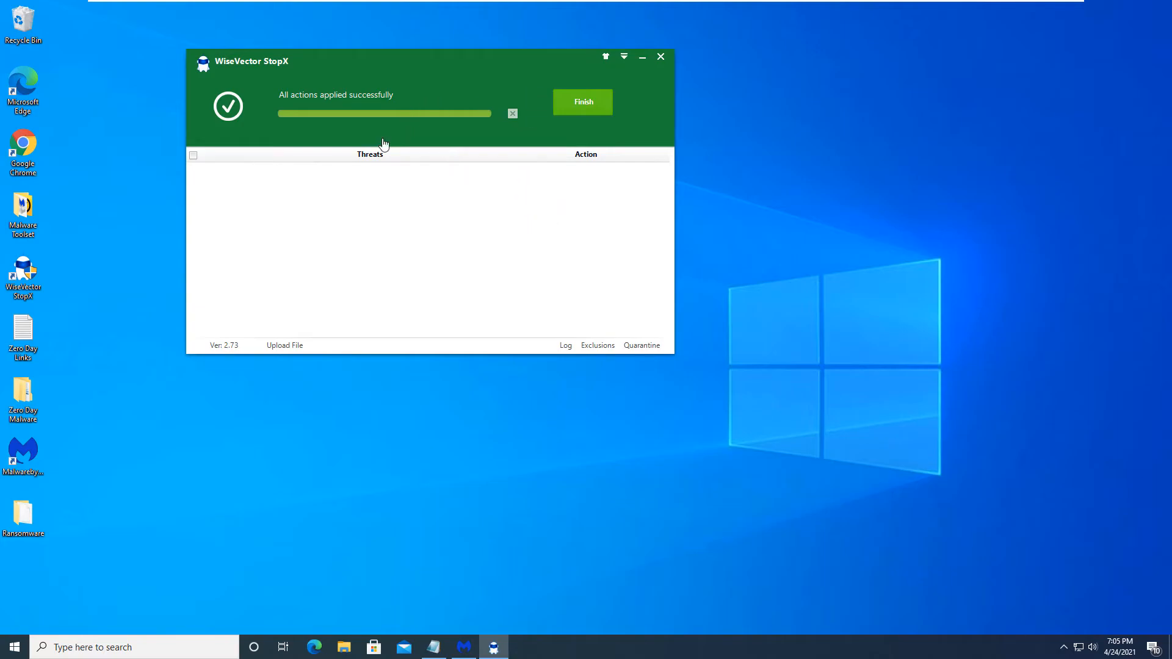
mouse_move(470, 141)
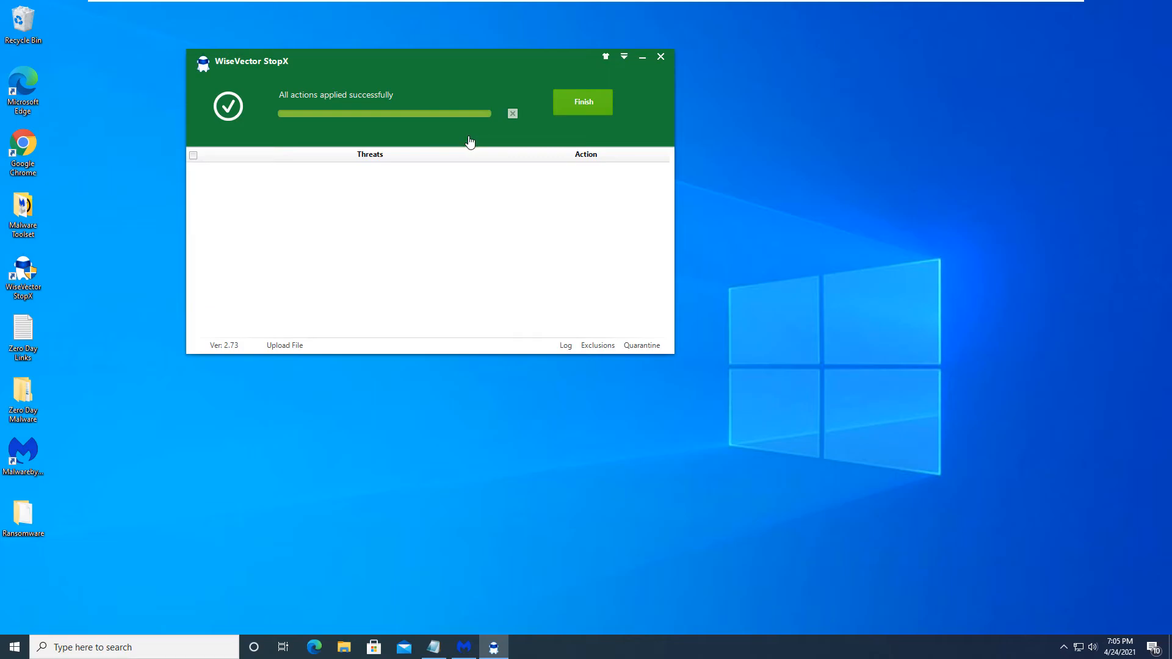
left_click(582, 102)
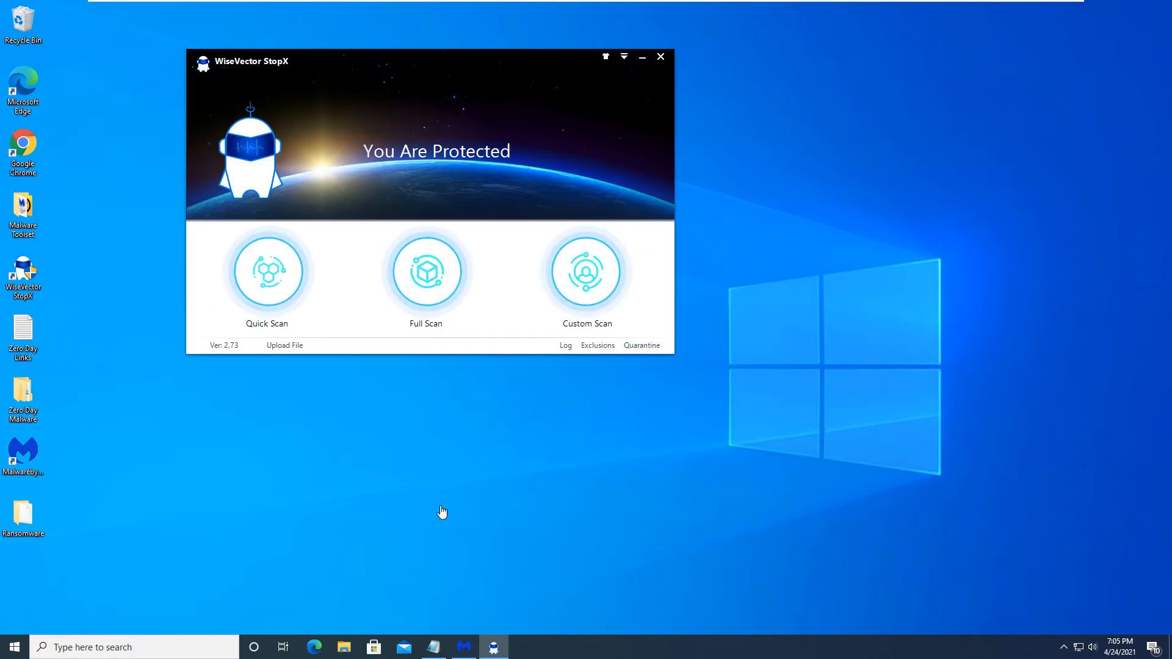
mouse_move(660, 58)
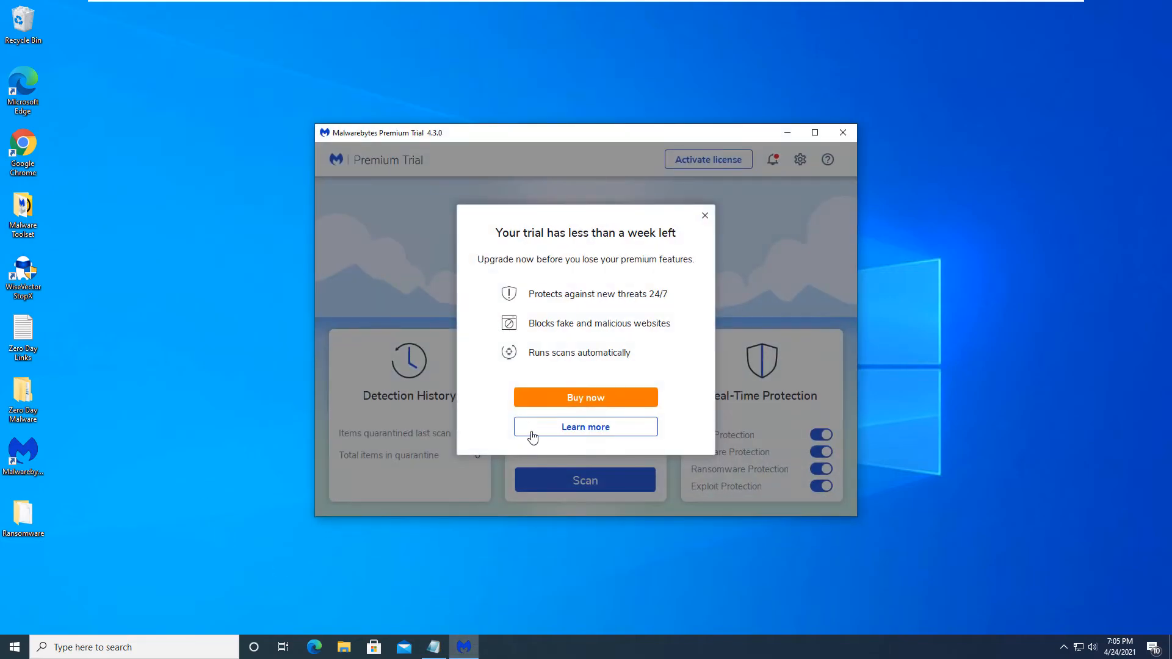
Dismiss the Malwarebytes trial offer and run a threat scan that finds zero threats
left_click(702, 215)
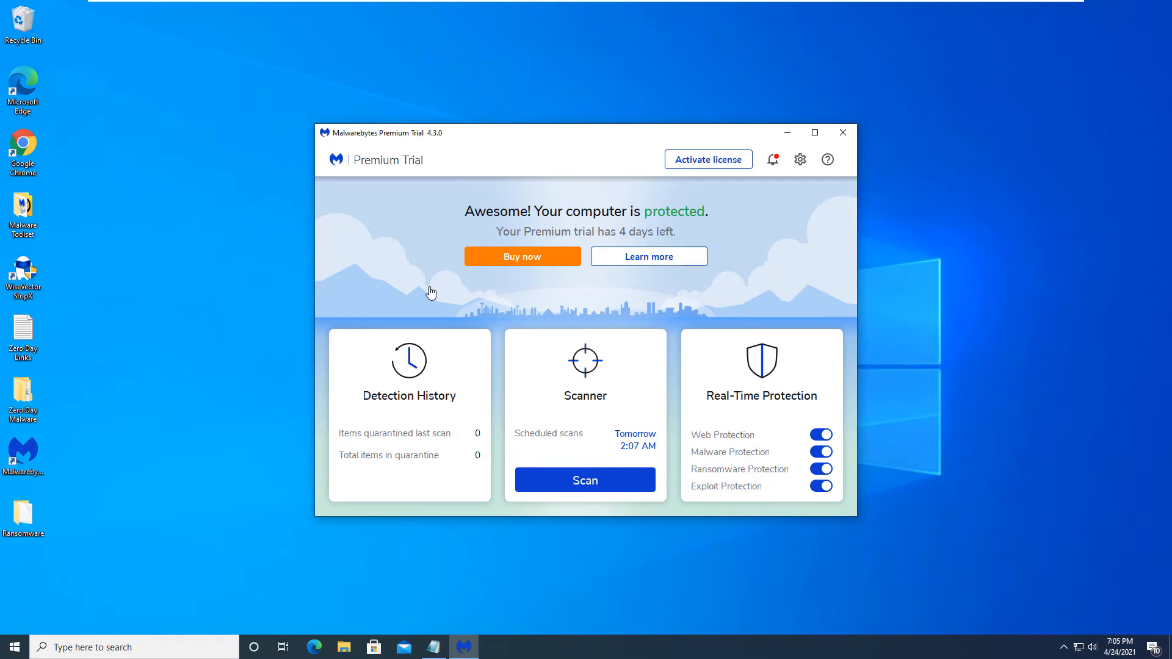
mouse_move(708, 195)
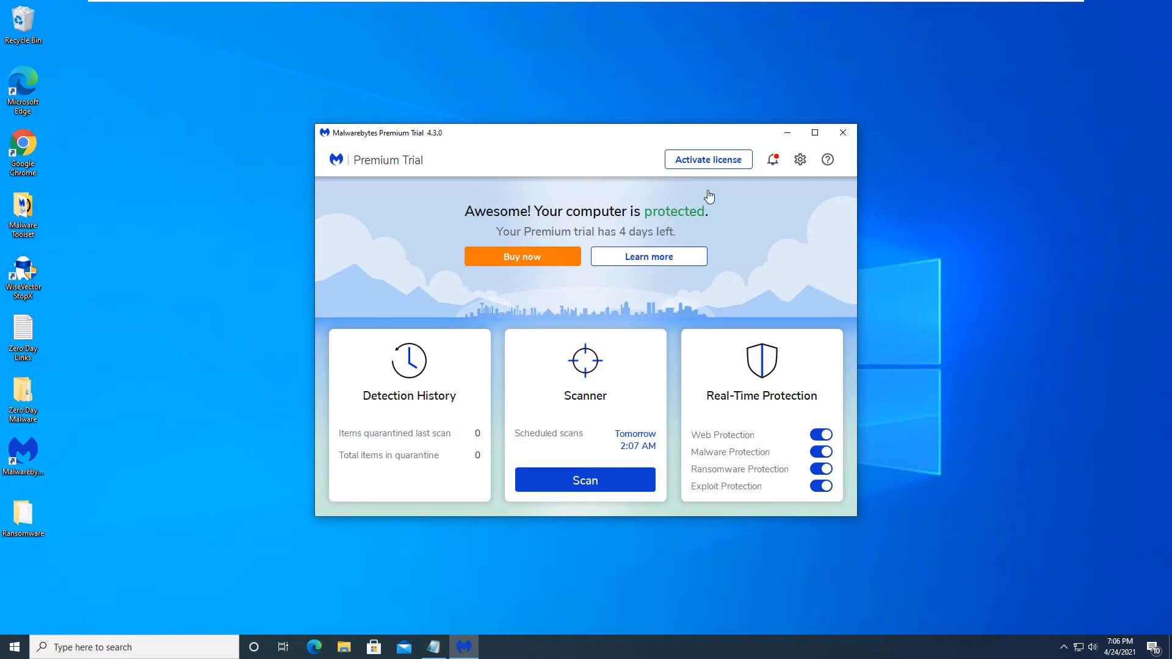
mouse_move(691, 169)
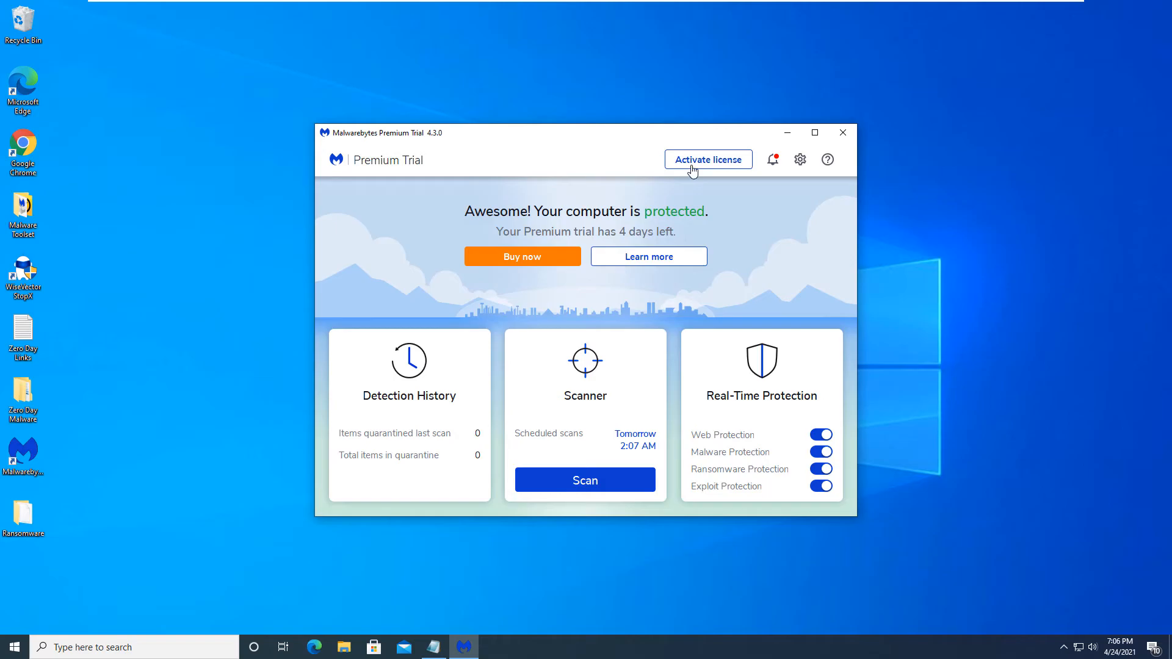
mouse_move(610, 482)
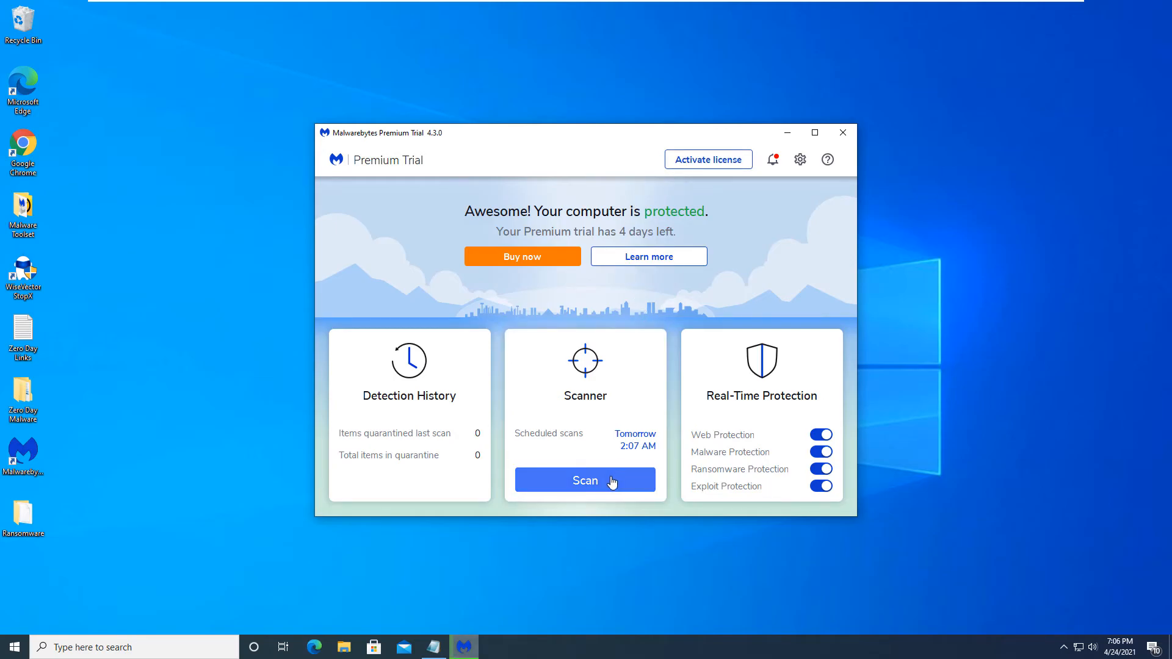
left_click(586, 480)
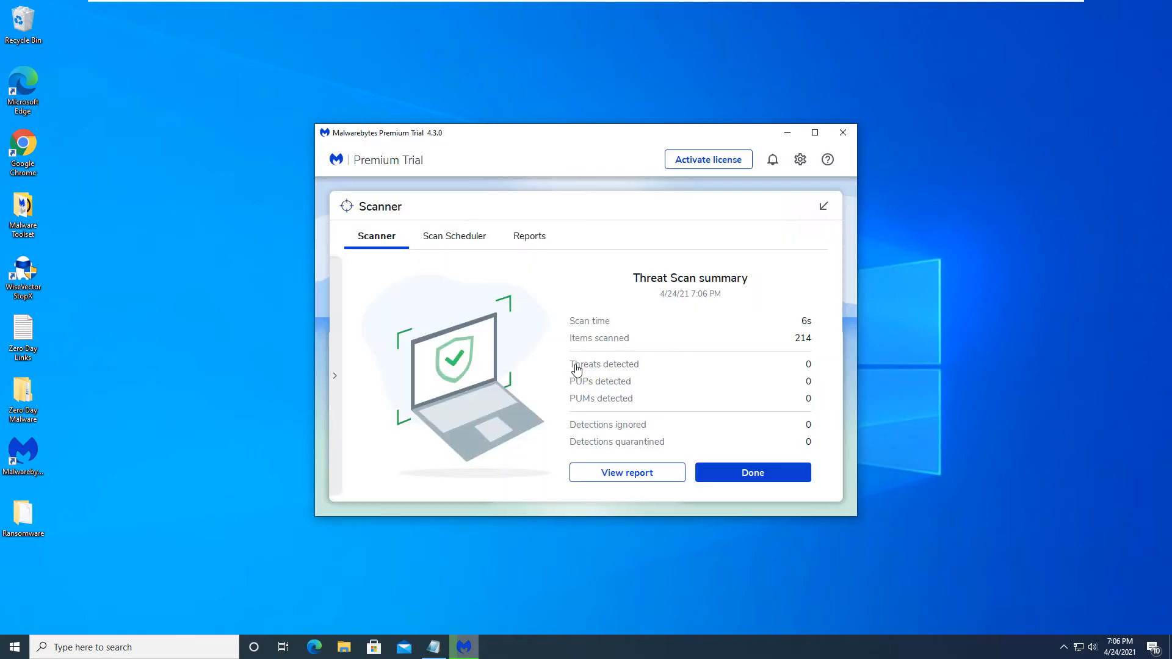
left_click(334, 375)
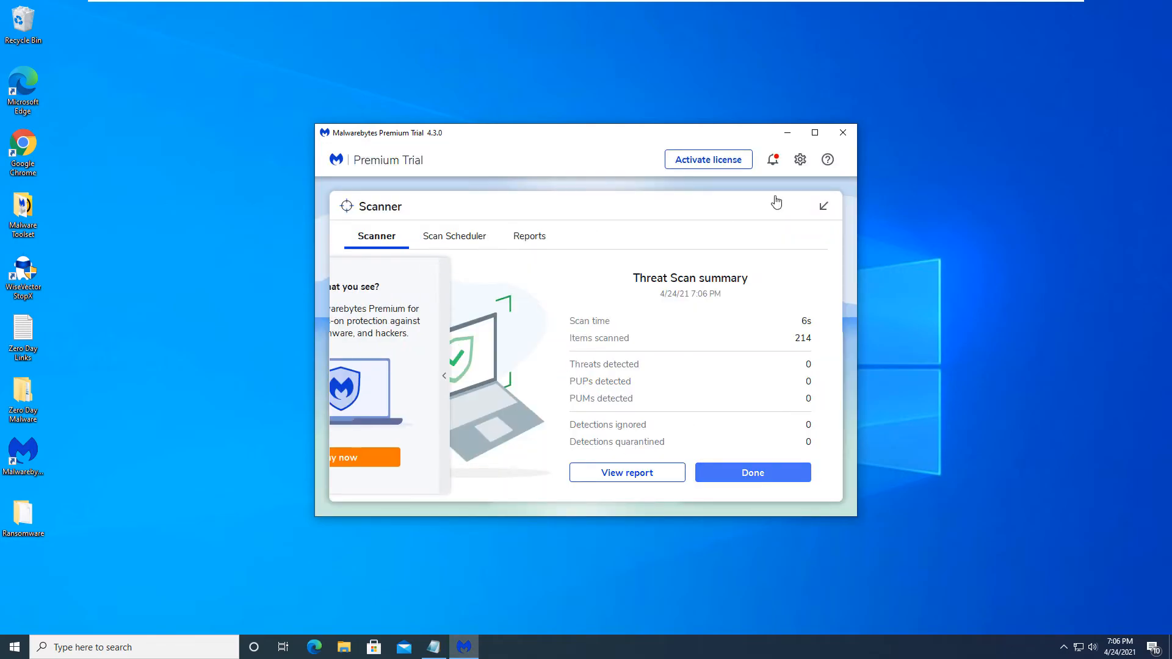
Close the product offers and bring up the Quick Scan and Custom Scan choices
left_click(752, 472)
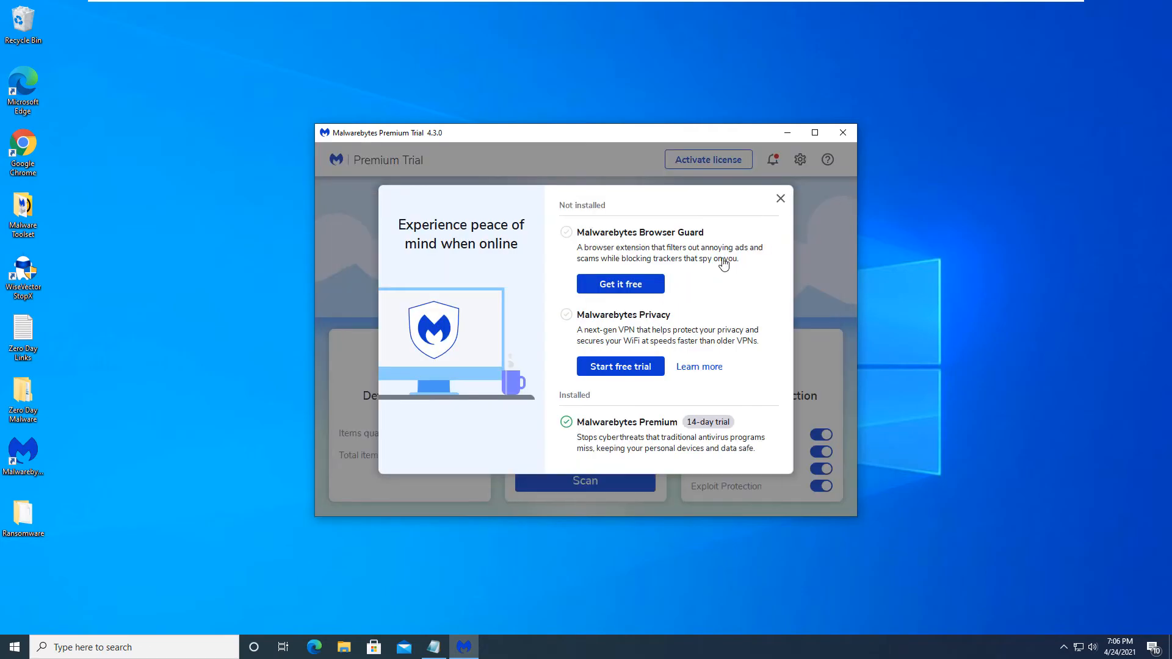
left_click(779, 198)
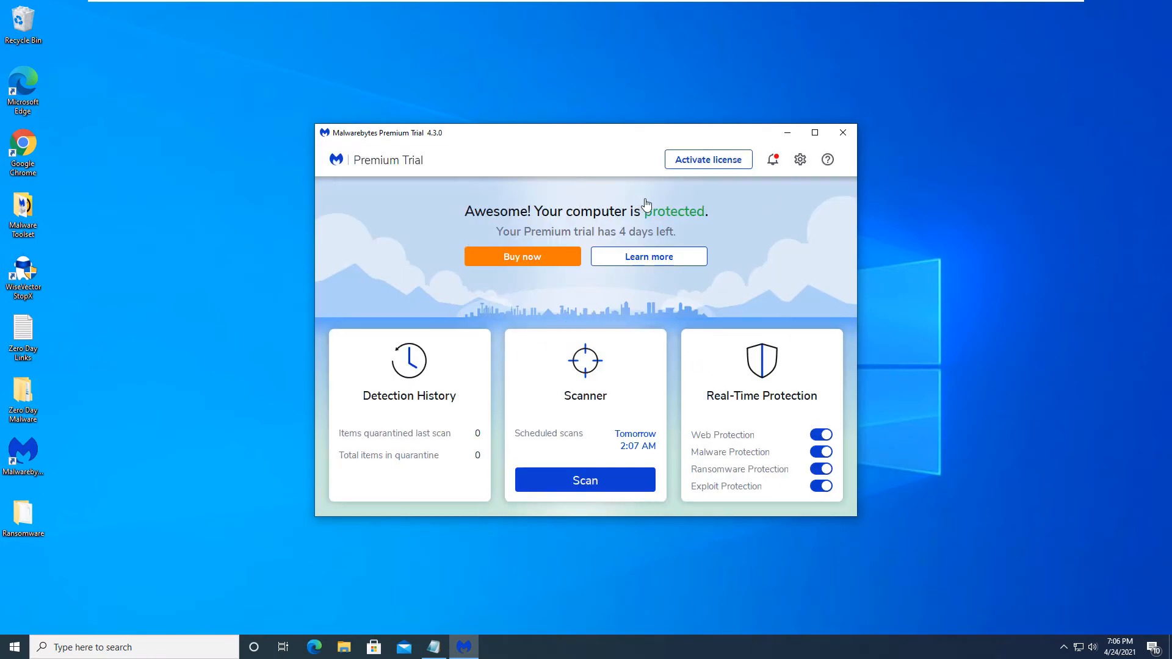
mouse_move(703, 437)
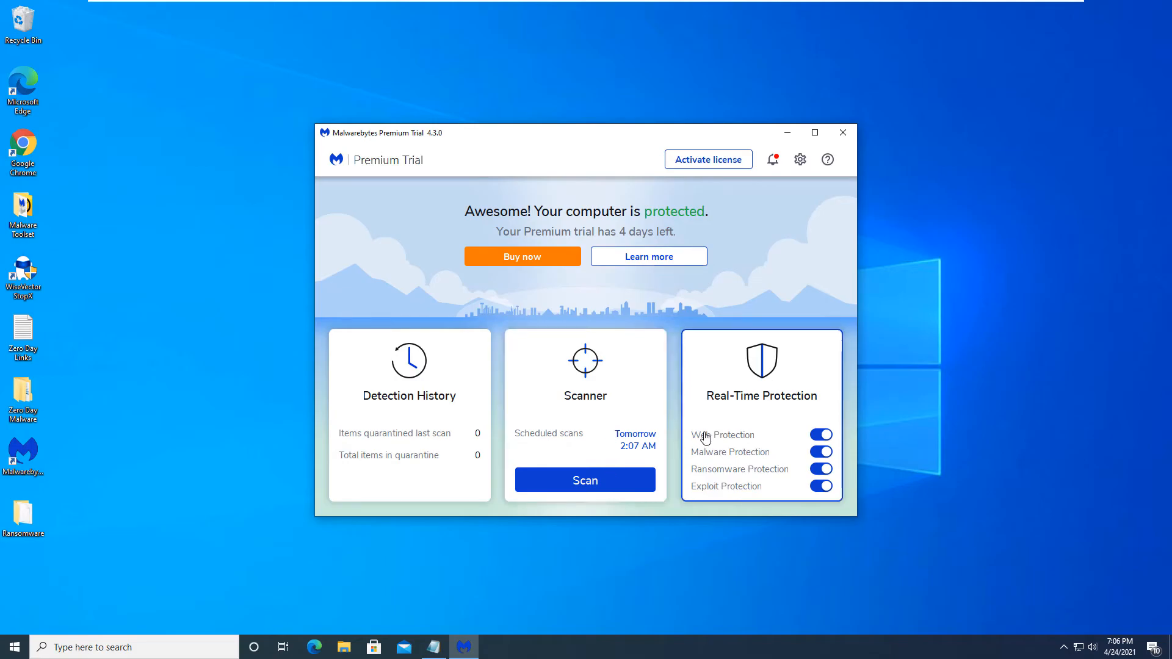
mouse_move(585, 367)
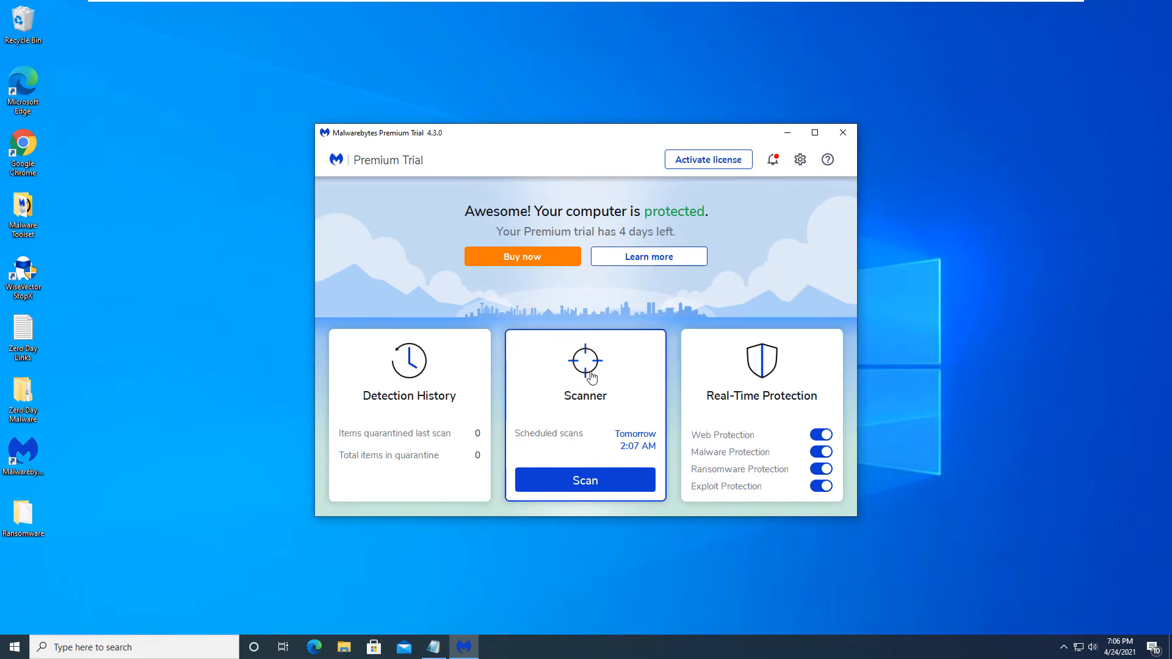
left_click(585, 366)
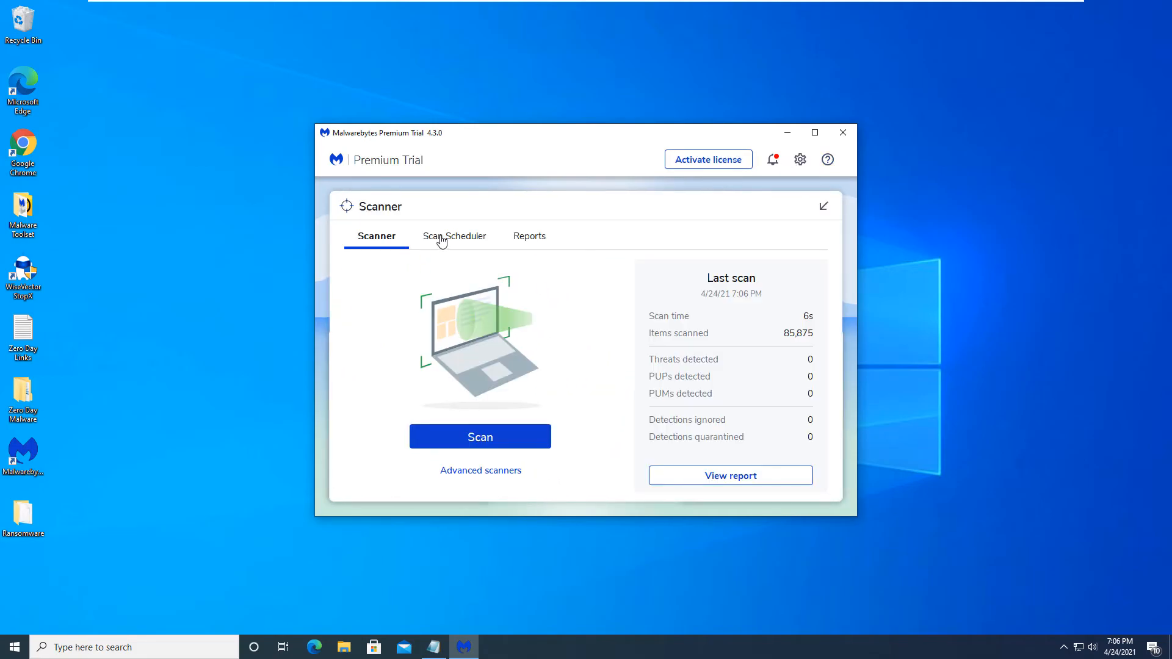
mouse_move(491, 535)
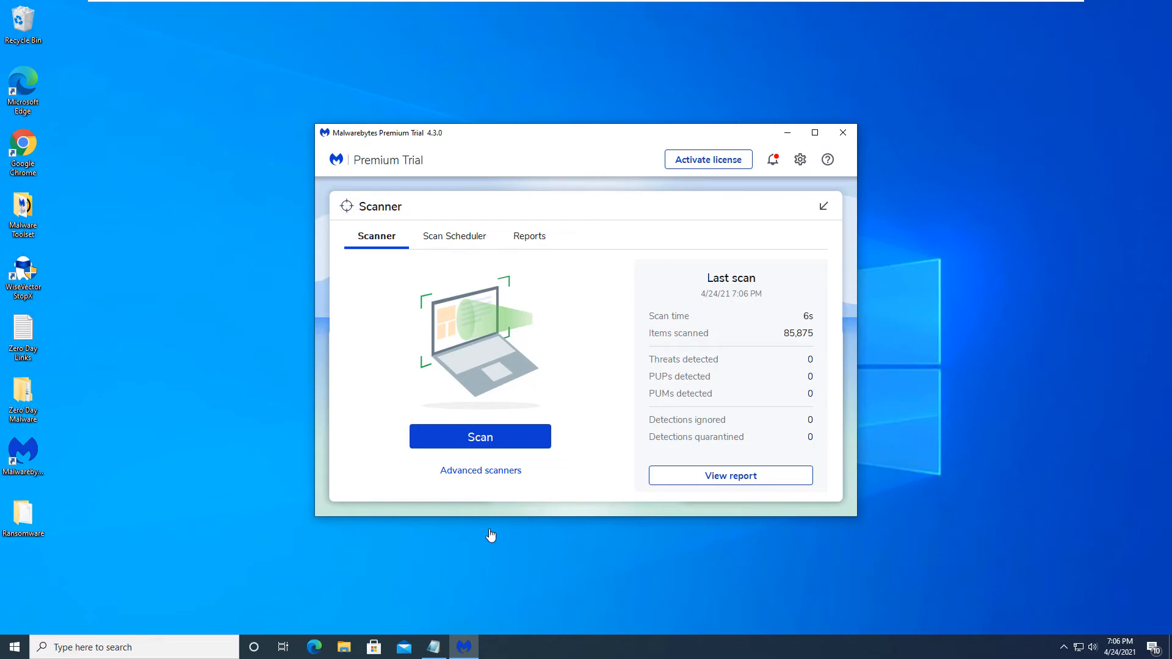
left_click(479, 470)
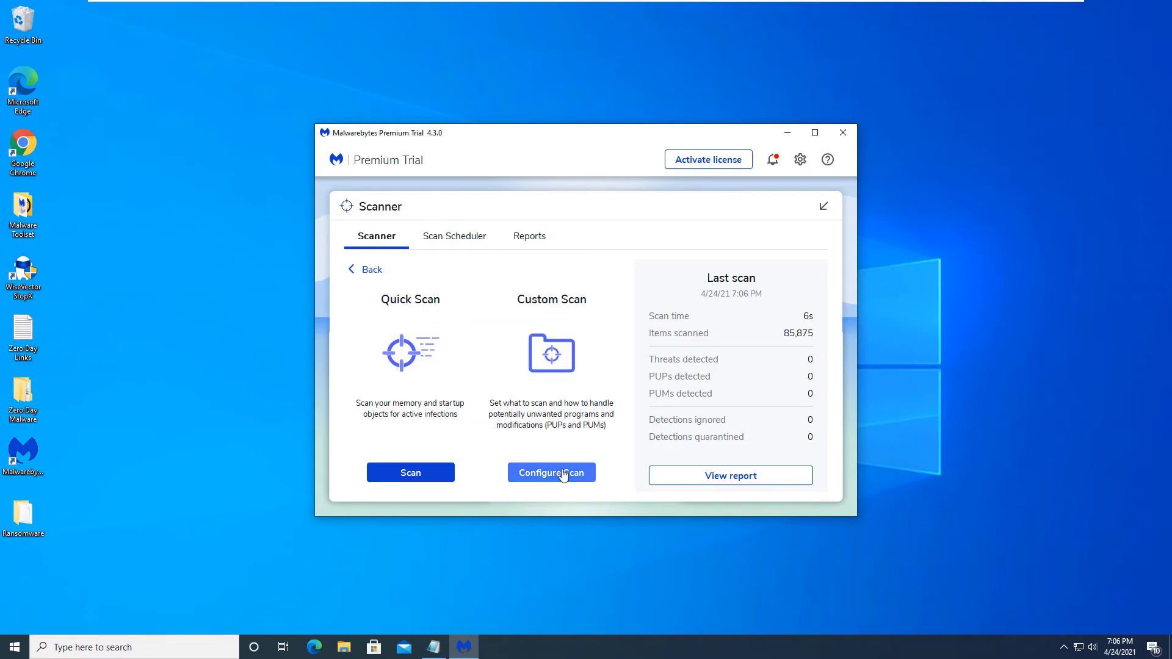
Run a Malwarebytes custom scan of drive C:, detecting one malware file
left_click(550, 472)
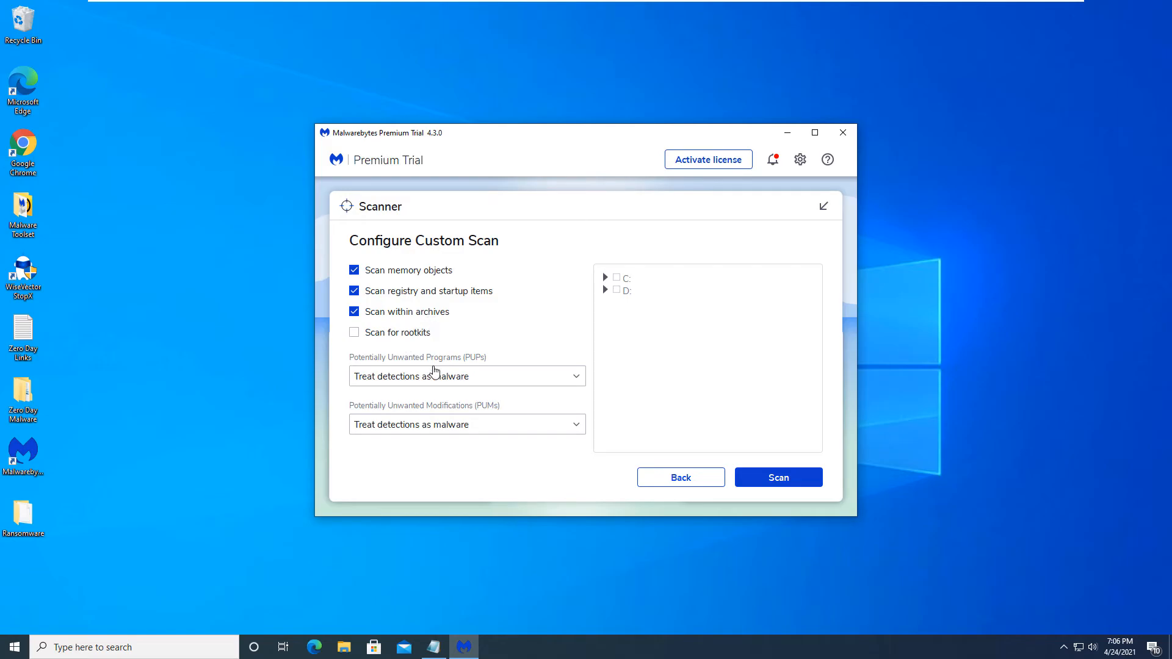
left_click(616, 277)
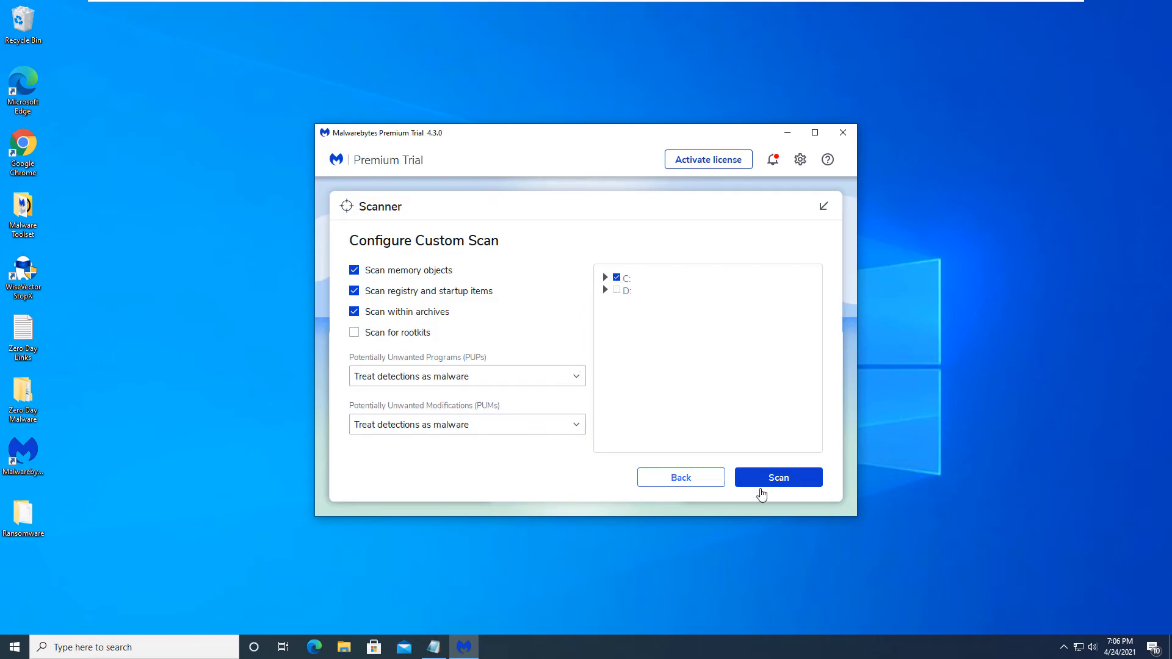
left_click(777, 477)
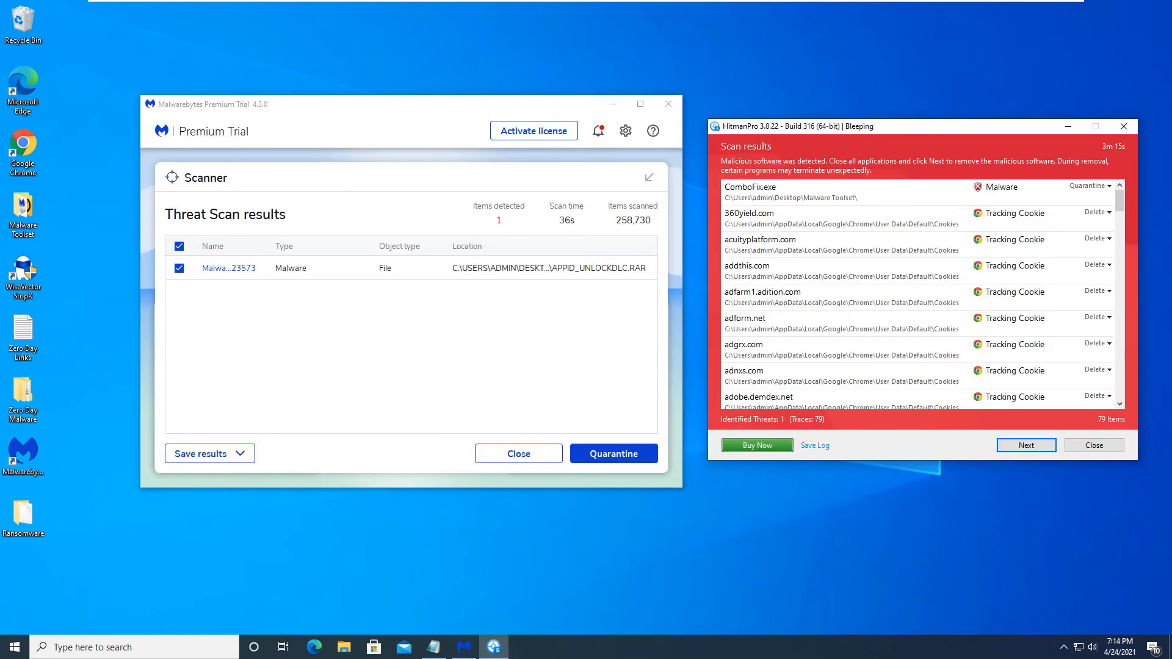
mouse_move(307, 569)
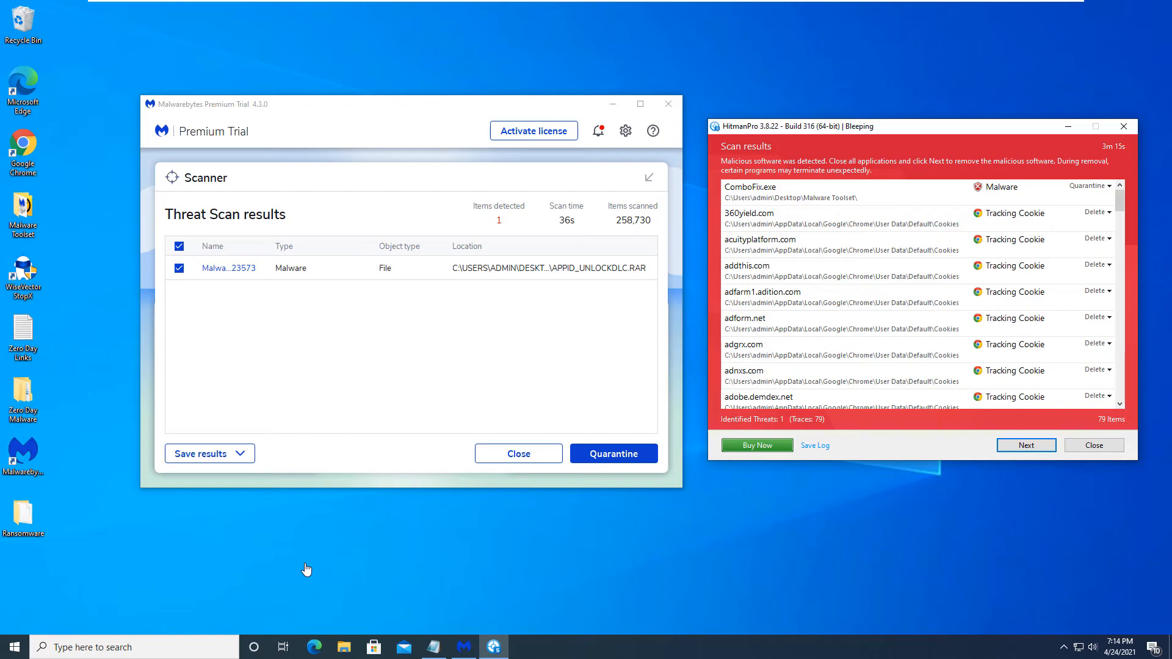
mouse_move(229, 187)
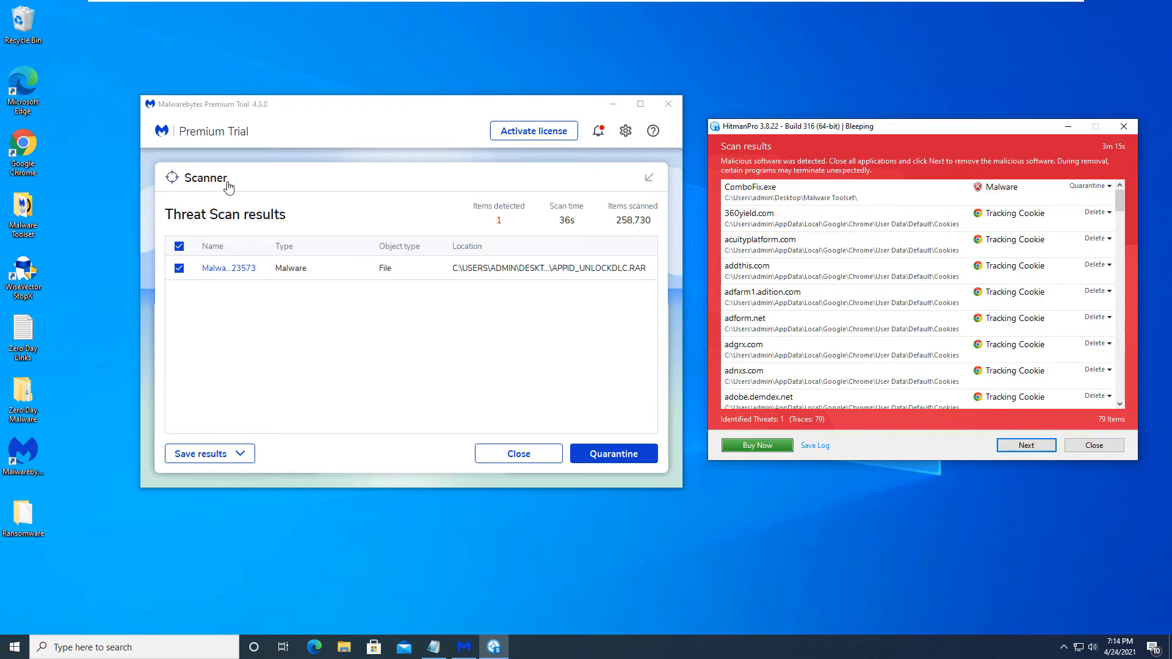
mouse_move(231, 228)
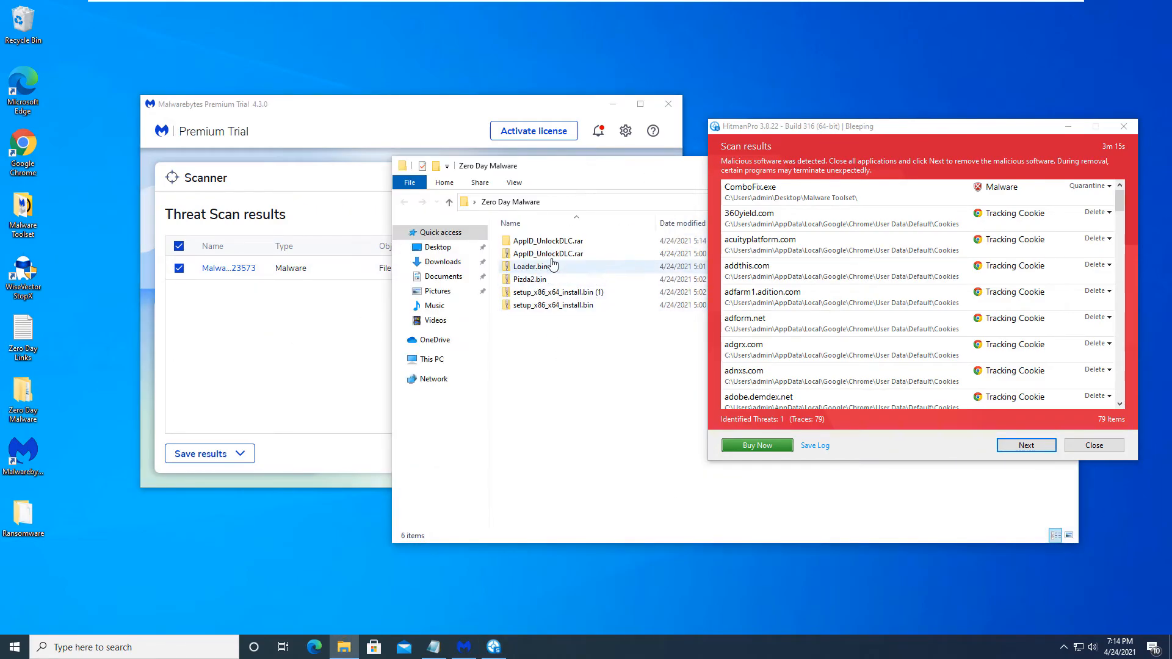
Compare AppID_UnlockDLC.rar with Malwarebytes' detection path, close Explorer, and close the results
left_click(547, 253)
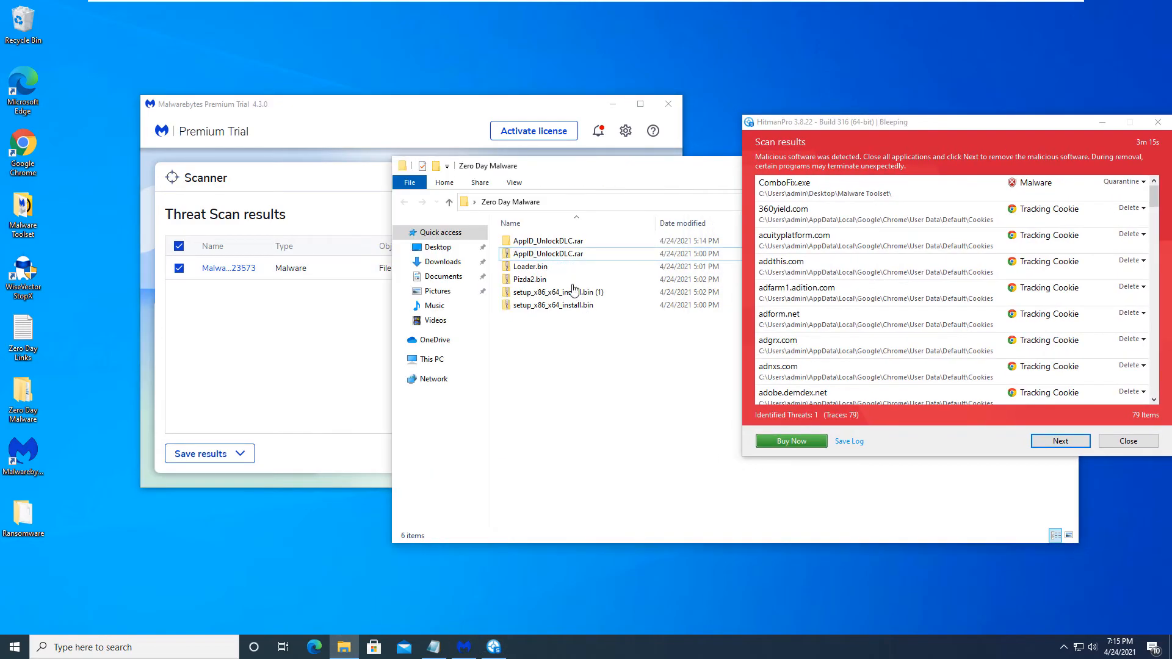
double_click(546, 240)
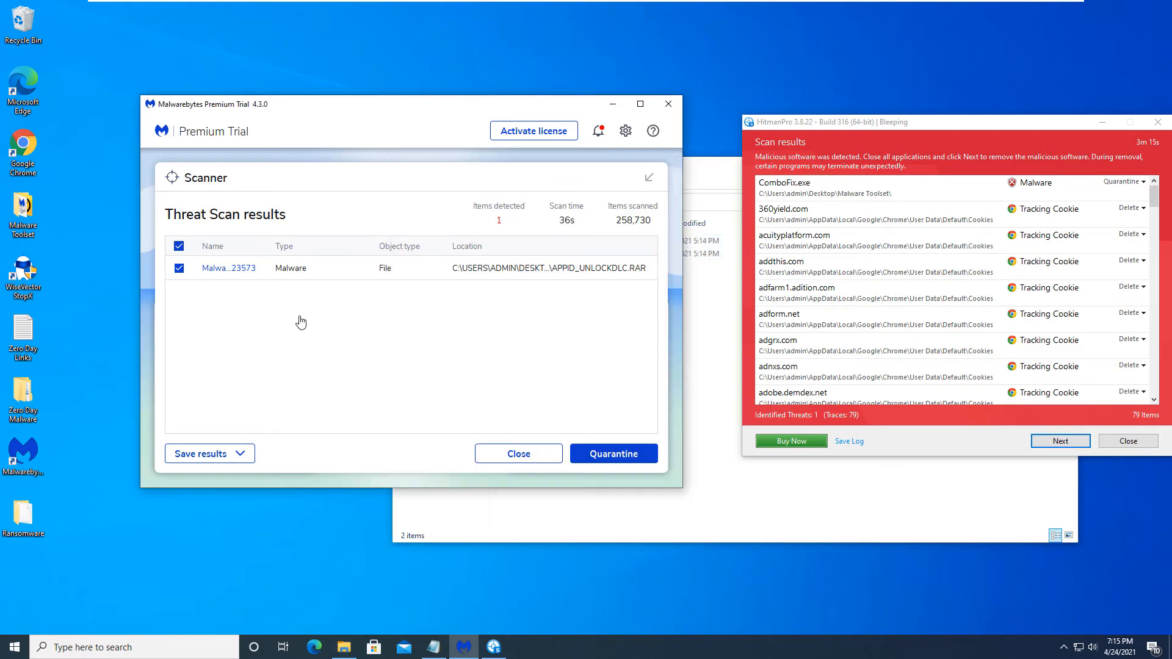
mouse_move(546, 267)
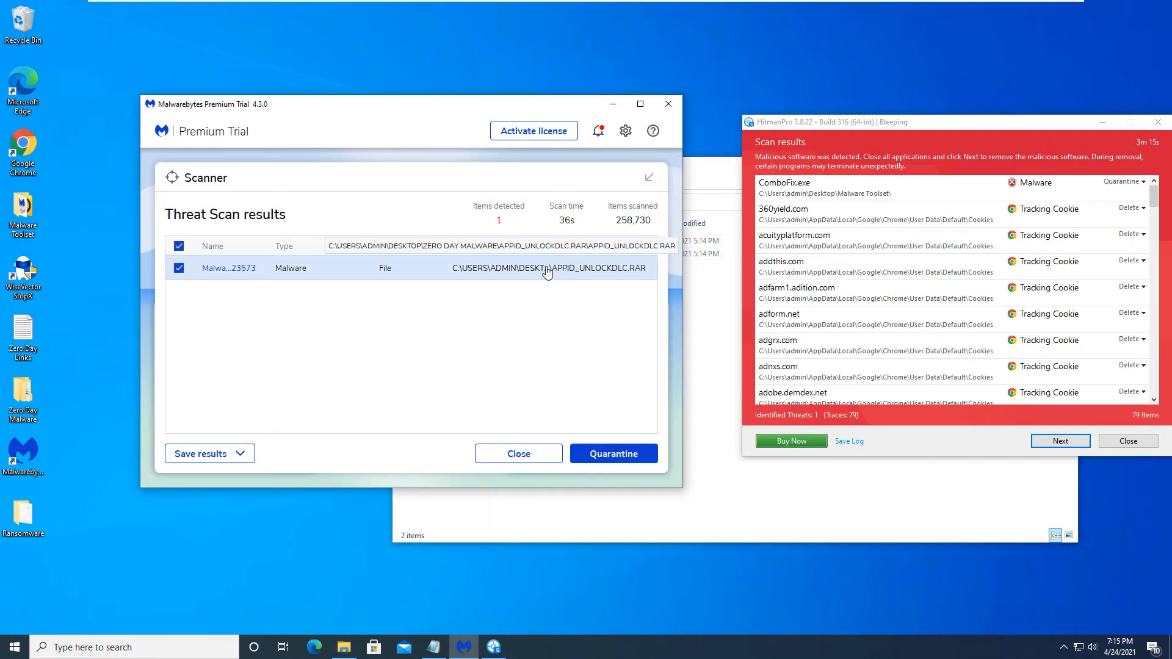
left_click(343, 647)
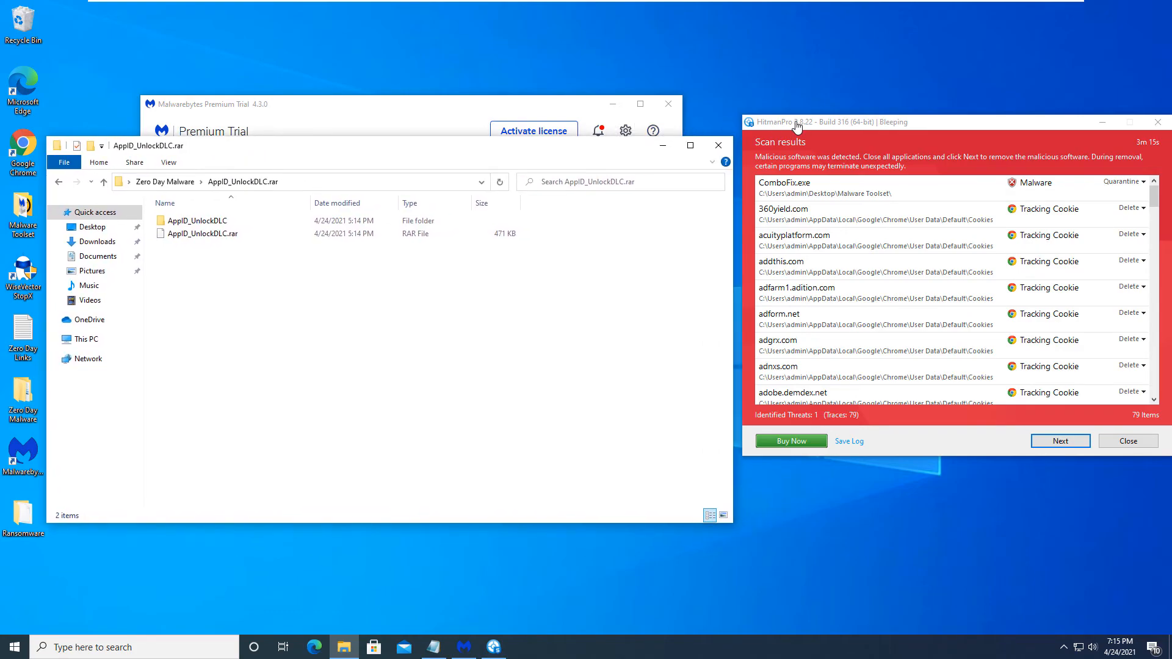
mouse_move(717, 146)
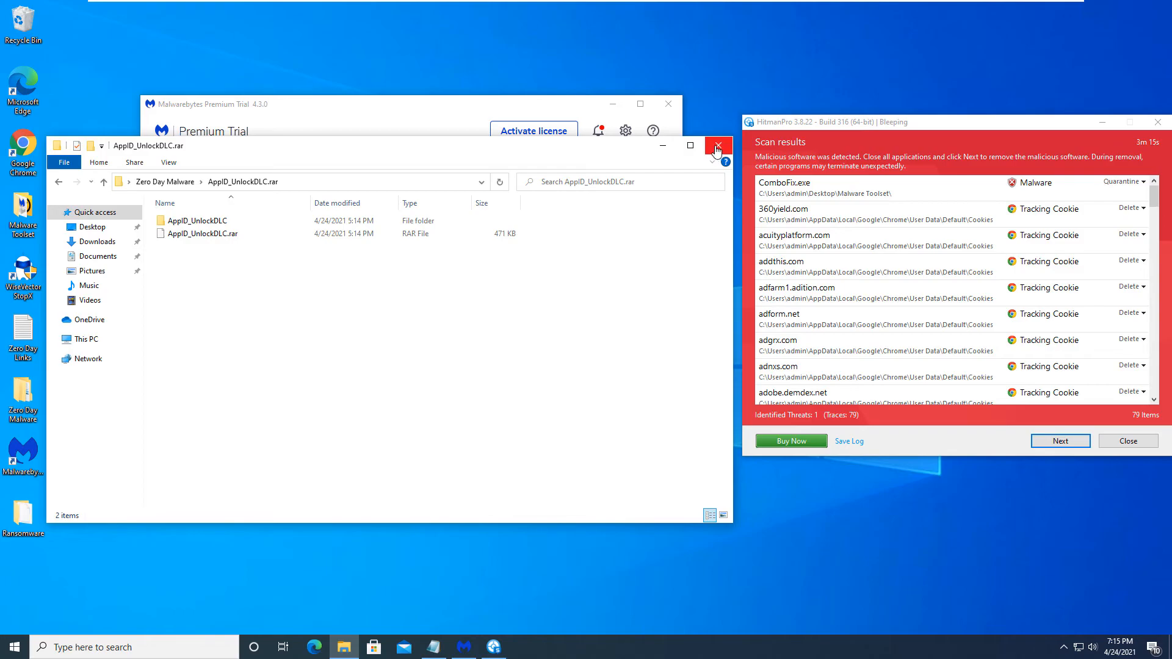
left_click(716, 146)
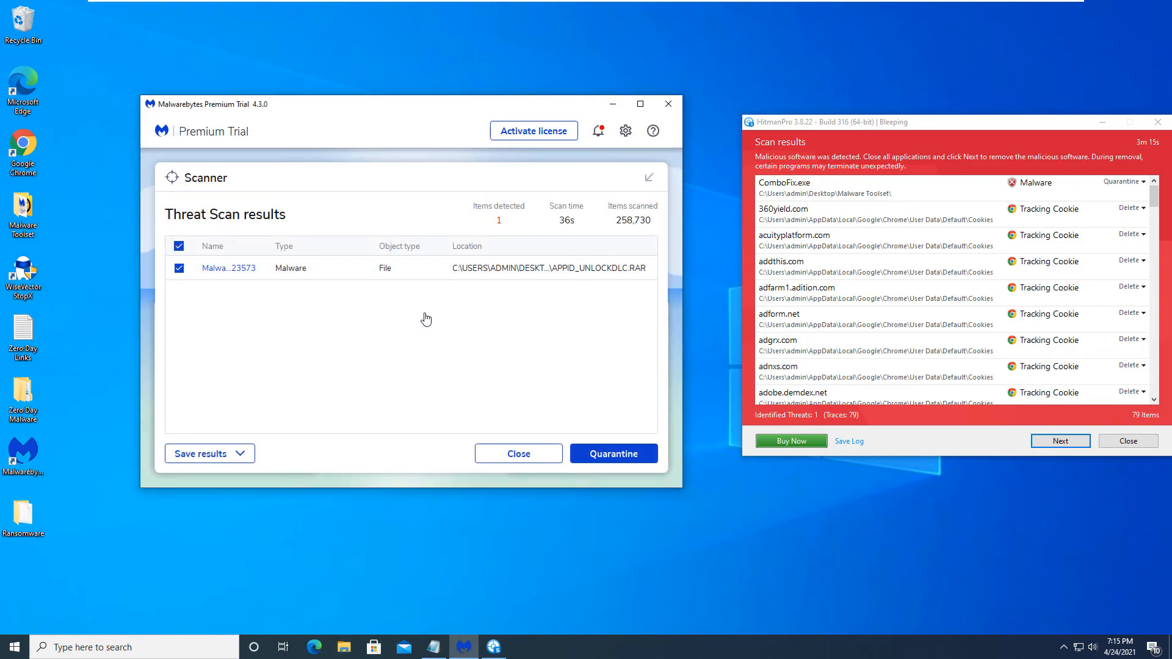
left_click(518, 453)
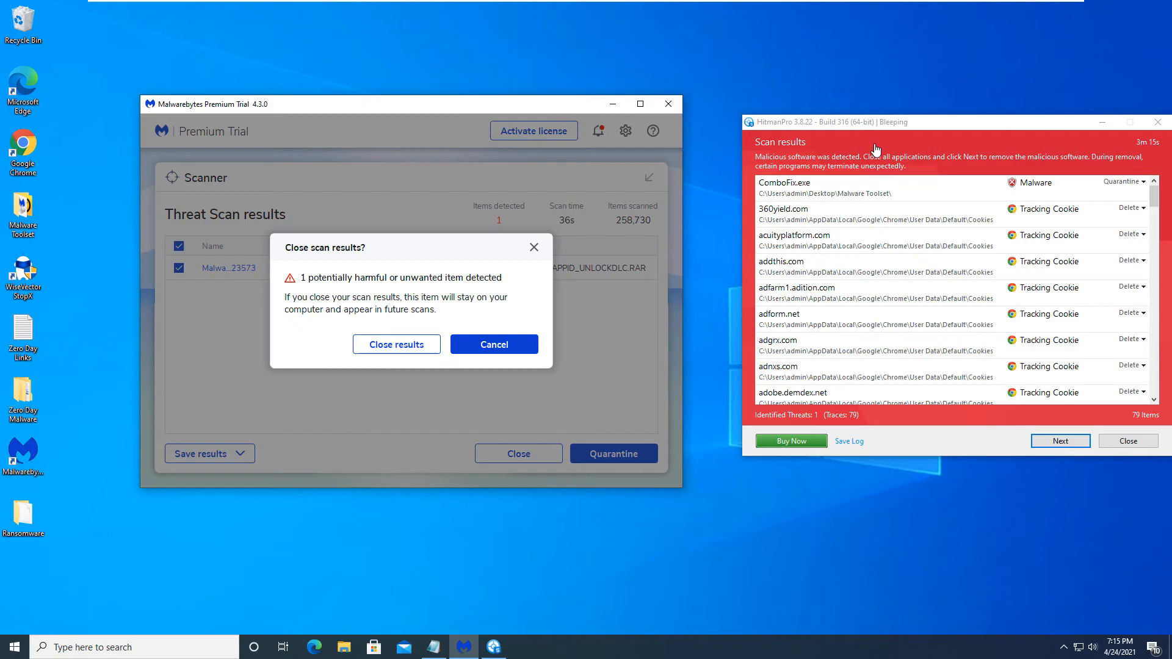
Confirm closing Malwarebytes' results and close HitmanPro's scan results
left_click(396, 344)
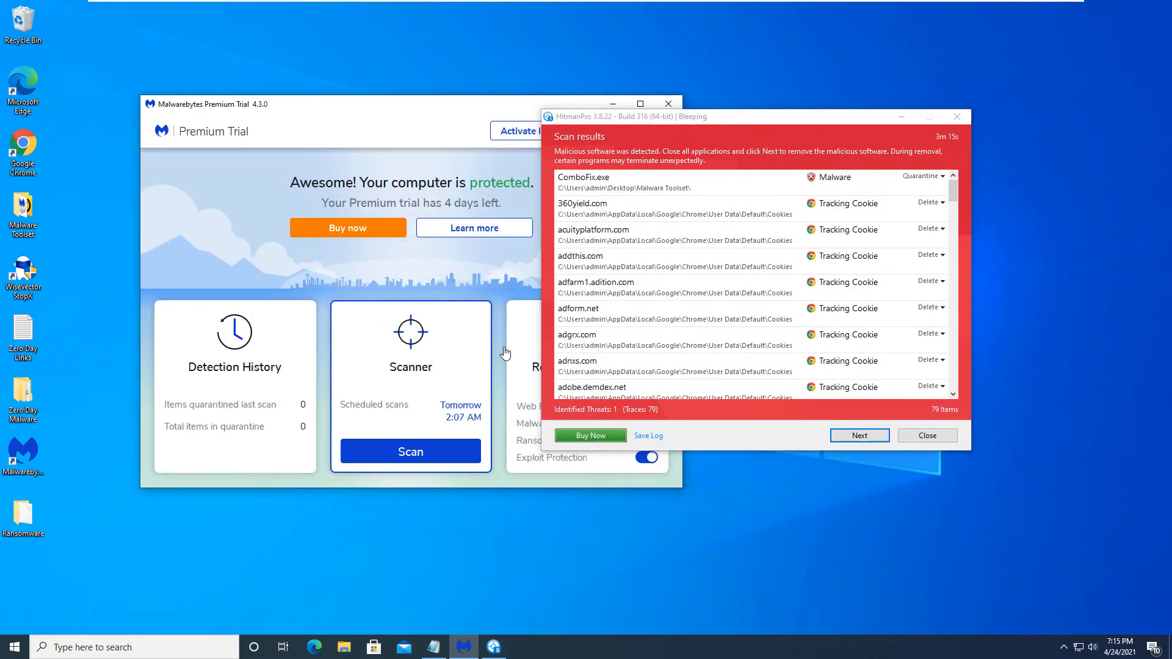
mouse_move(572, 184)
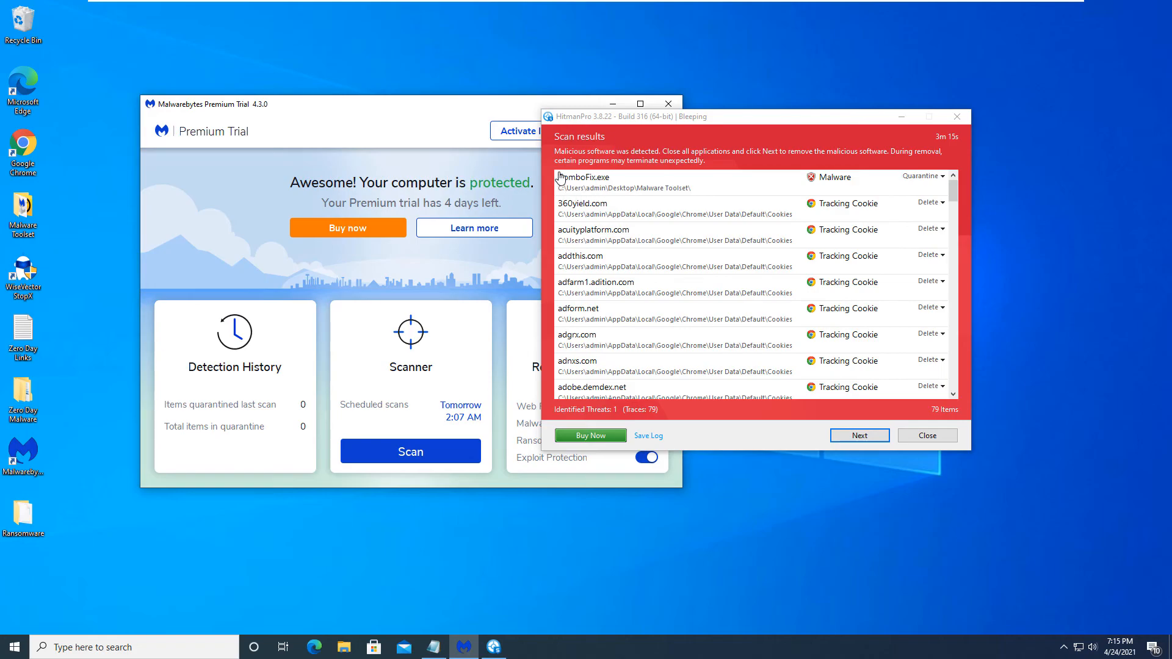
mouse_move(581, 193)
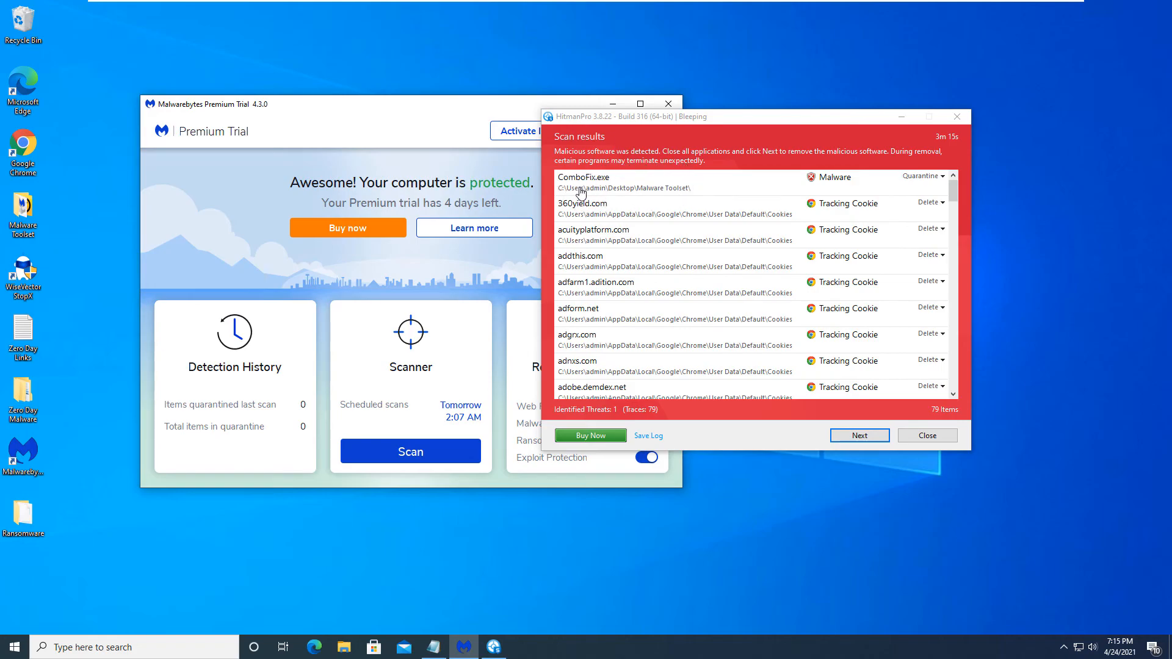
mouse_move(679, 179)
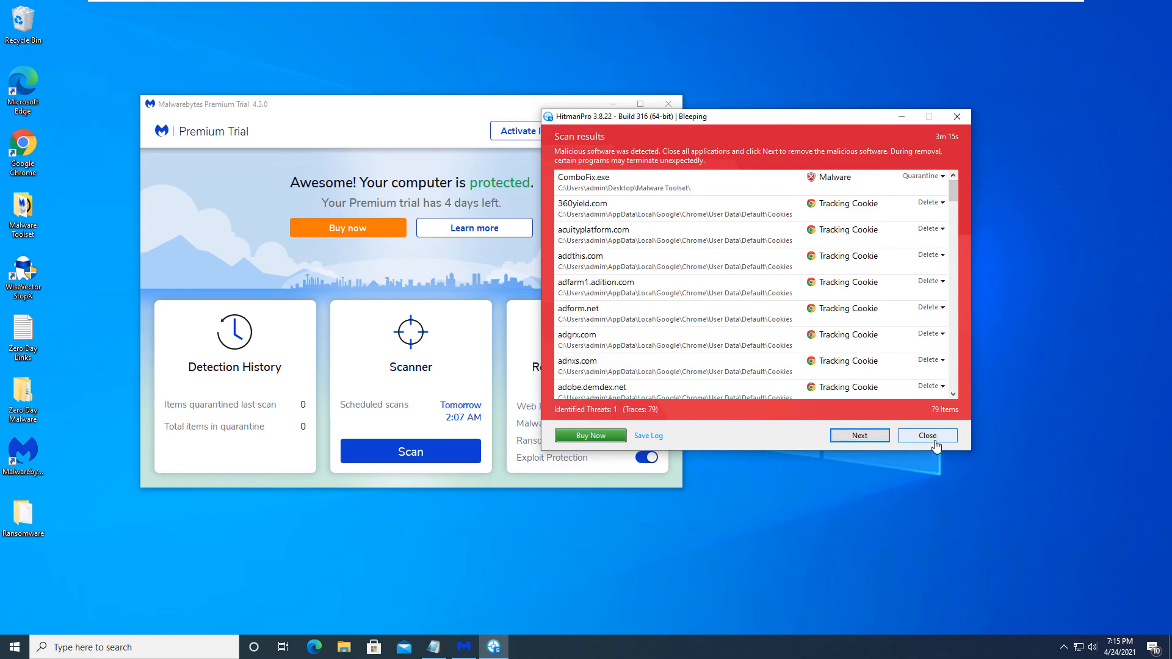
left_click(926, 435)
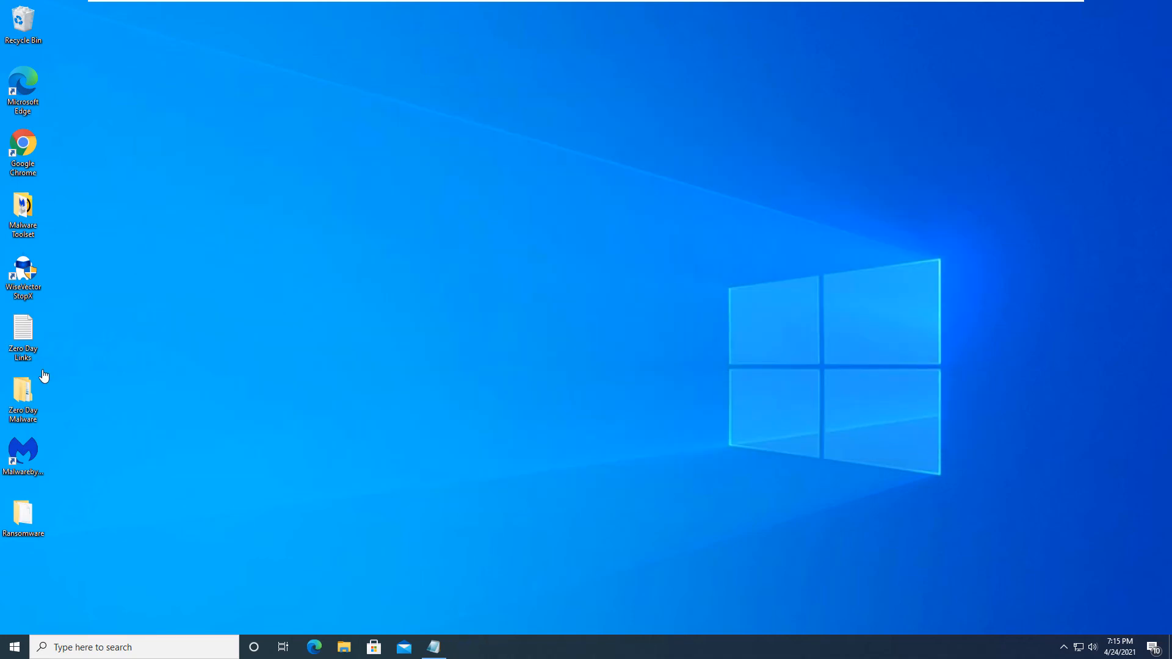
mouse_move(77, 482)
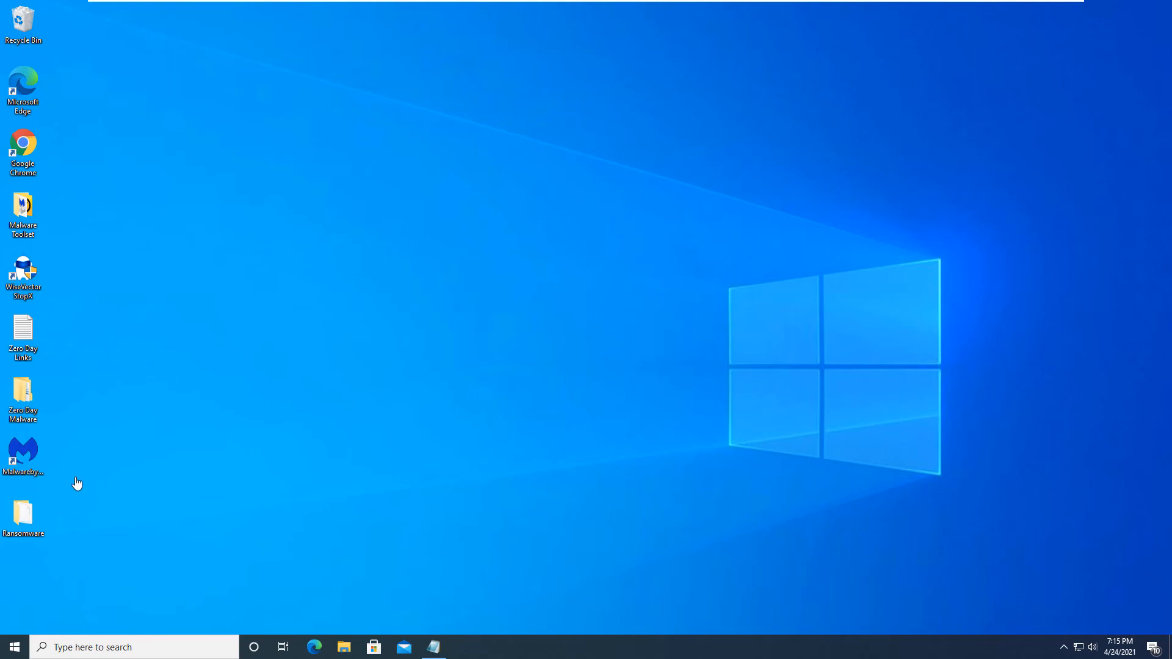
Open the Zero Day Links notes in Notepad with a 20-point font
left_click(23, 336)
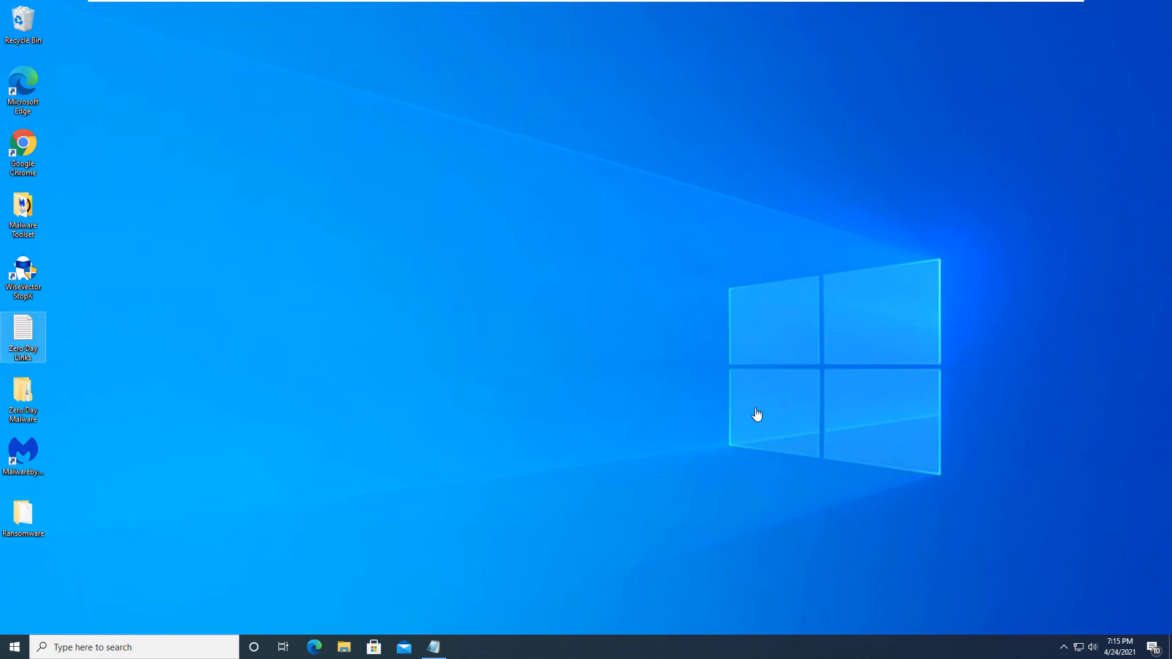
double_click(23, 335)
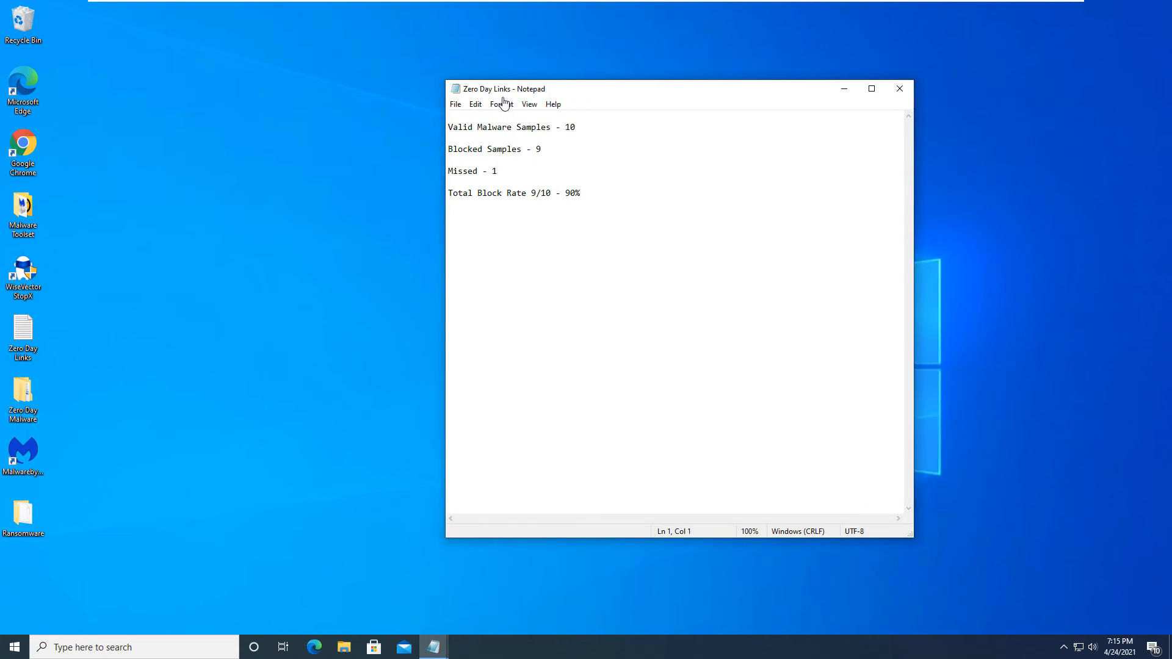
mouse_move(594, 263)
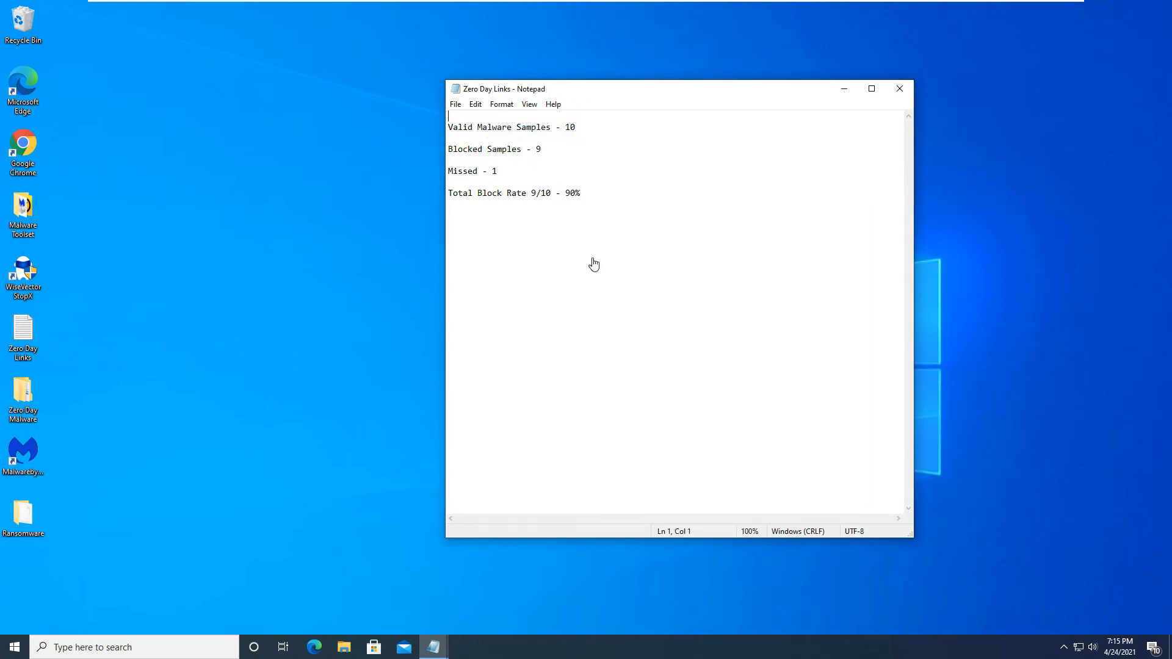
left_click(500, 103)
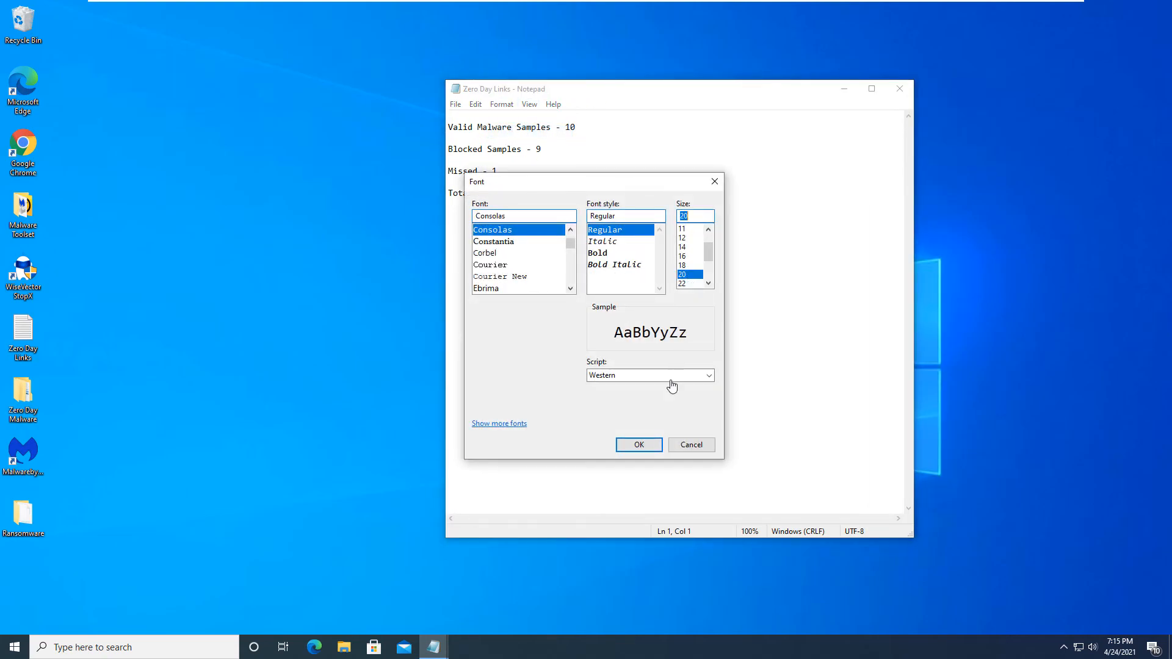
left_click(637, 445)
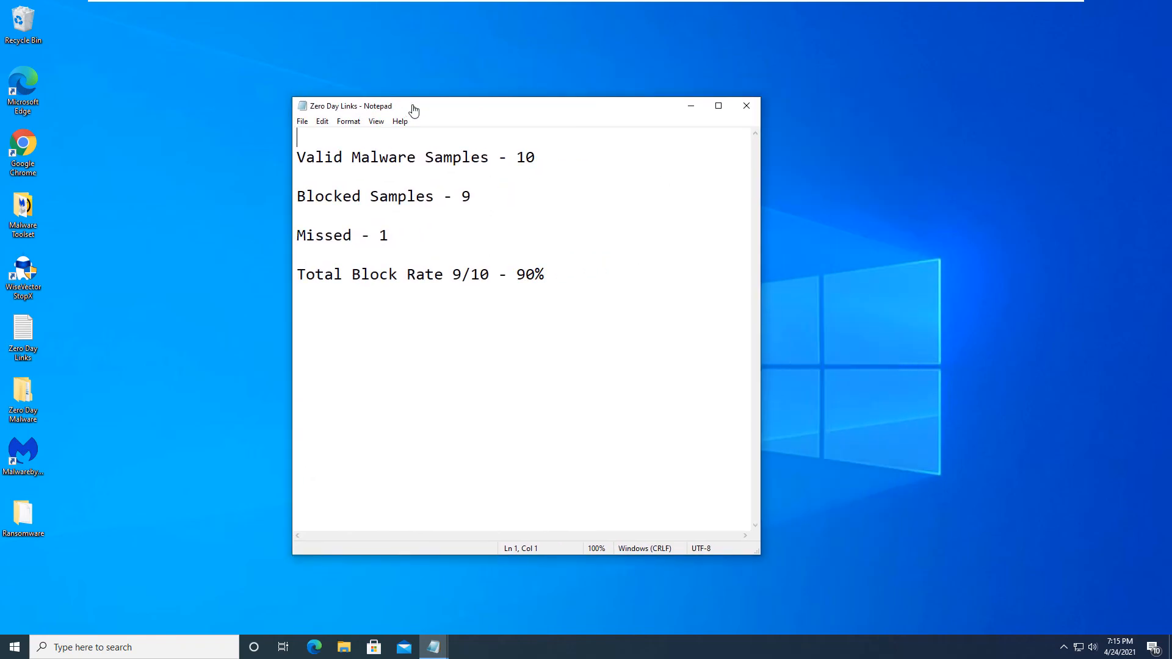
left_click(531, 157)
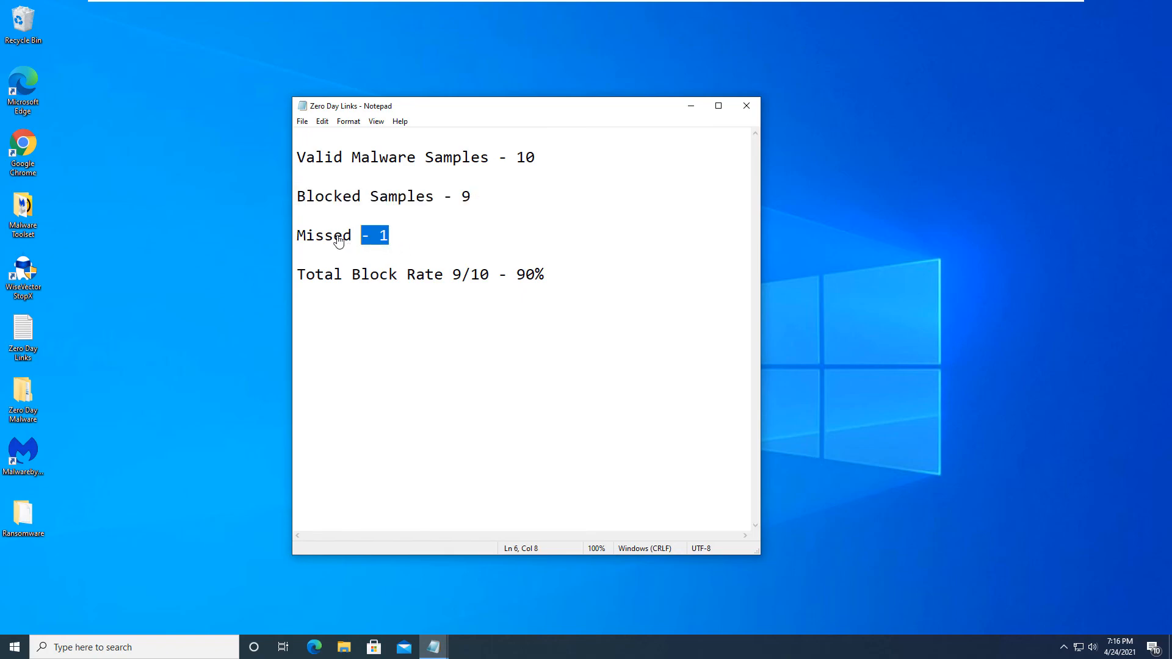
triple_click(323, 236)
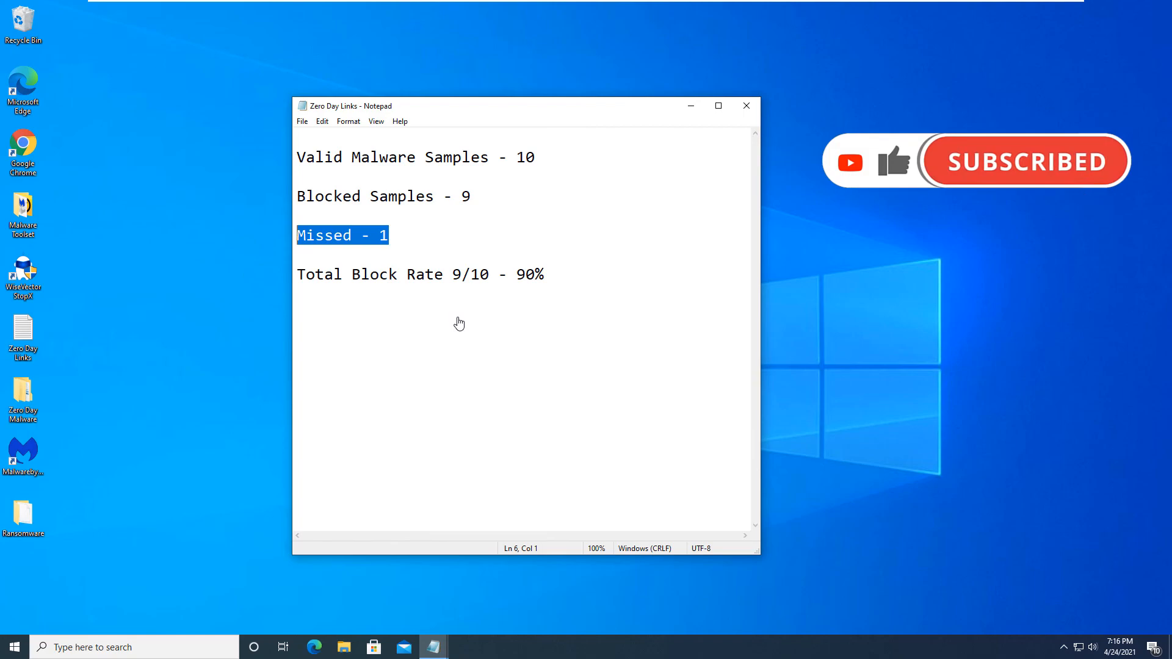
mouse_move(434, 306)
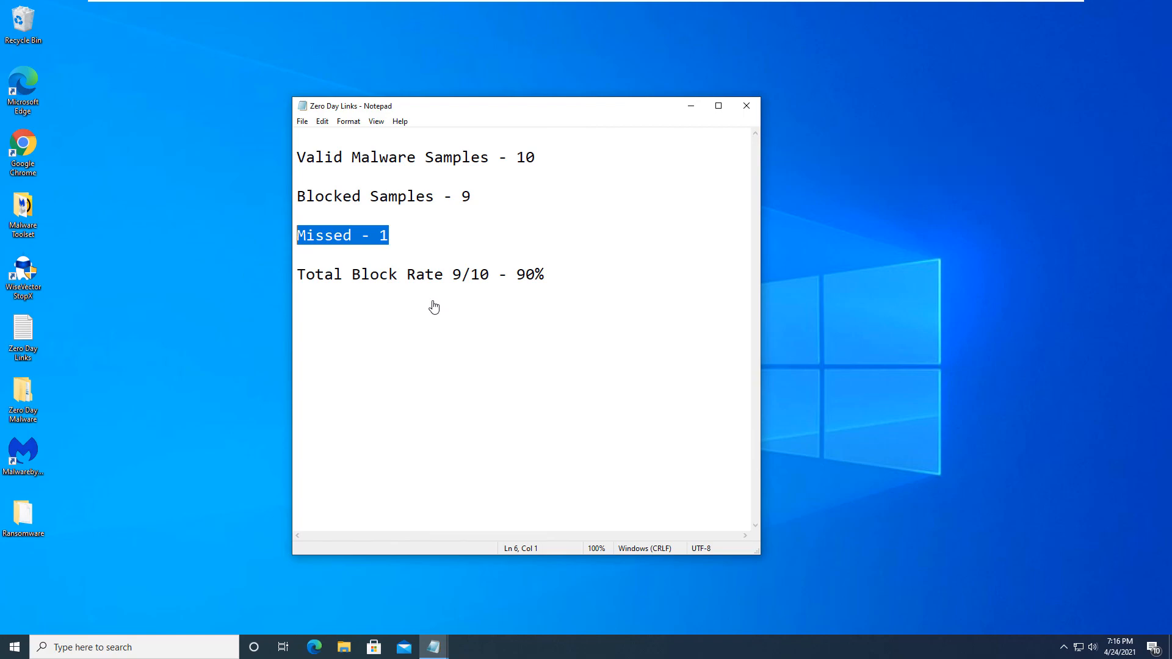
mouse_move(398, 256)
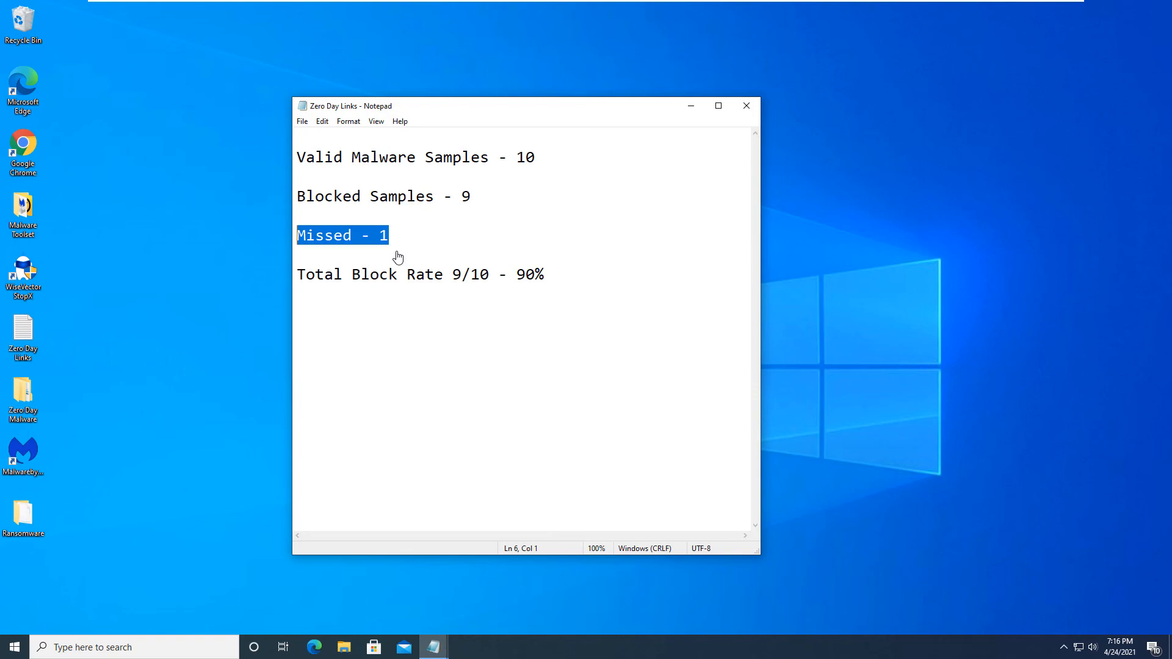
left_click(386, 235)
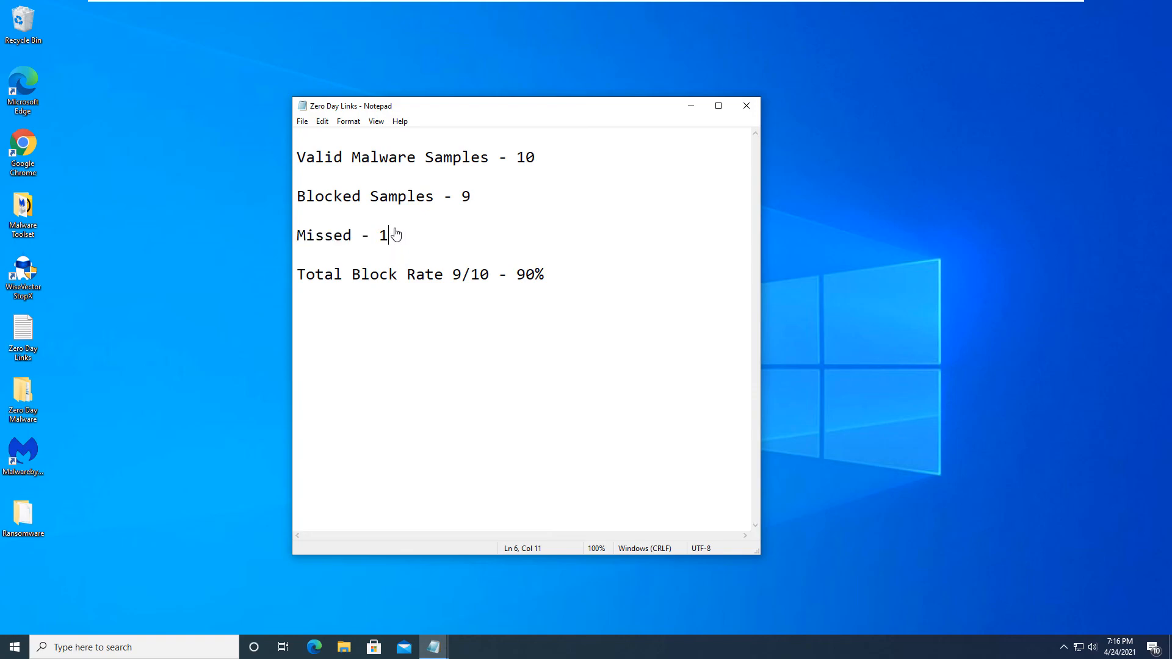
mouse_move(340, 279)
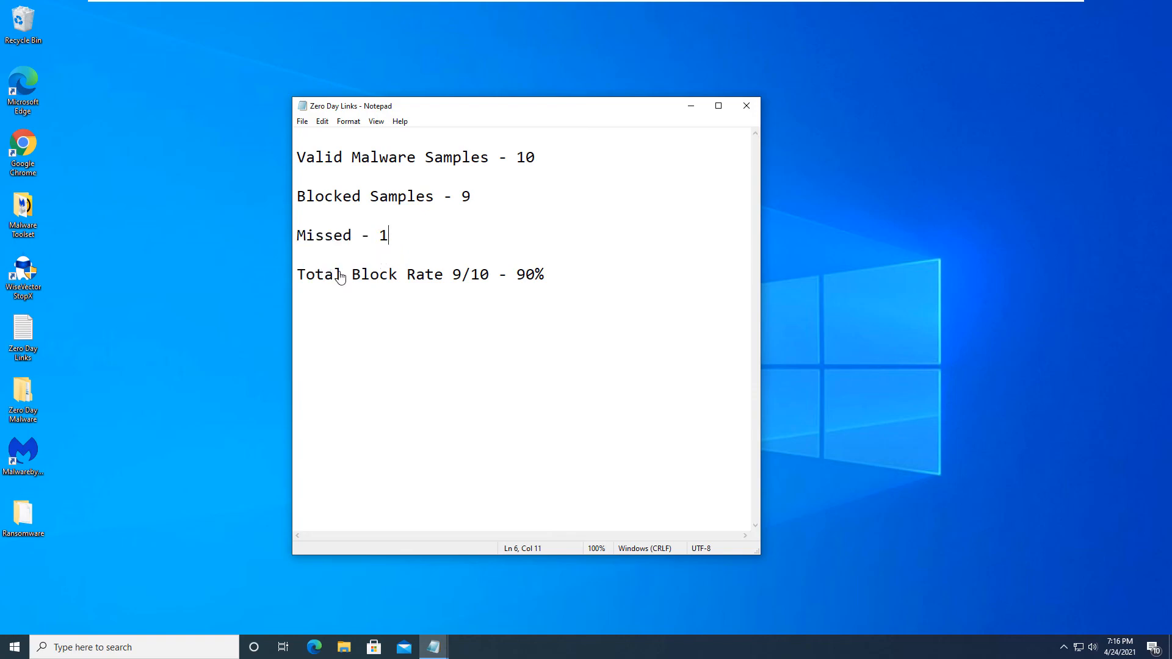
mouse_move(563, 279)
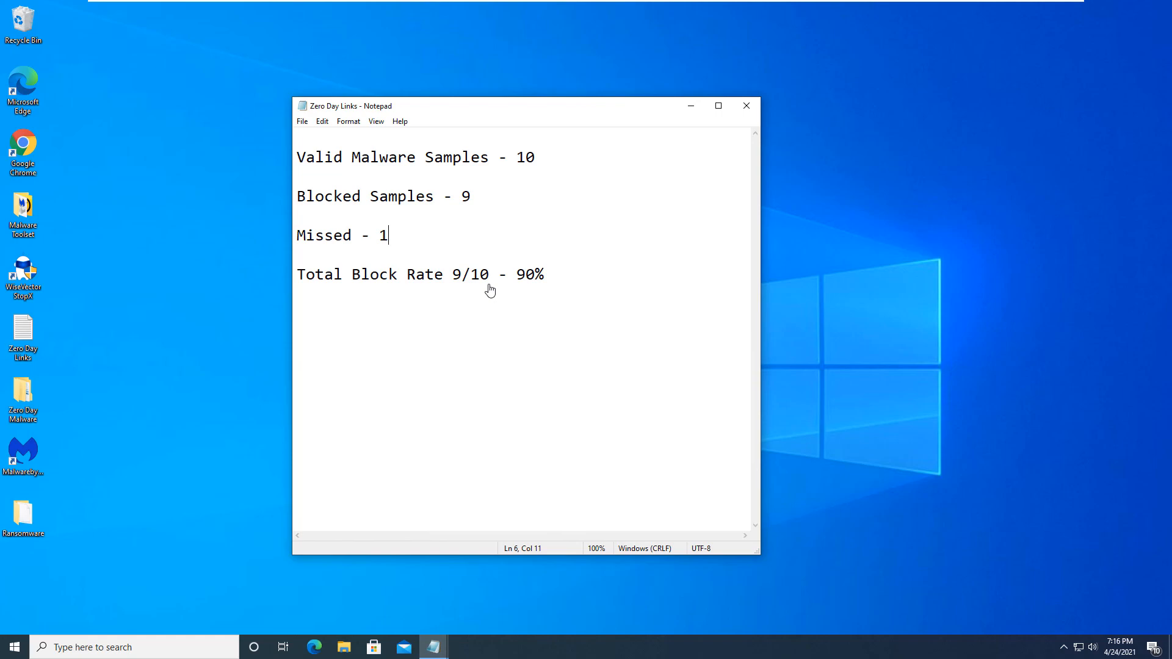
mouse_move(682, 502)
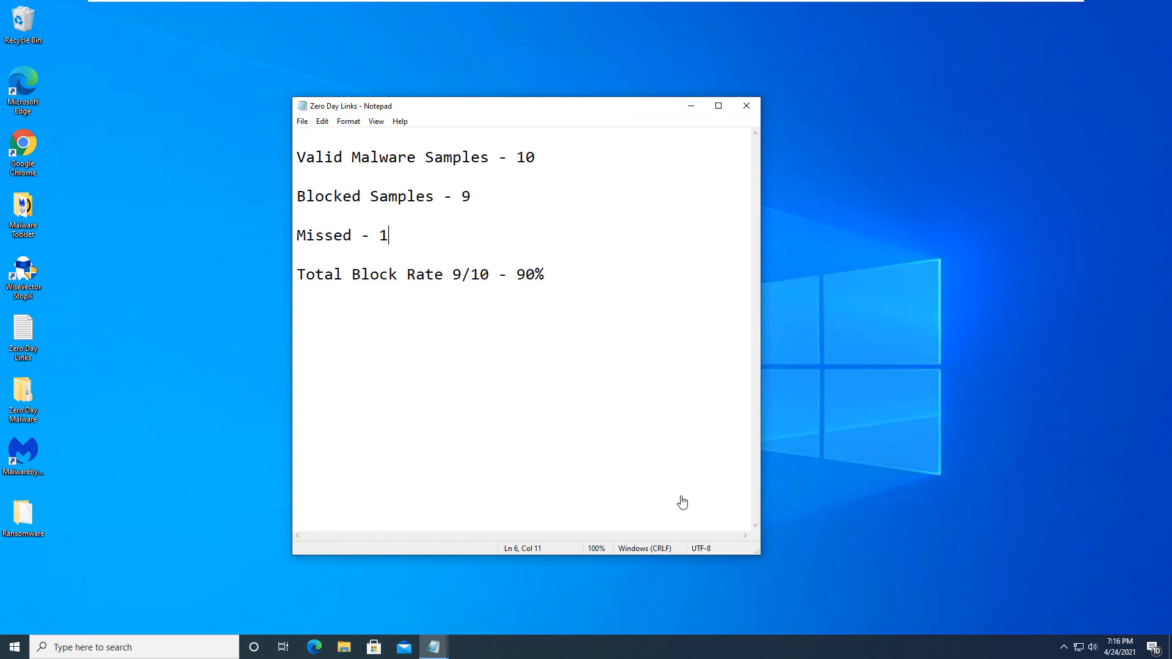